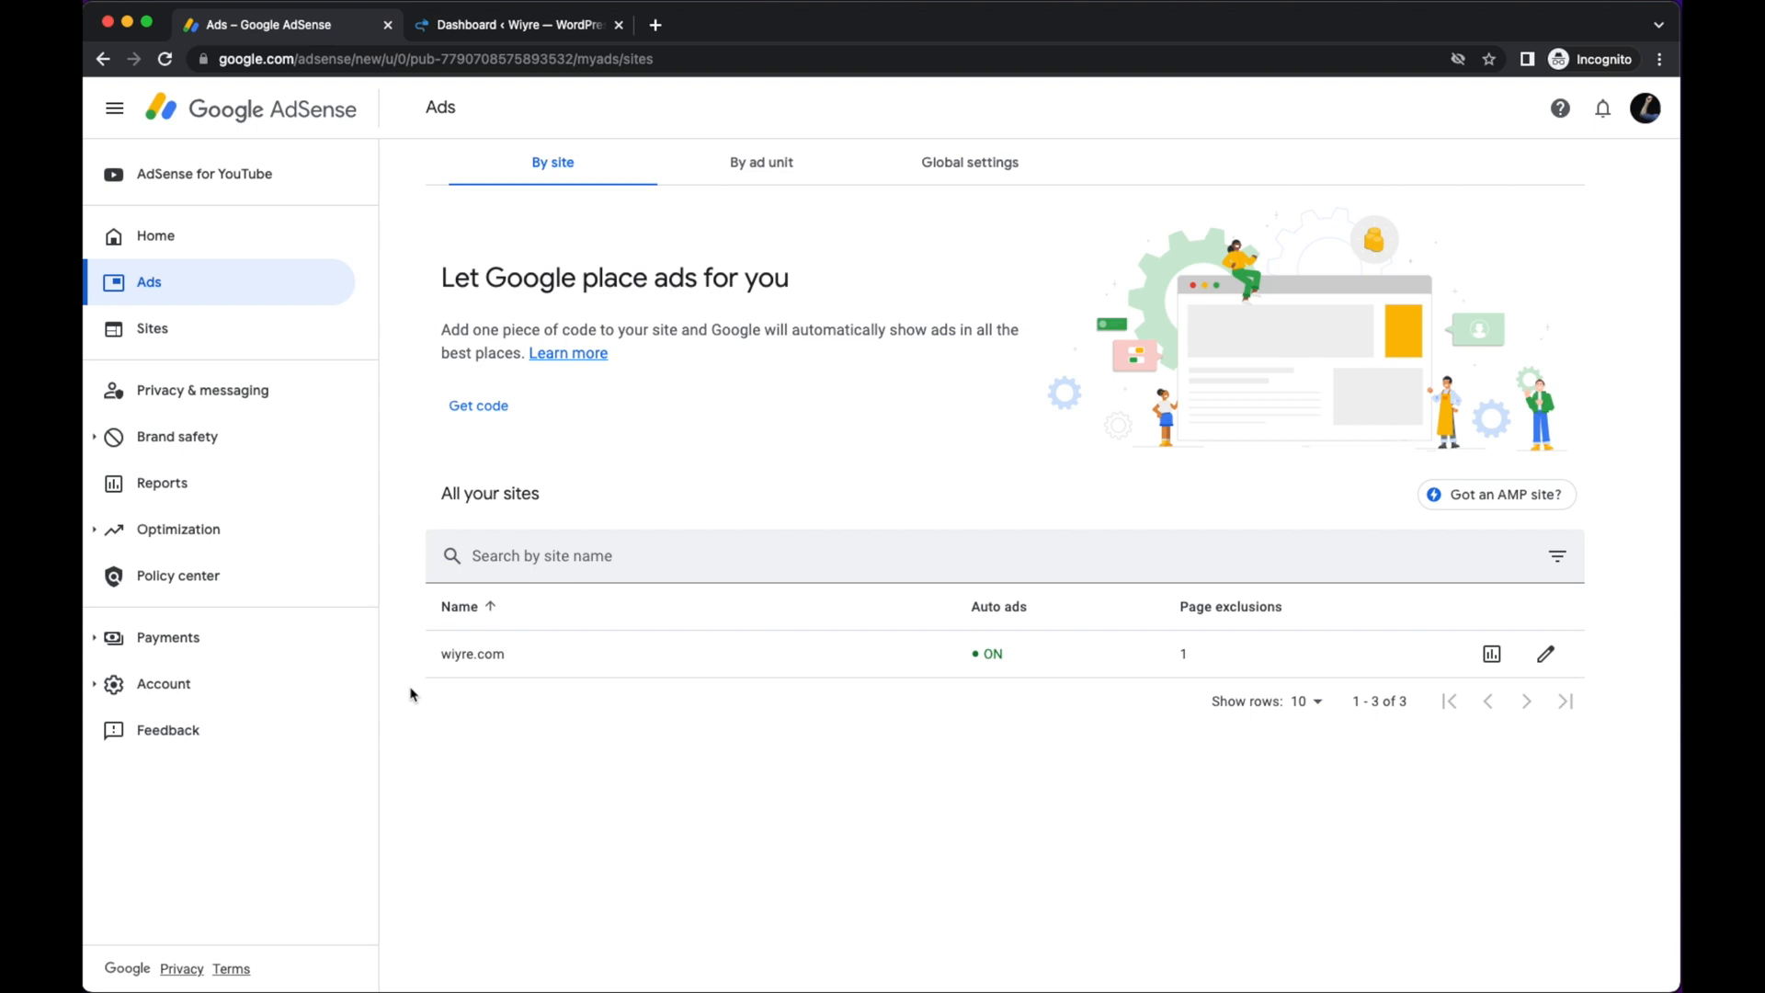
mouse_move(397, 690)
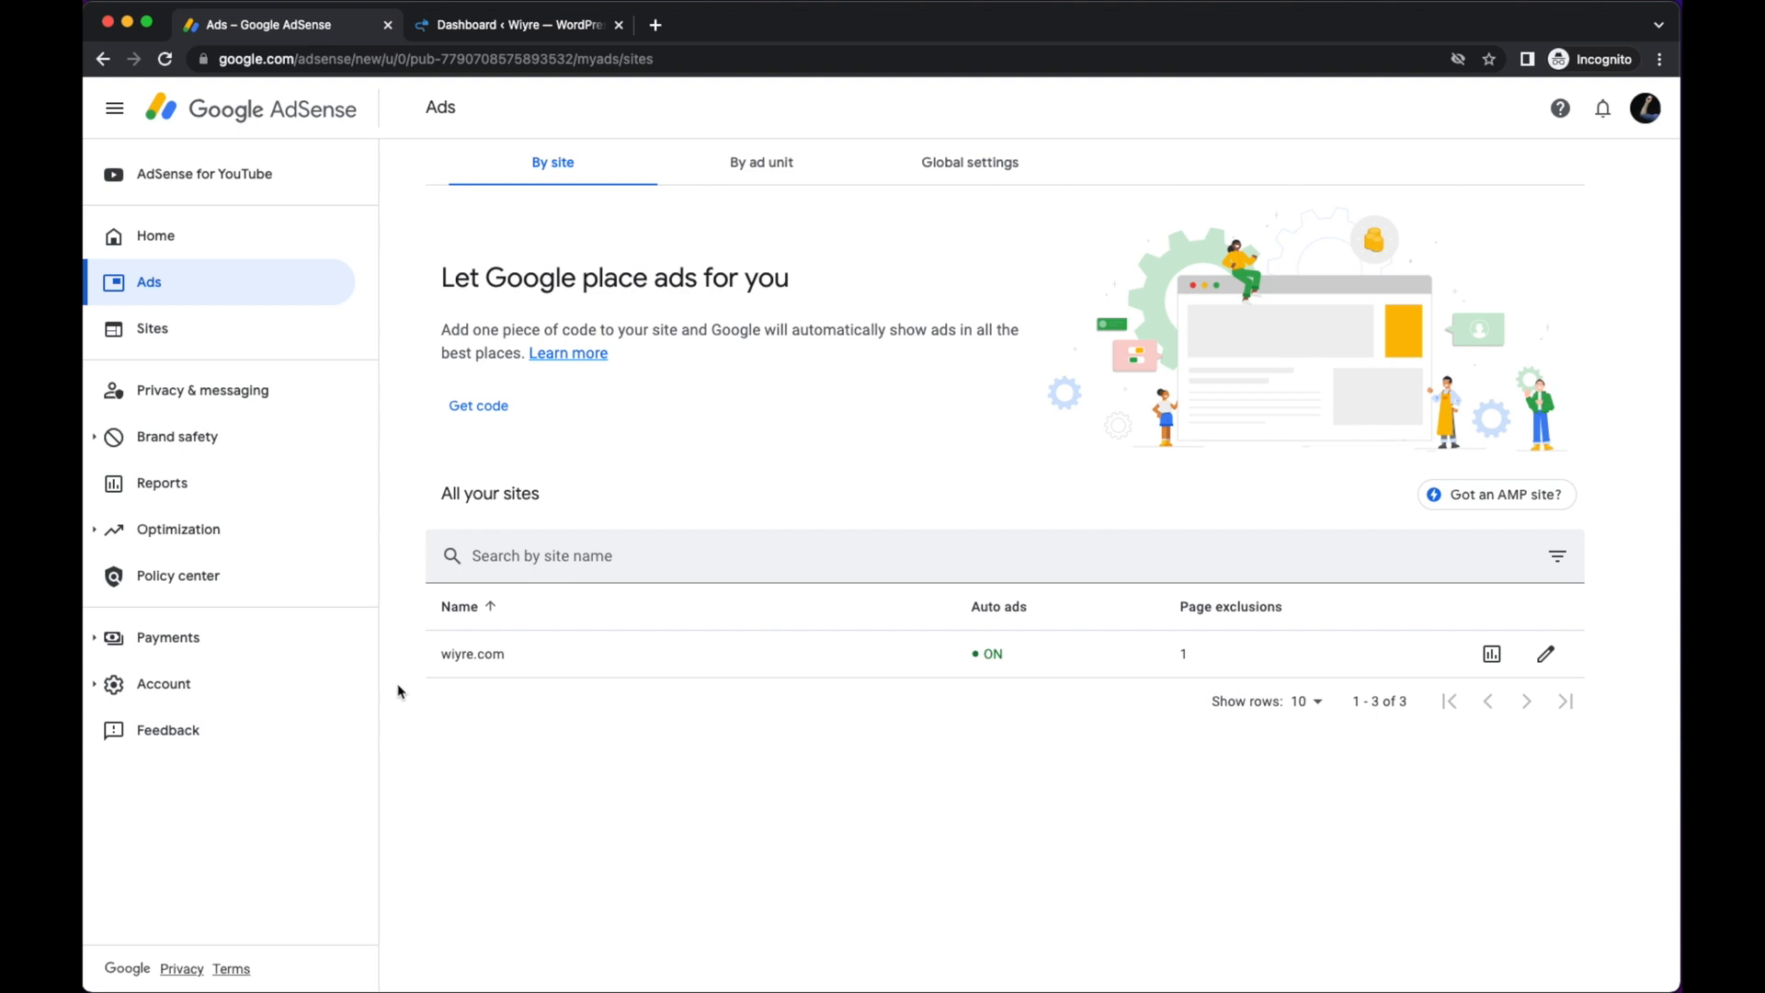
mouse_move(224, 302)
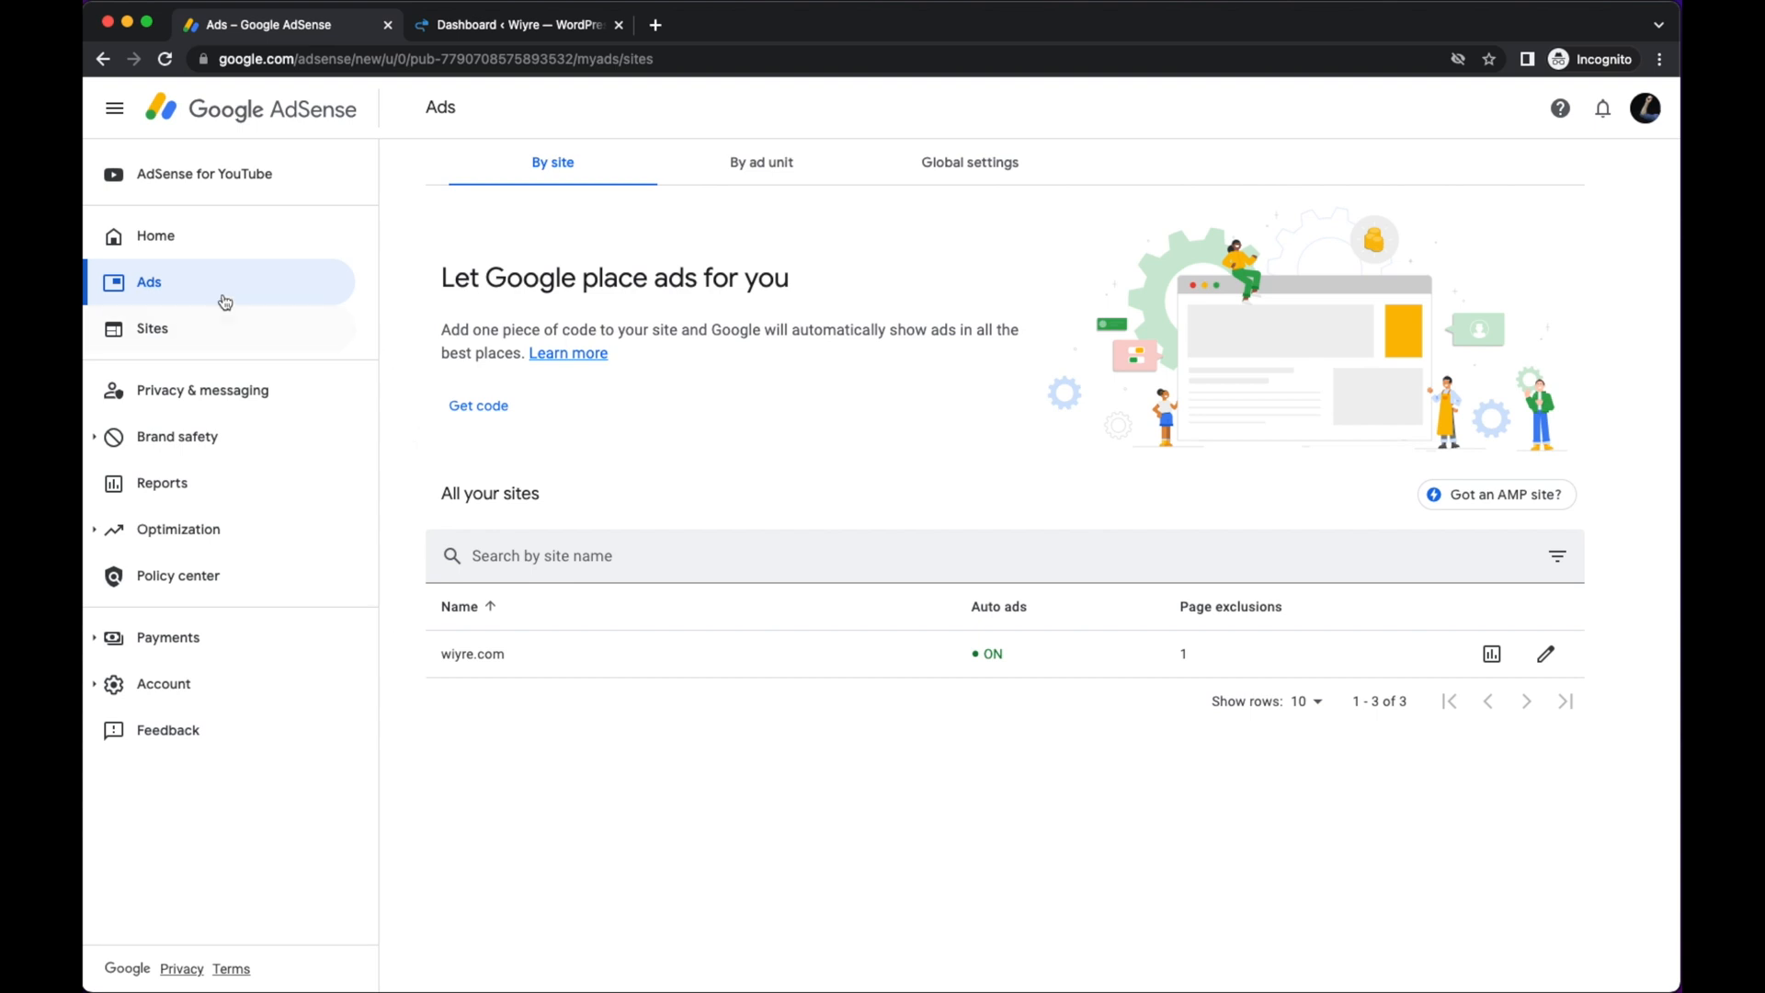
mouse_move(298, 285)
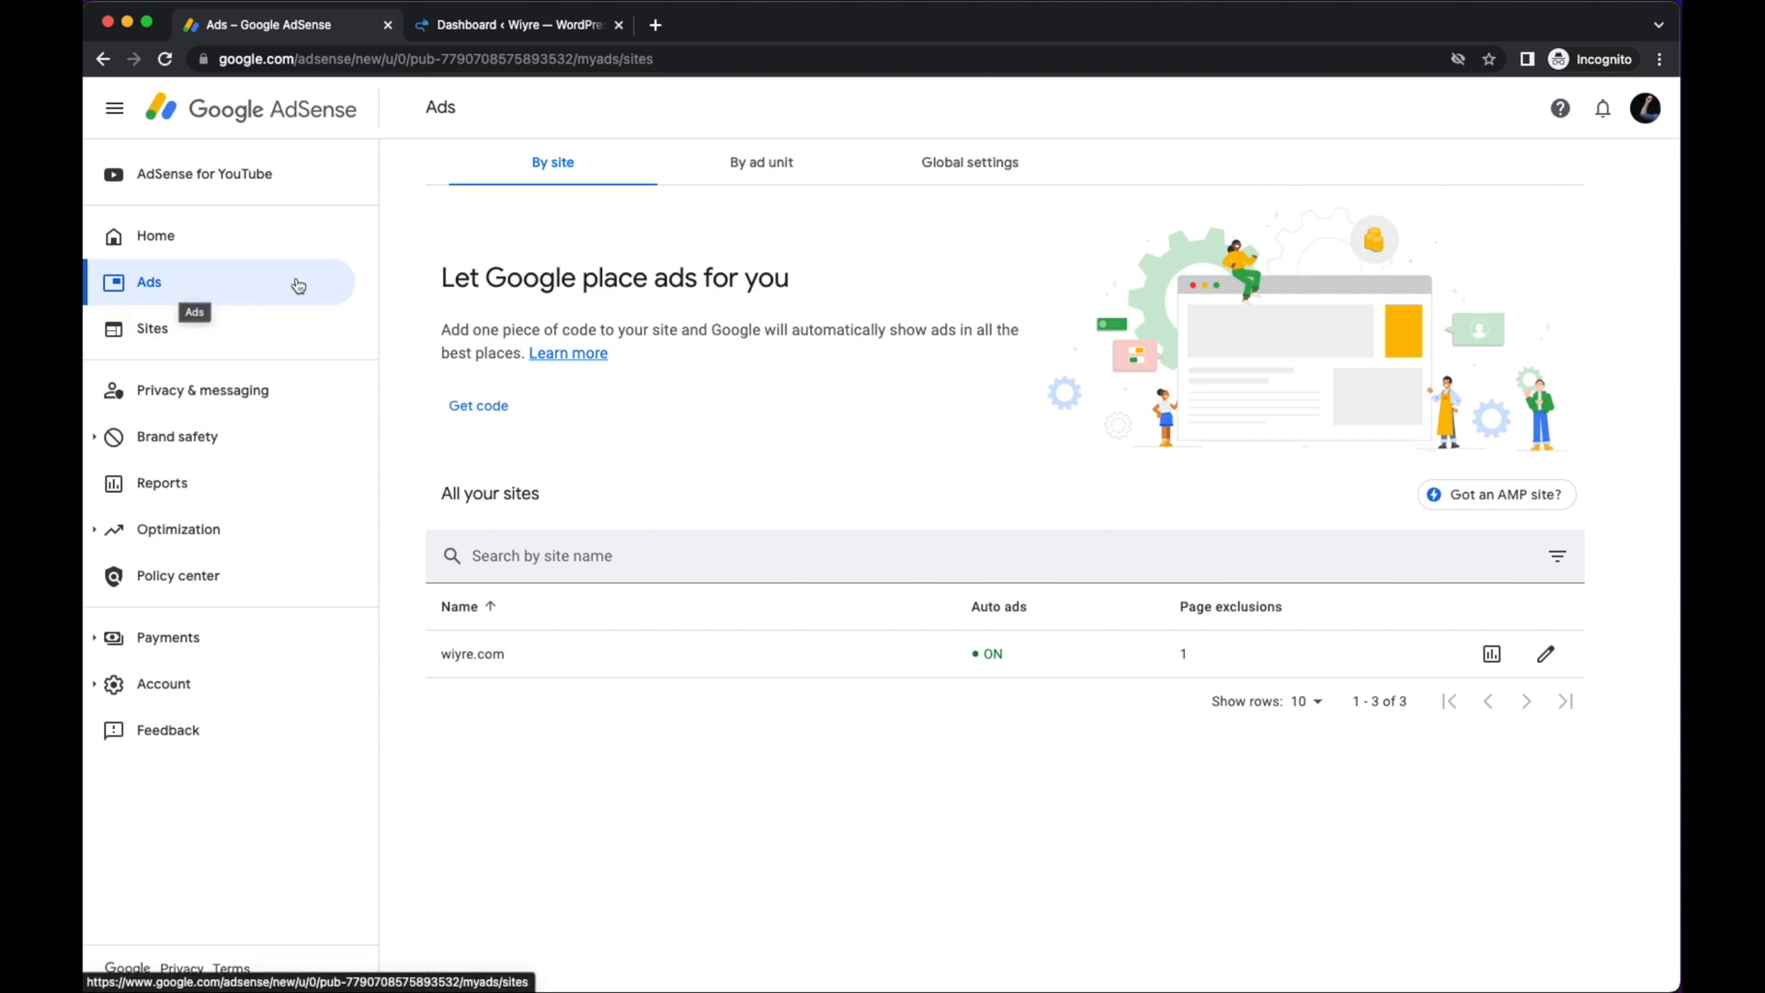
mouse_move(1546, 654)
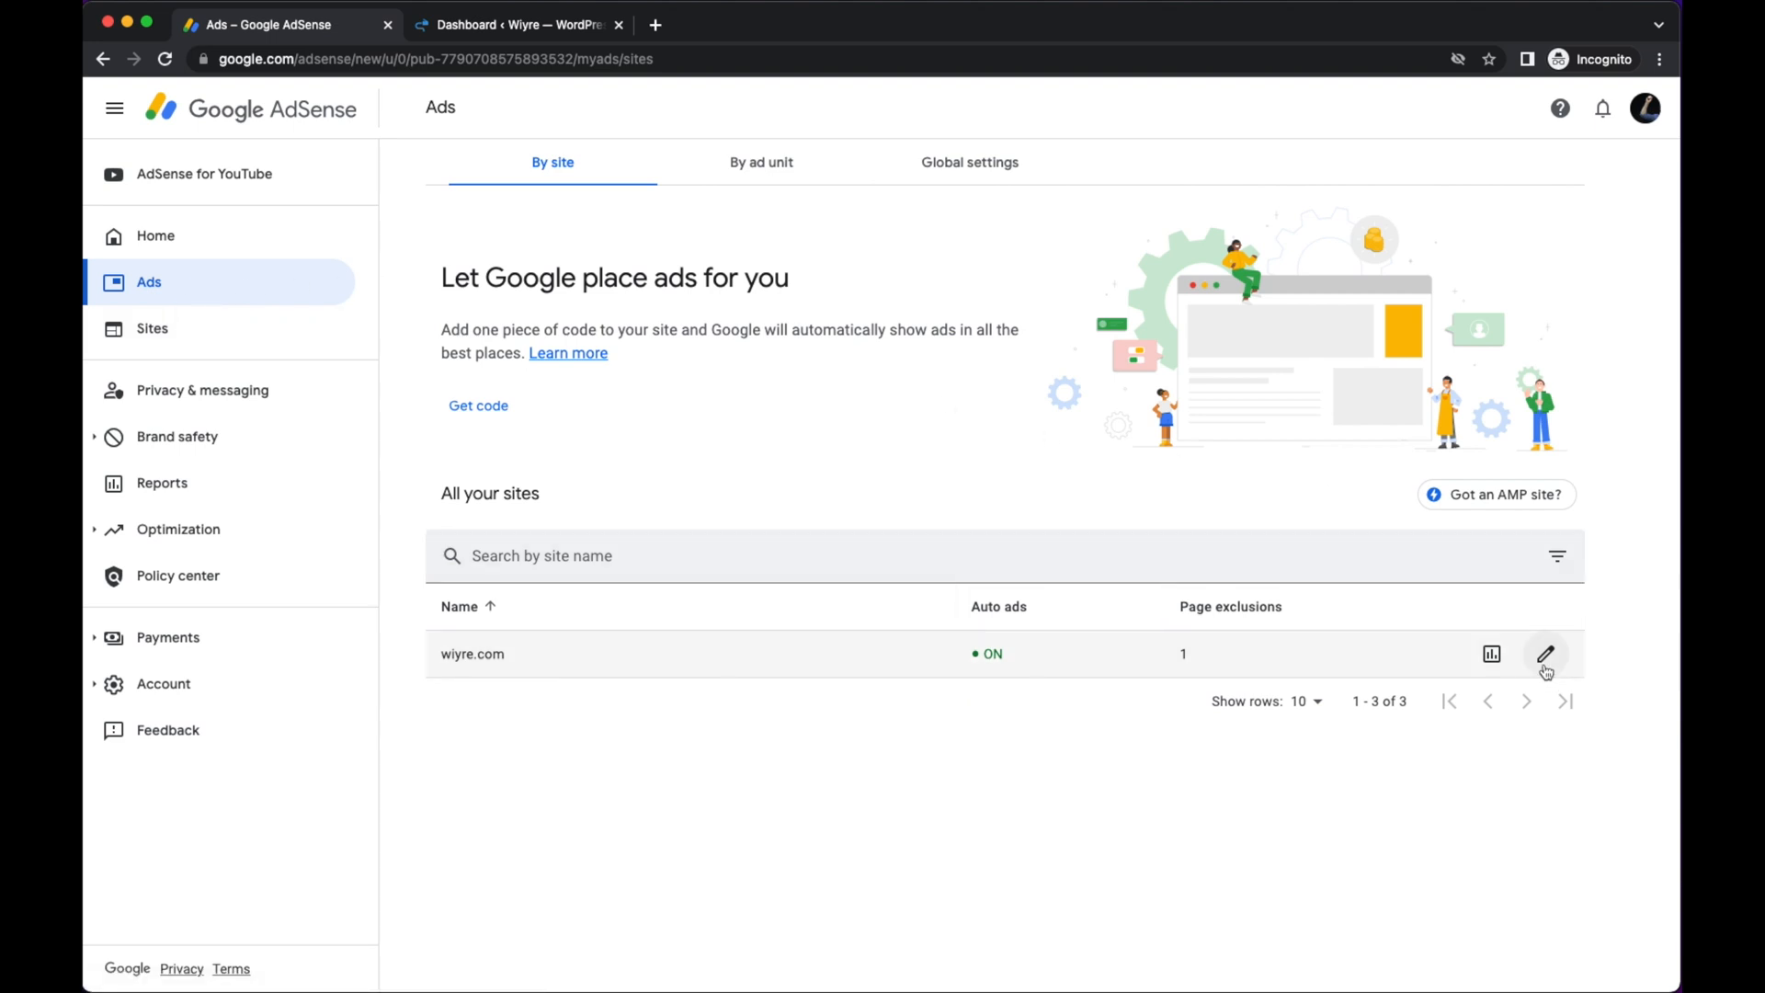
mouse_move(1547, 655)
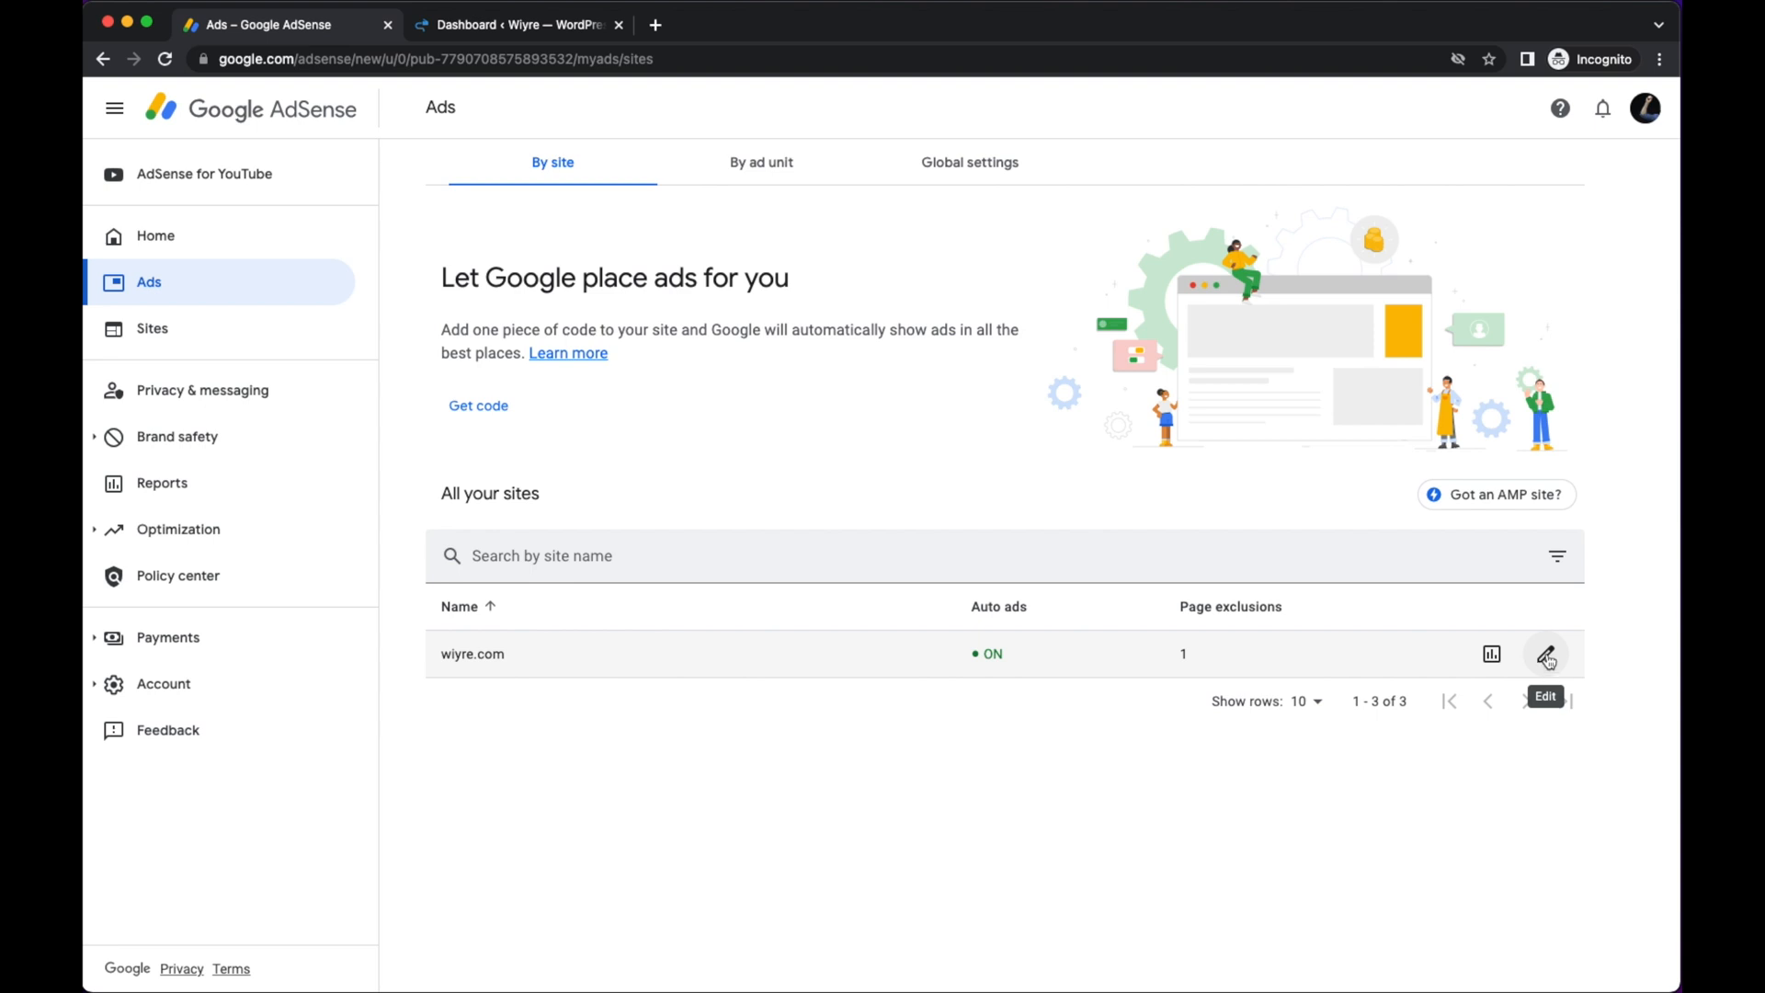
Open the ad settings preview for wiyre.com, check the mobile layout, then return to desktop.
left_click(1547, 654)
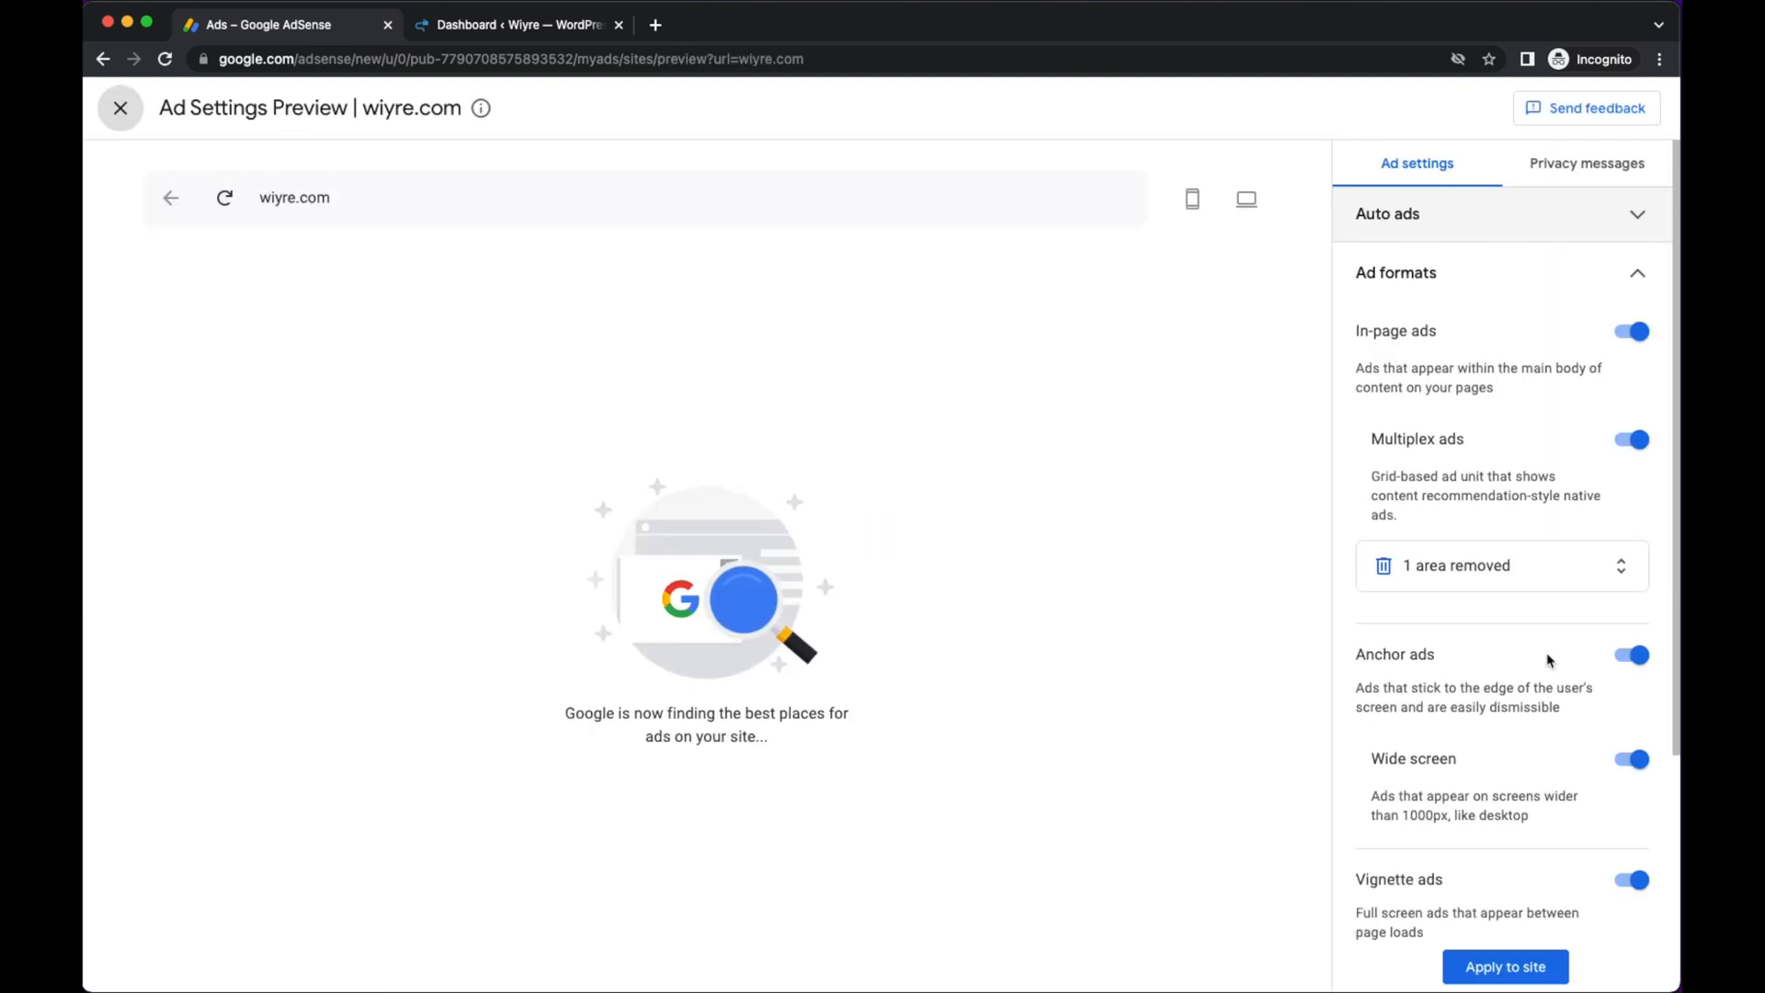
mouse_move(1203, 631)
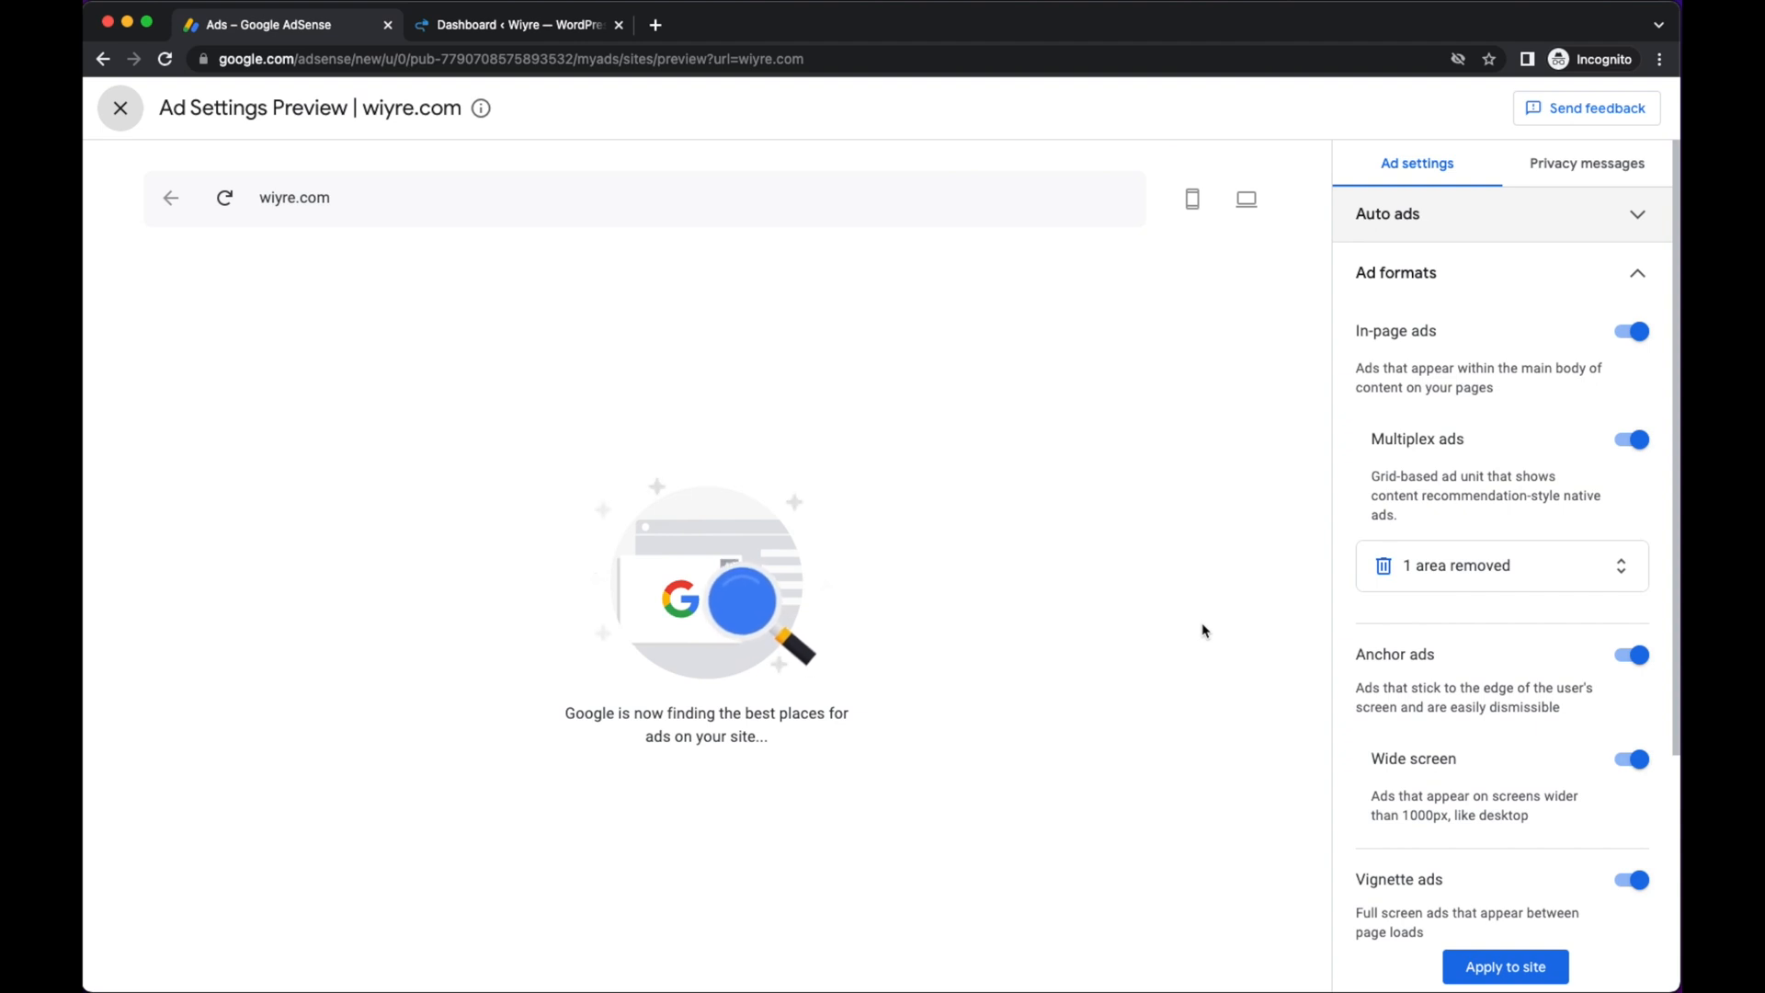
mouse_move(784, 419)
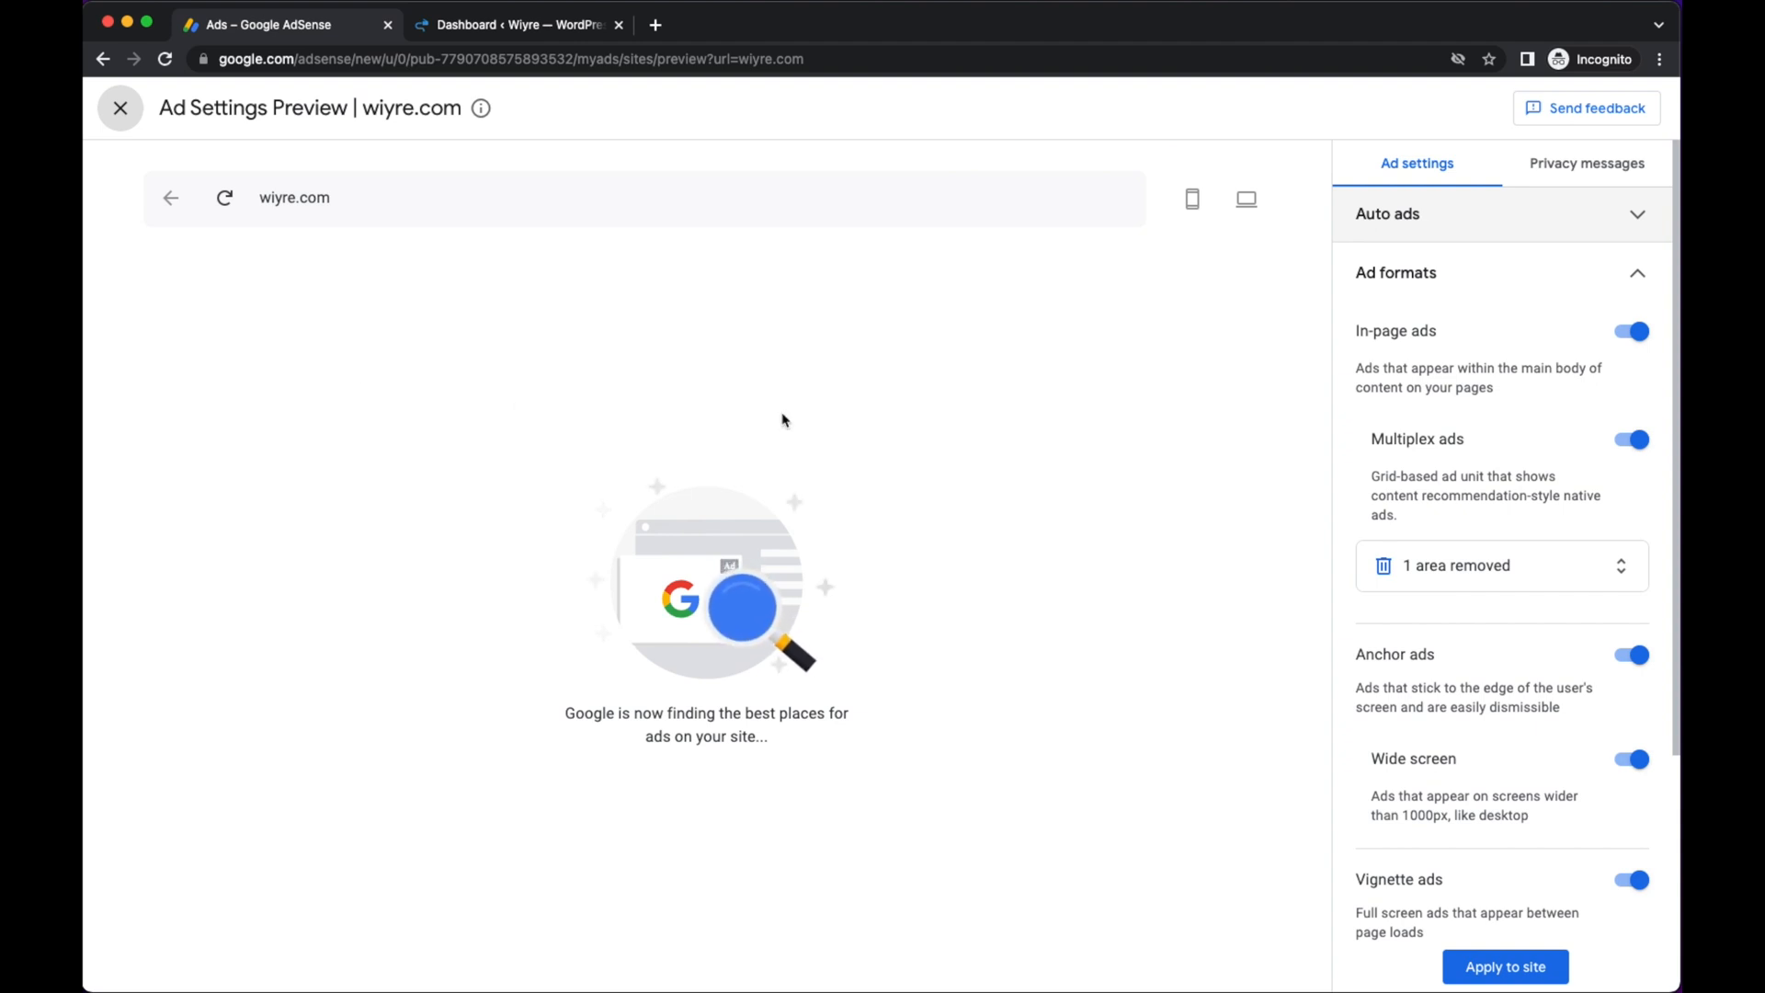
mouse_move(1024, 331)
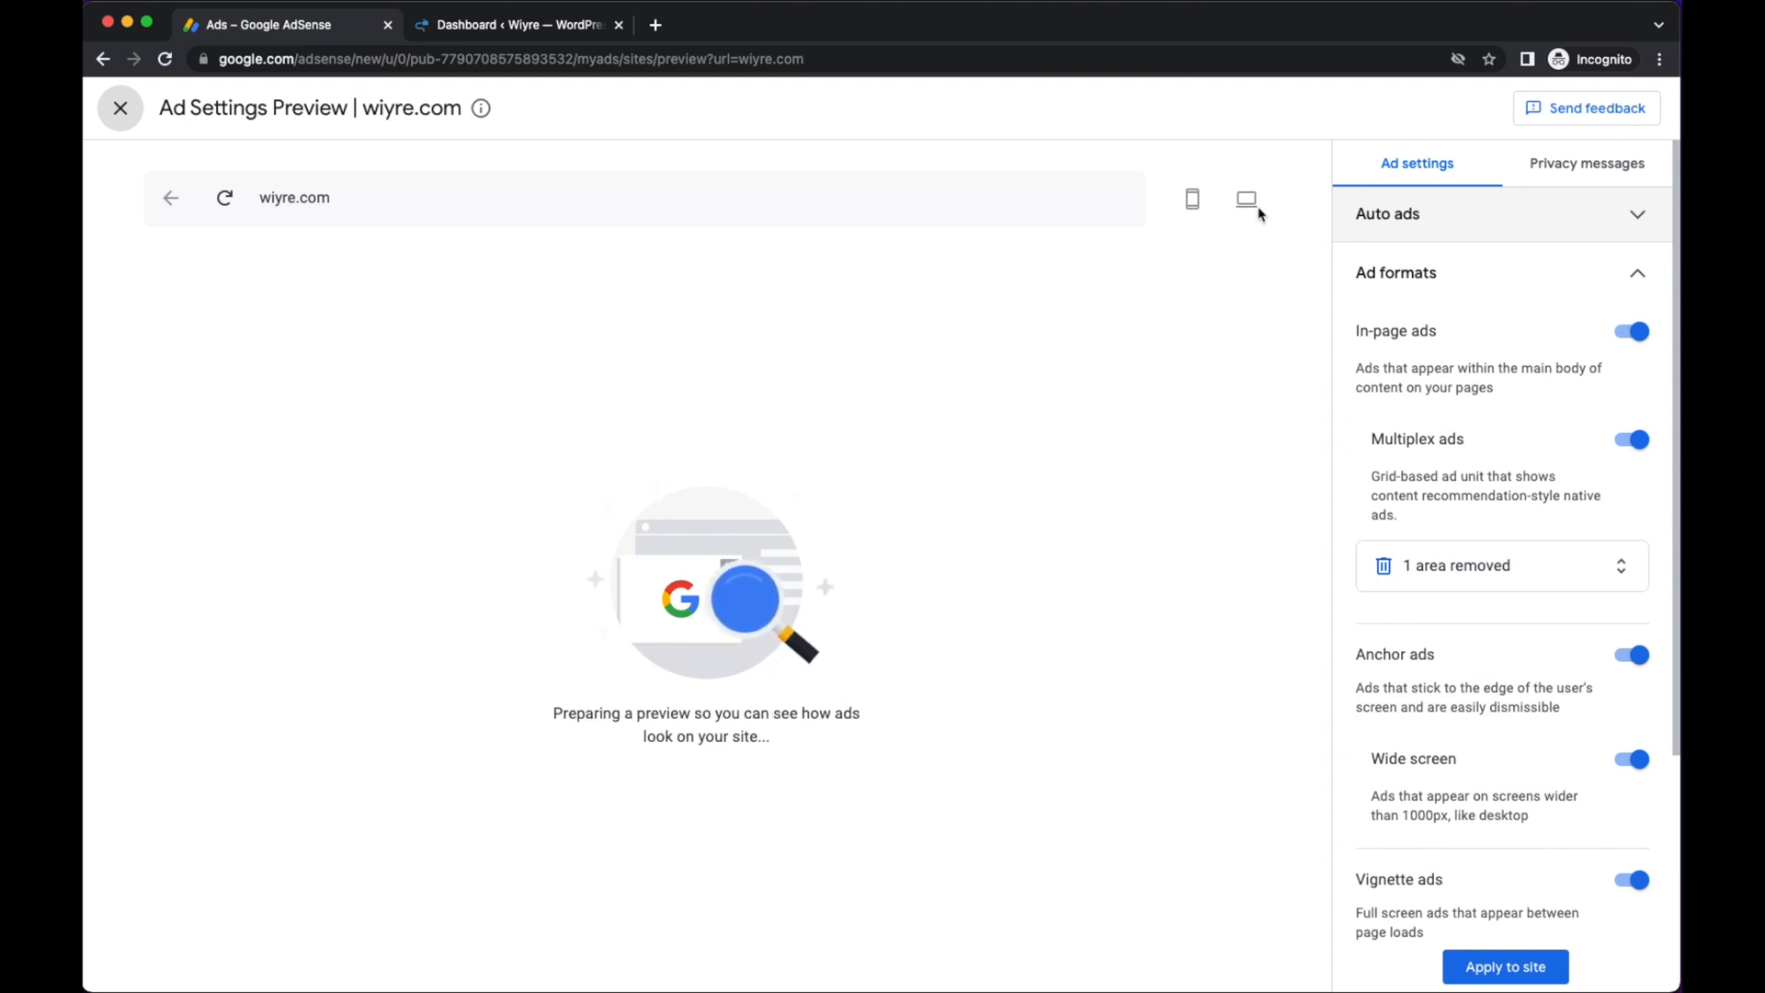
left_click(1192, 198)
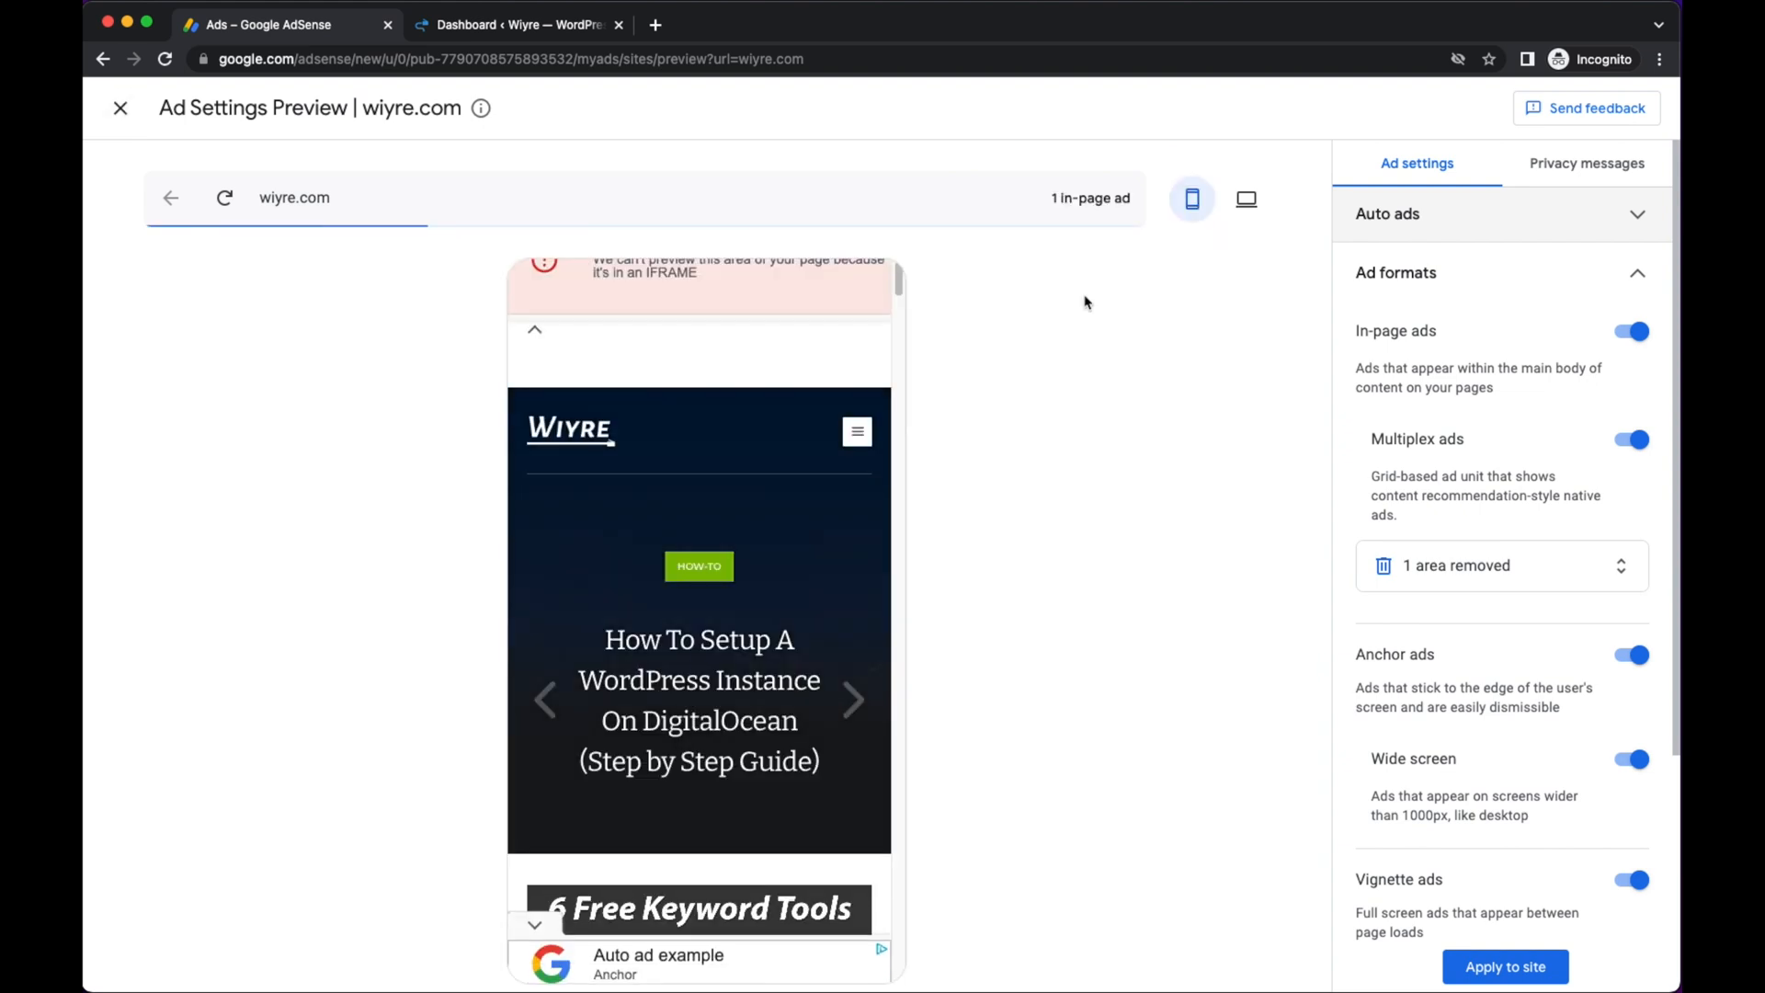
left_click(1245, 199)
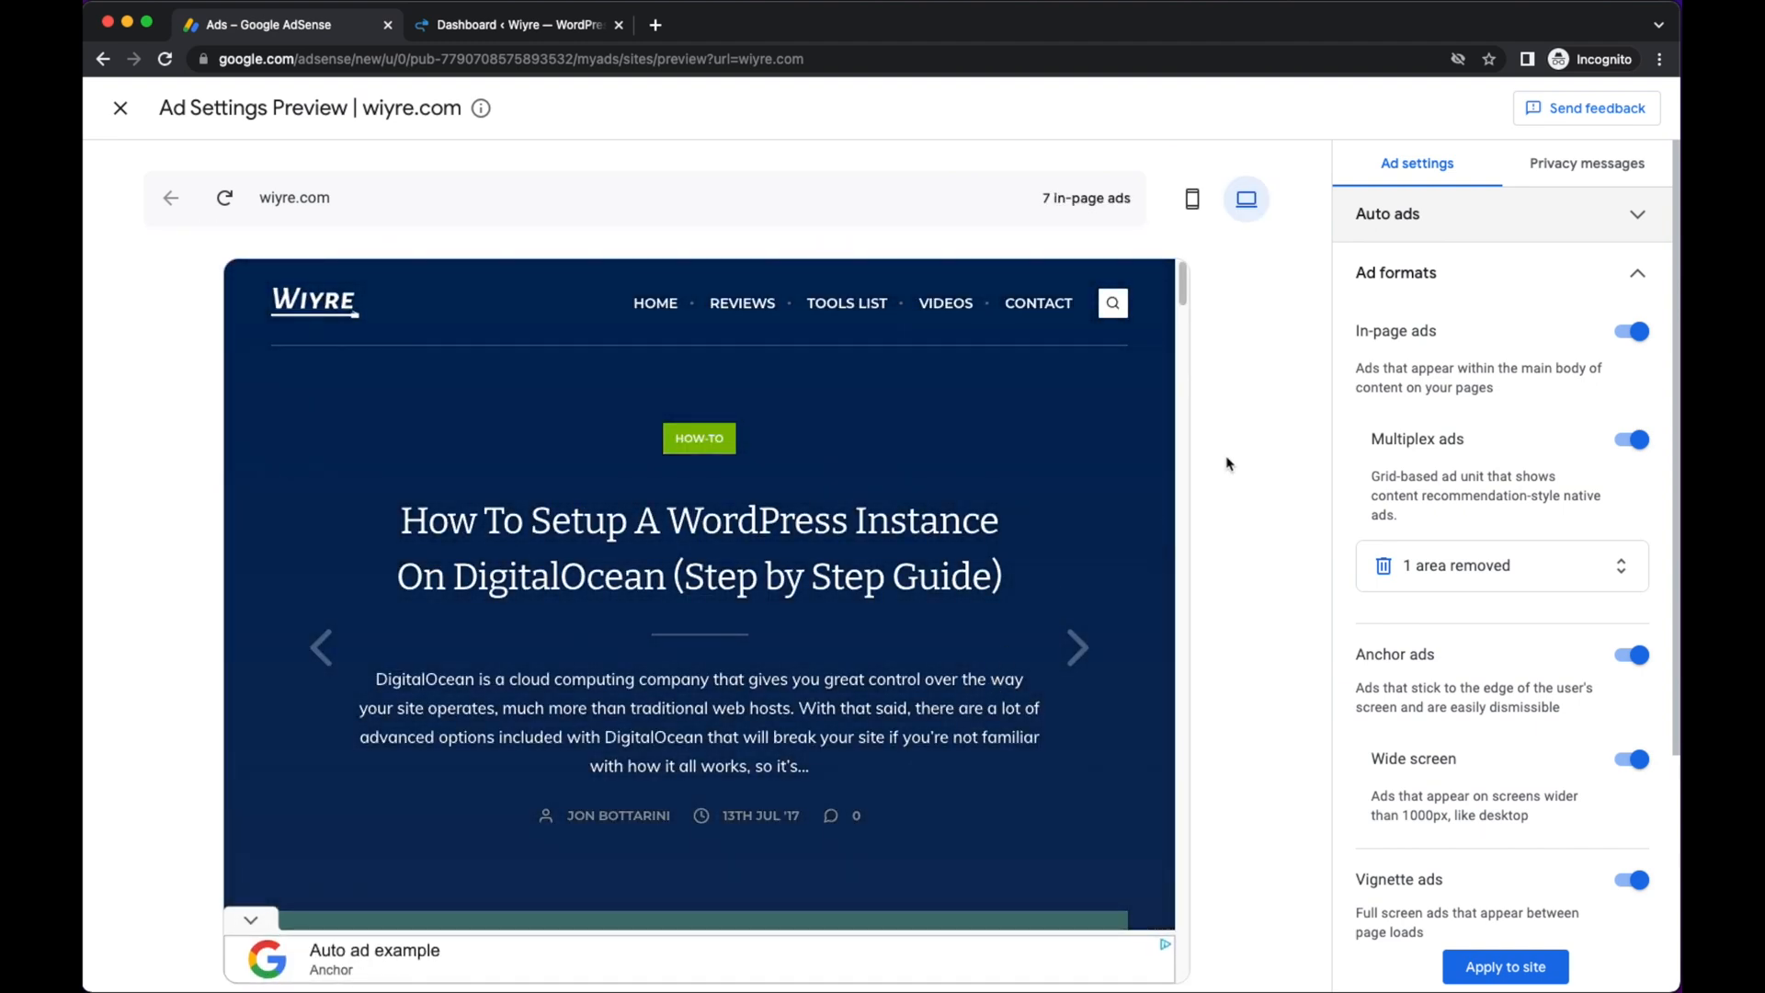
mouse_move(1587, 174)
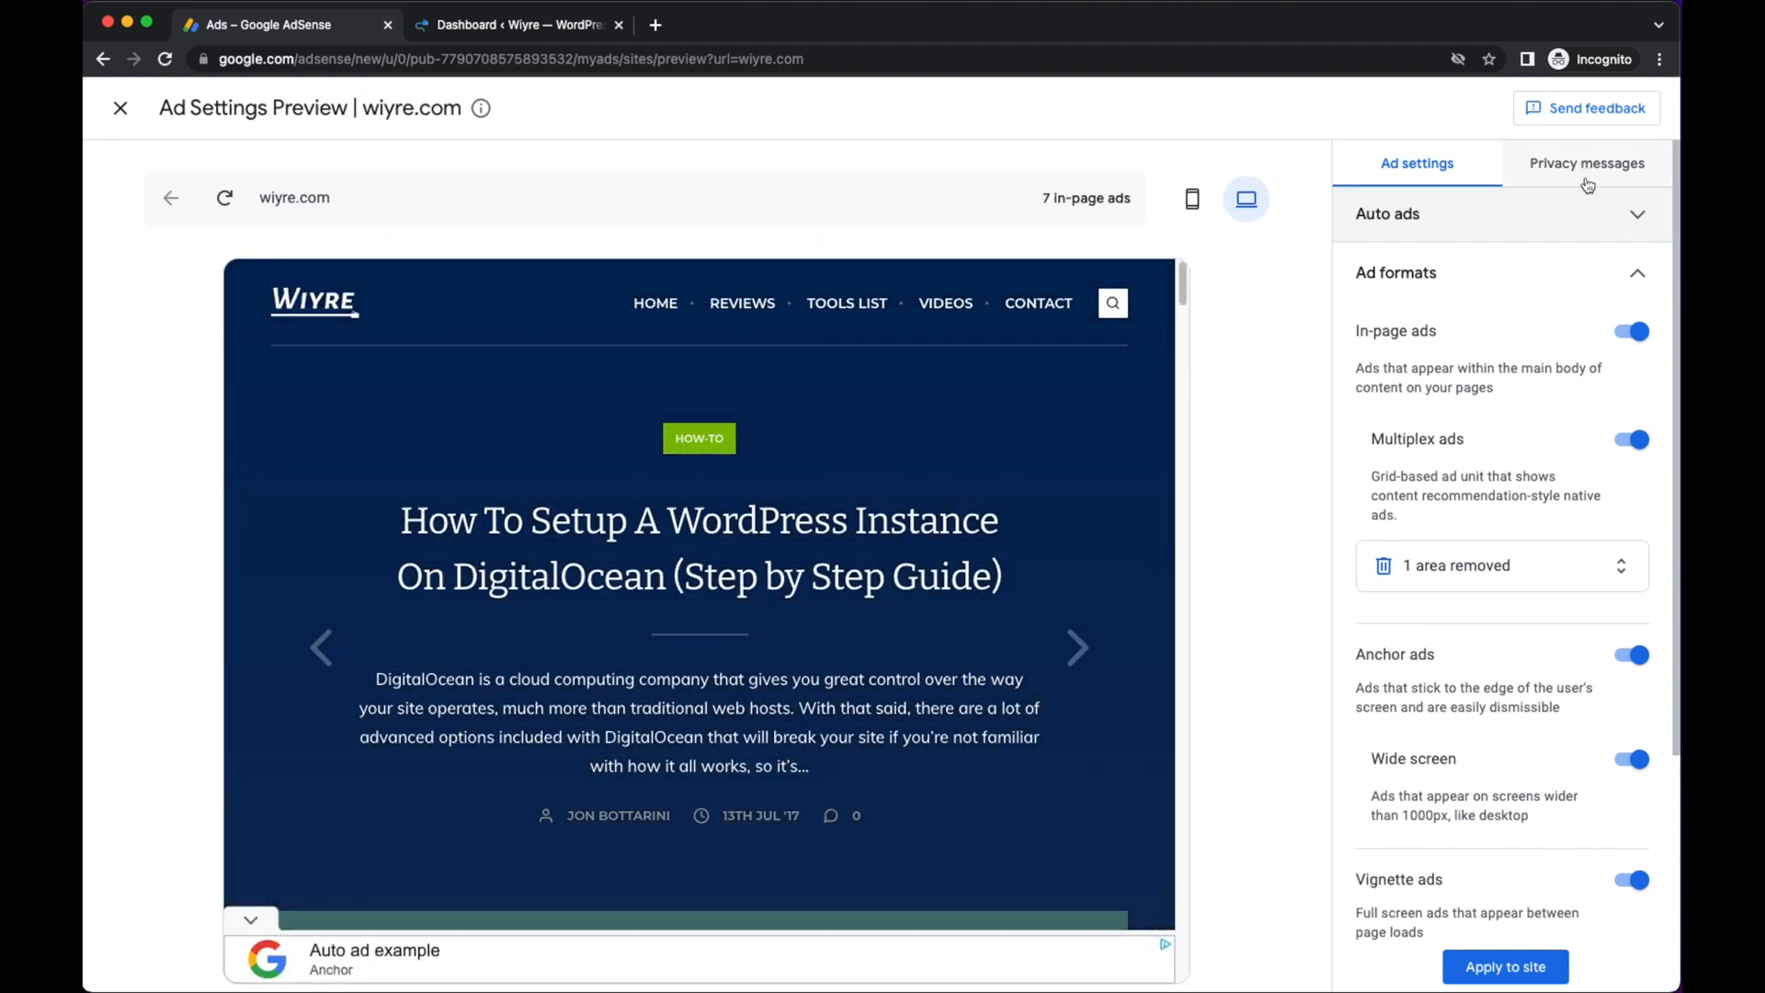
Turn on the GDPR consent message under Privacy messages and focus the privacy policy URL field.
left_click(1587, 164)
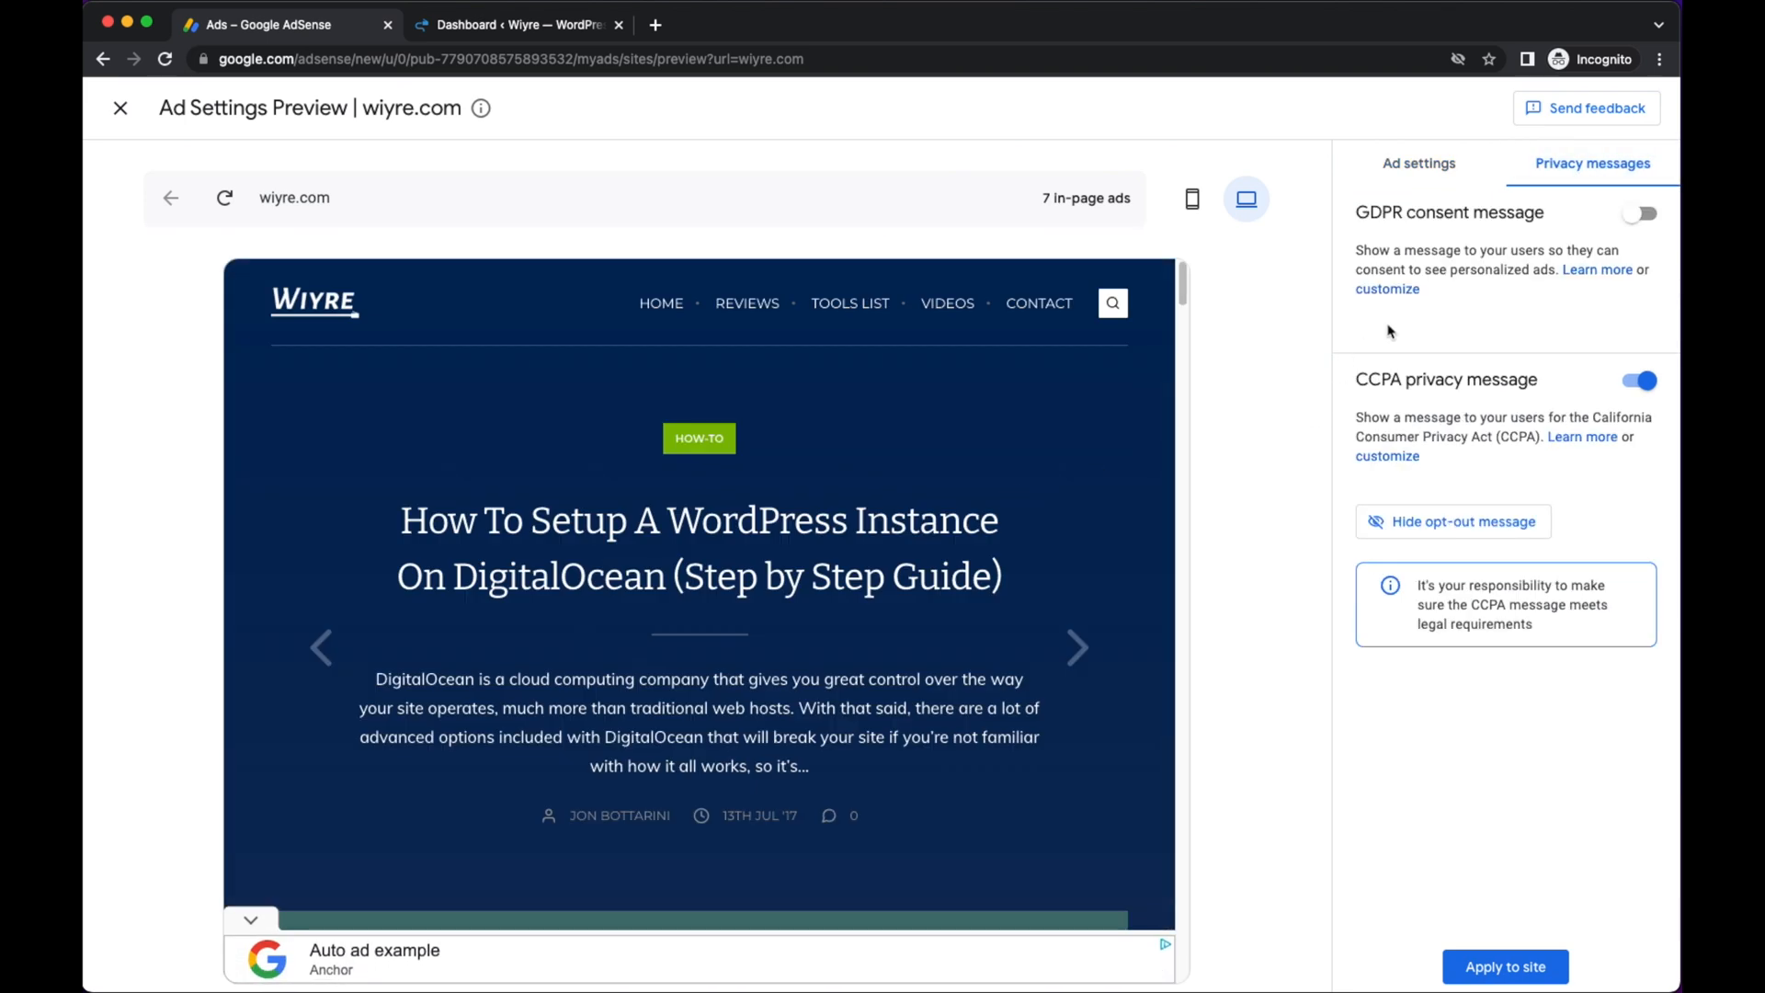
mouse_move(1386, 227)
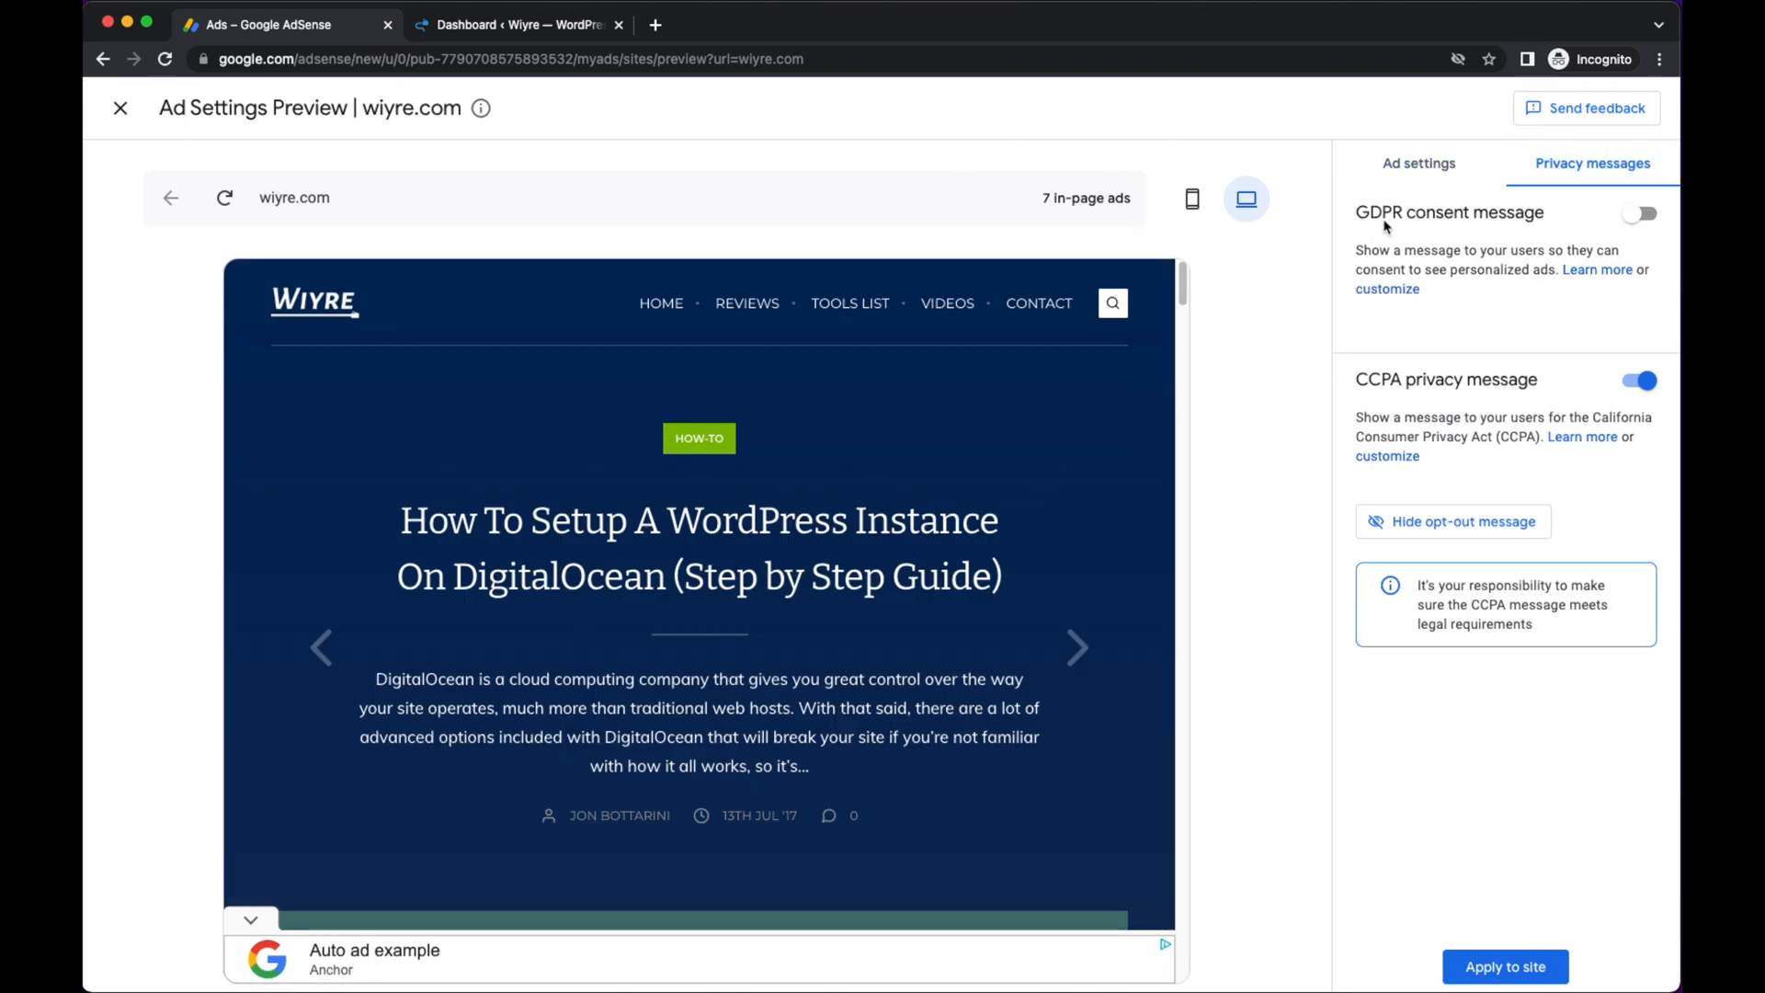
mouse_move(1517, 226)
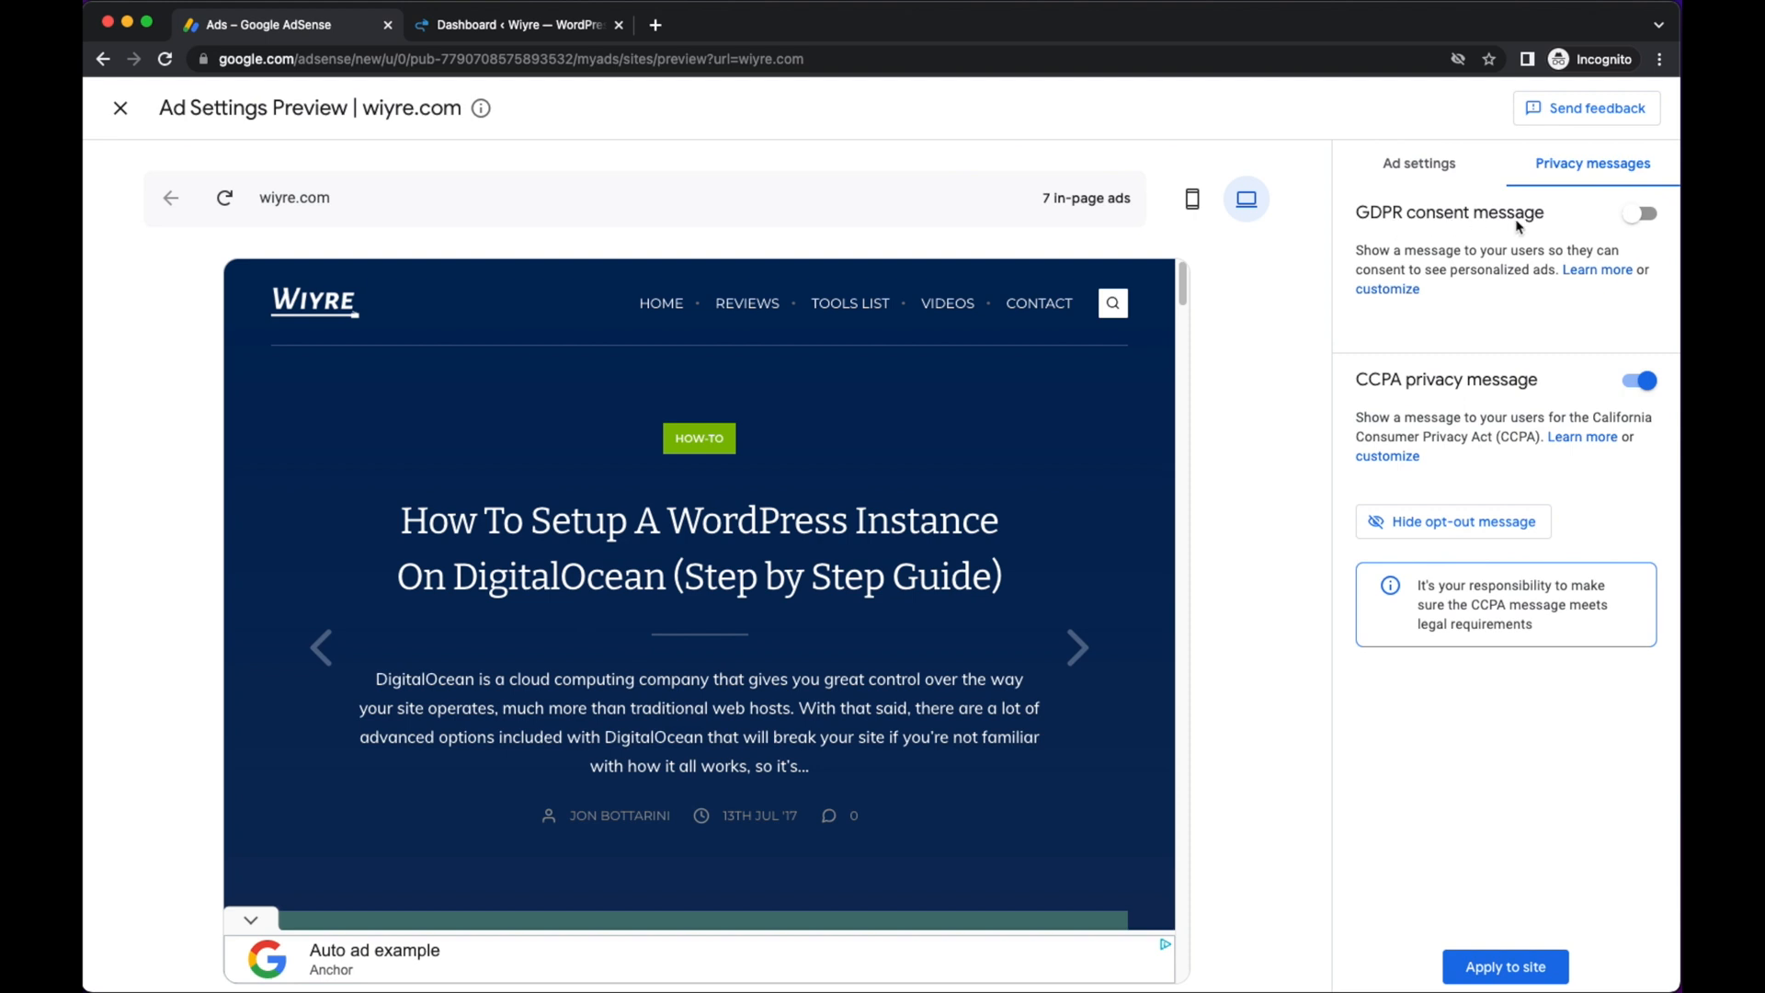
left_click(1638, 213)
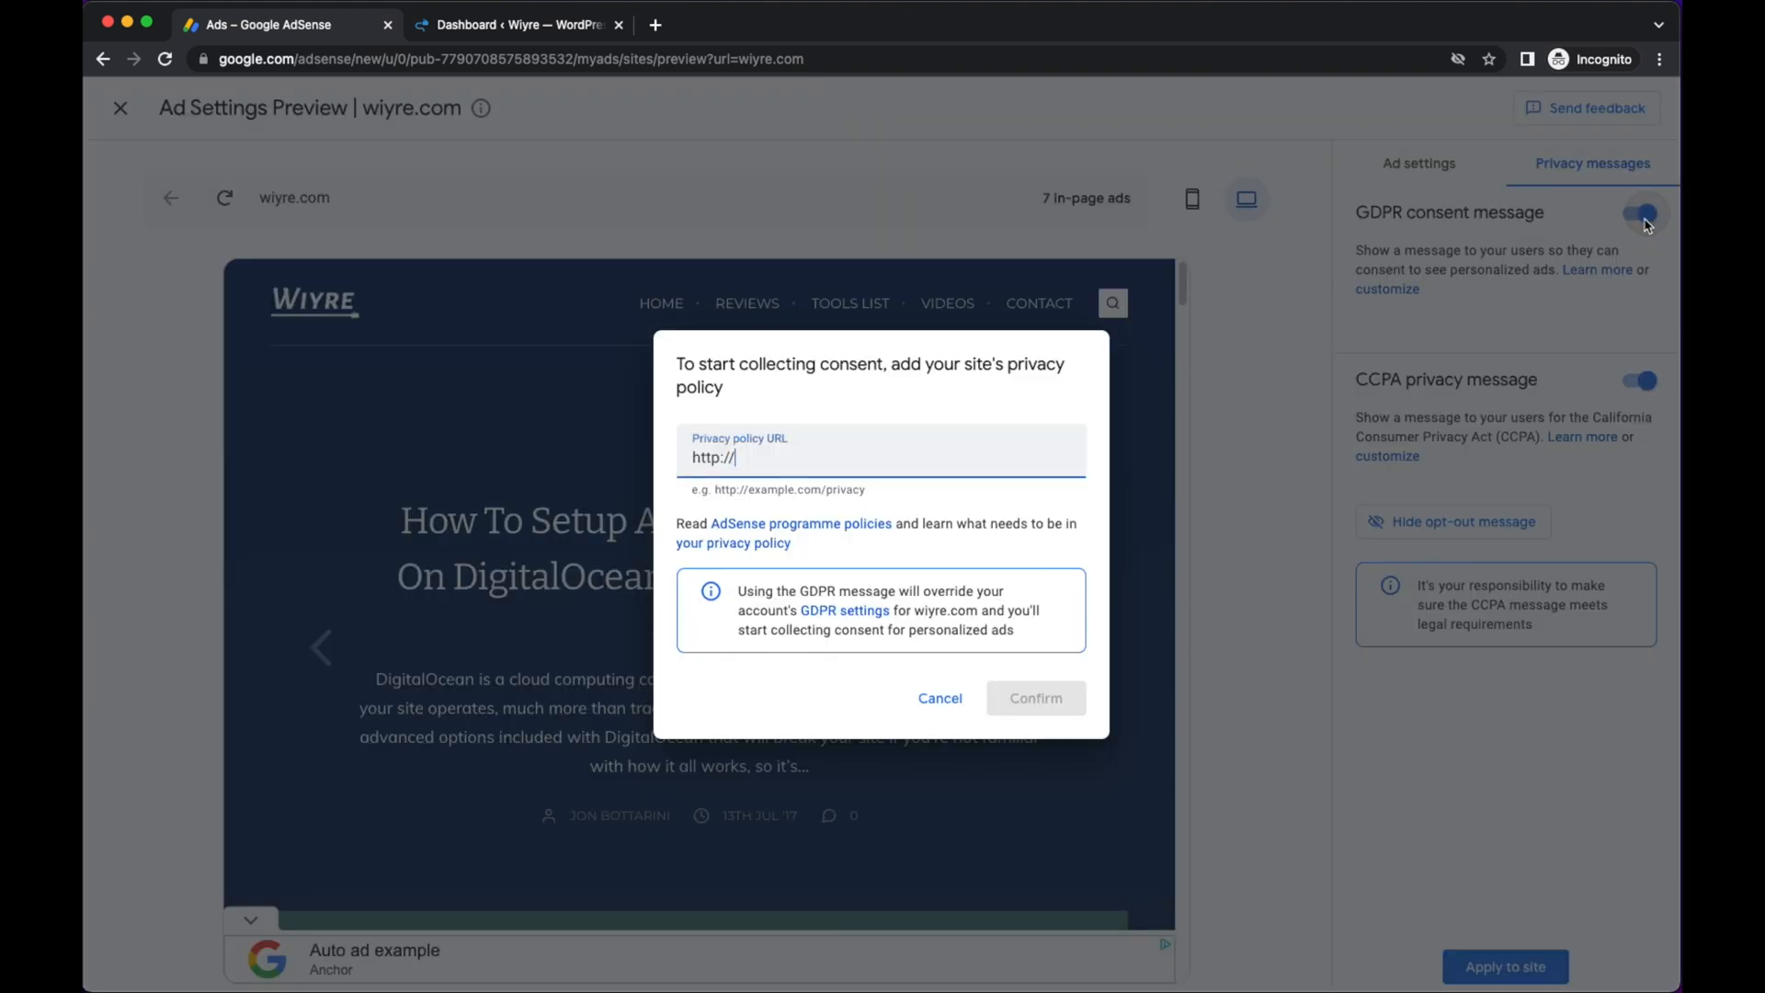
left_click(1638, 213)
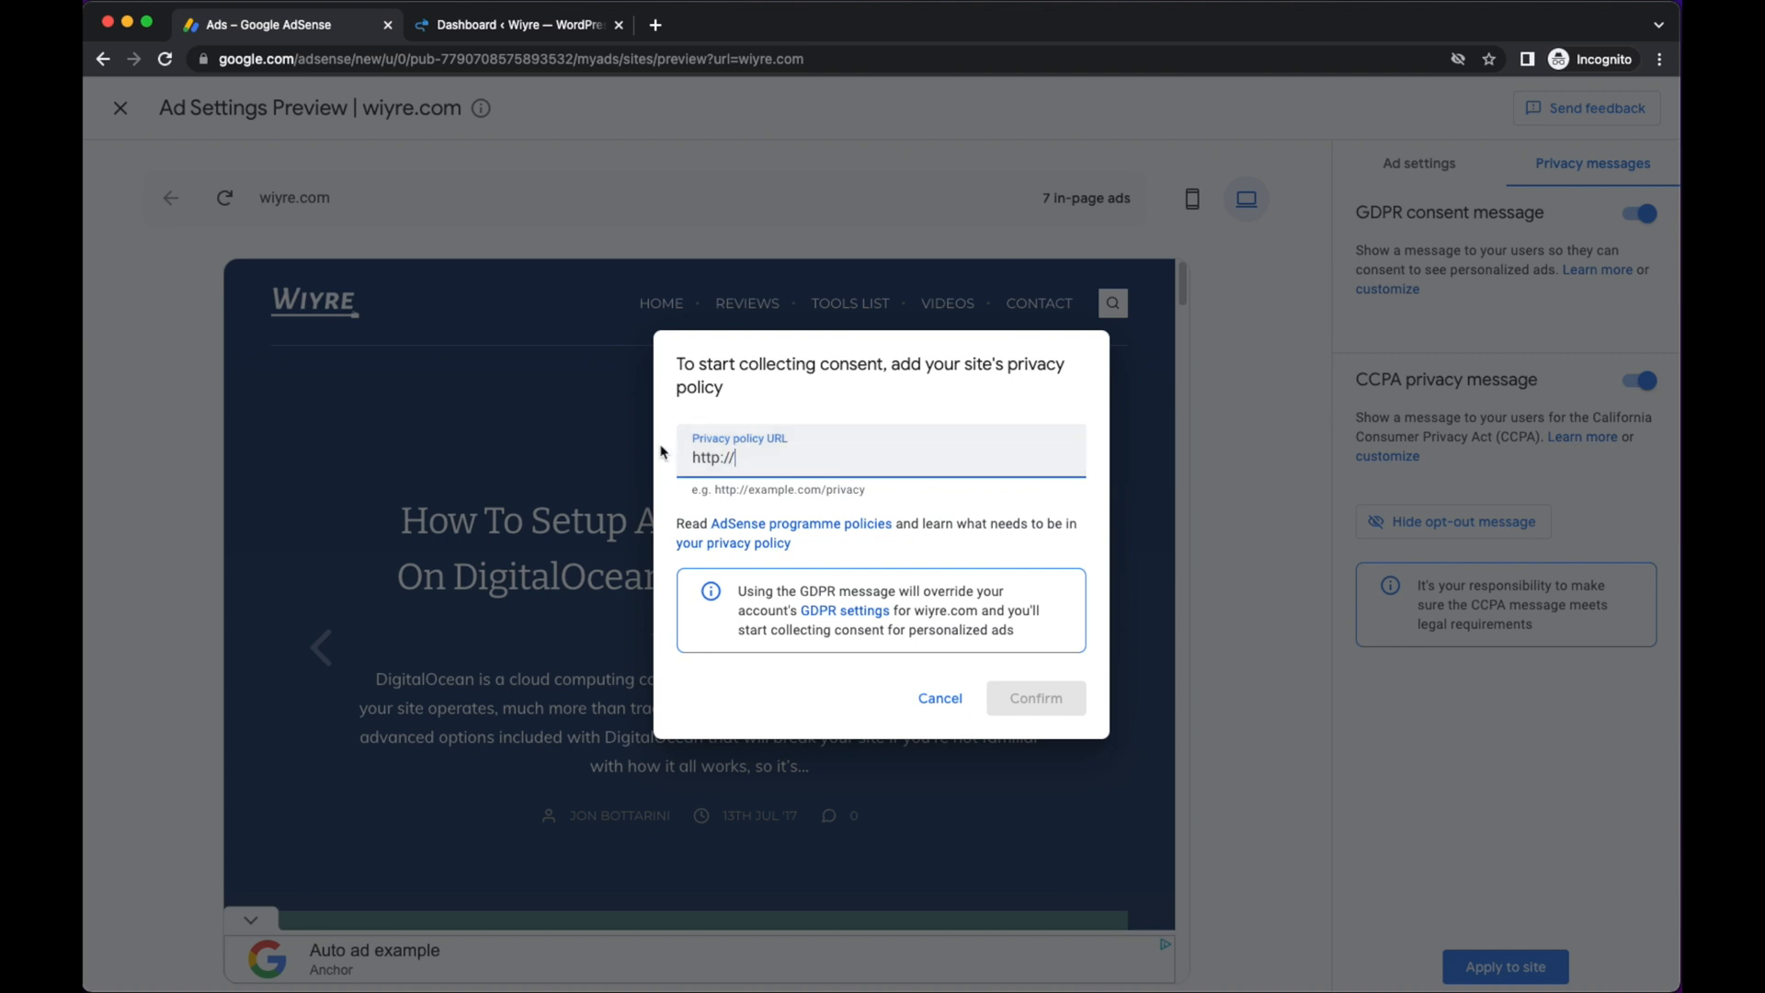
mouse_move(553, 174)
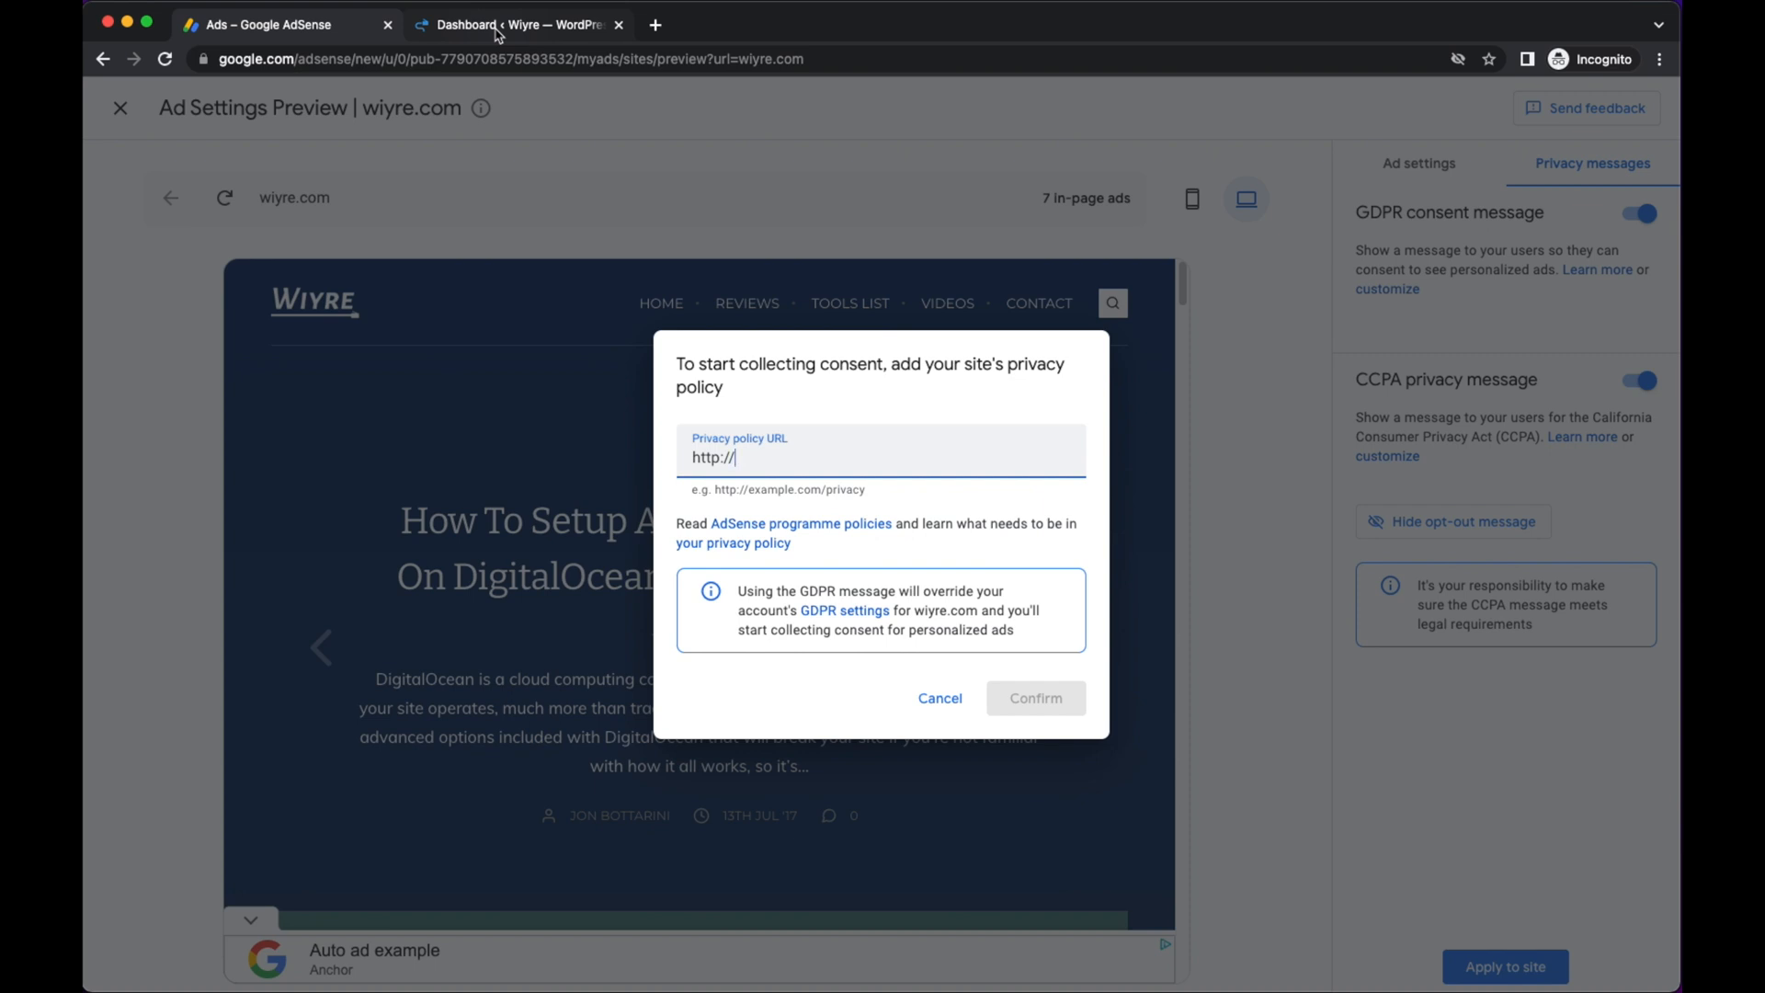
left_click(519, 24)
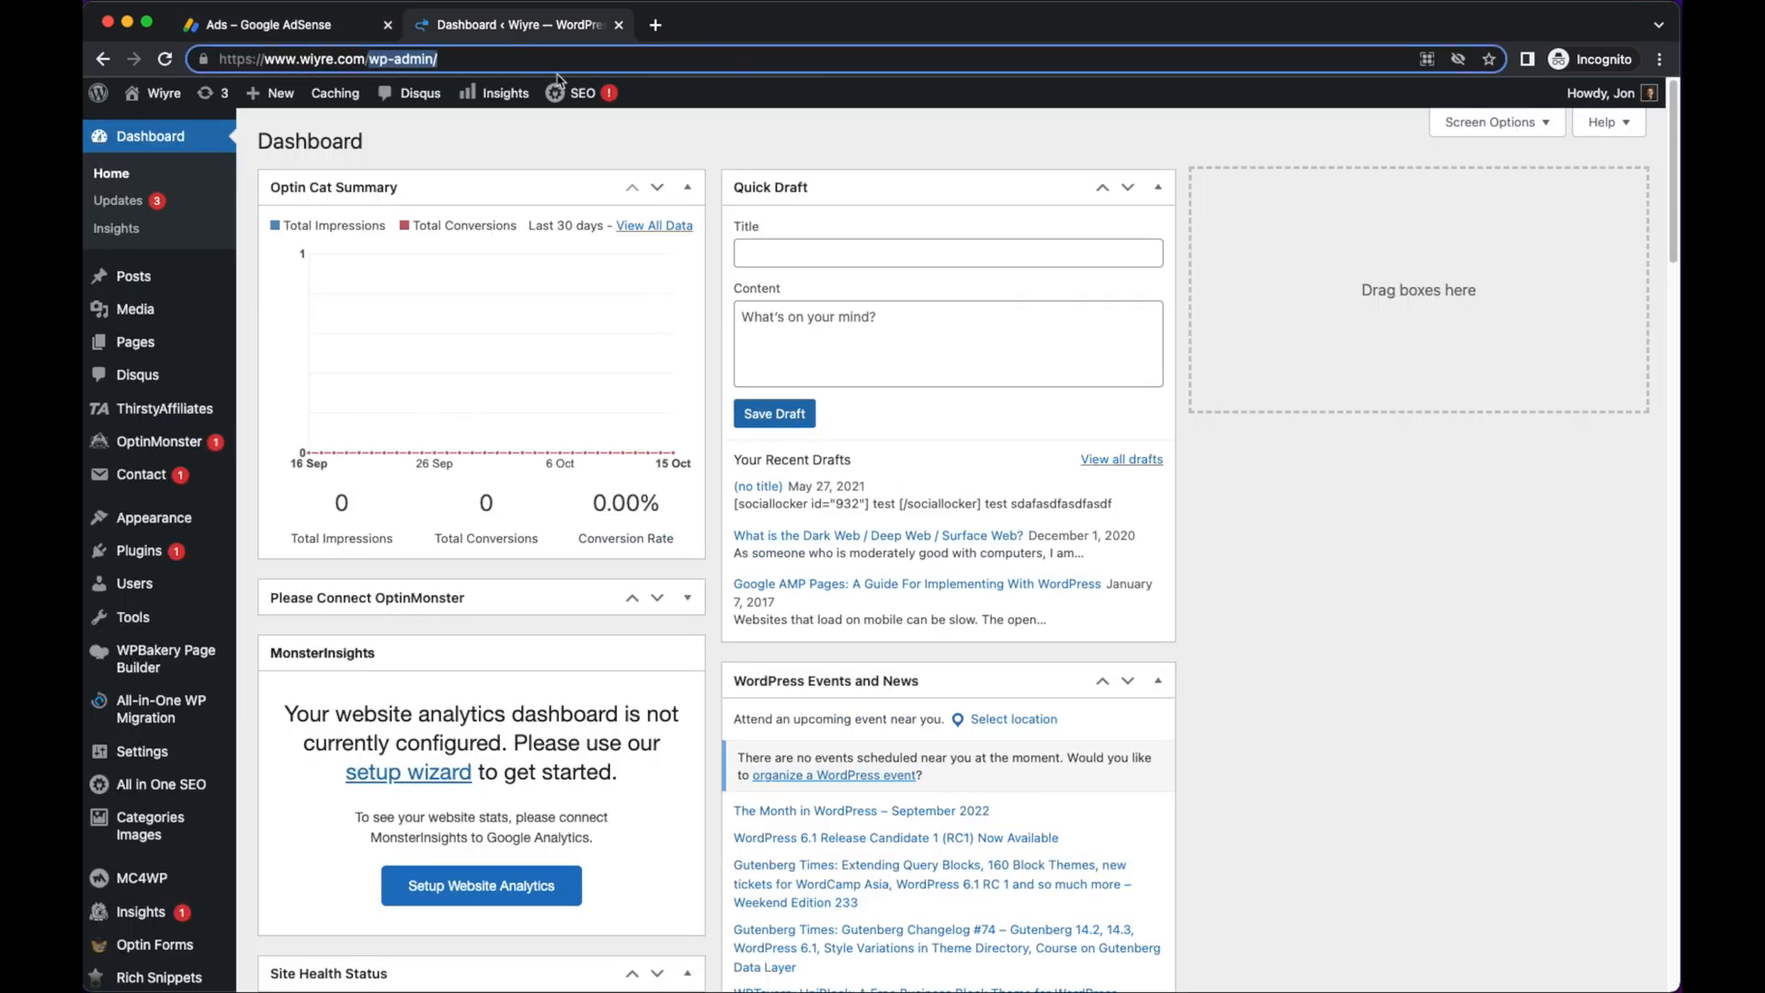
type("https://www.wiyre.com/privacy-")
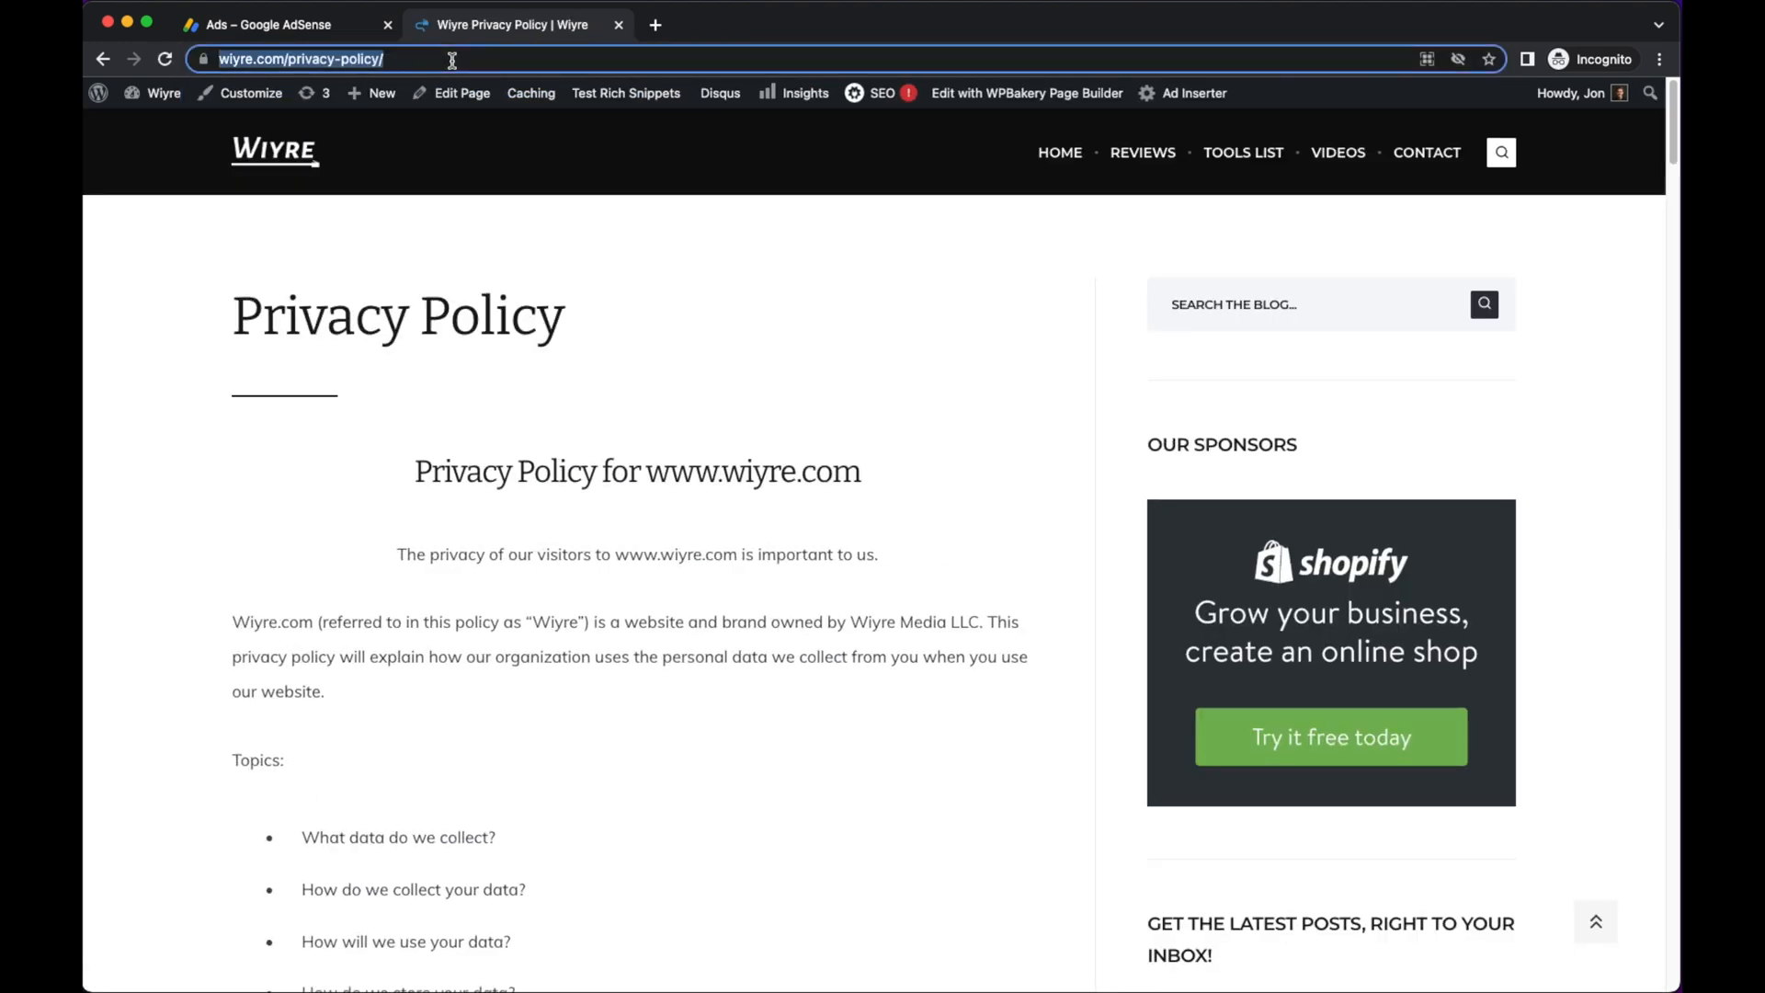
mouse_move(276, 23)
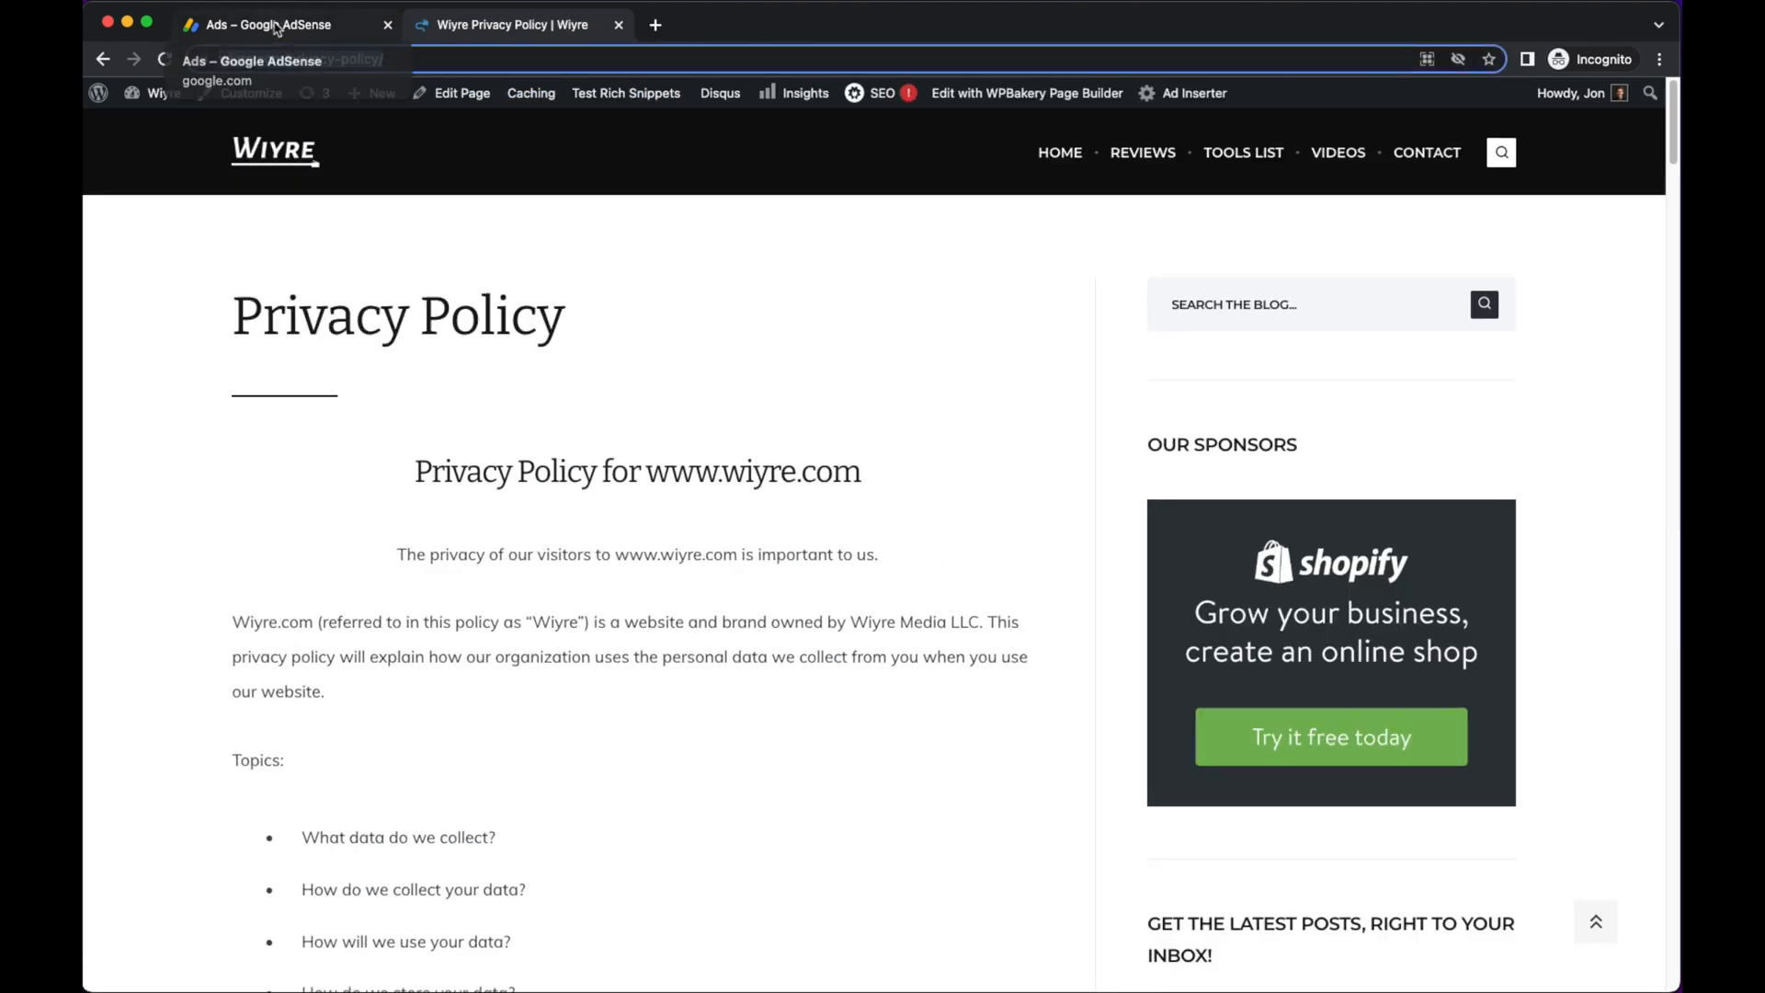
left_click(270, 23)
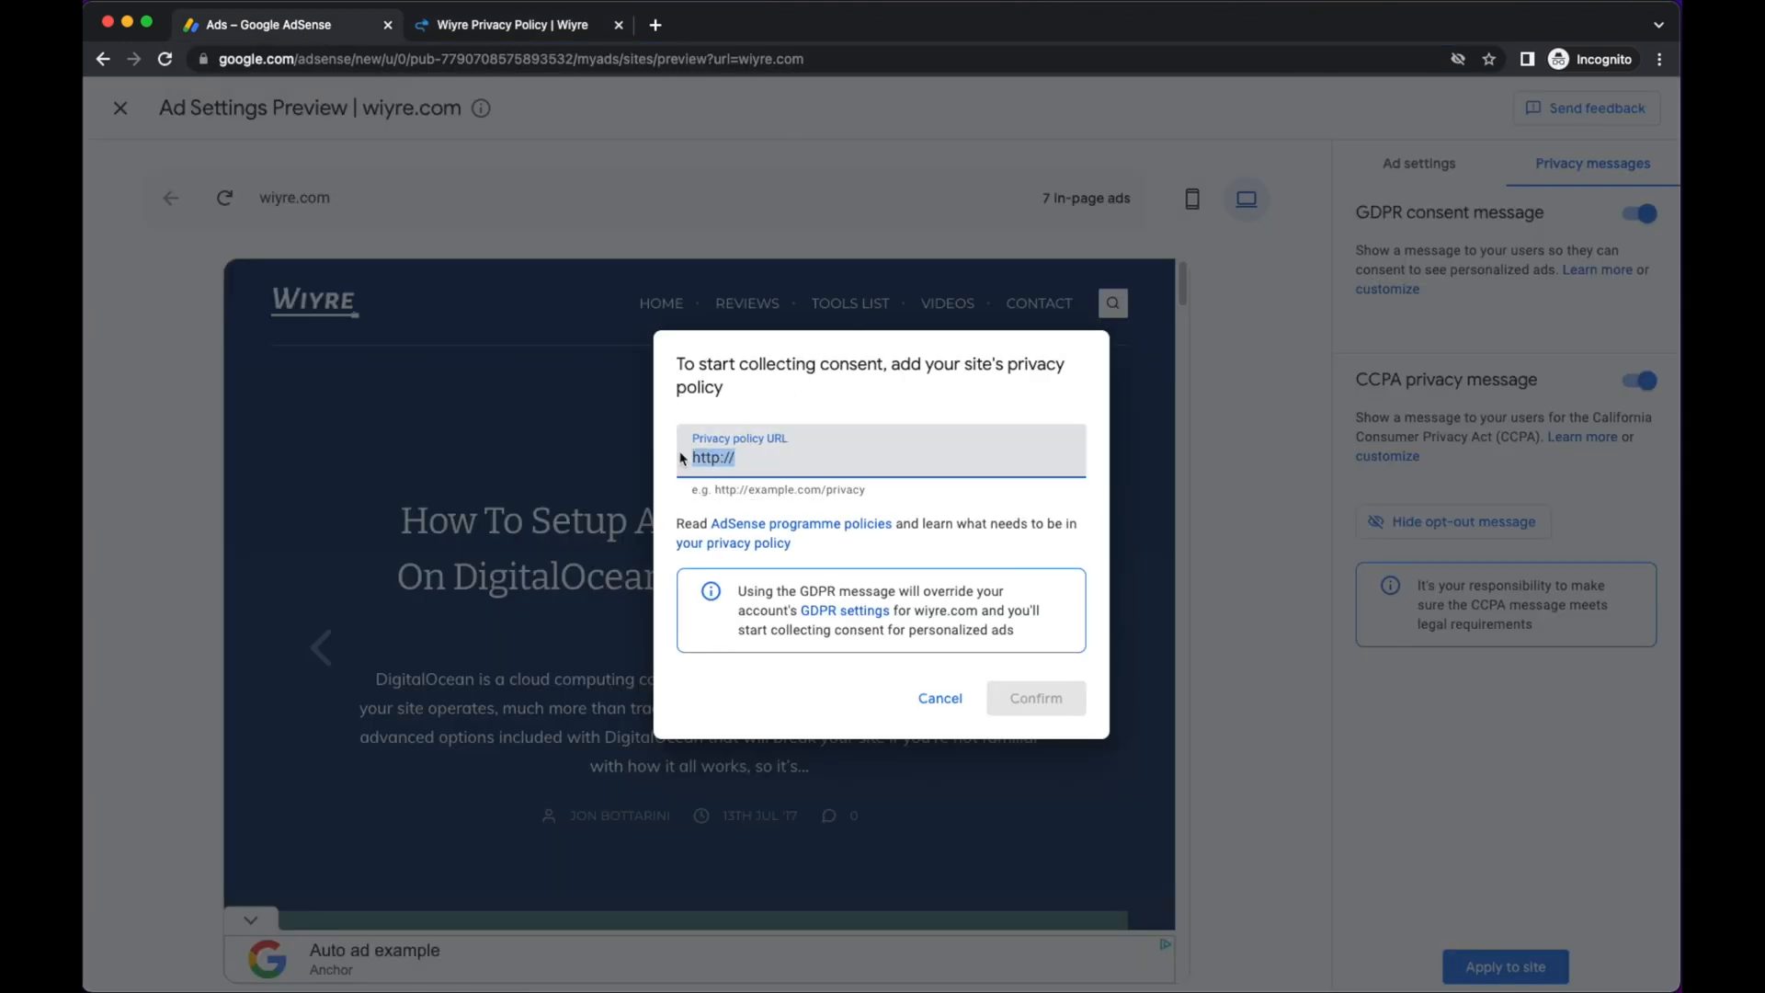
type("https://www.wiyre.com/privacy-policy/")
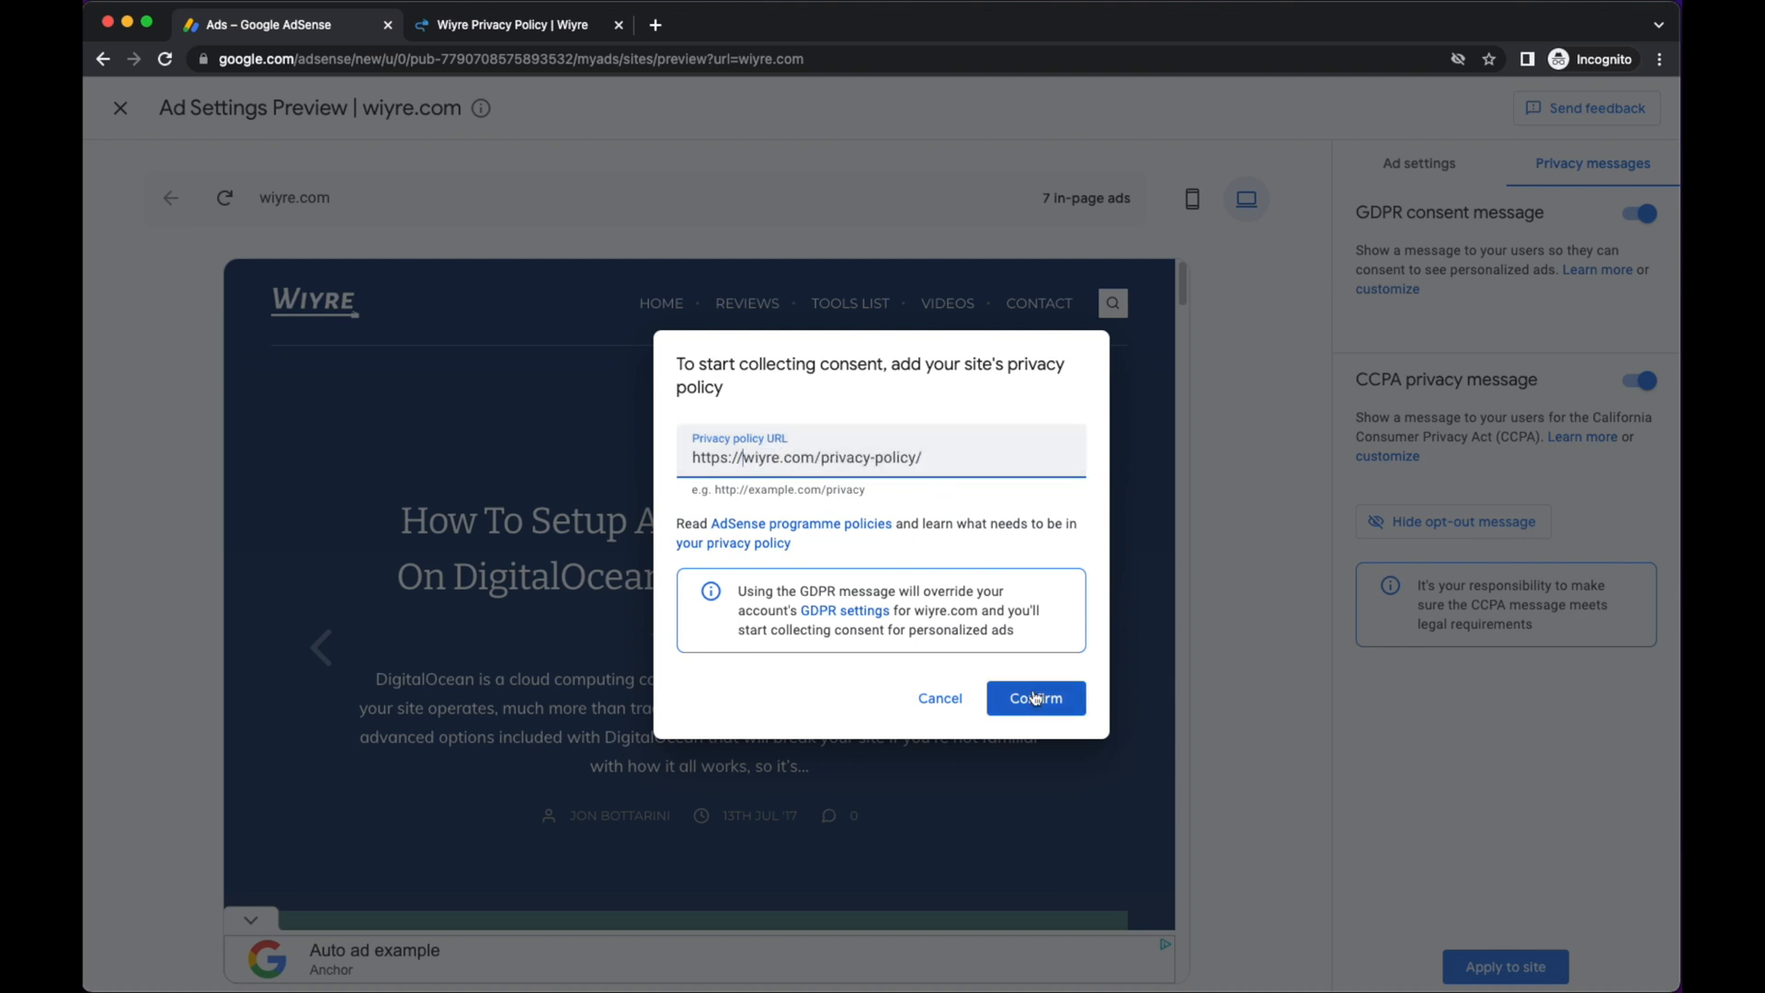
left_click(1034, 698)
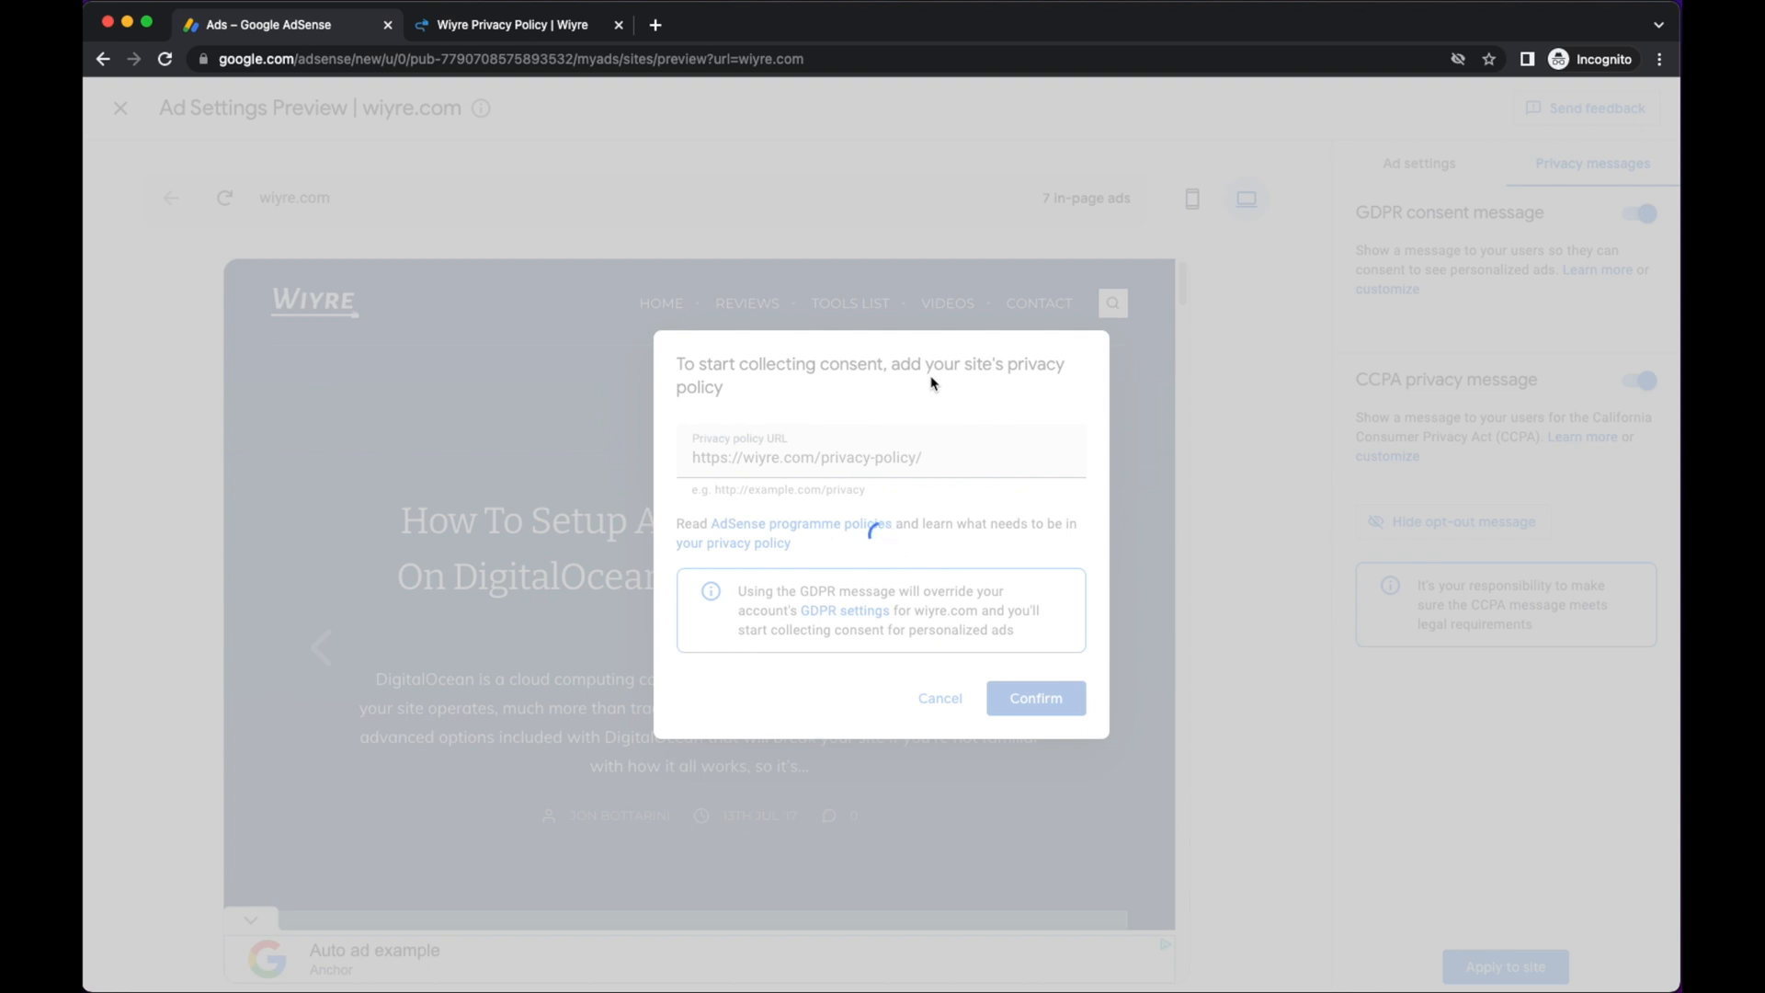
Dismiss the tip and select 'Consent, do not consent, or manage options' after previewing the alternative.
left_click(1031, 699)
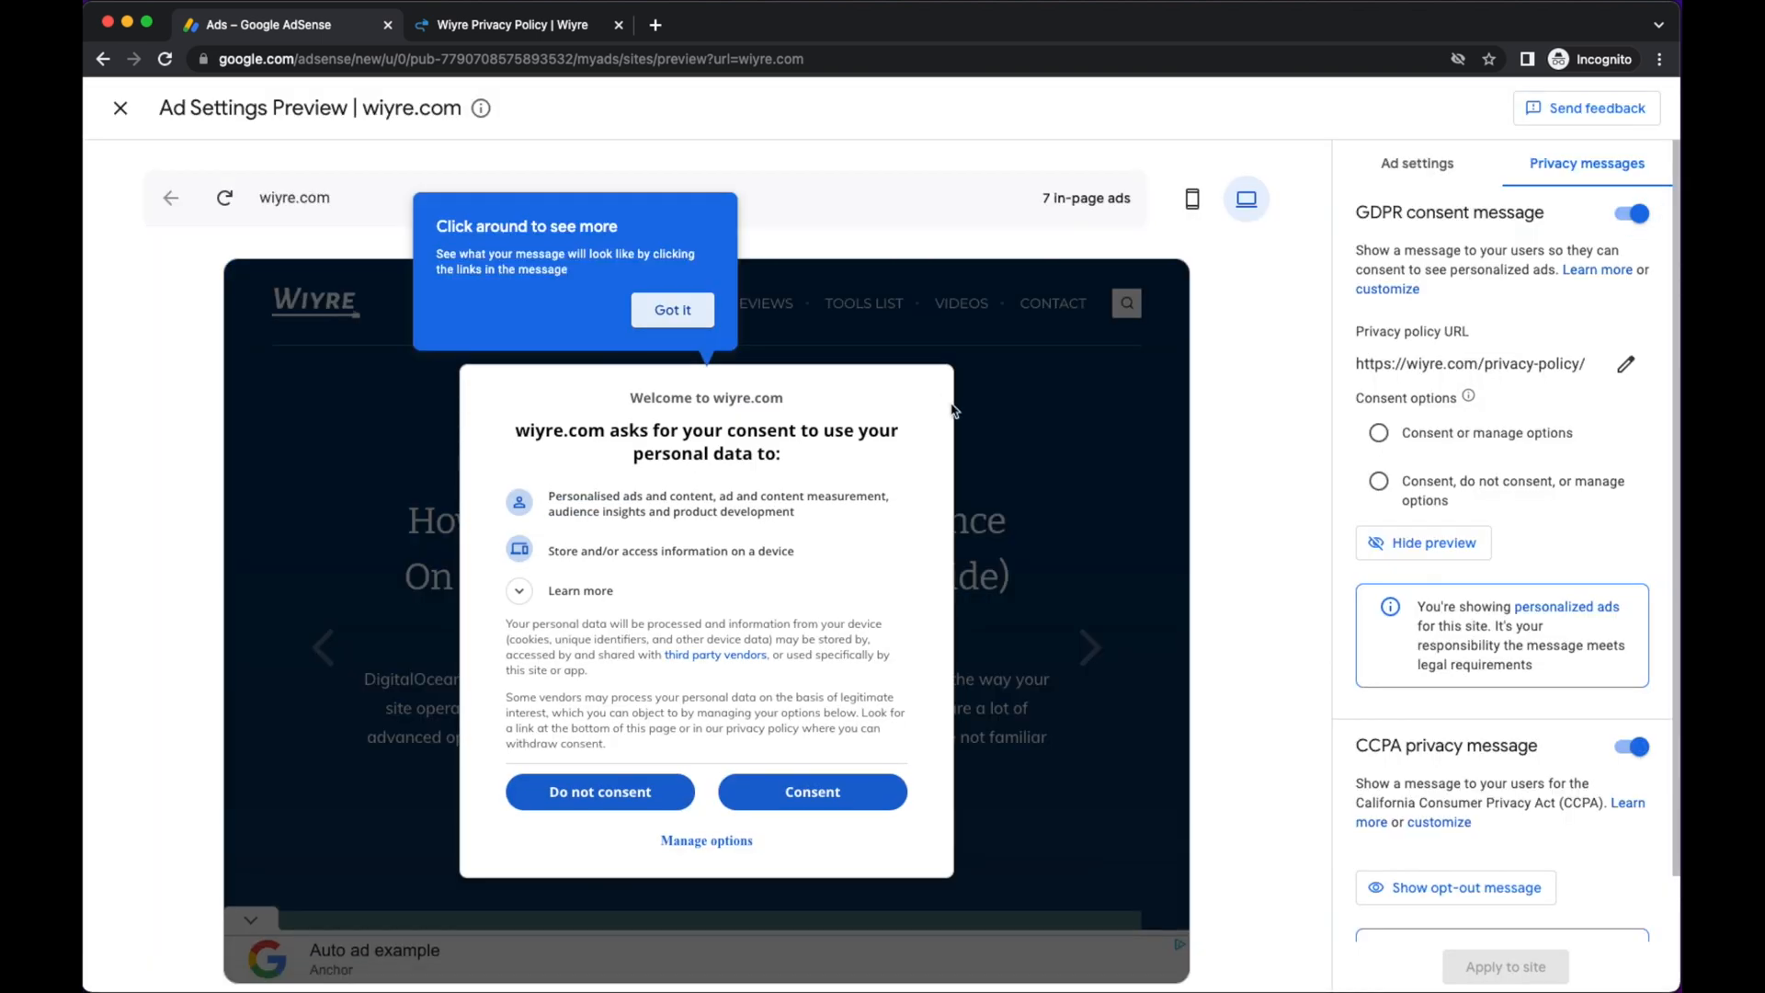
mouse_move(489, 462)
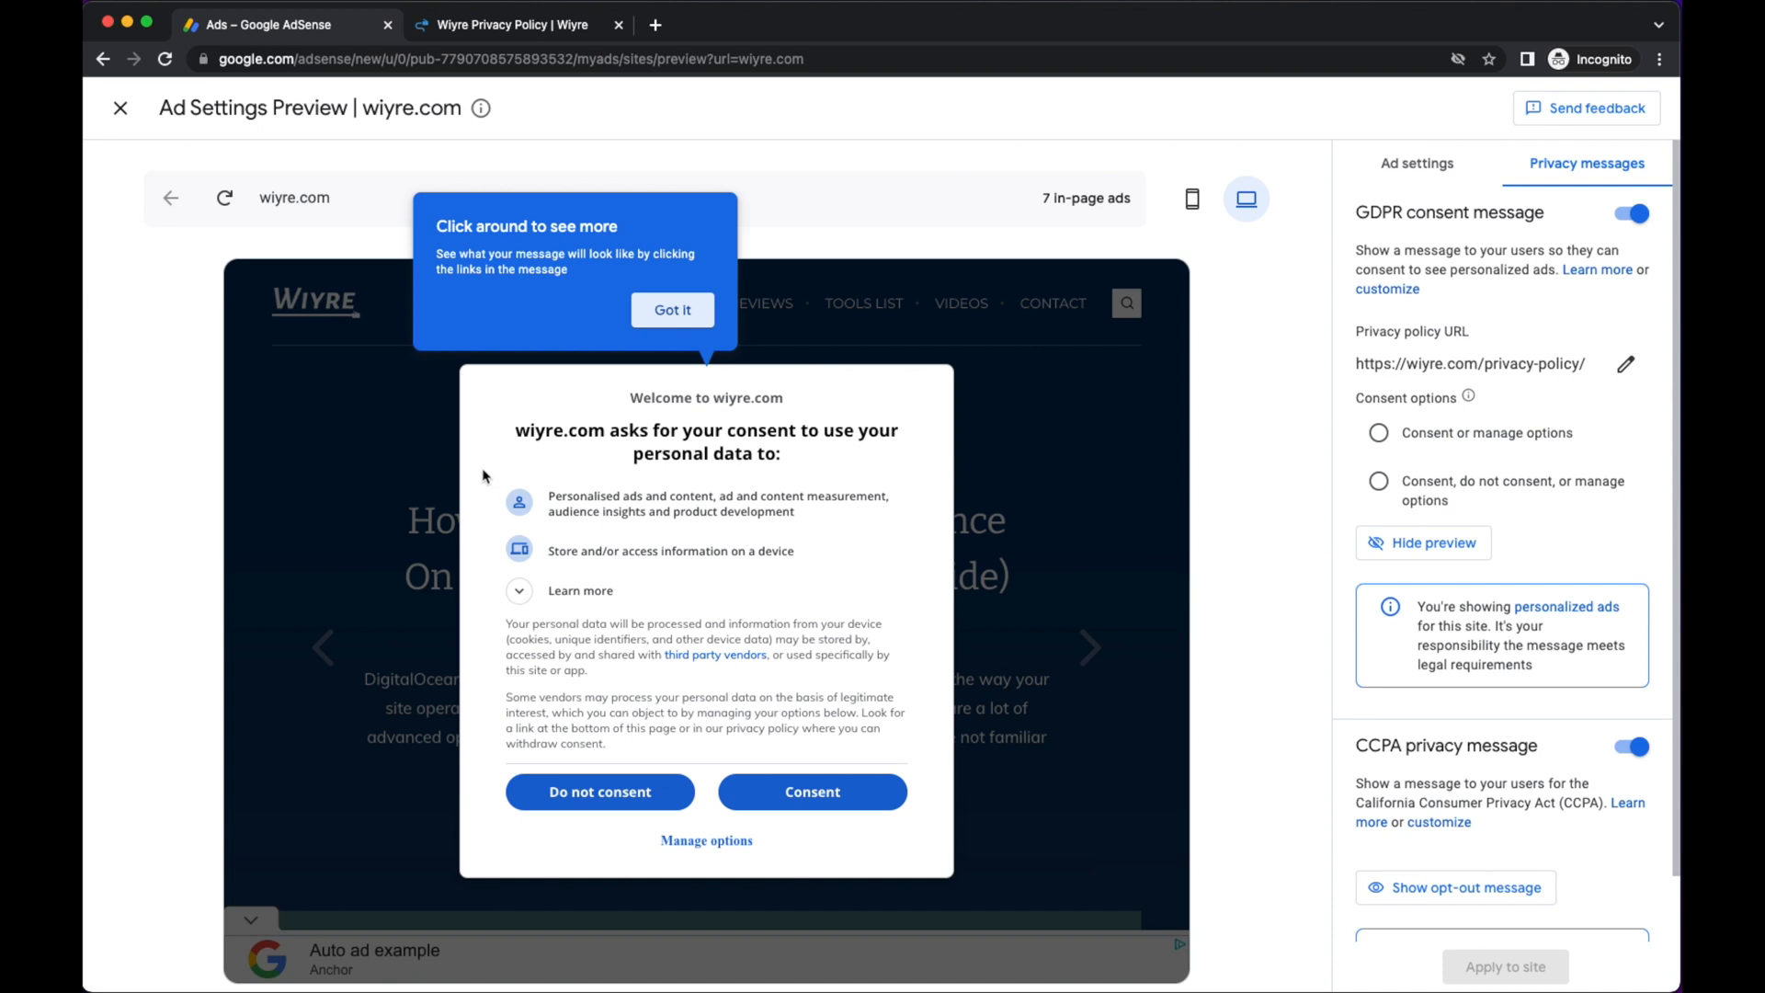
mouse_move(809, 458)
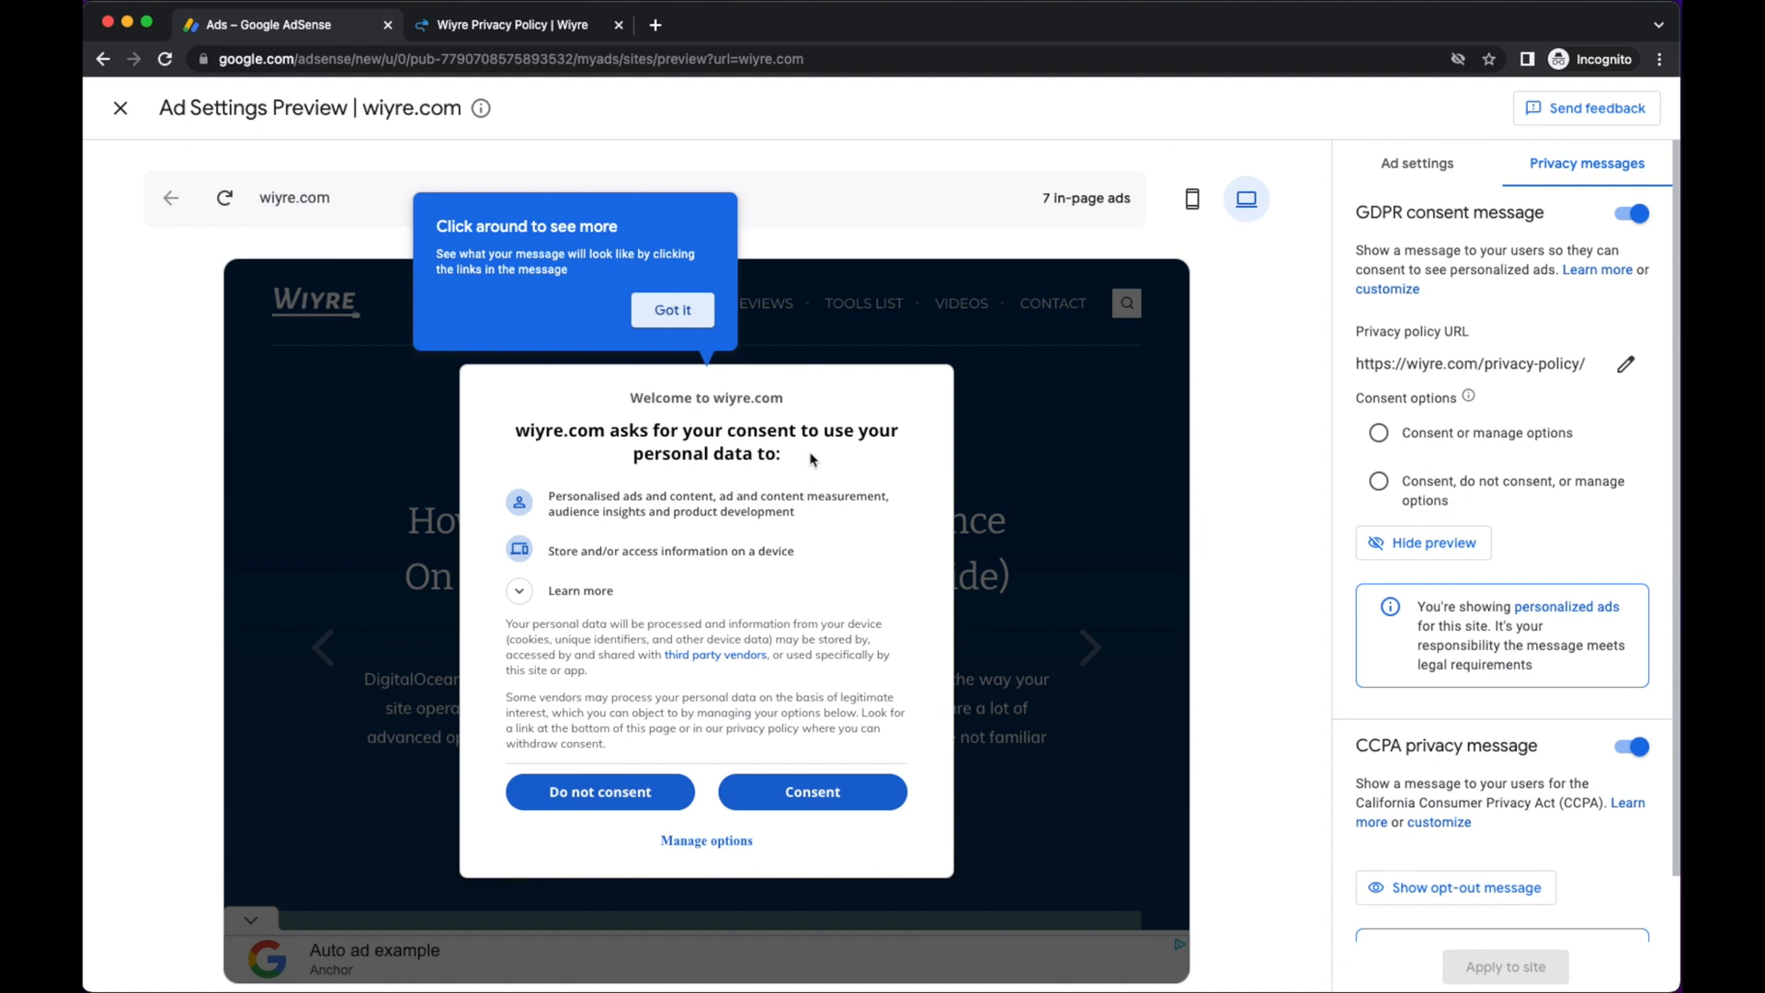
mouse_move(506, 461)
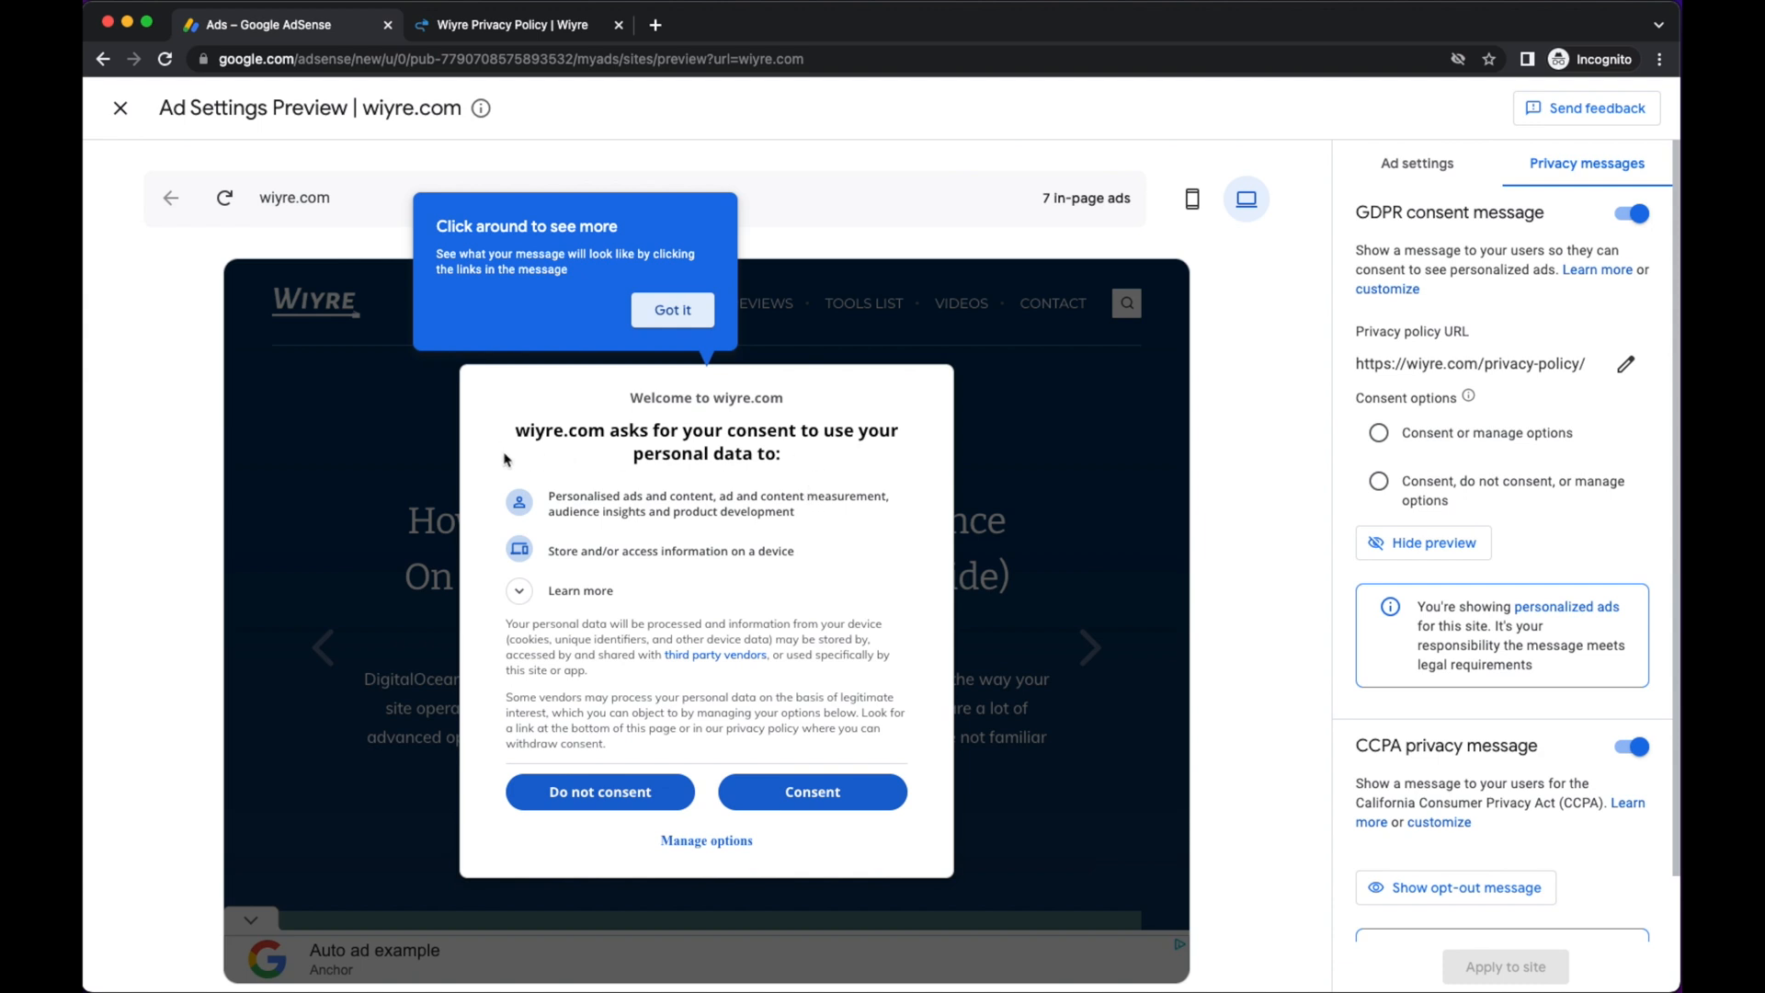
mouse_move(519, 553)
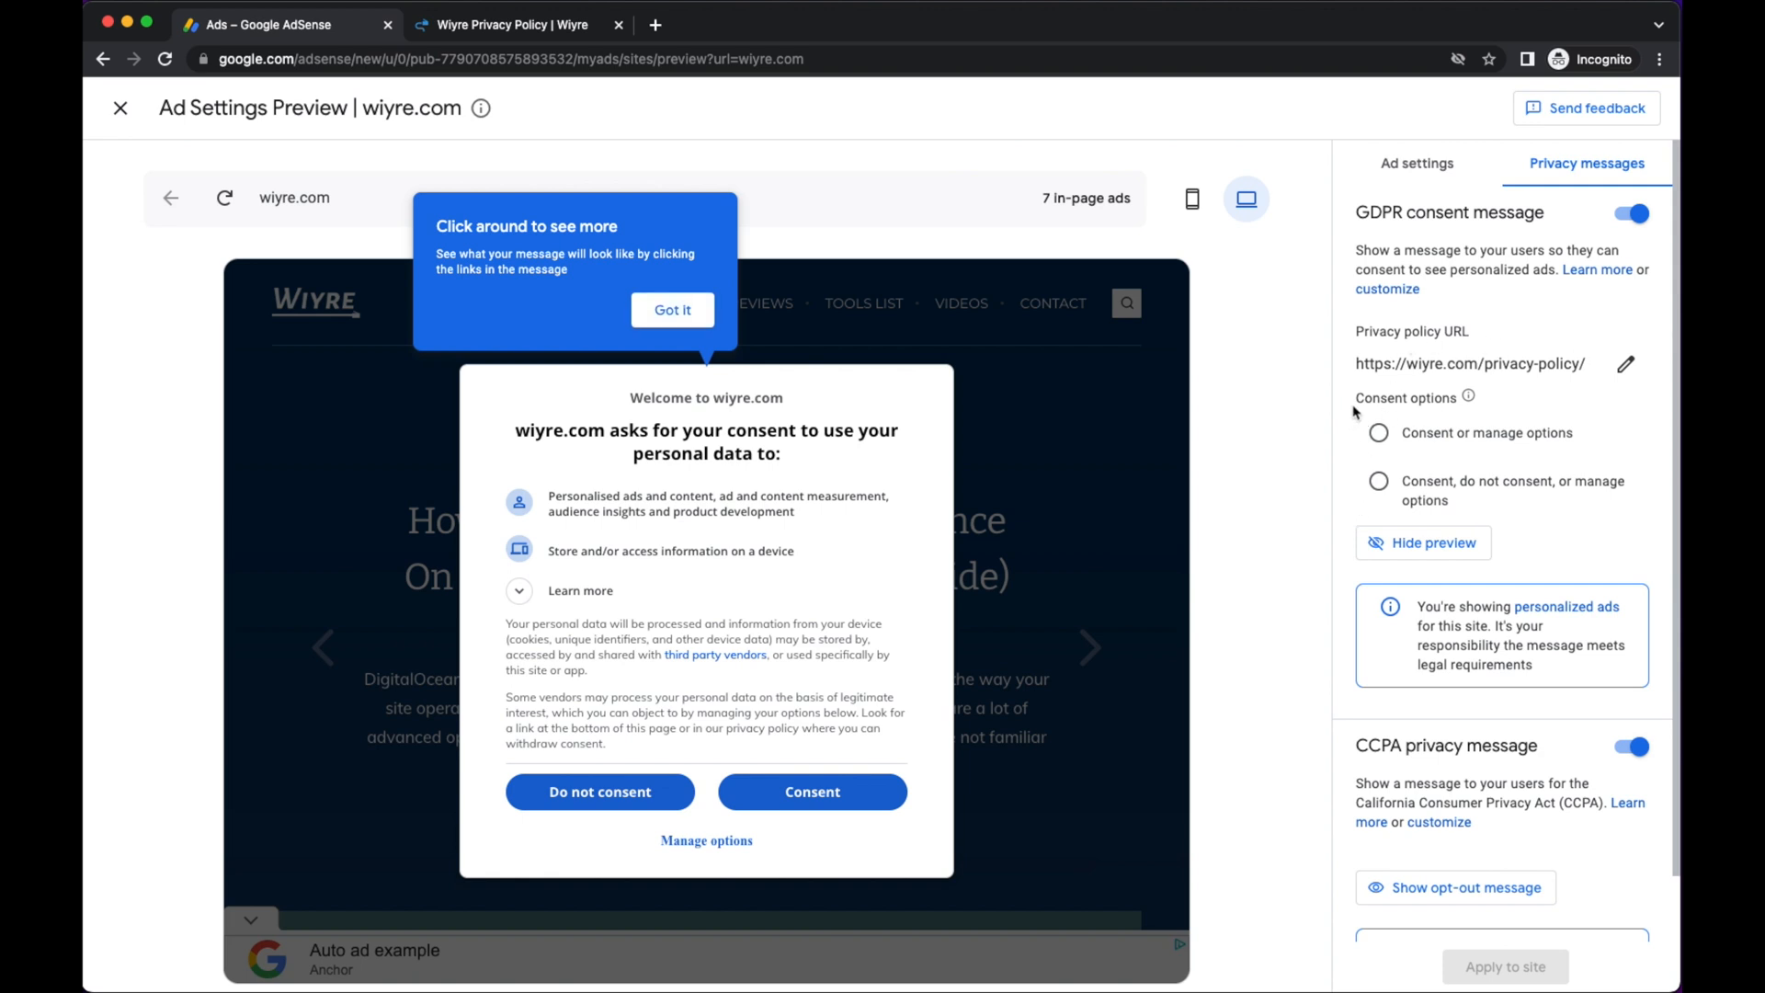
left_click(673, 309)
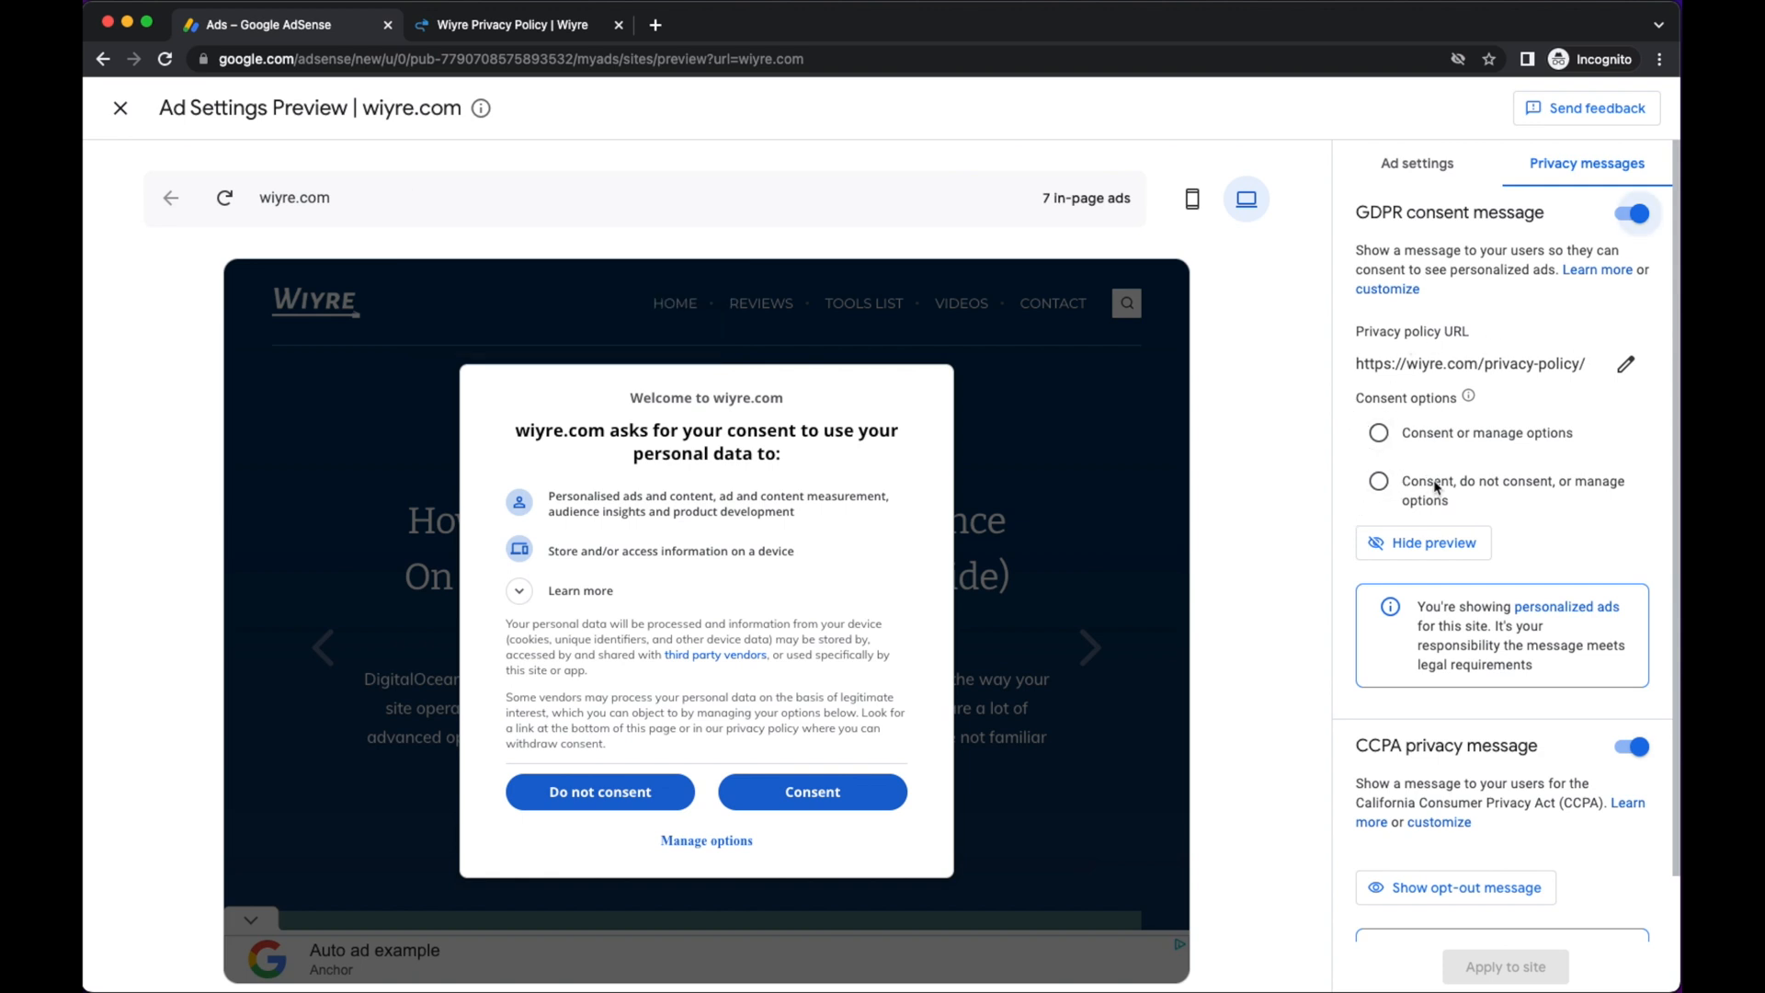
mouse_move(1473, 498)
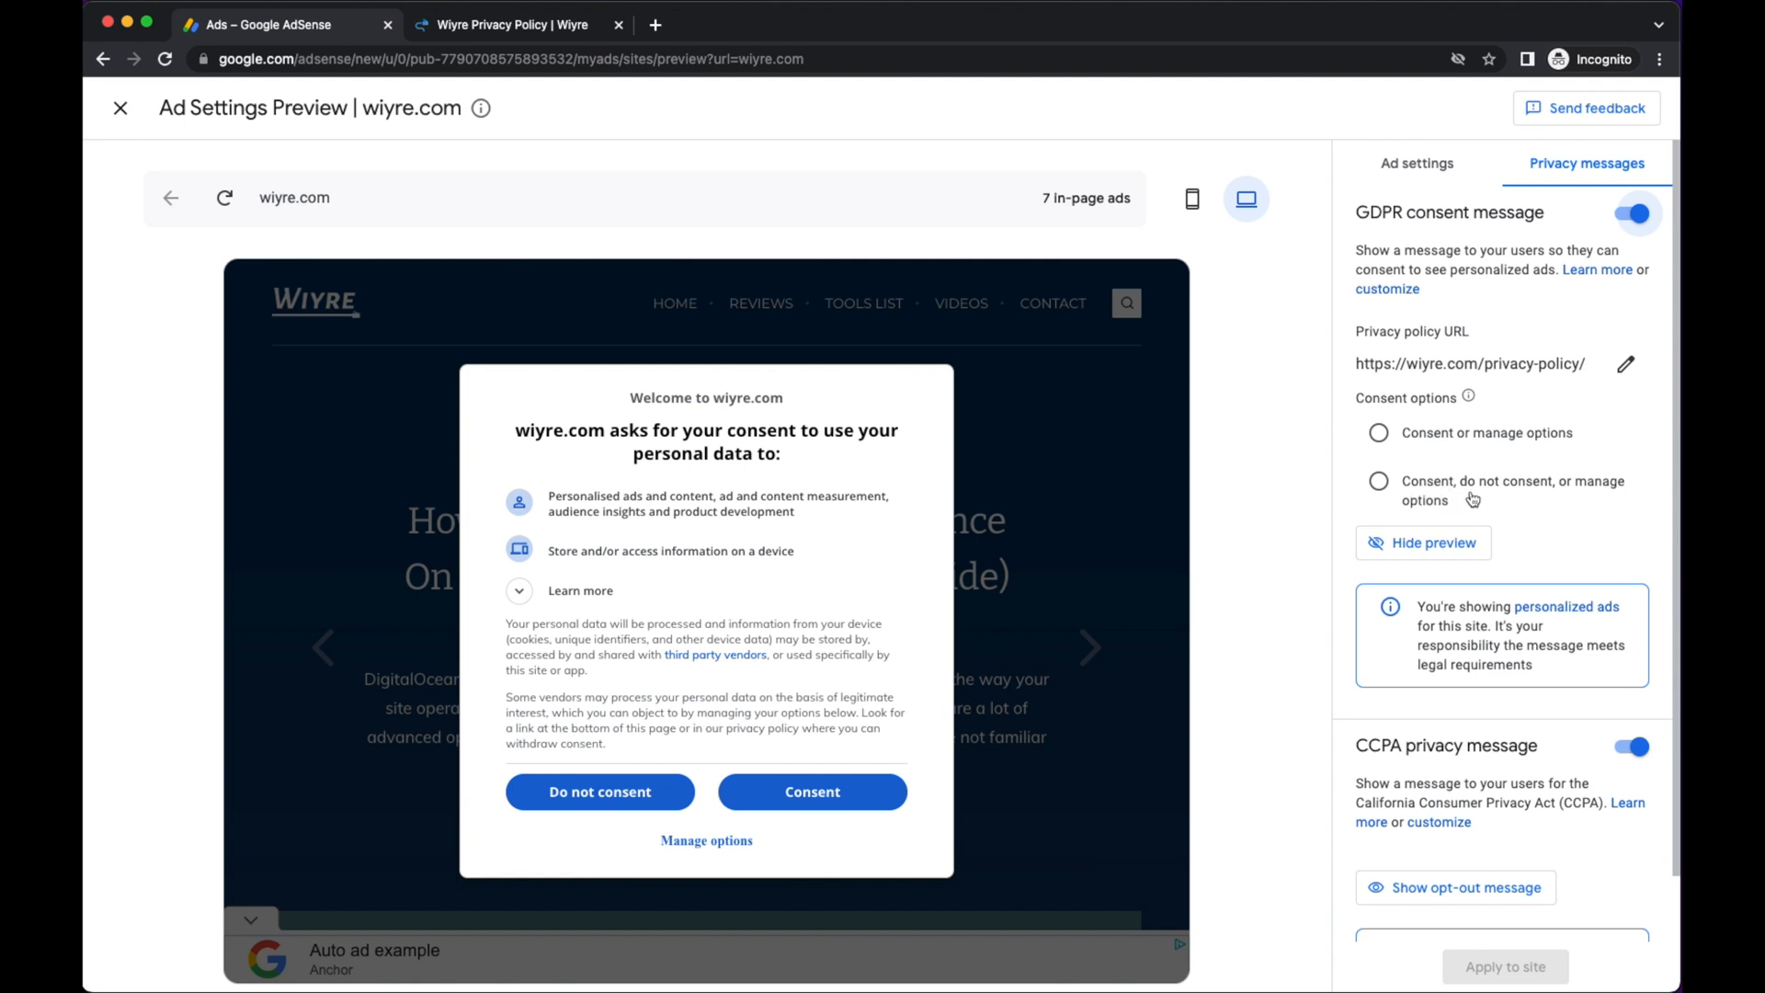
mouse_move(1514, 494)
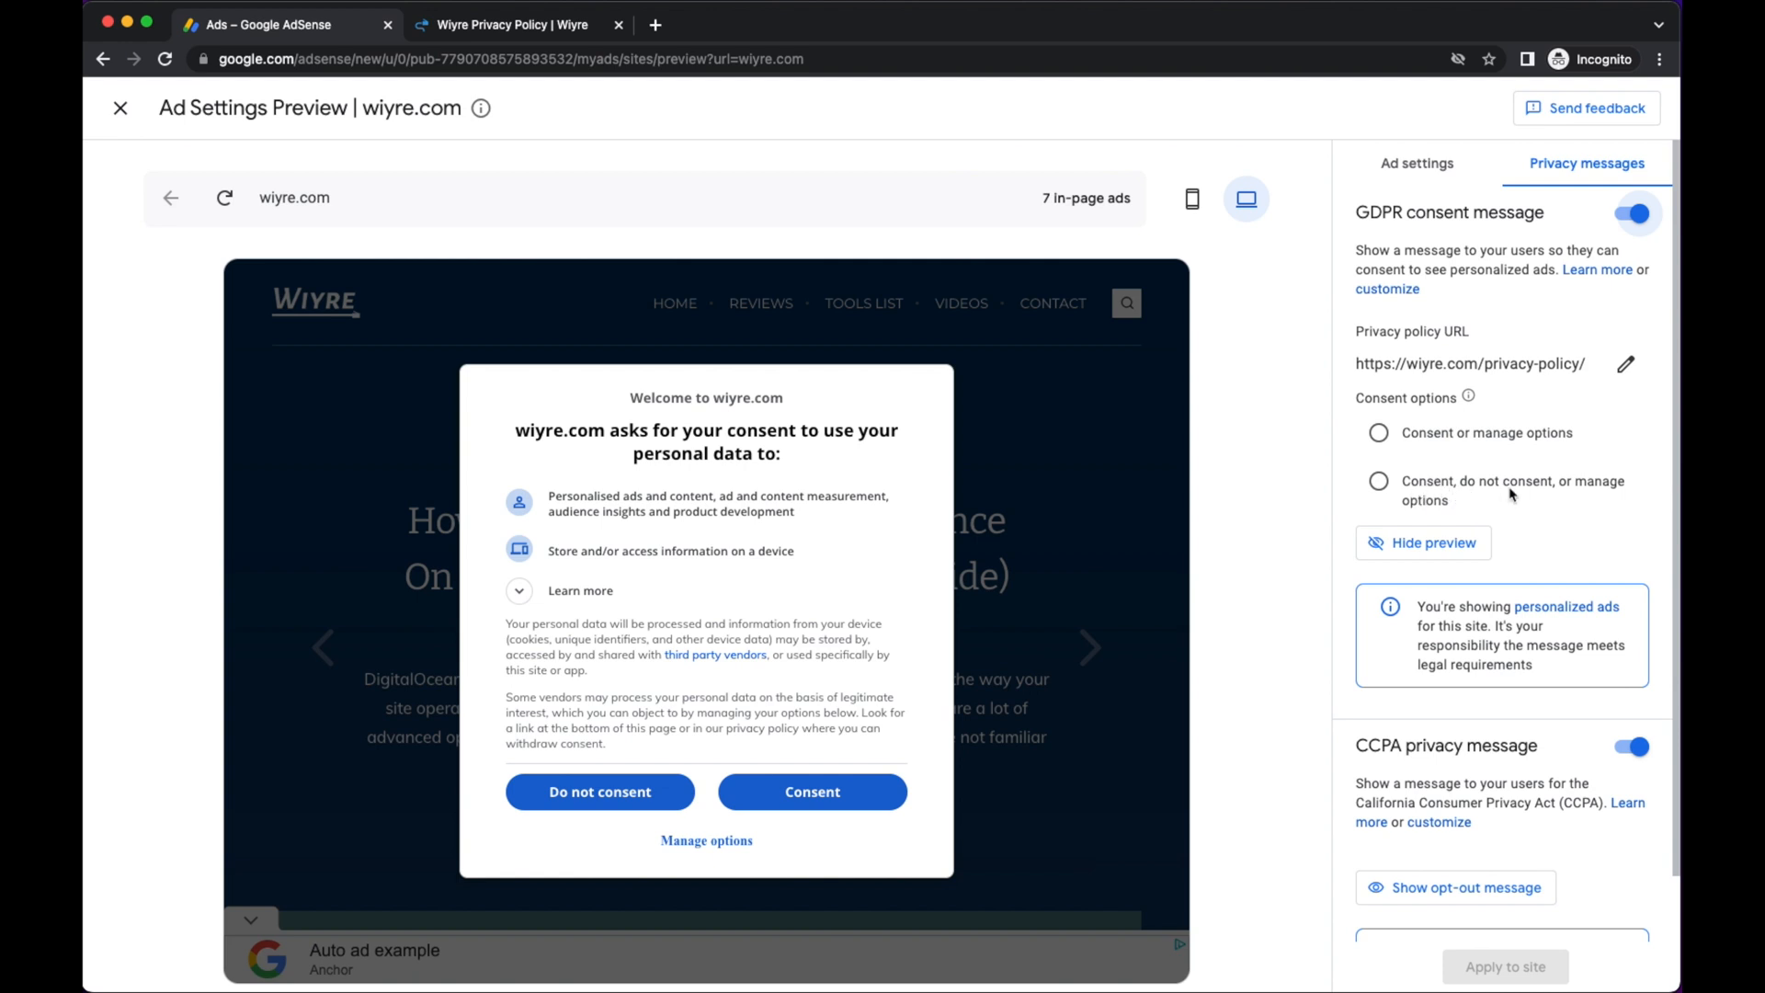
mouse_move(1445, 498)
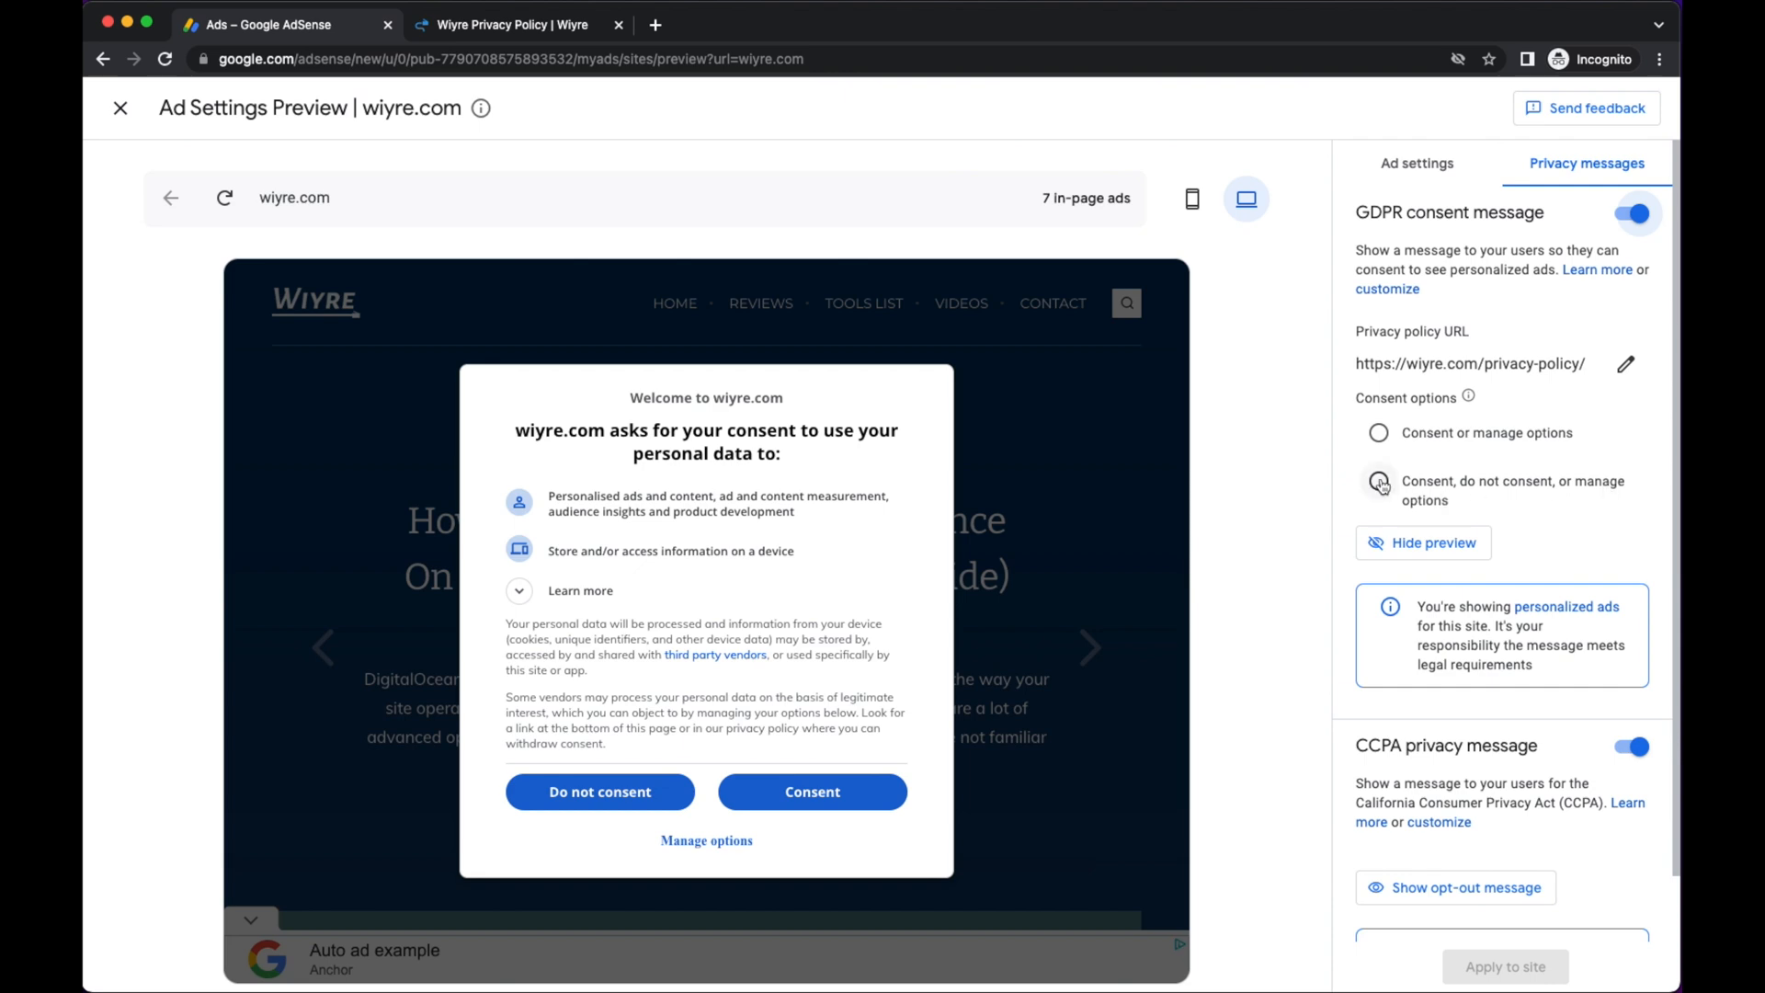
left_click(1377, 484)
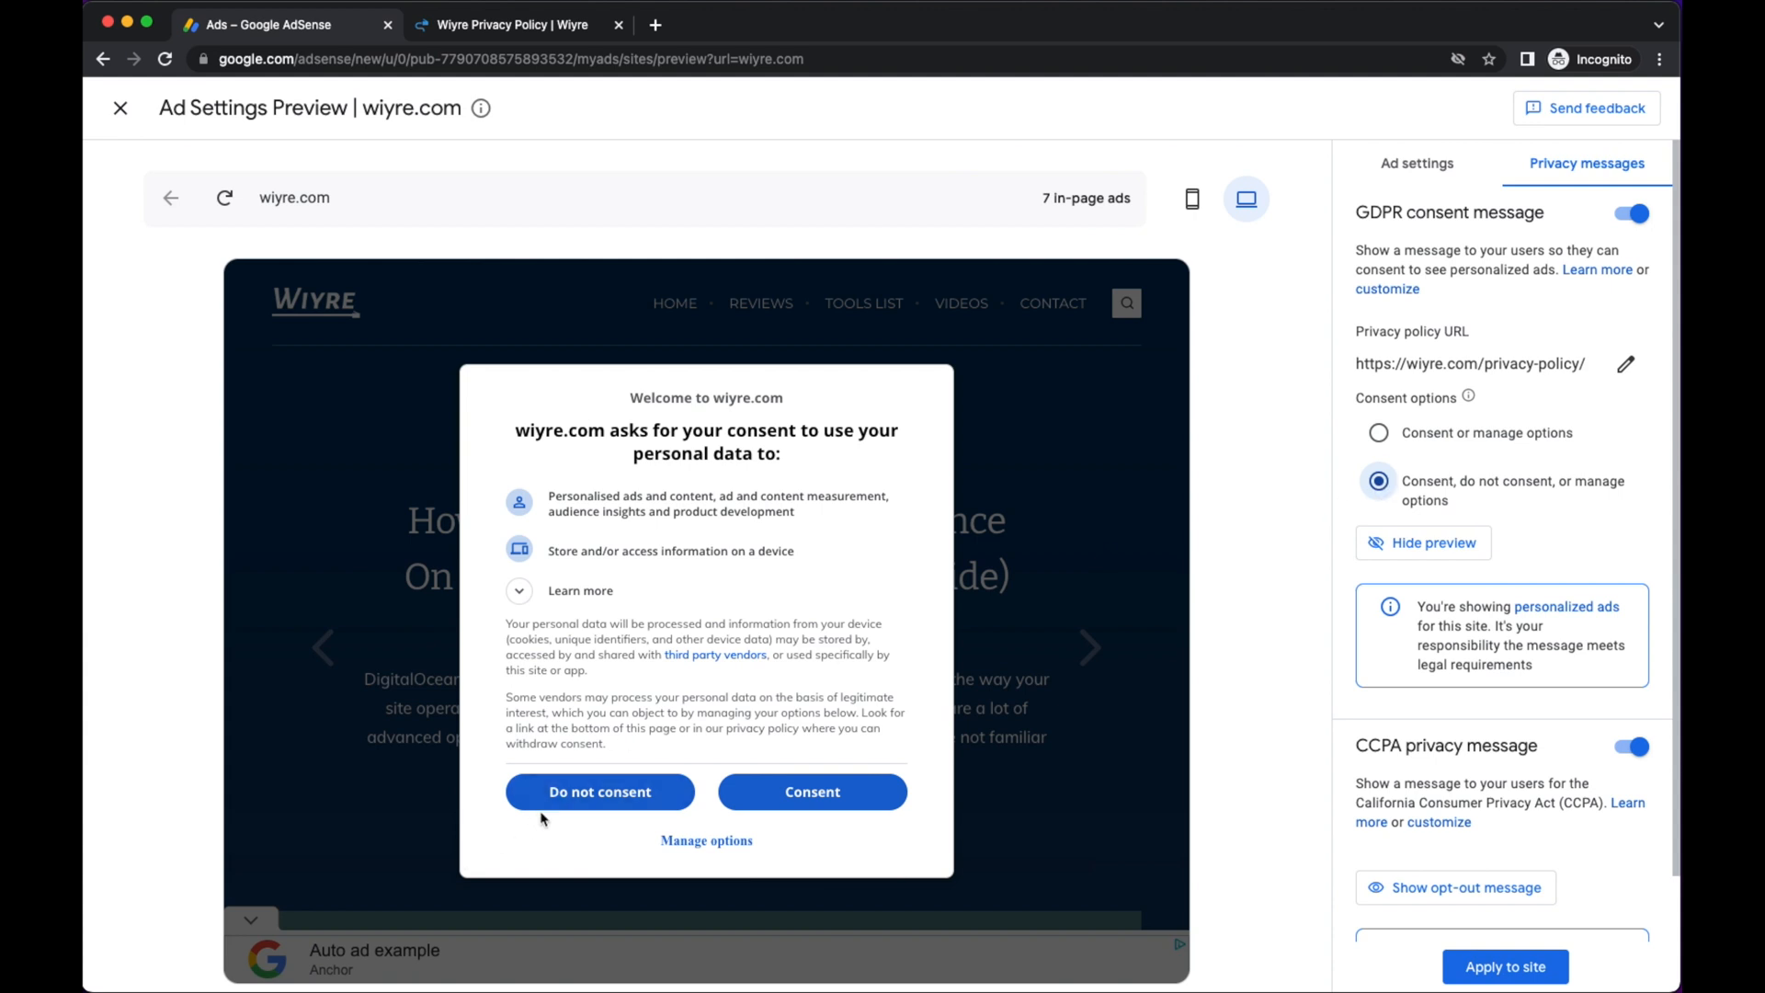
mouse_move(594, 804)
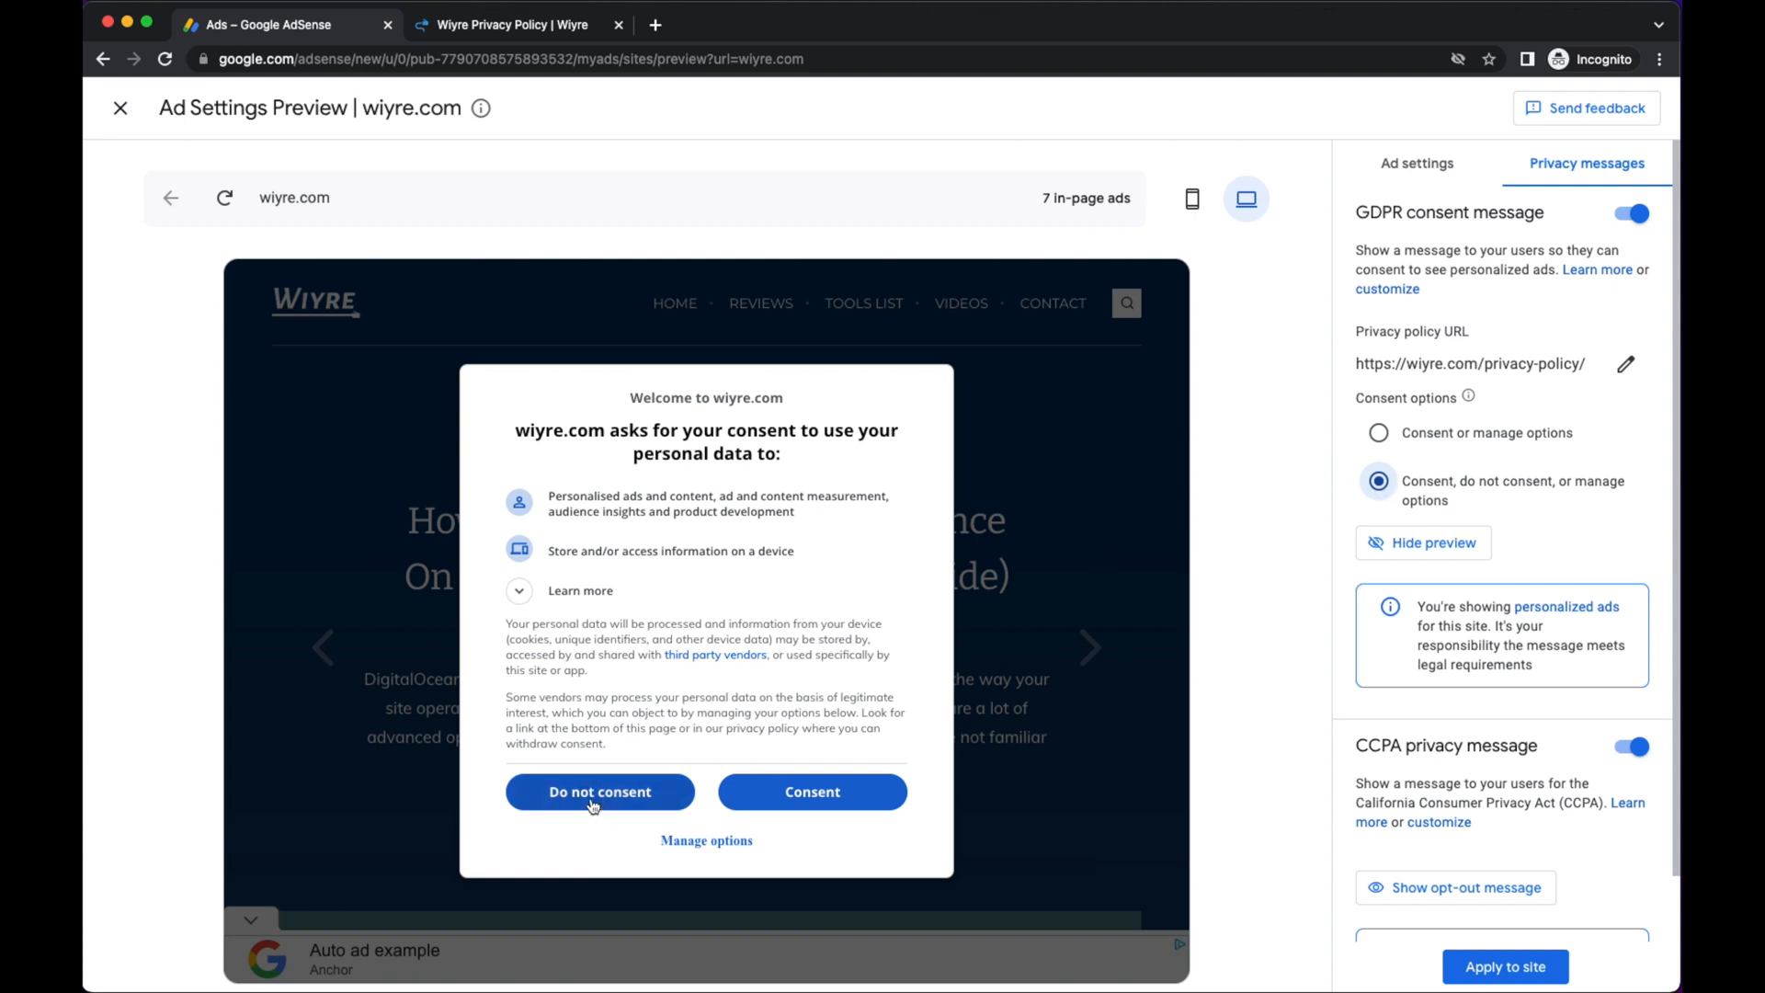
mouse_move(706, 840)
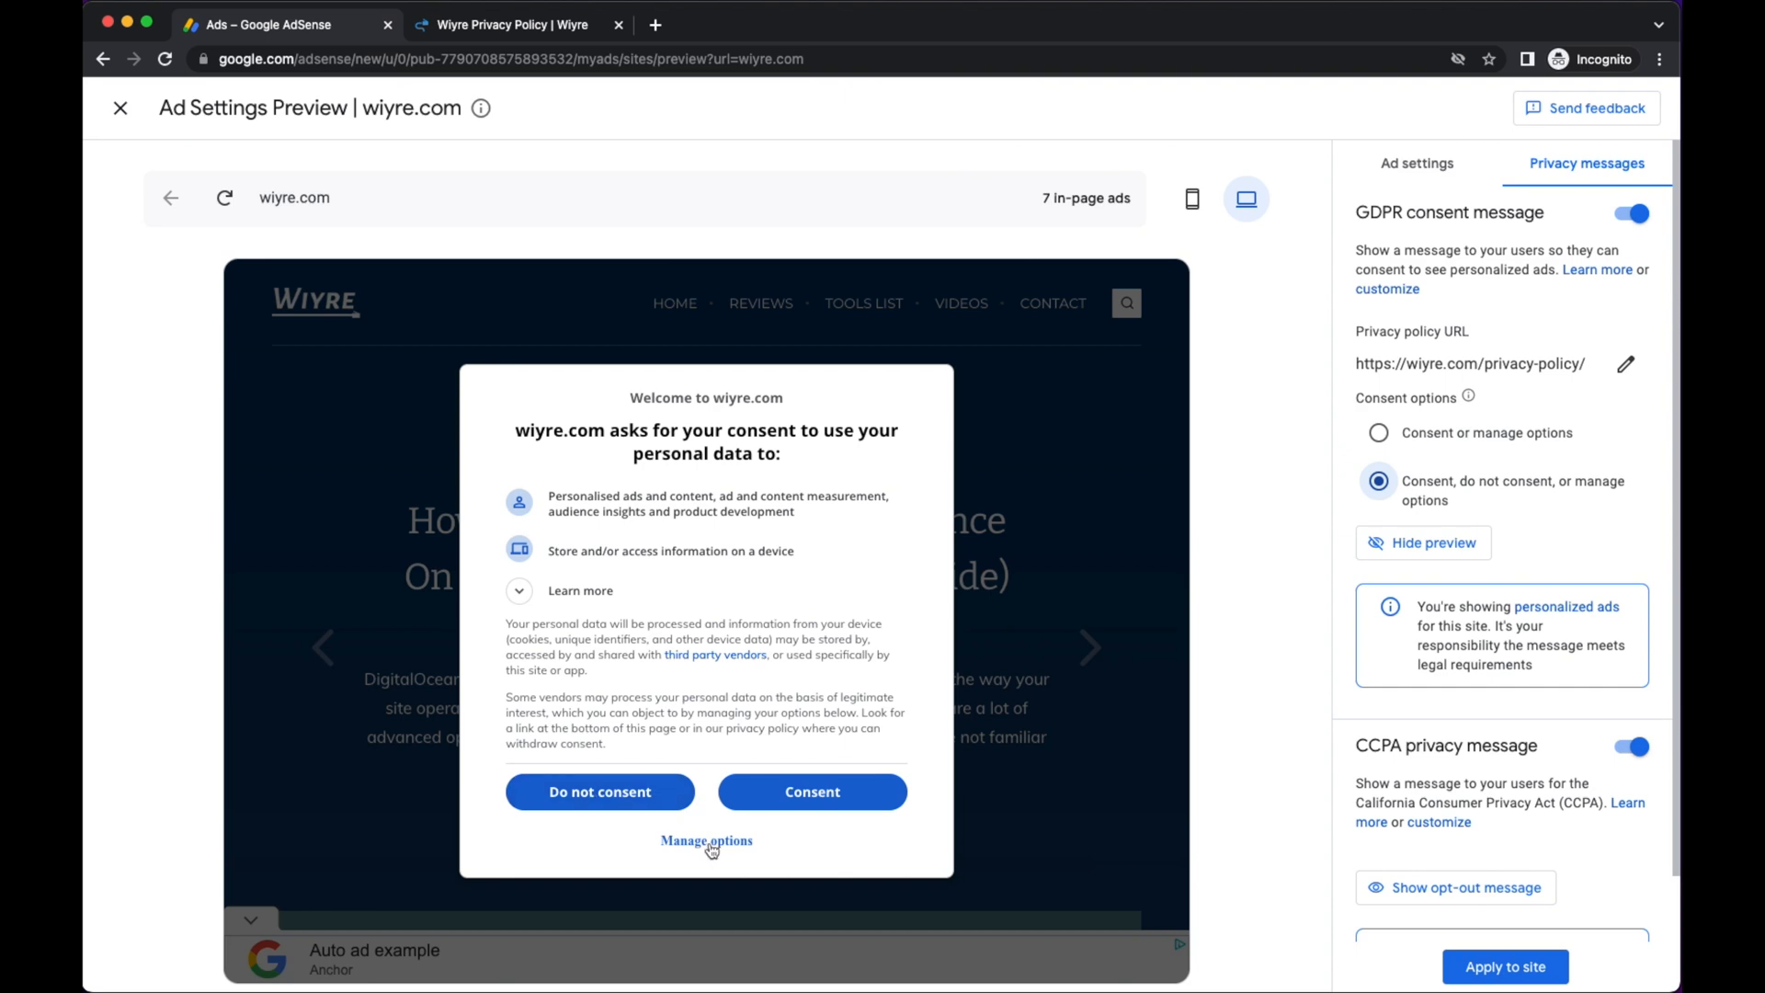
mouse_move(1377, 432)
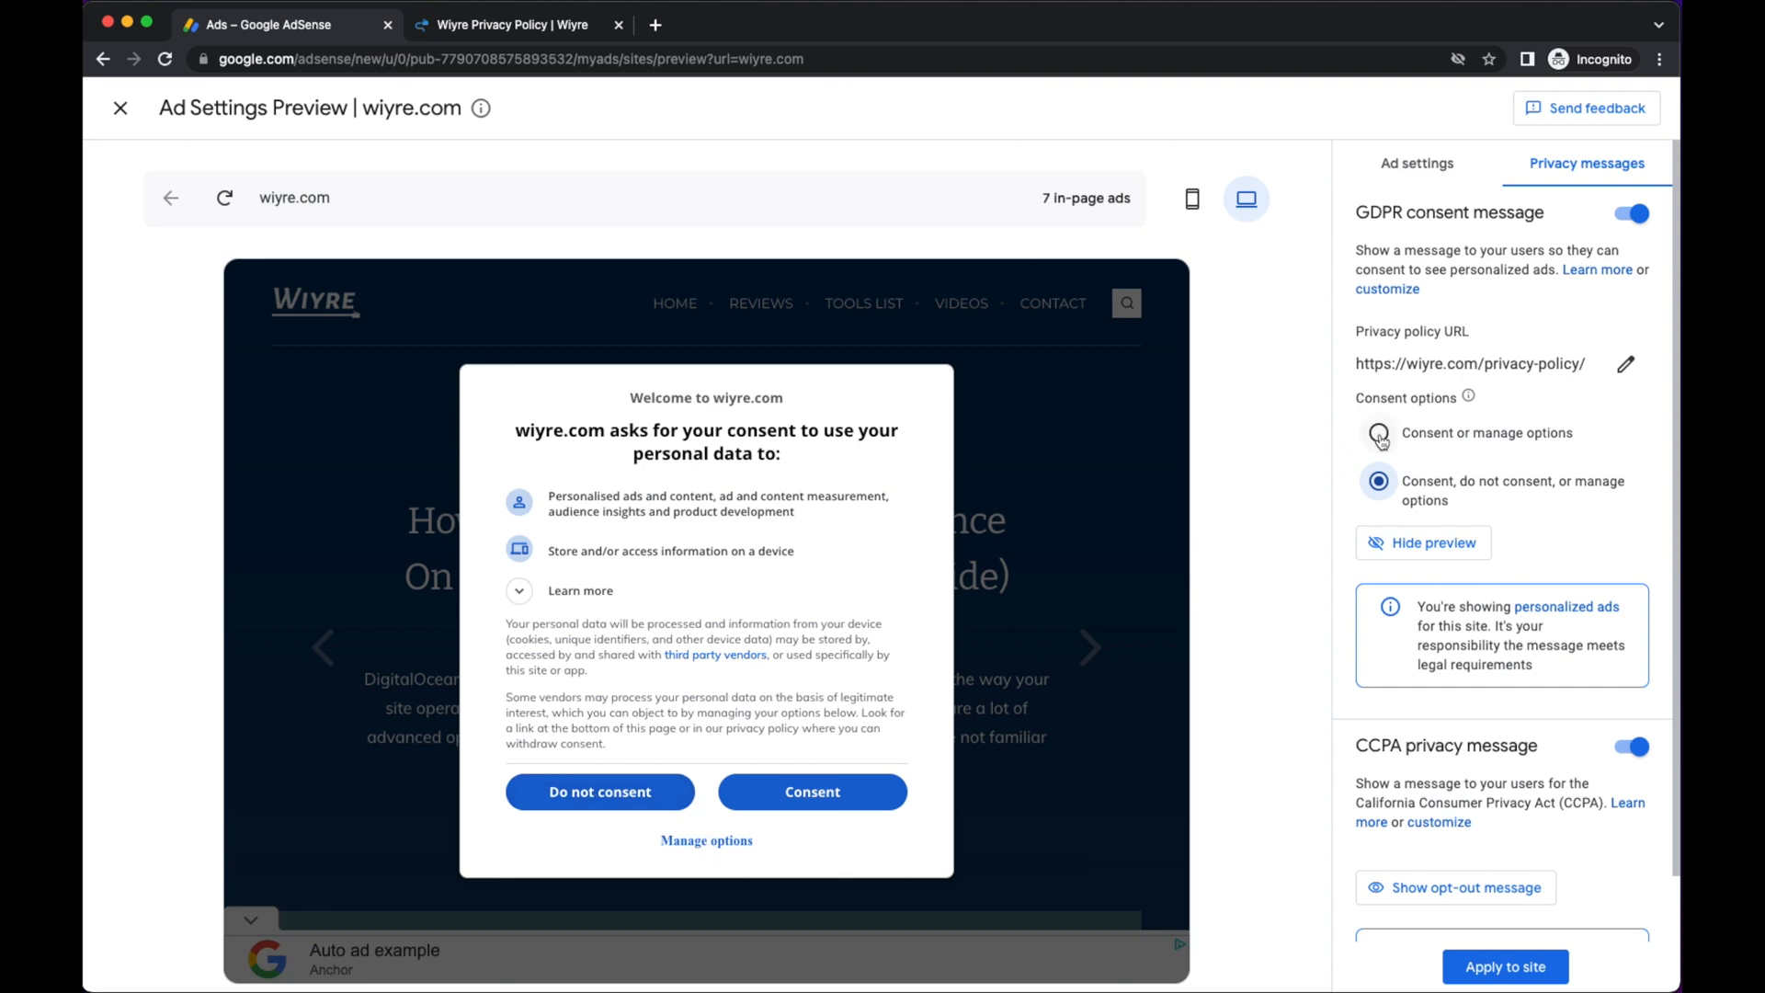
left_click(1377, 432)
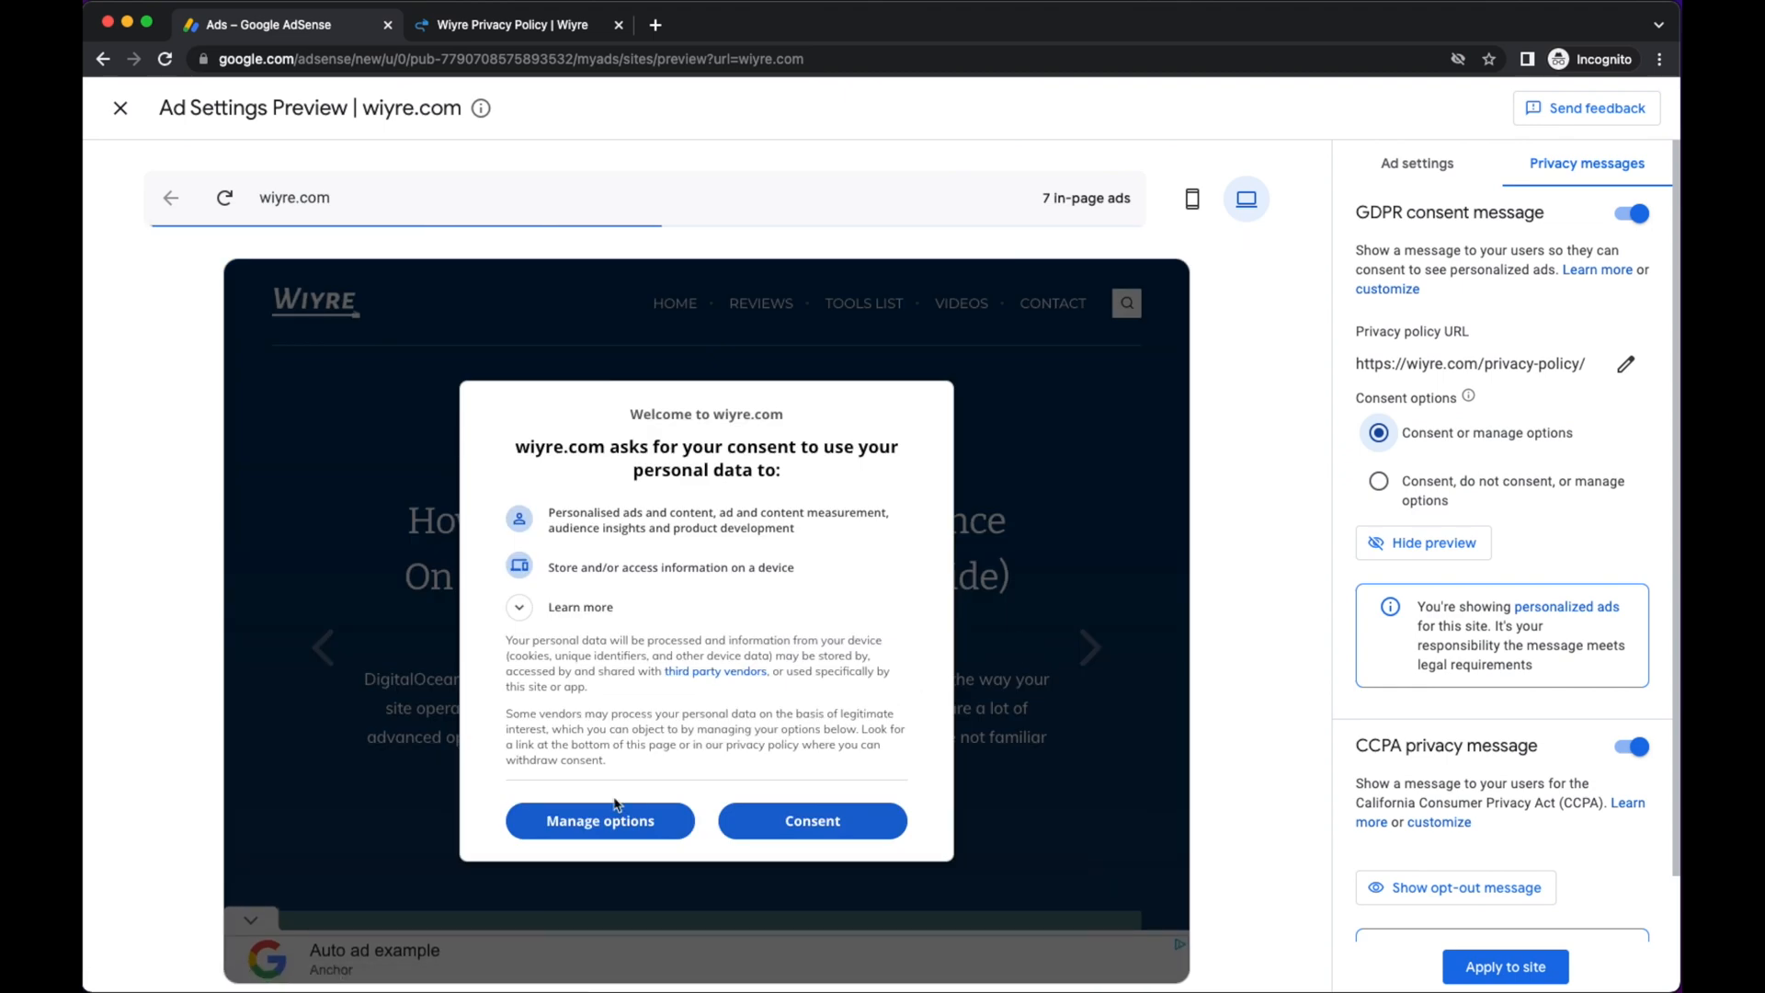
mouse_move(1087, 600)
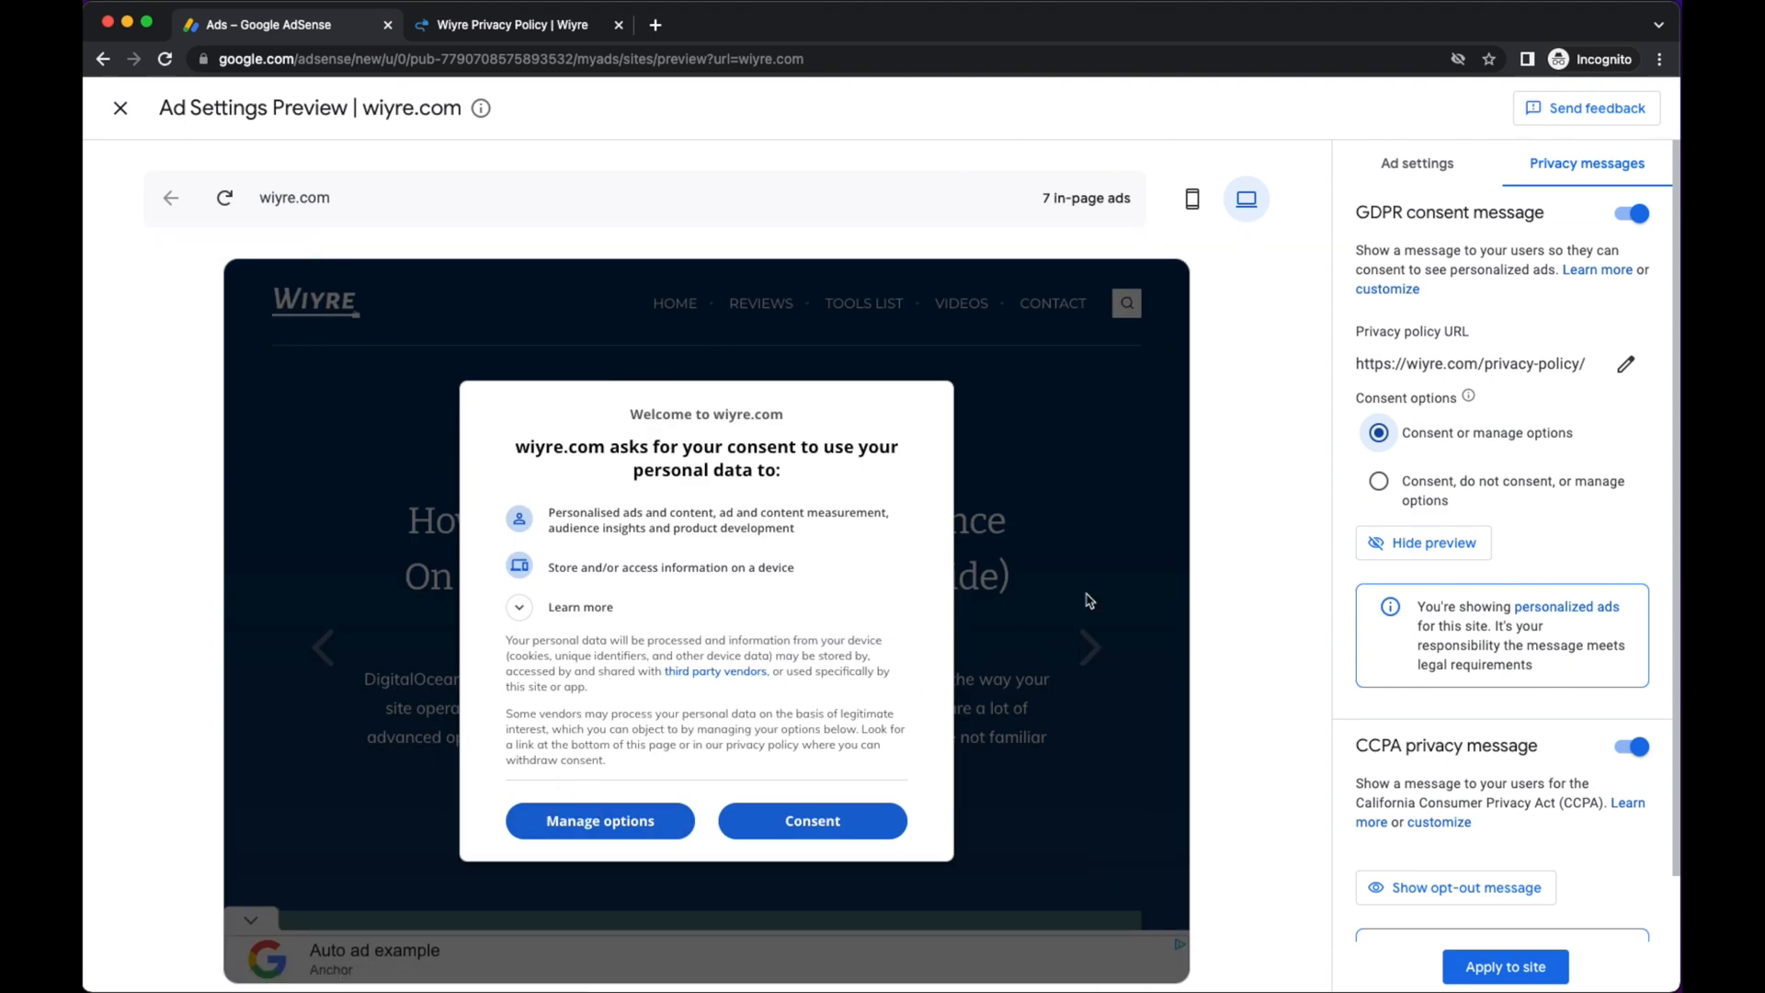
left_click(1377, 480)
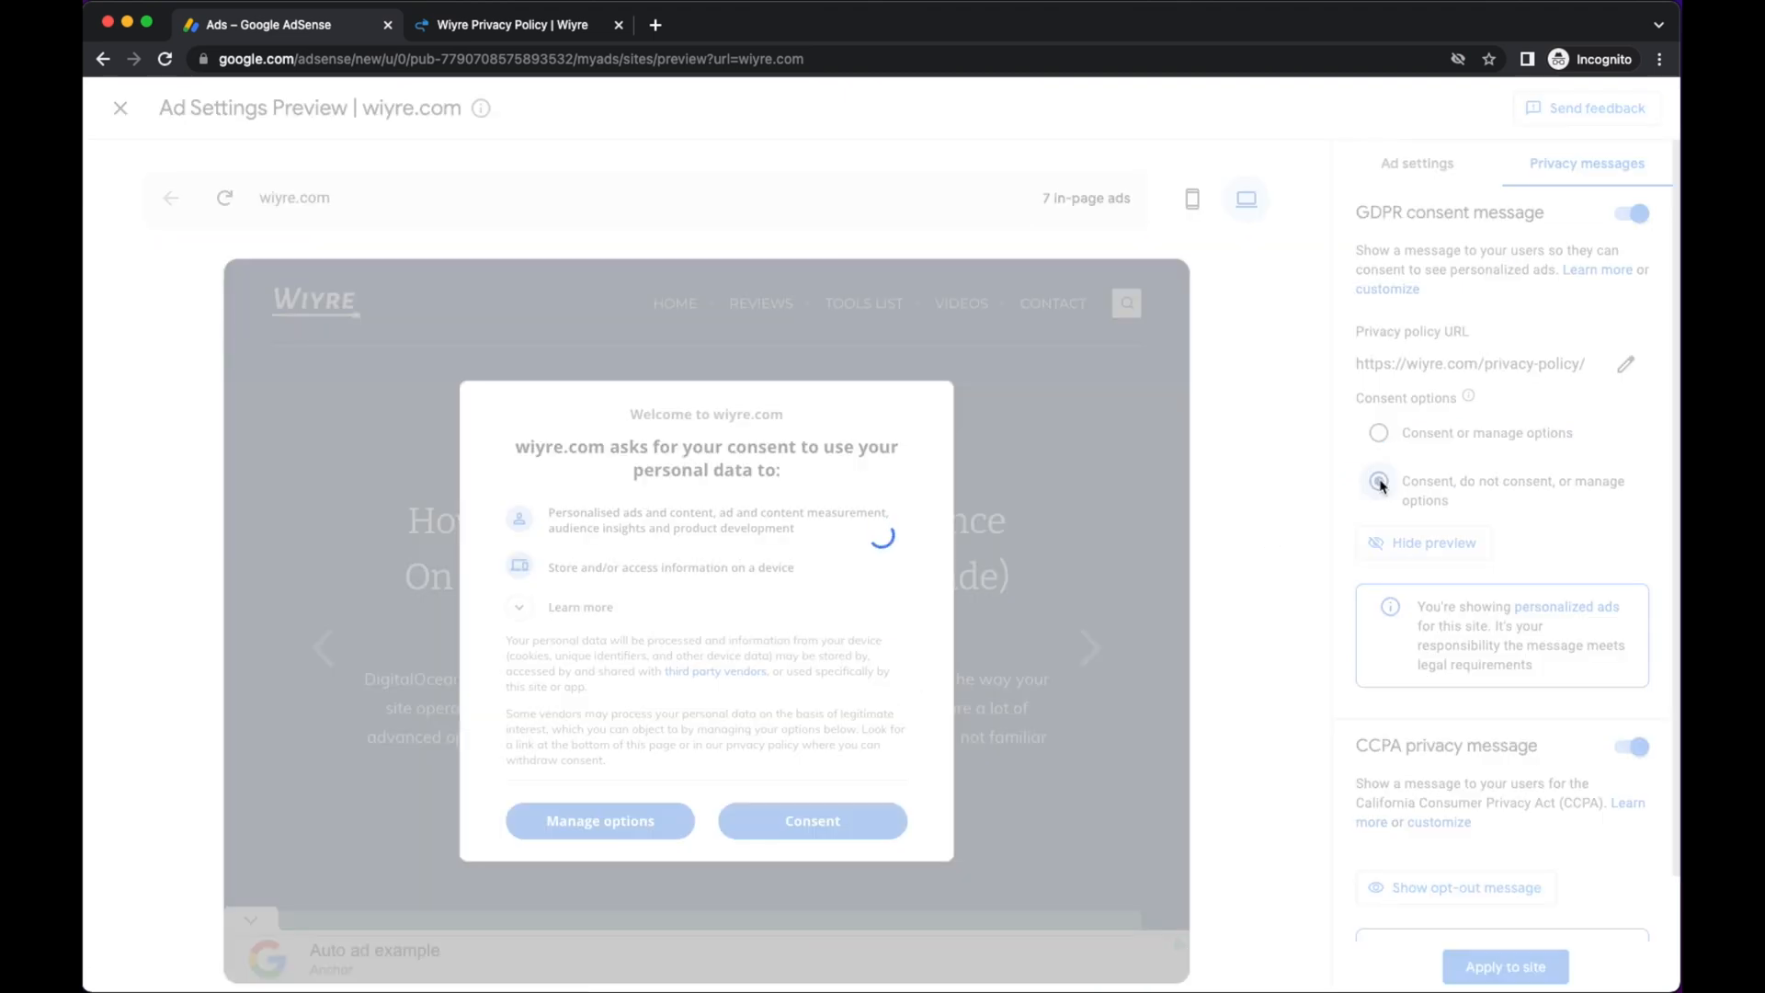
left_click(1377, 480)
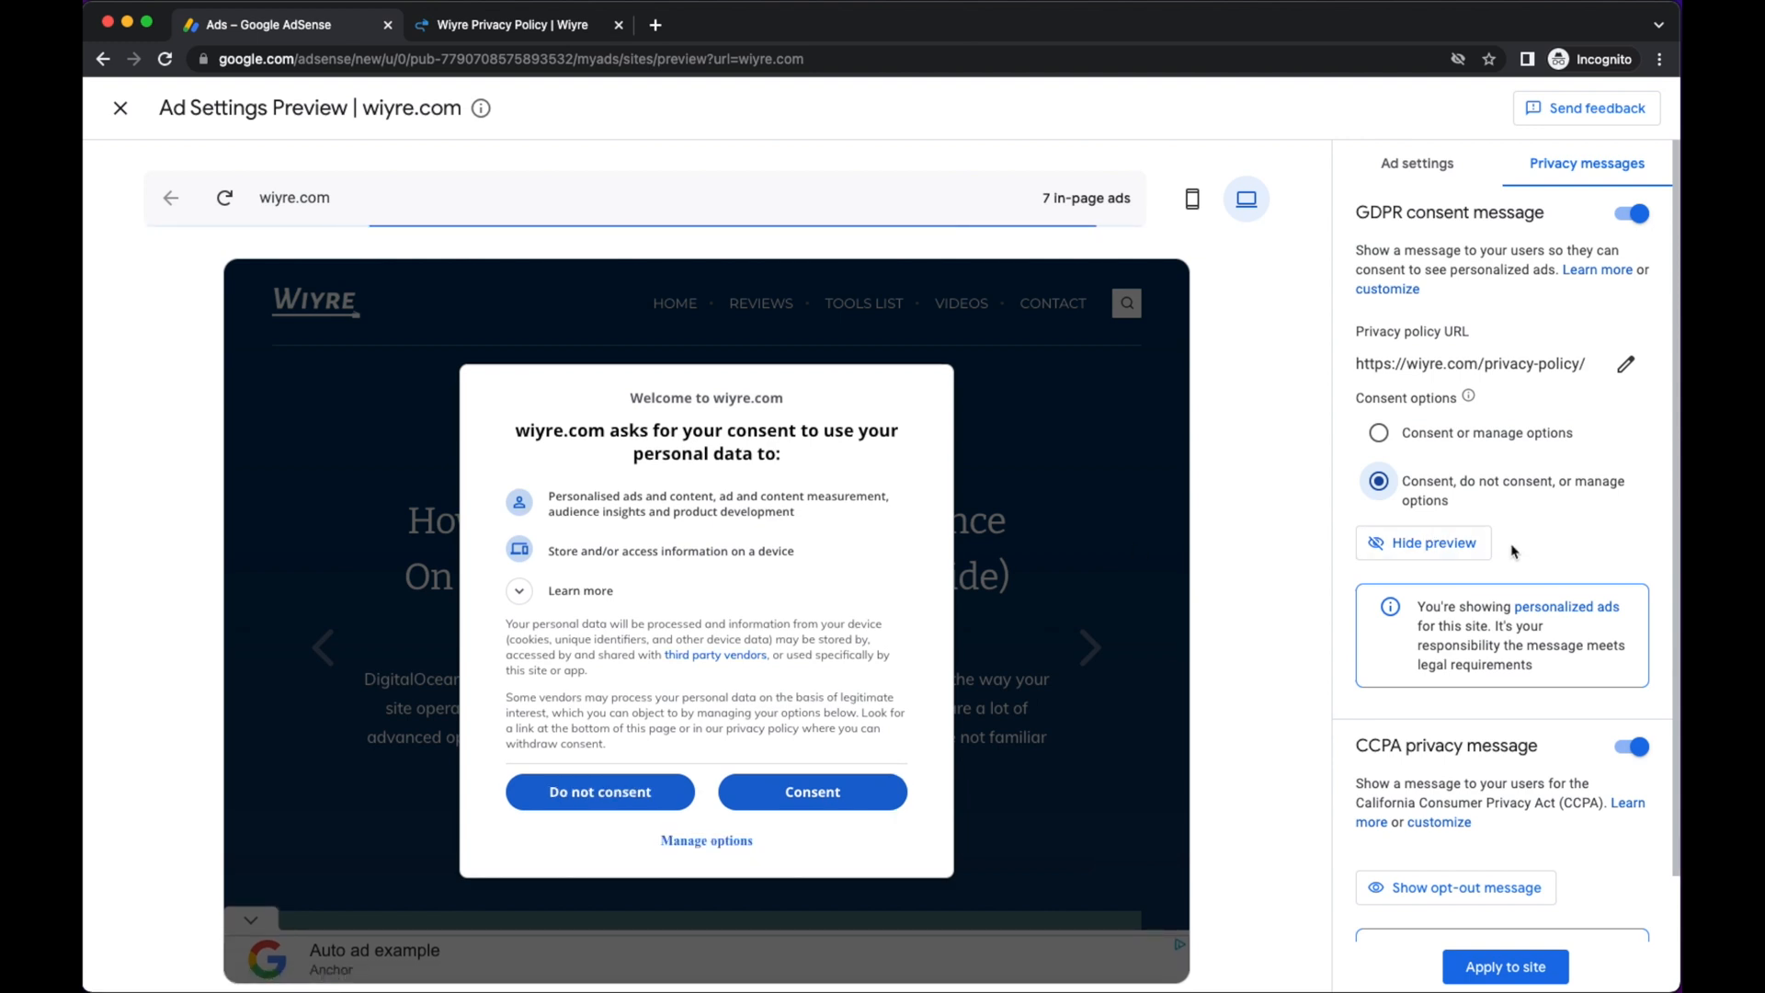
scroll("down", 3)
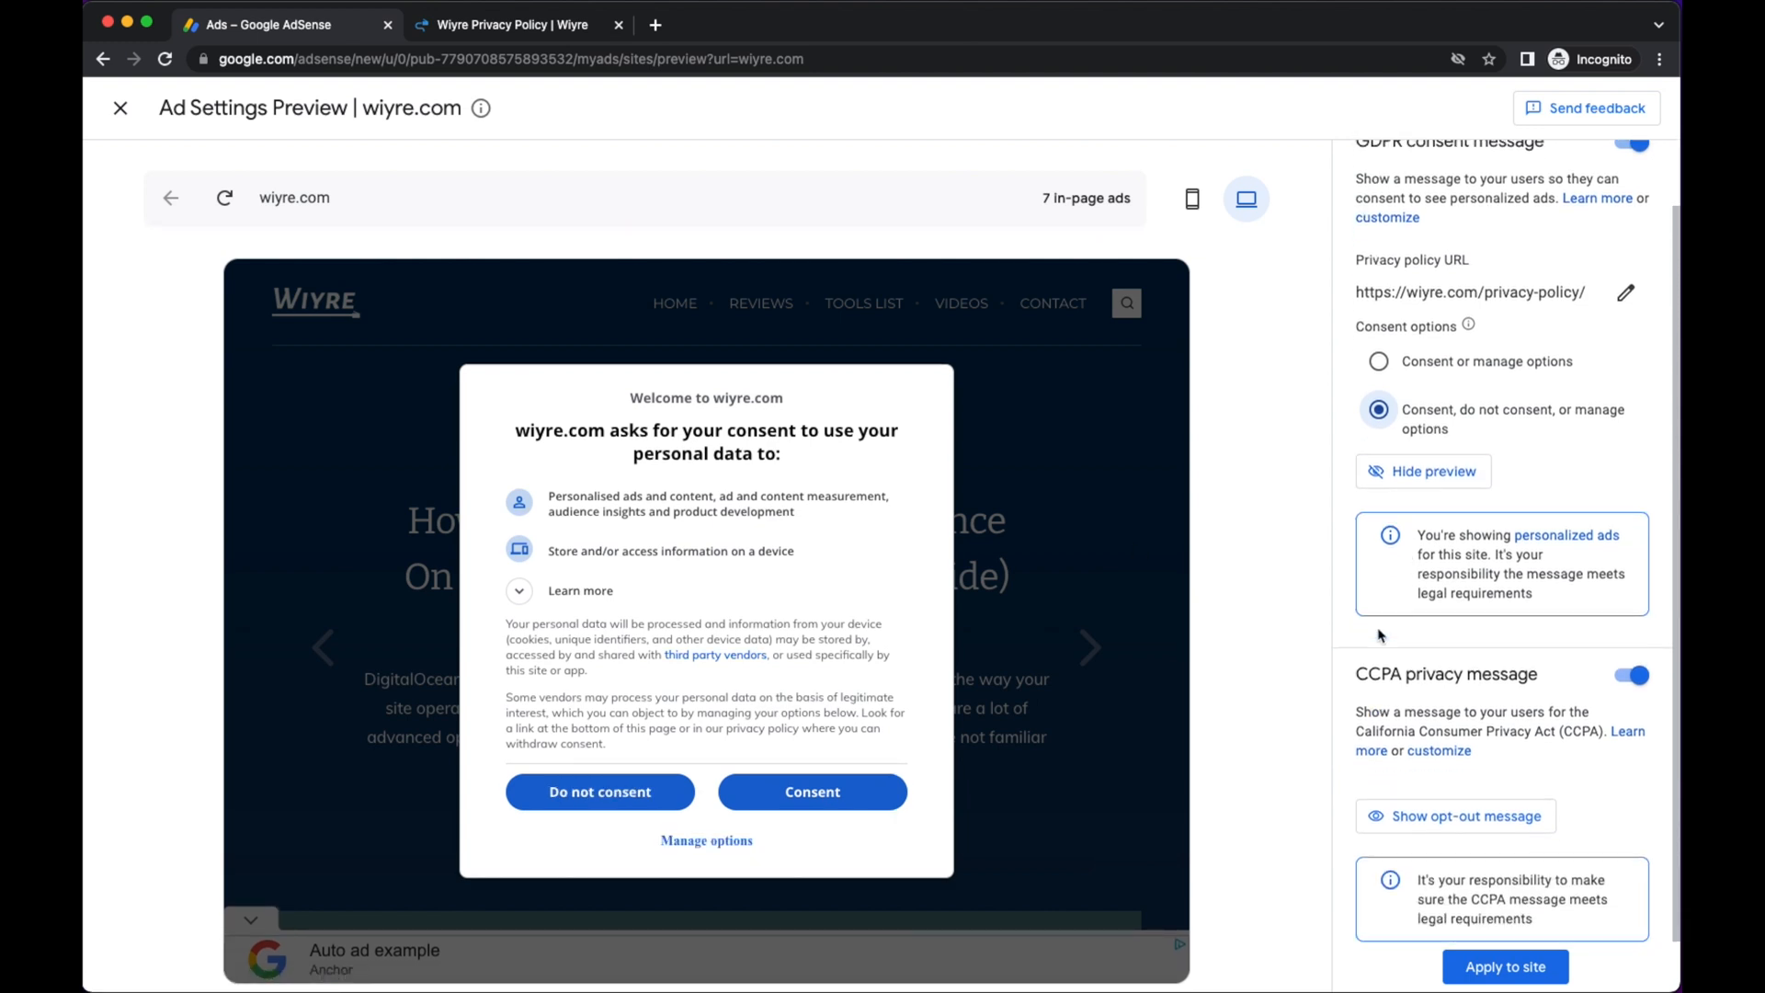
mouse_move(1506, 916)
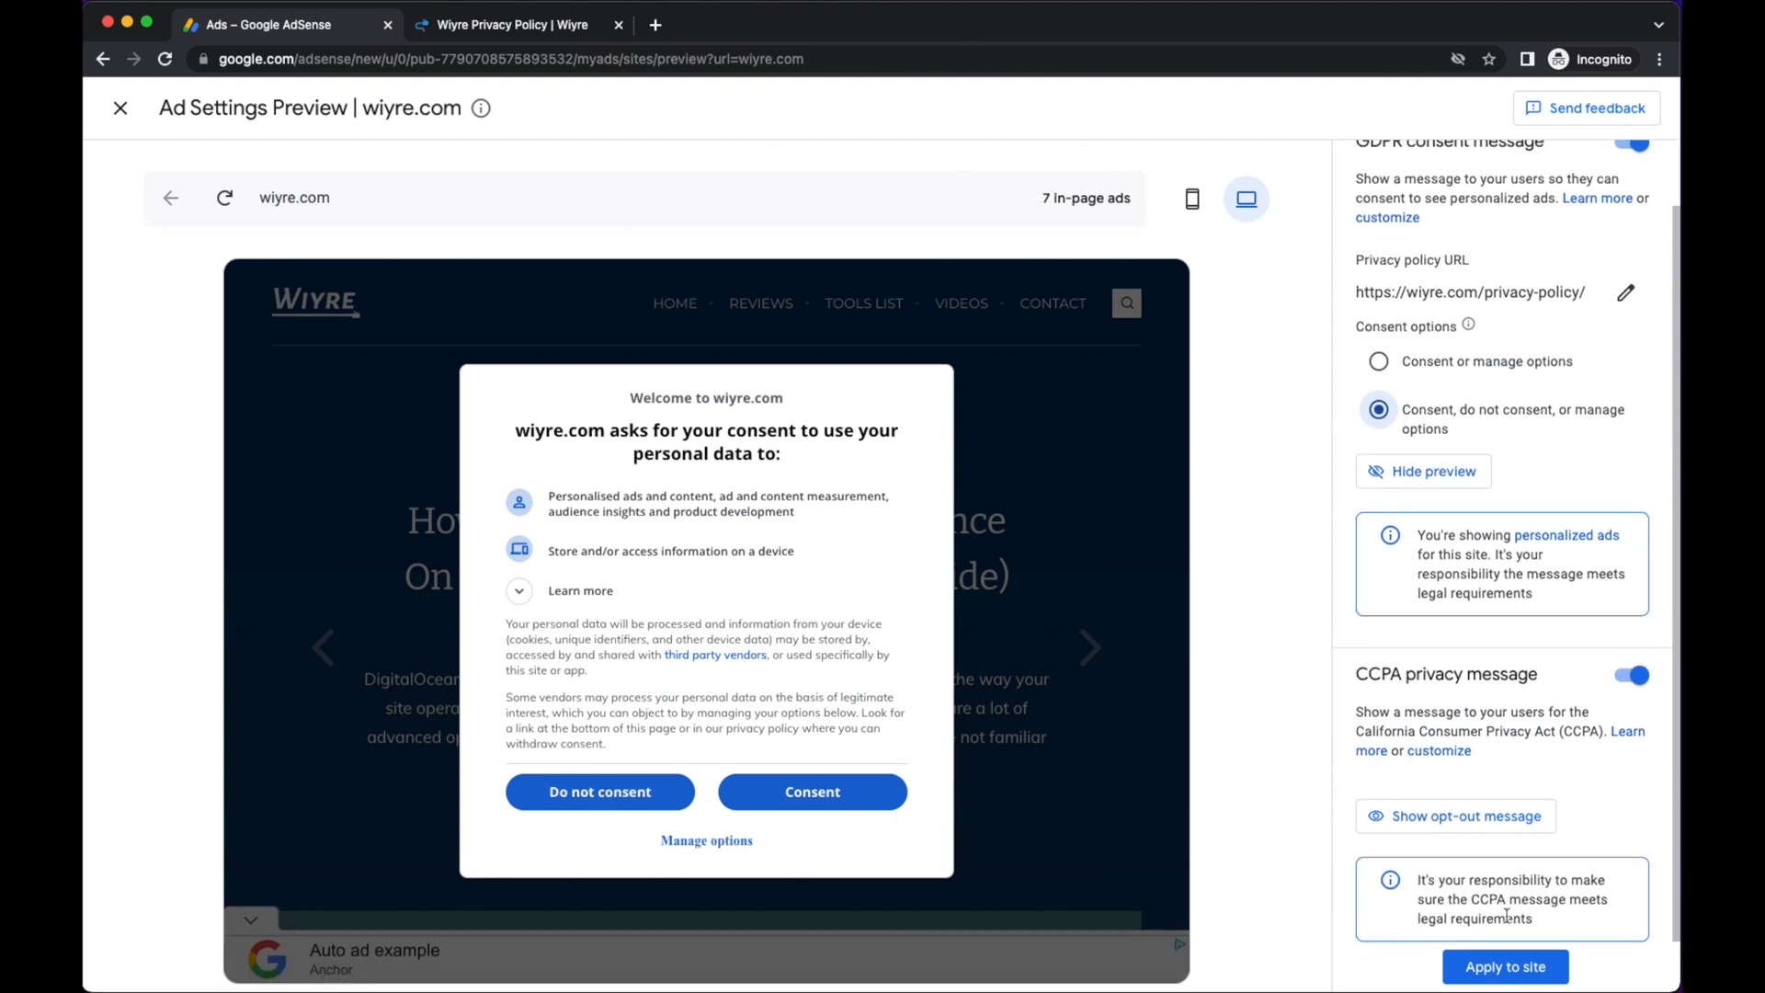
Apply the consent message settings to wiyre.com.
left_click(1506, 965)
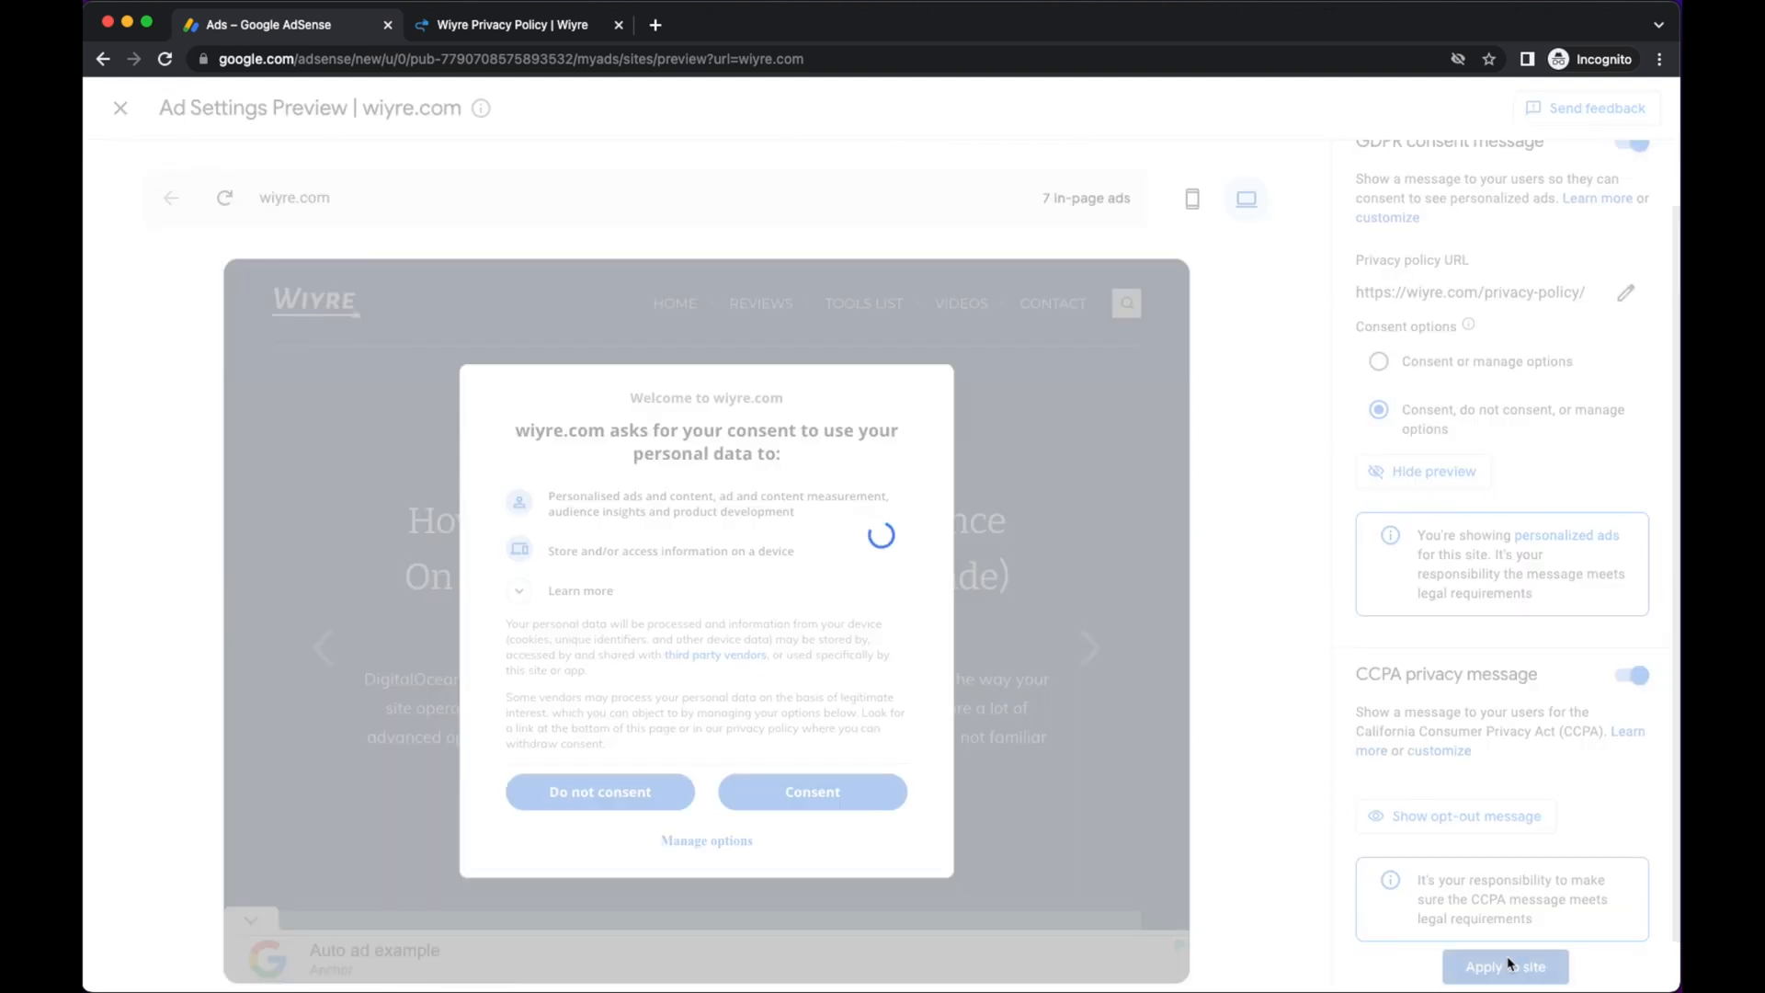
left_click(1506, 966)
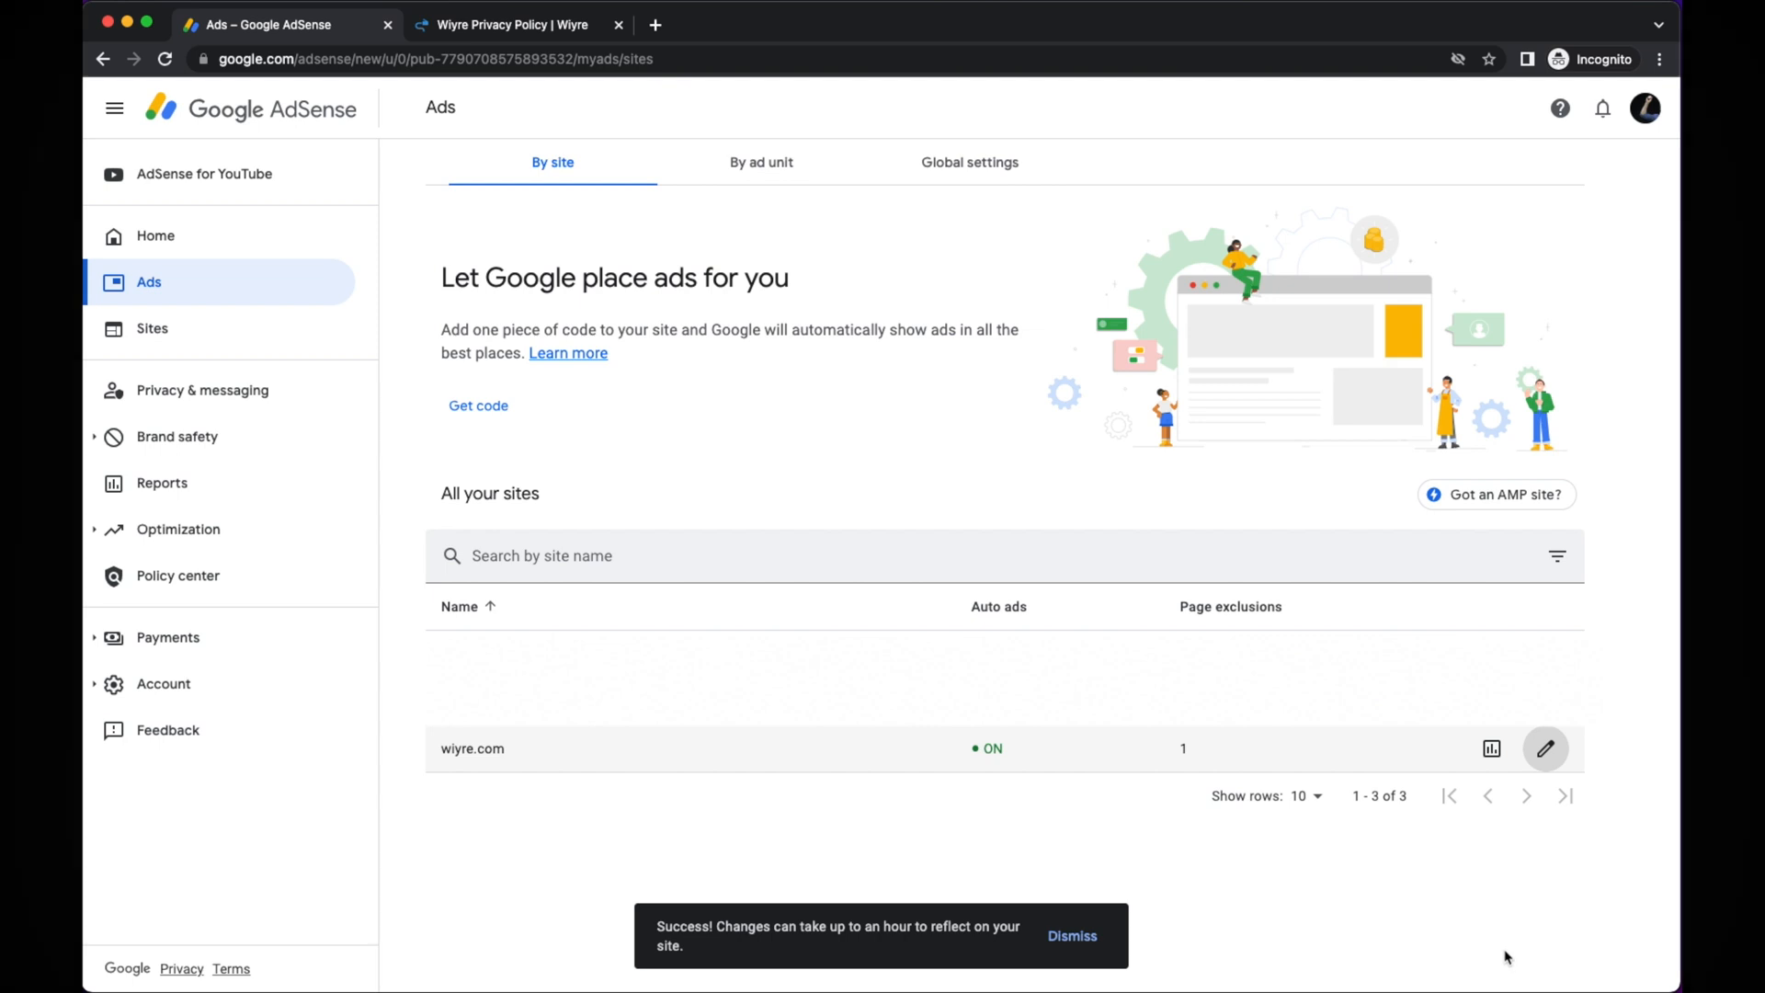
Go to the Privacy & messaging overview from the left navigation.
left_click(204, 390)
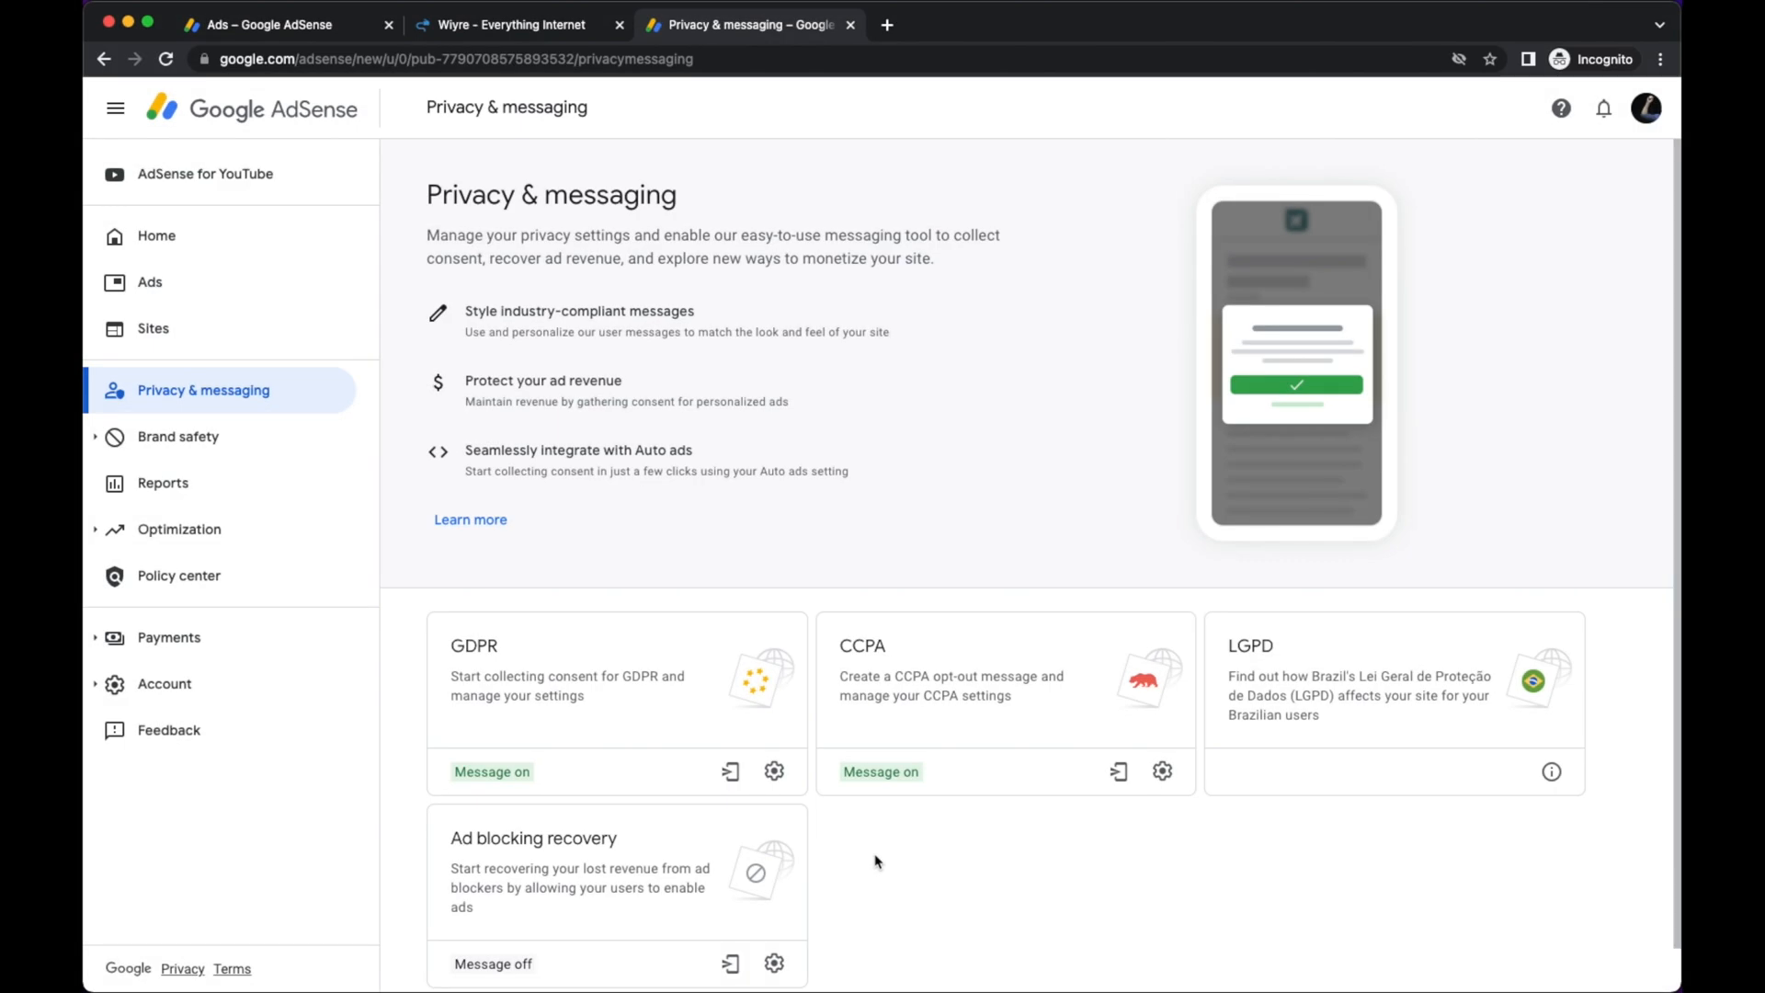
mouse_move(890, 876)
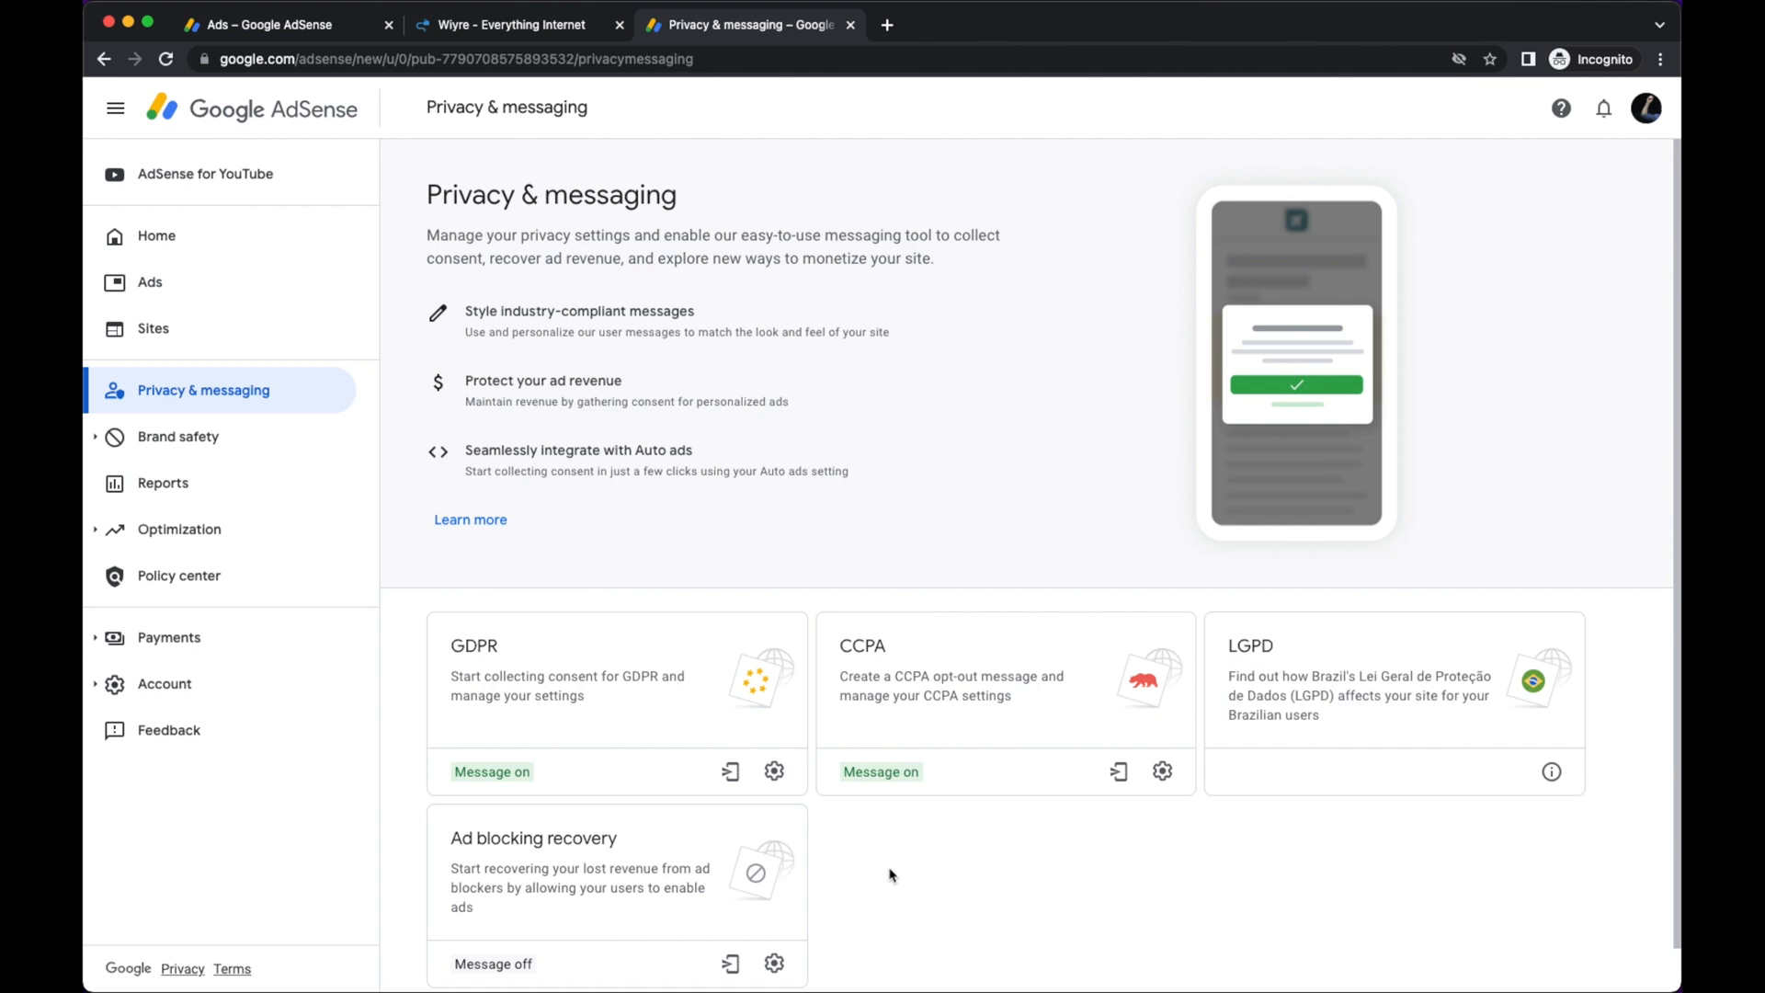
mouse_move(877, 846)
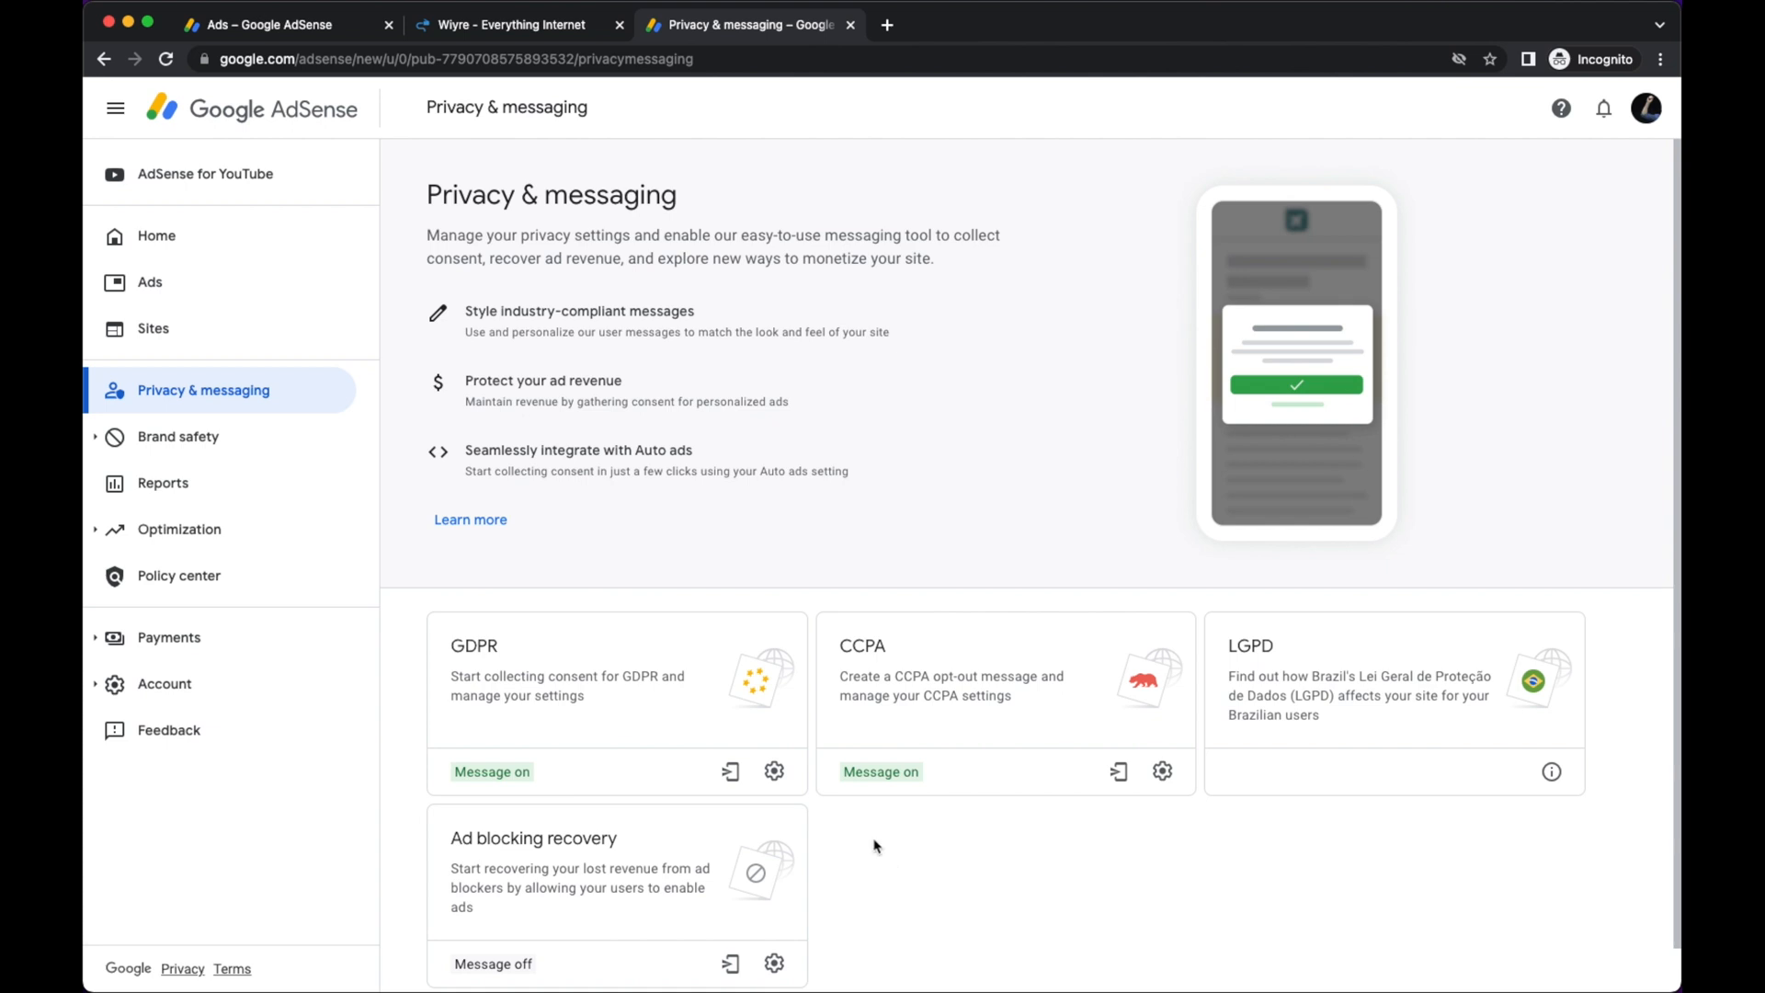
mouse_move(204, 390)
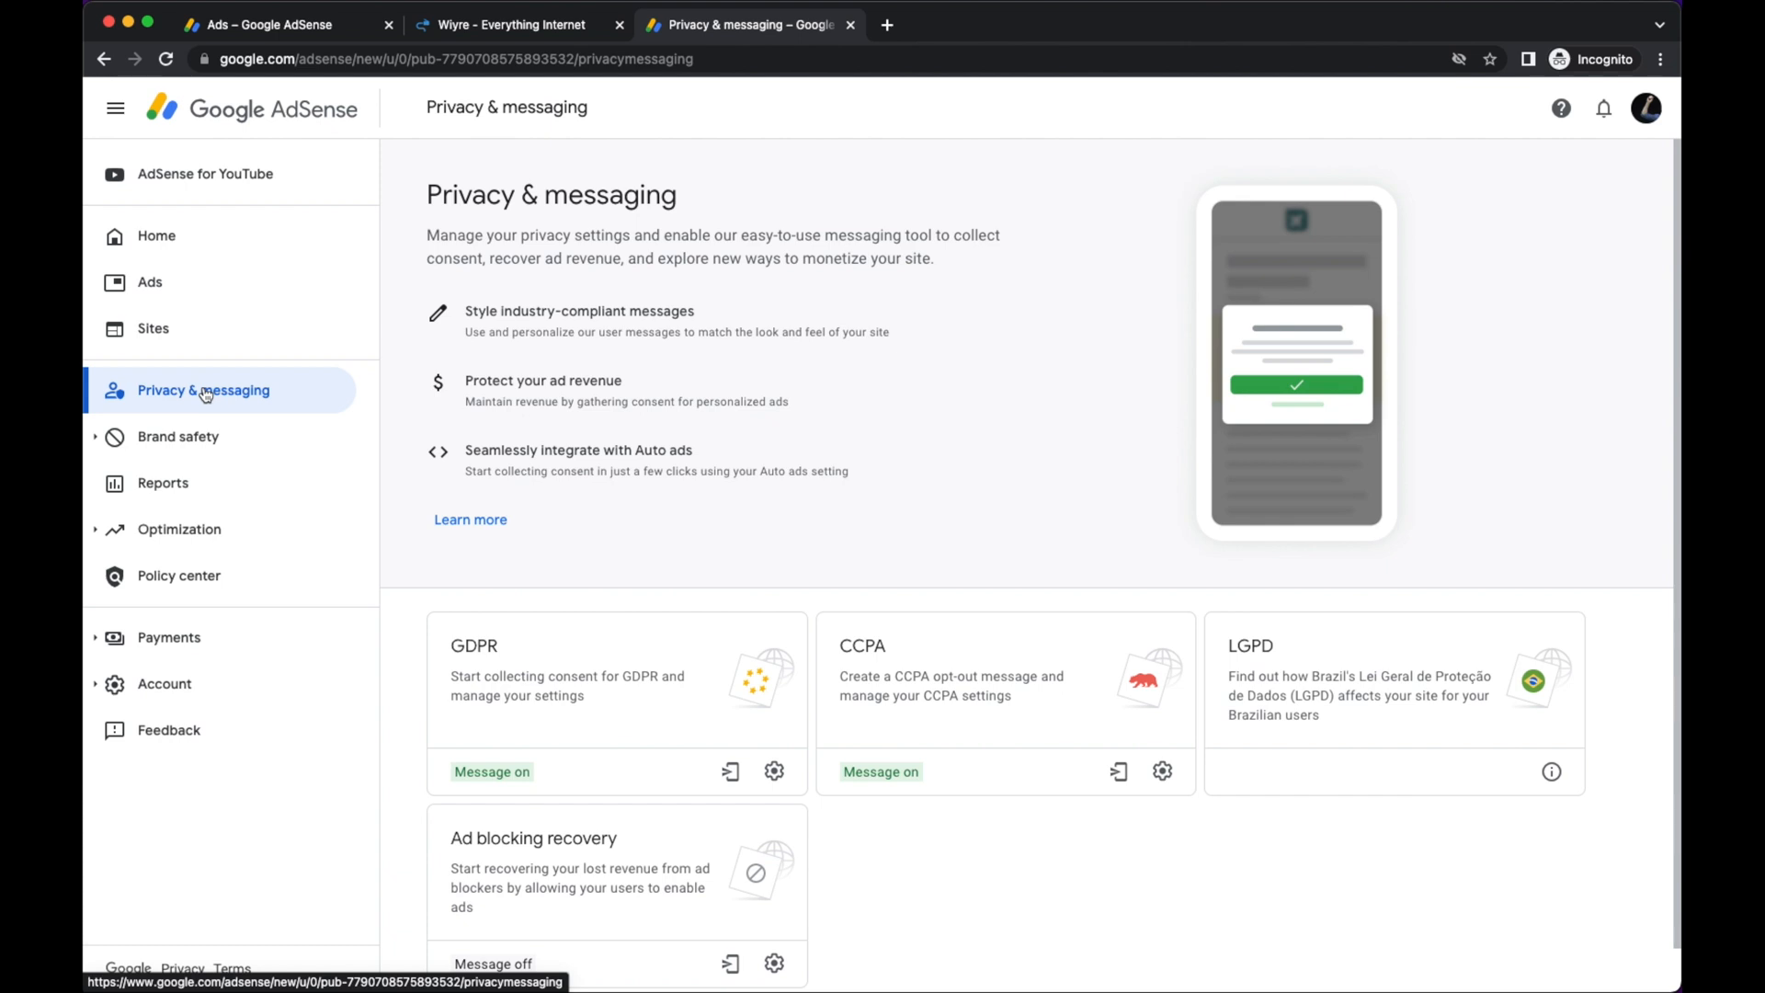
mouse_move(155, 403)
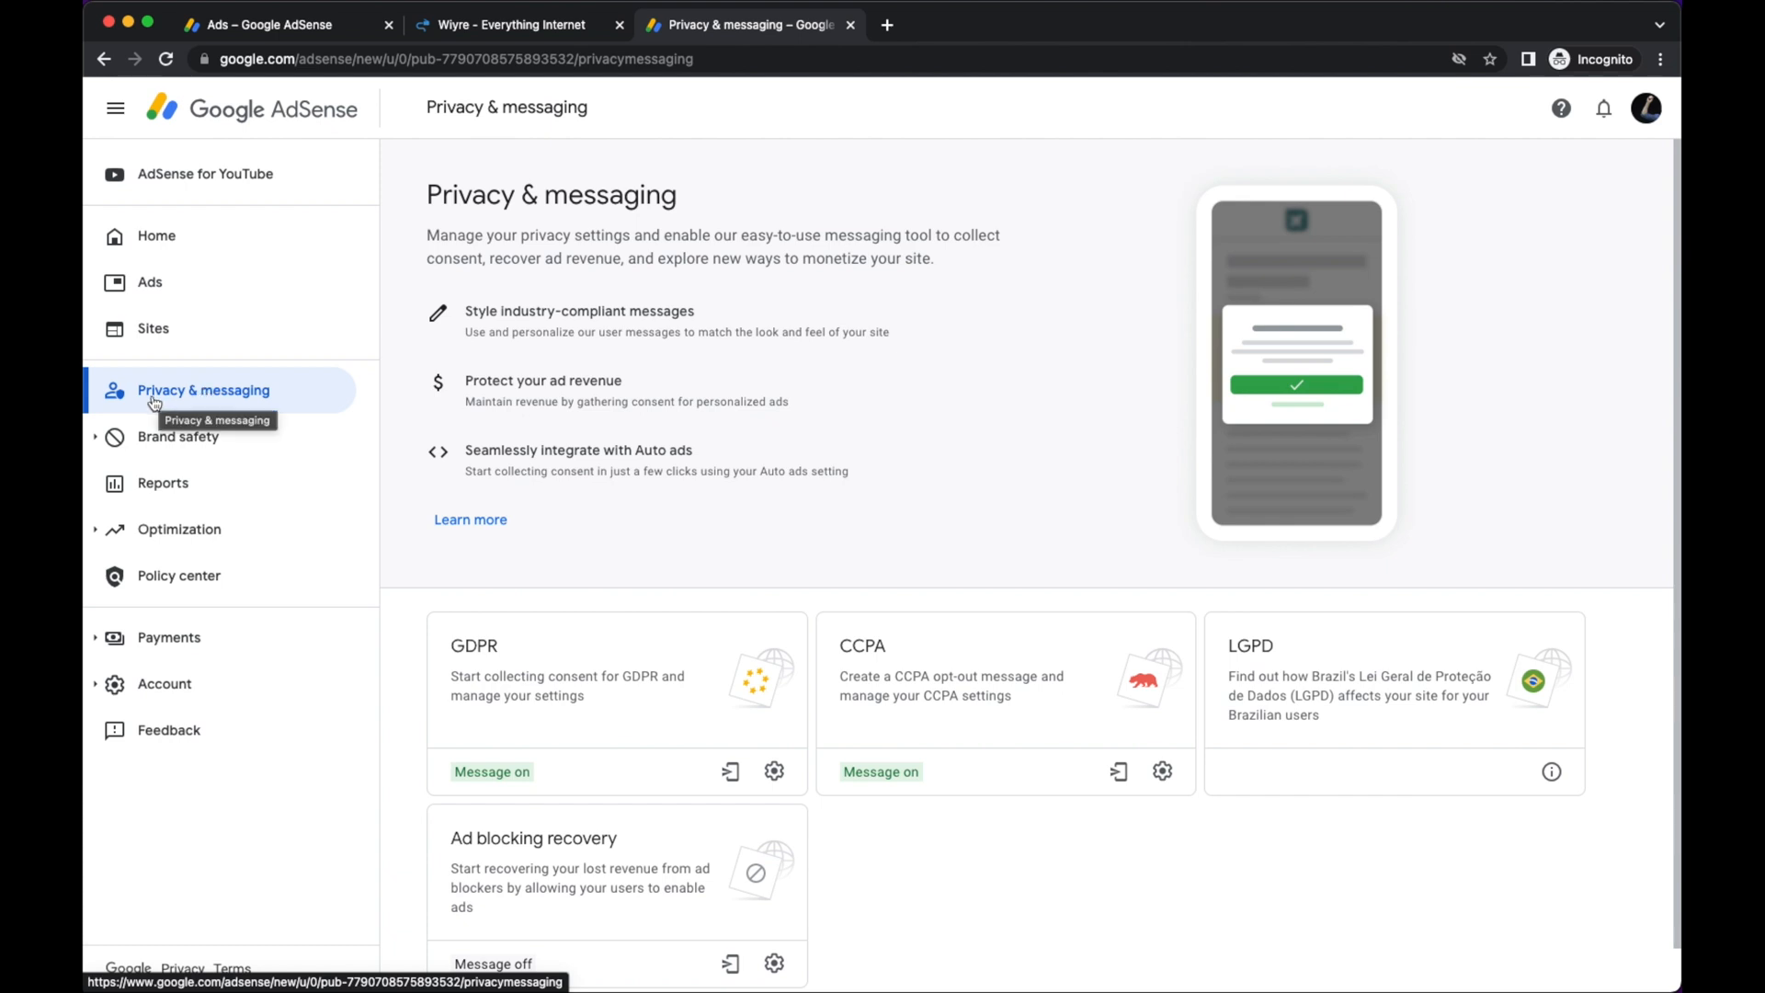
mouse_move(509, 575)
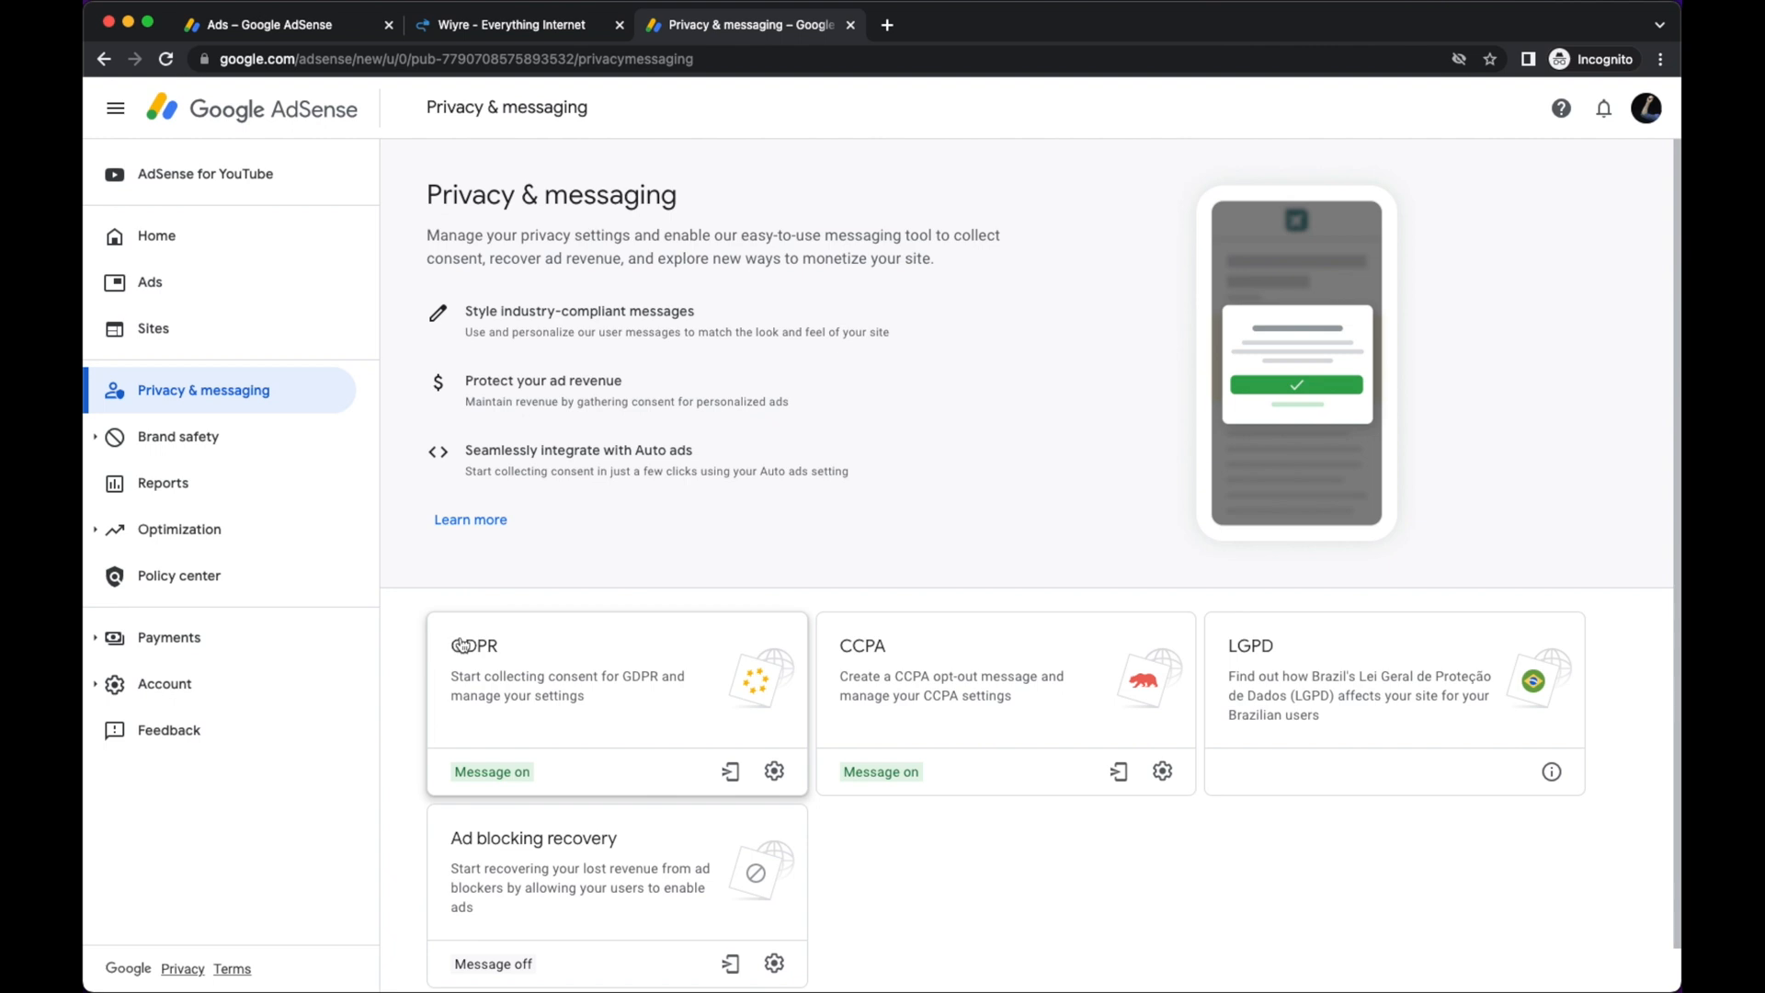
mouse_move(774, 770)
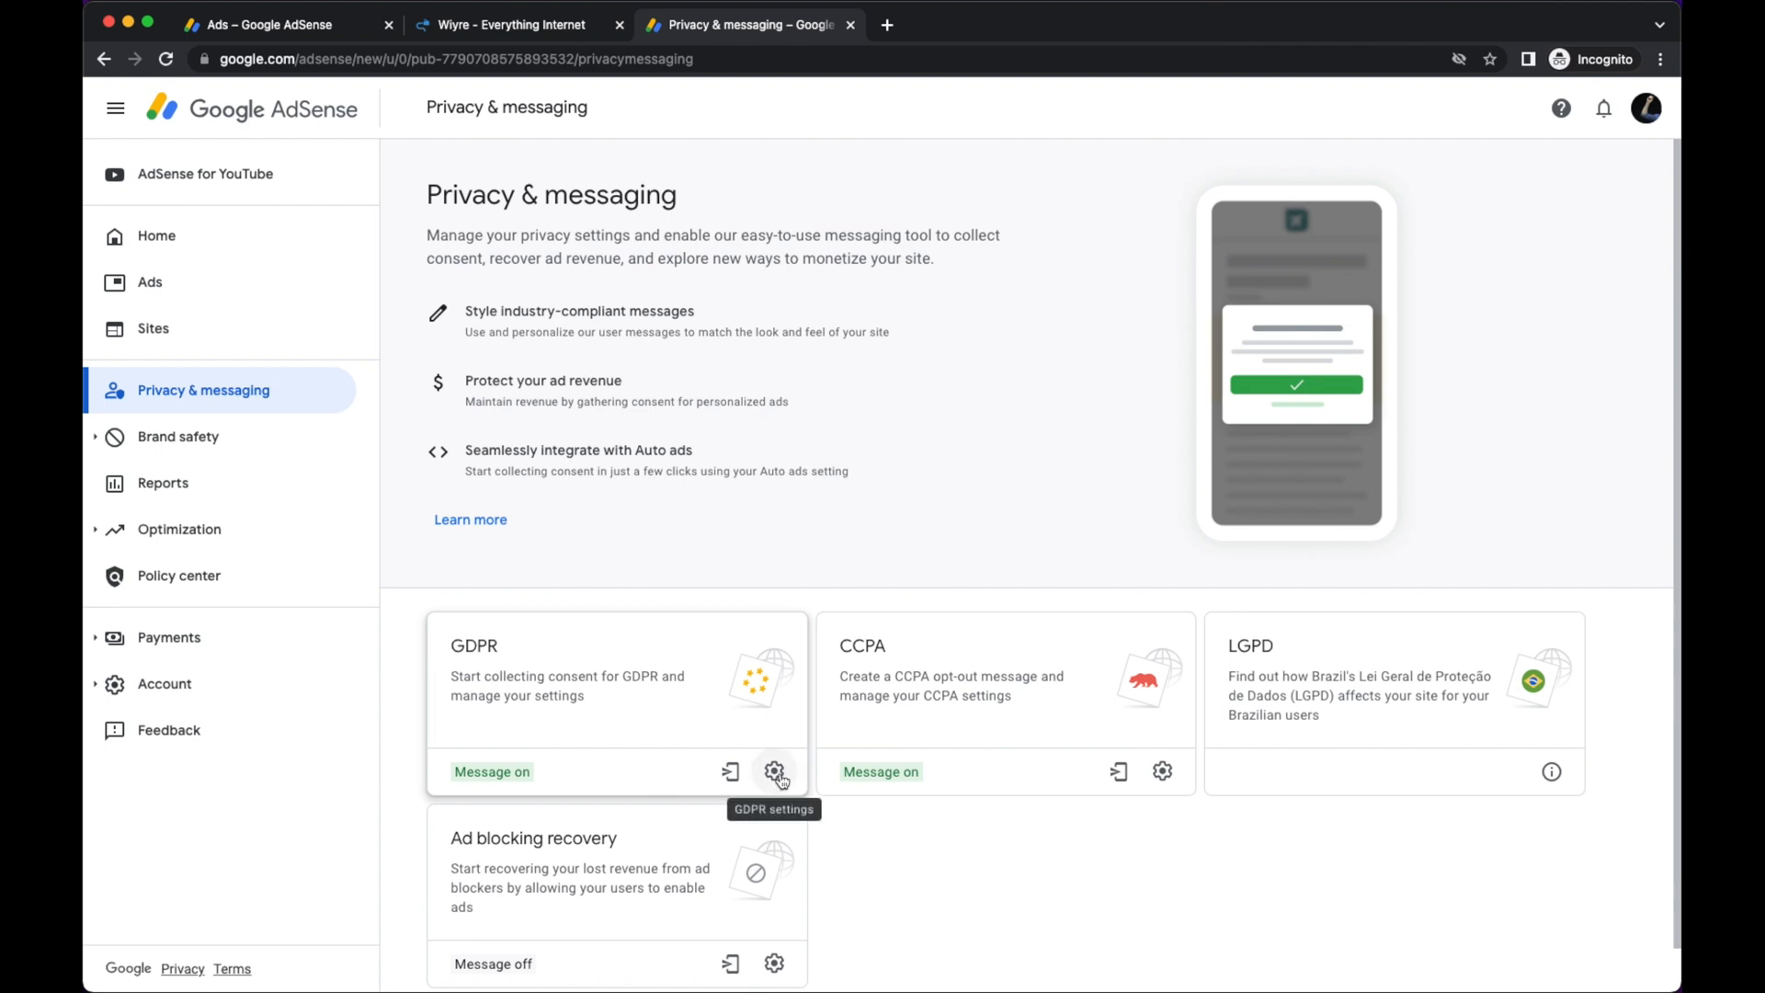
left_click(774, 771)
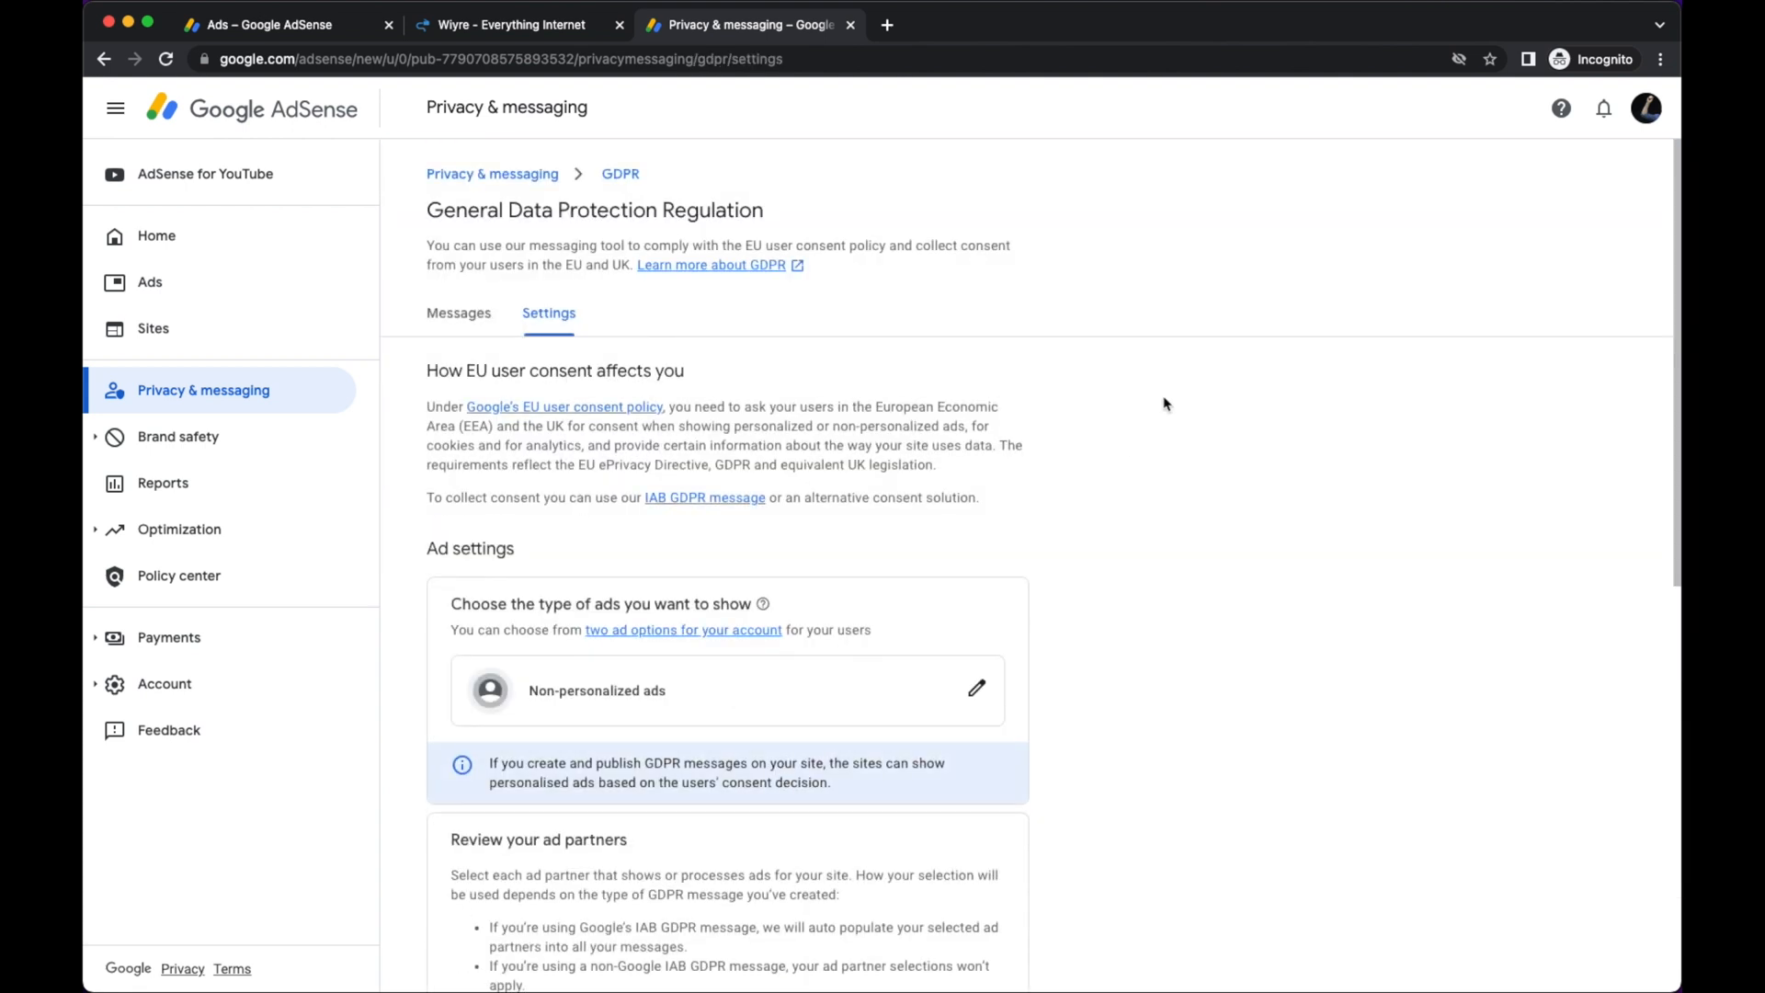
mouse_move(1147, 423)
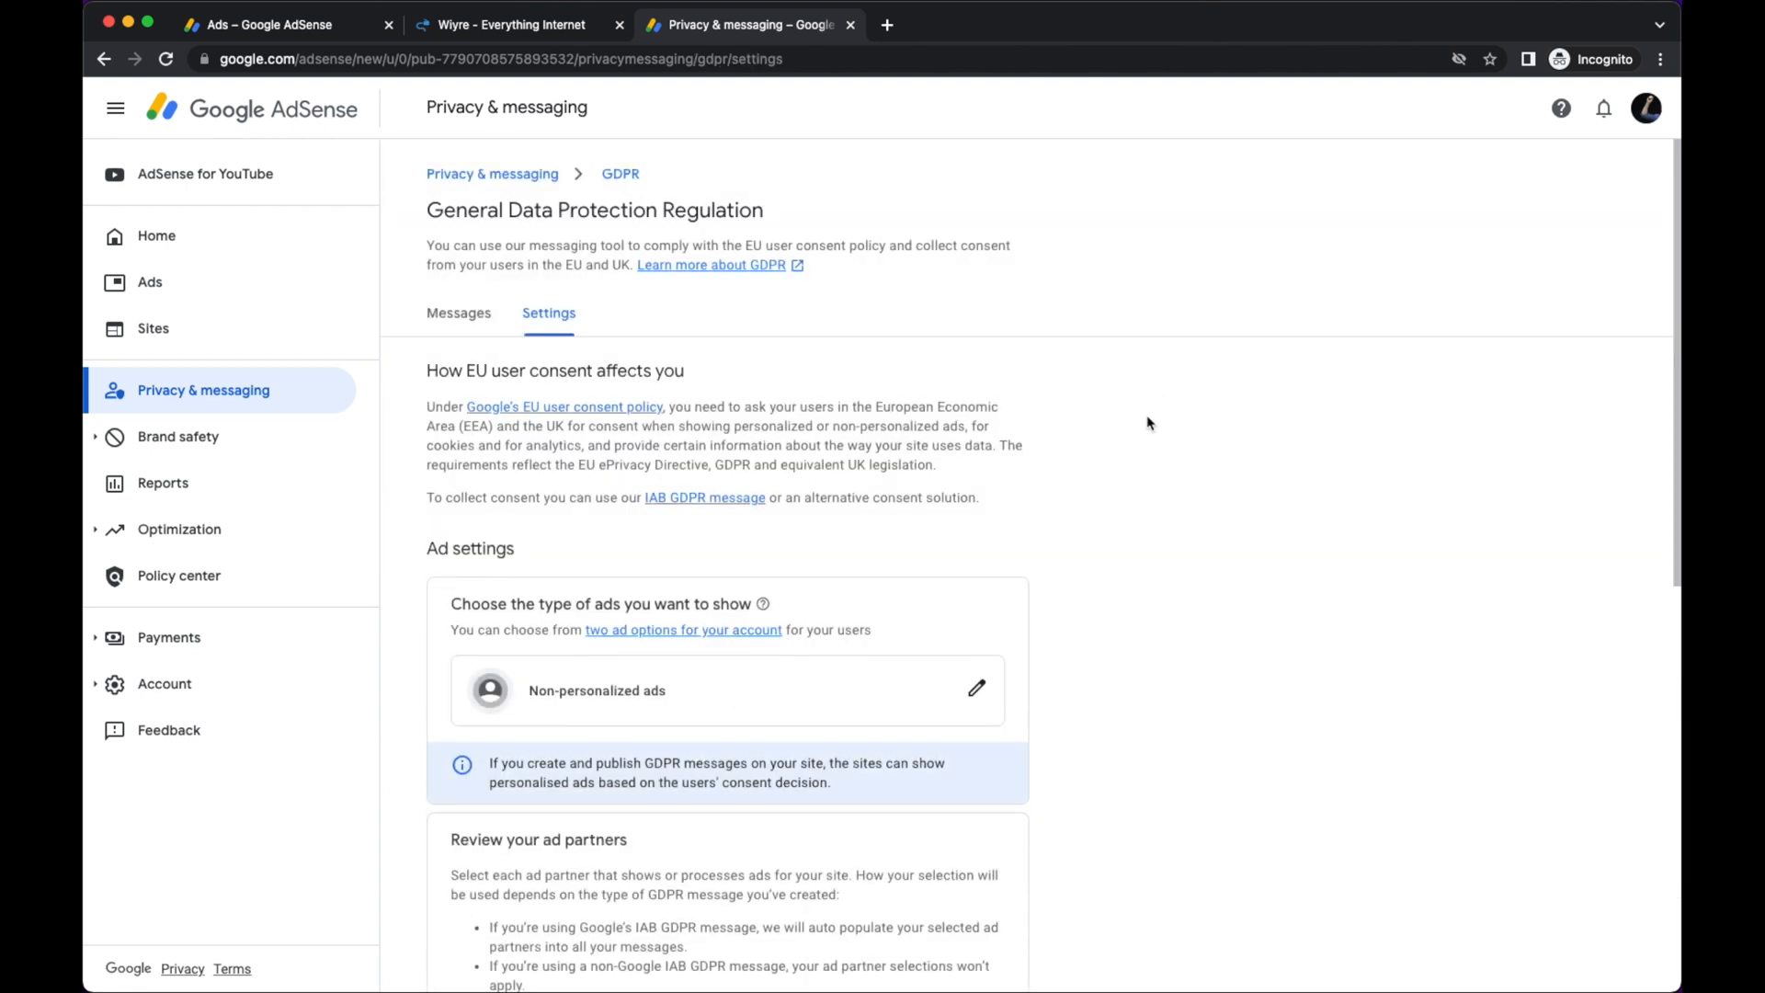
scroll("down", 3)
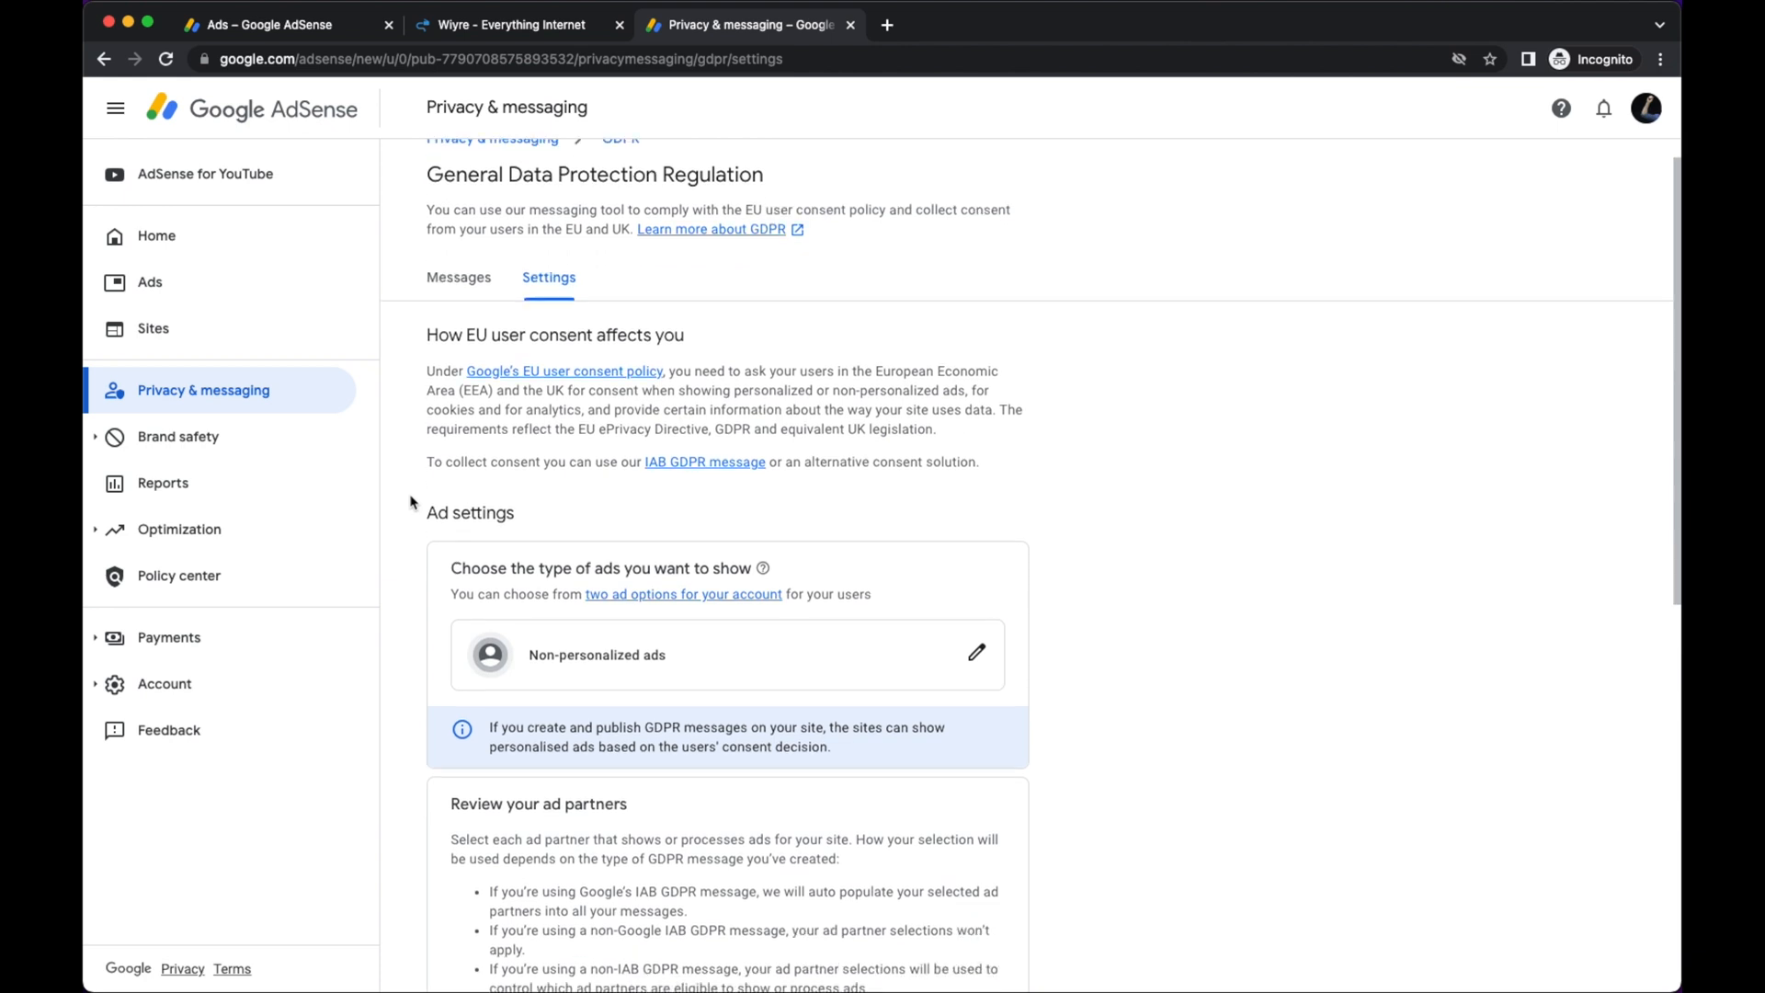
scroll("down", 3)
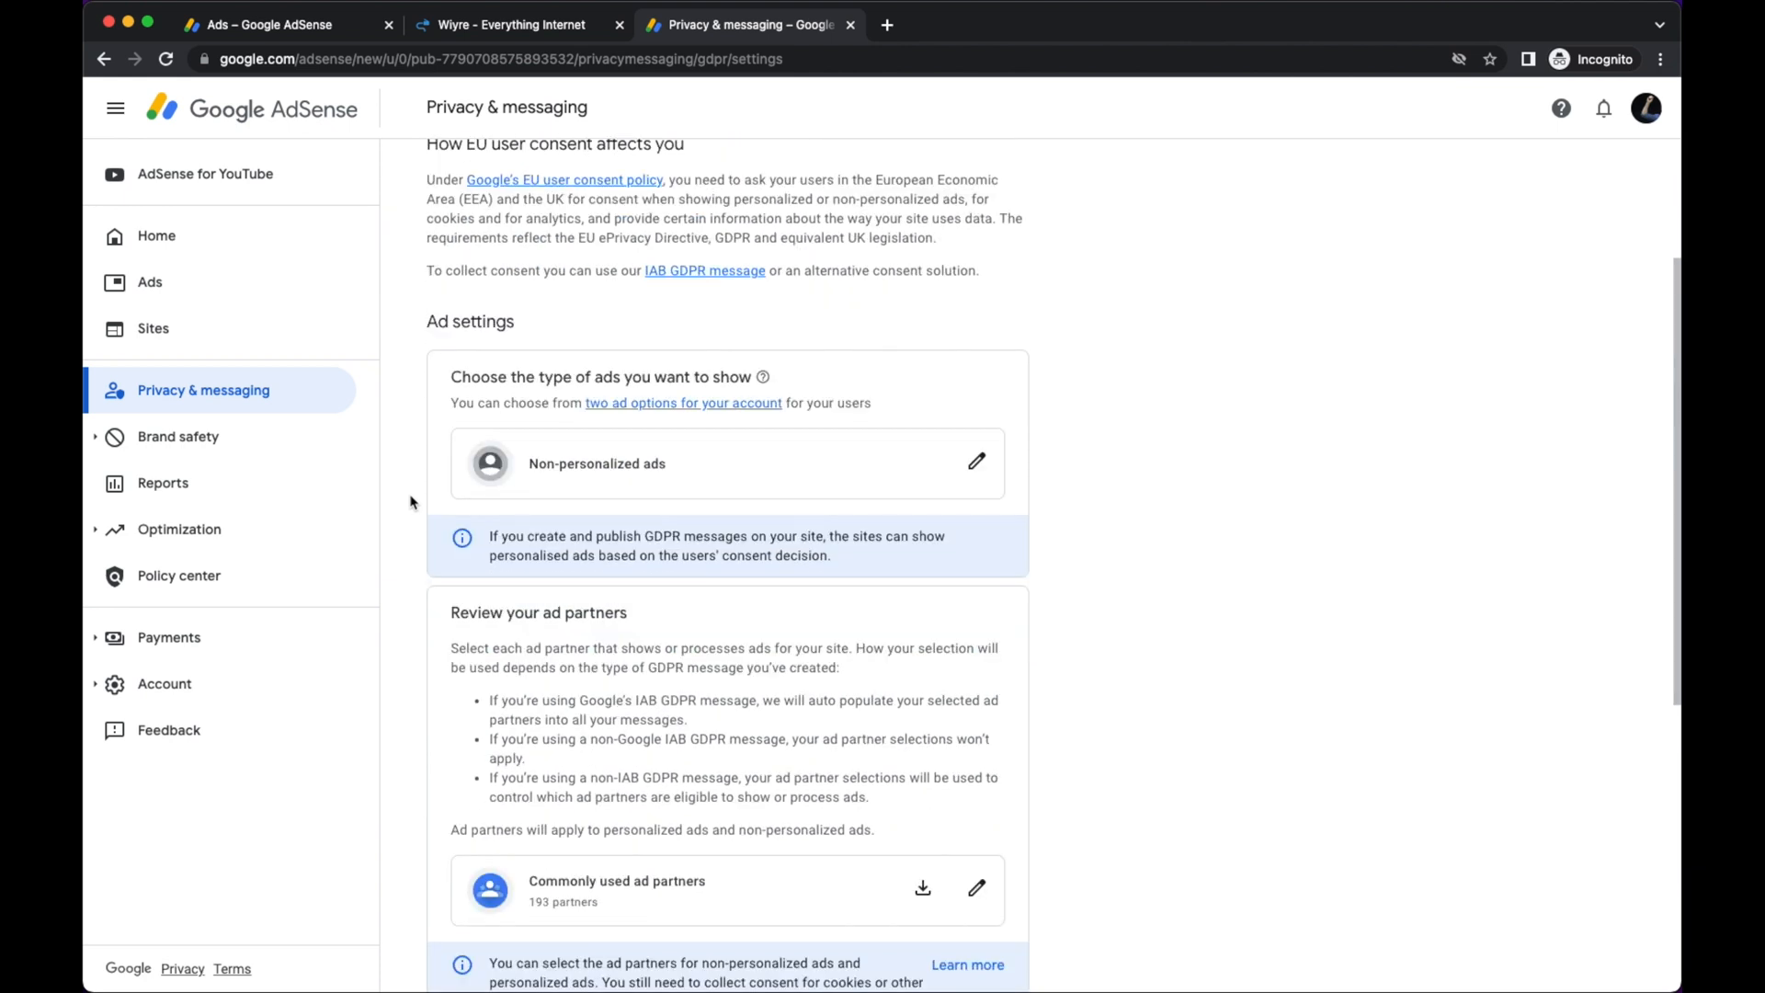
scroll("down", 3)
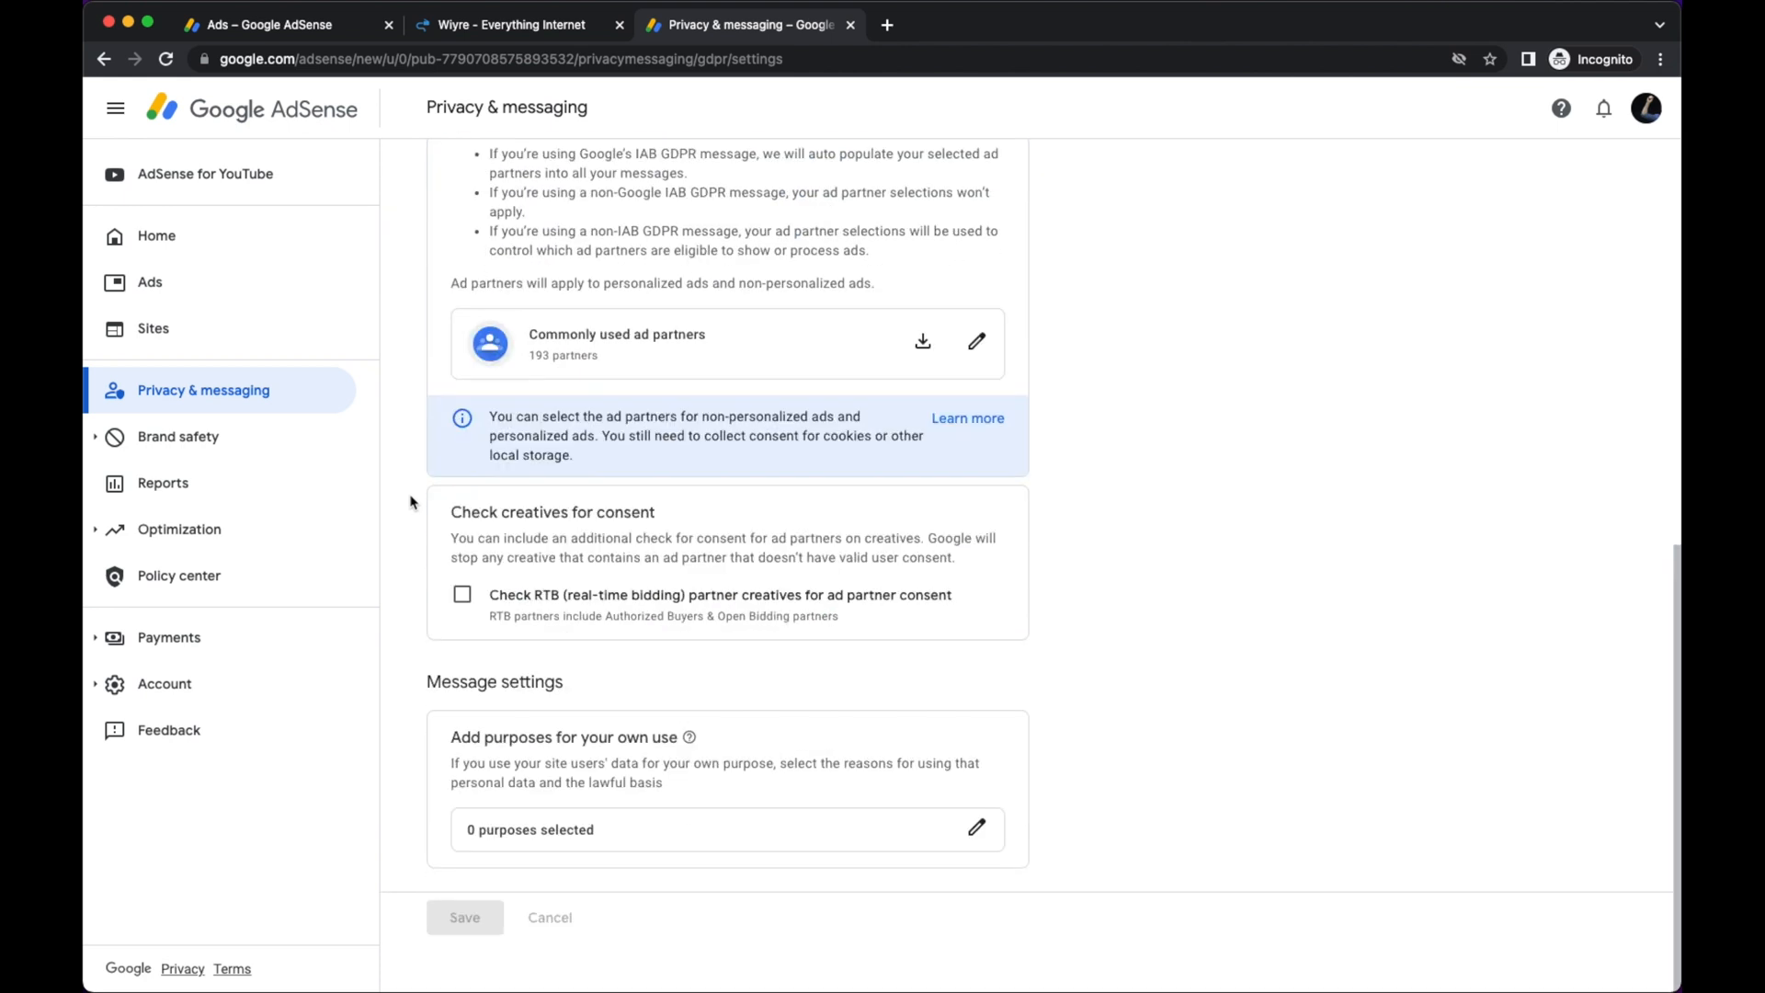
mouse_move(432, 681)
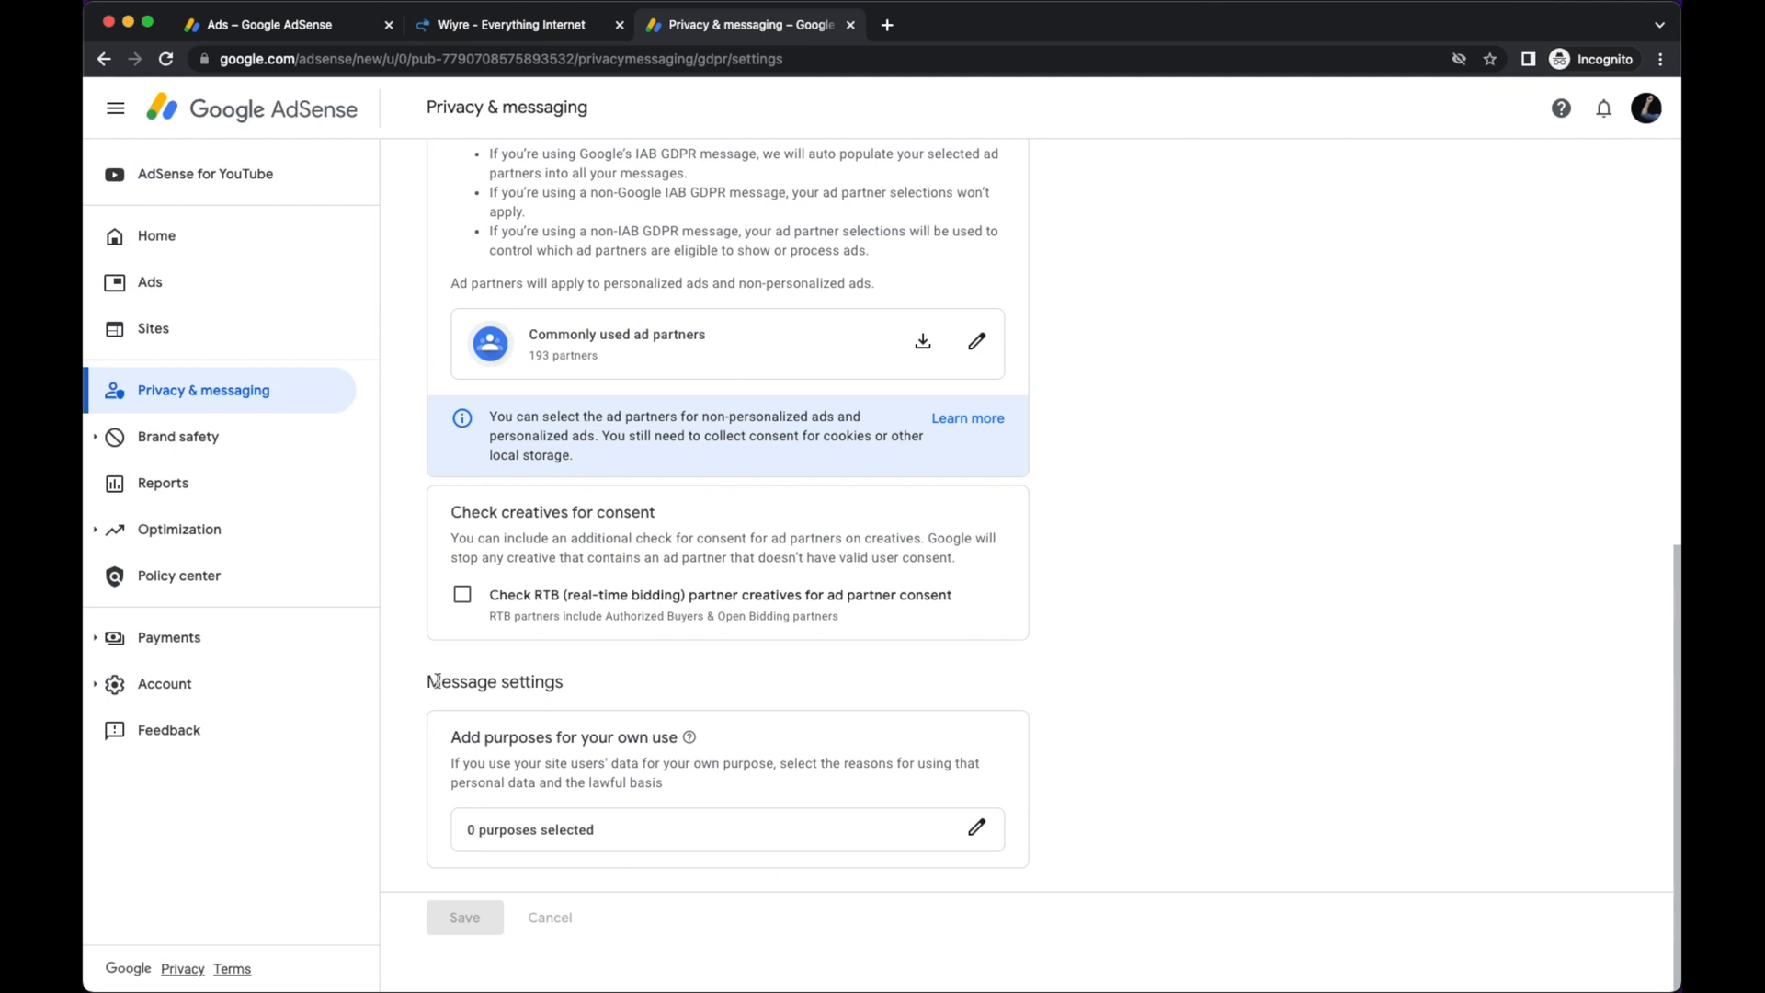
mouse_move(631, 684)
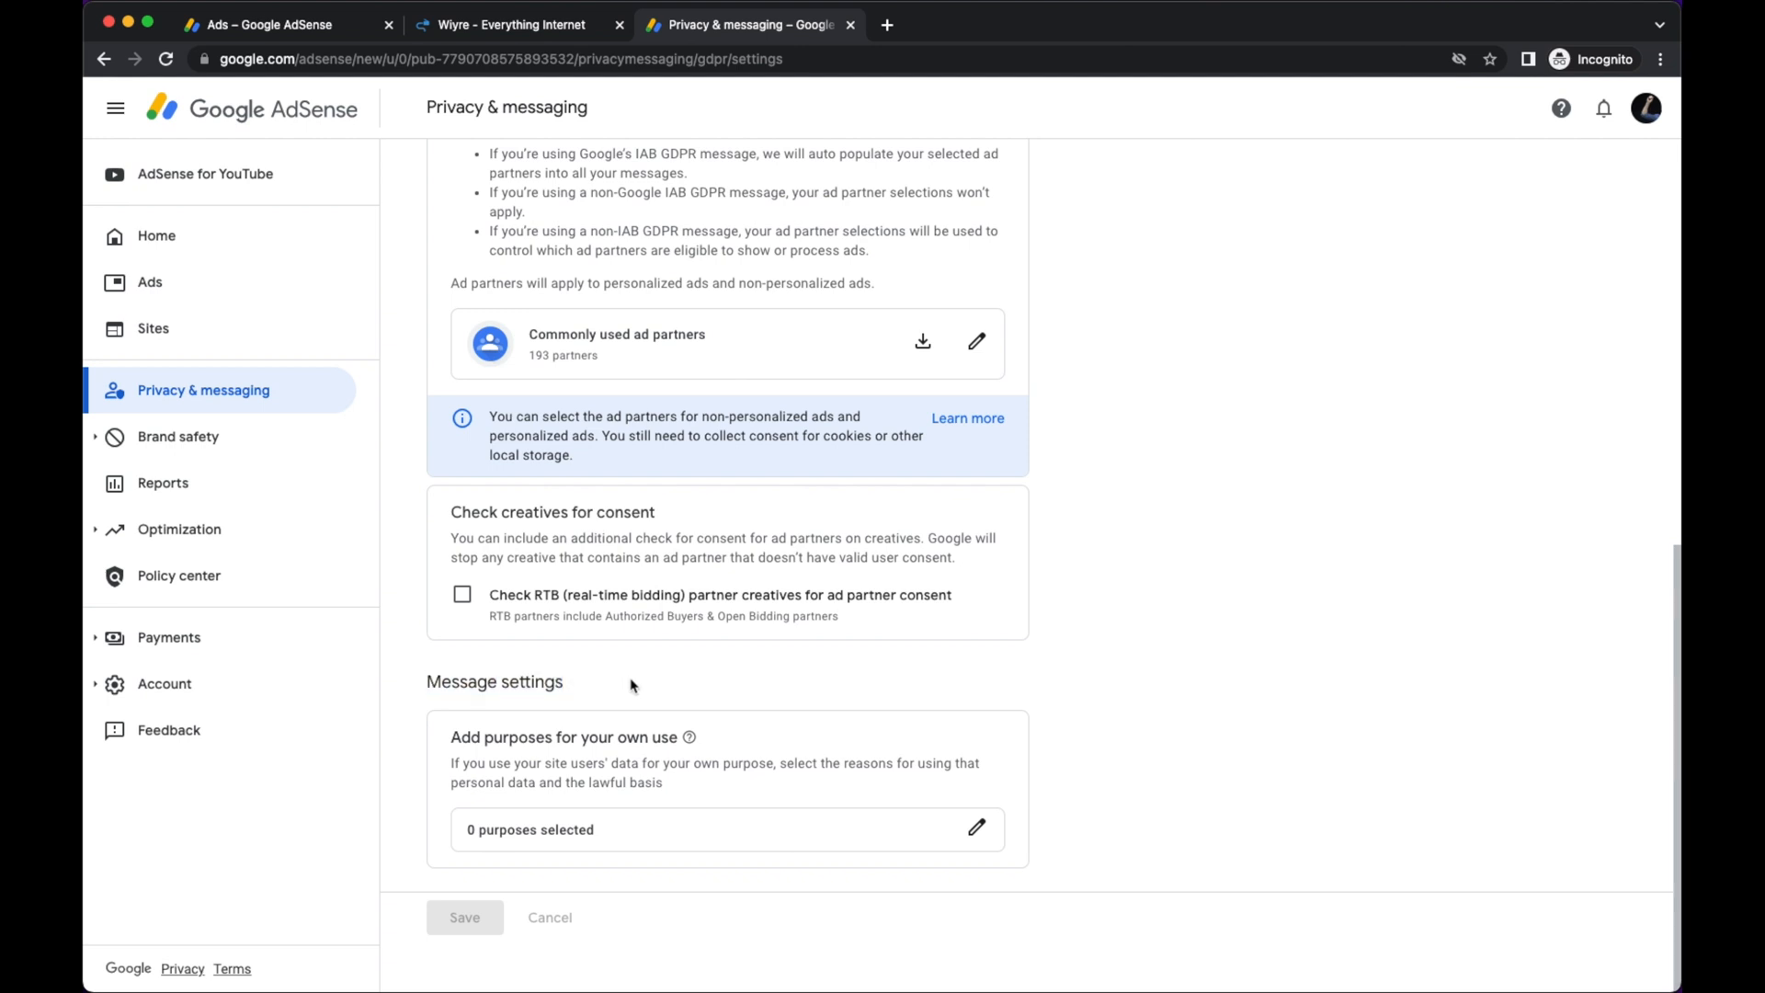
mouse_move(586, 682)
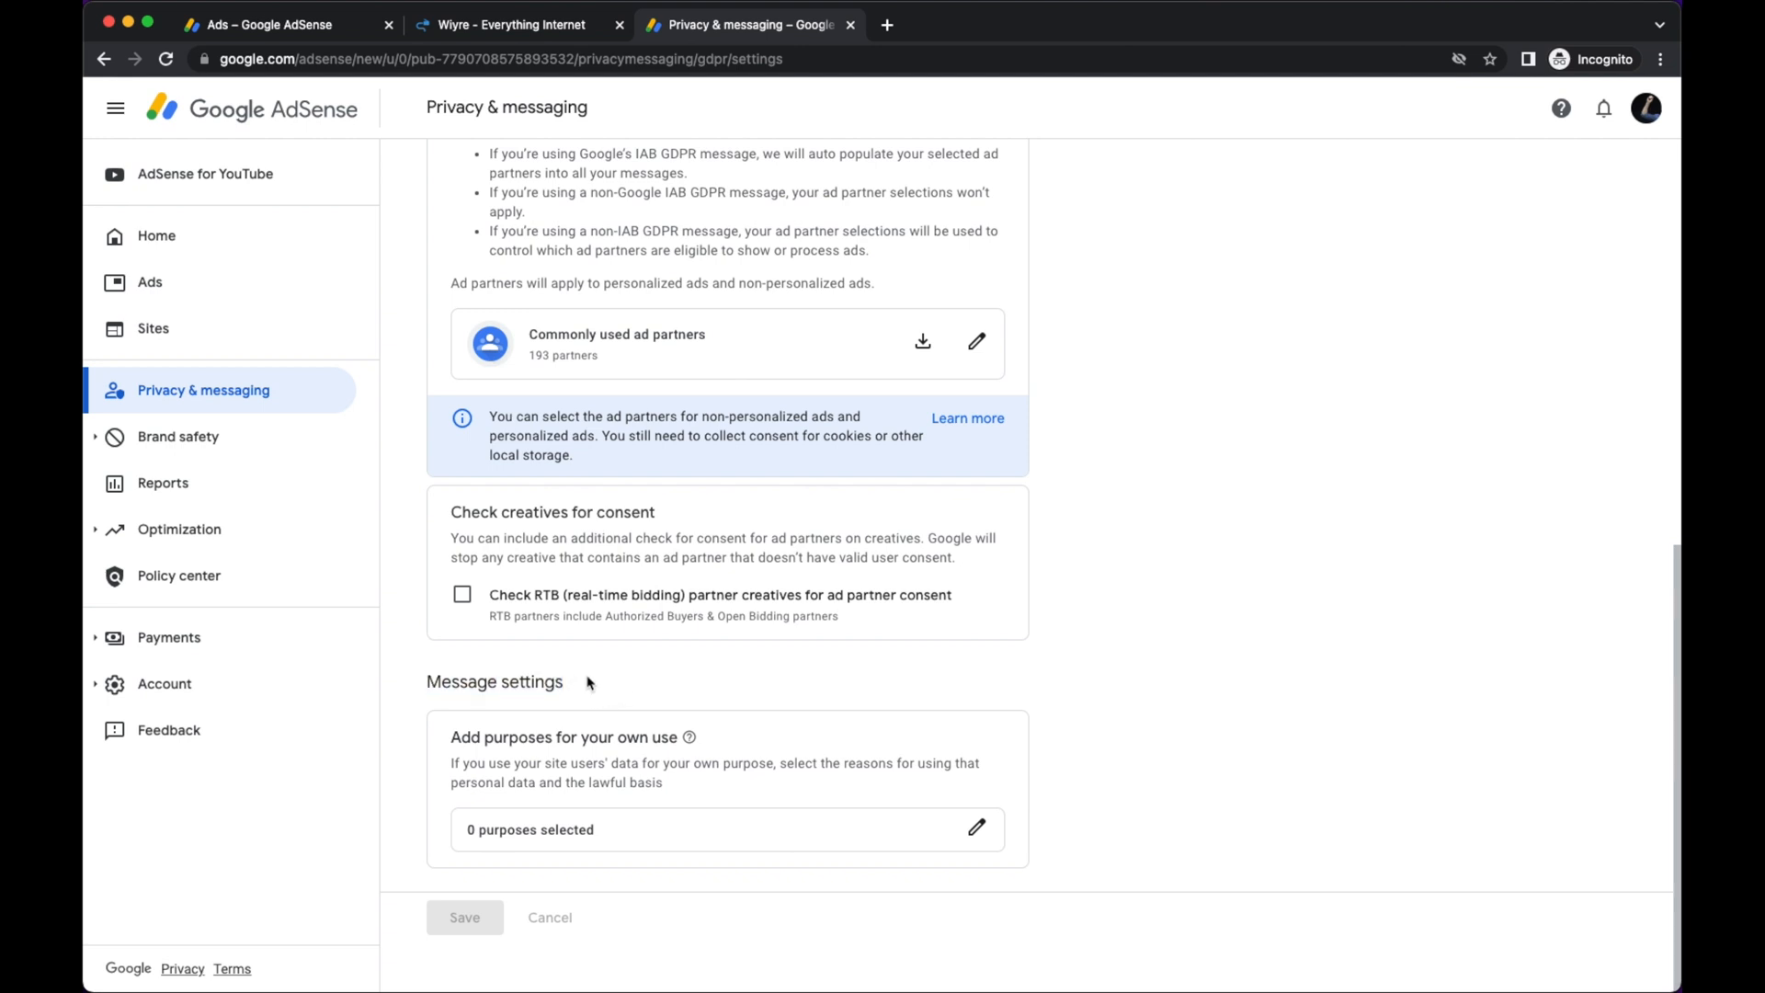
mouse_move(631, 669)
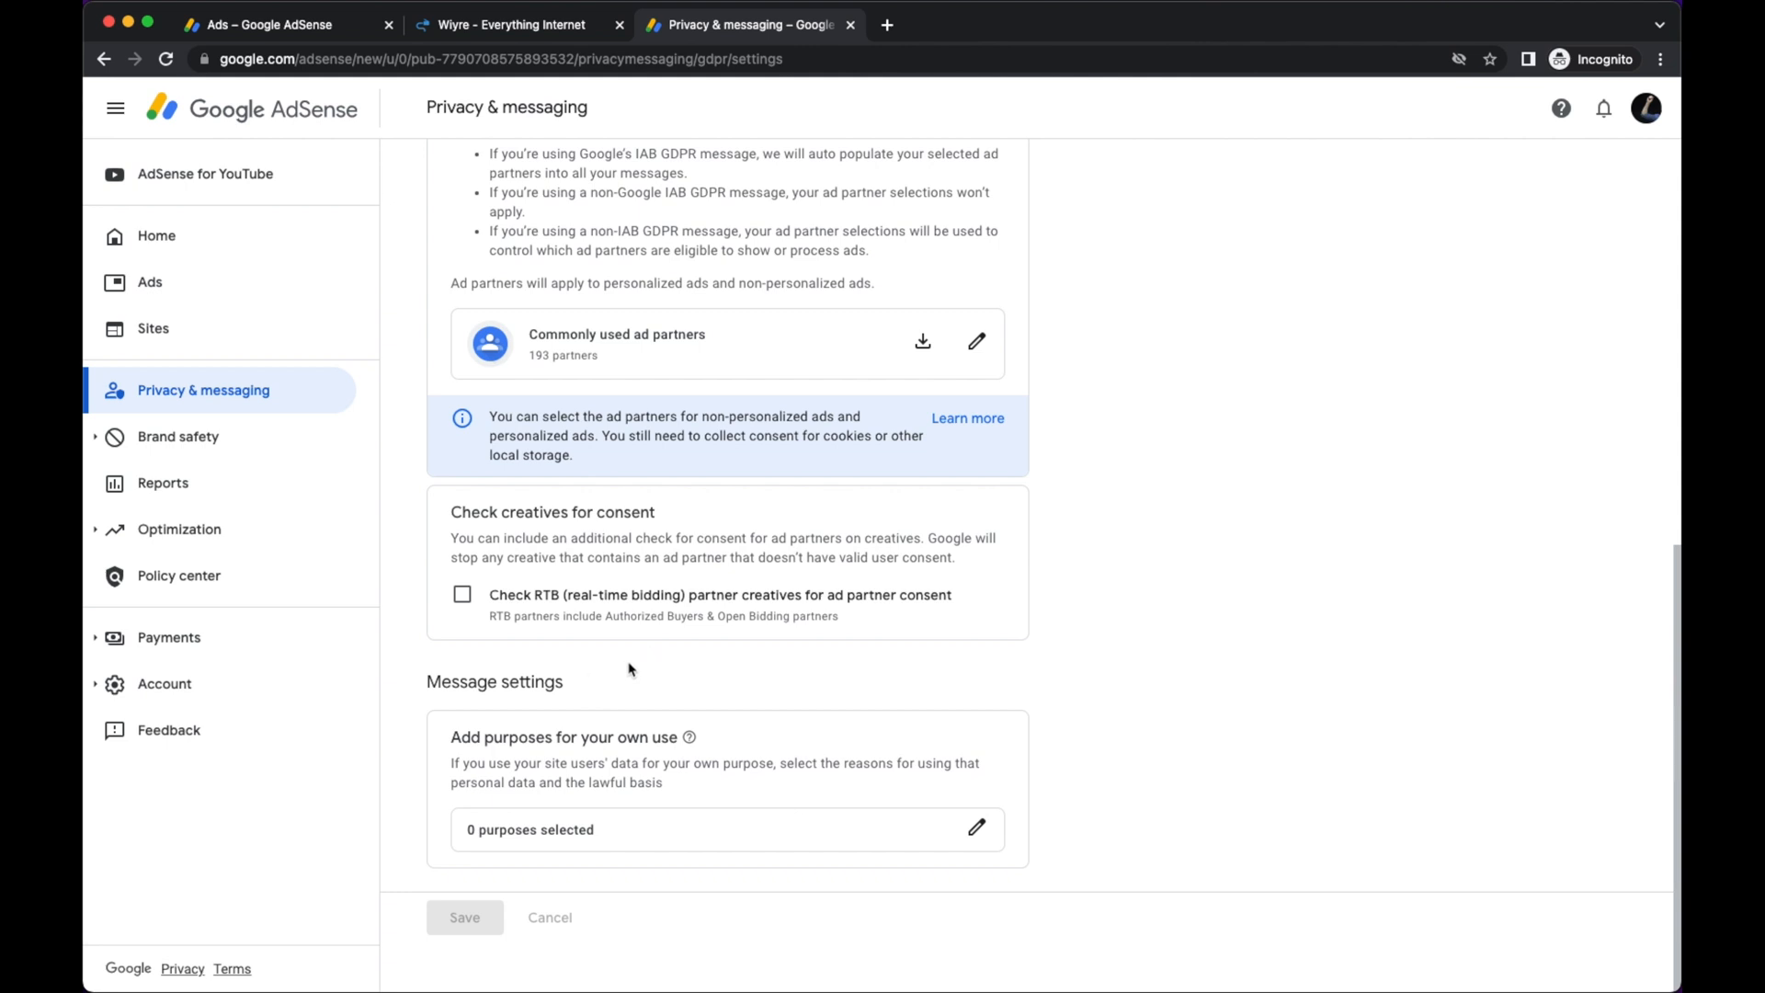
mouse_move(603, 675)
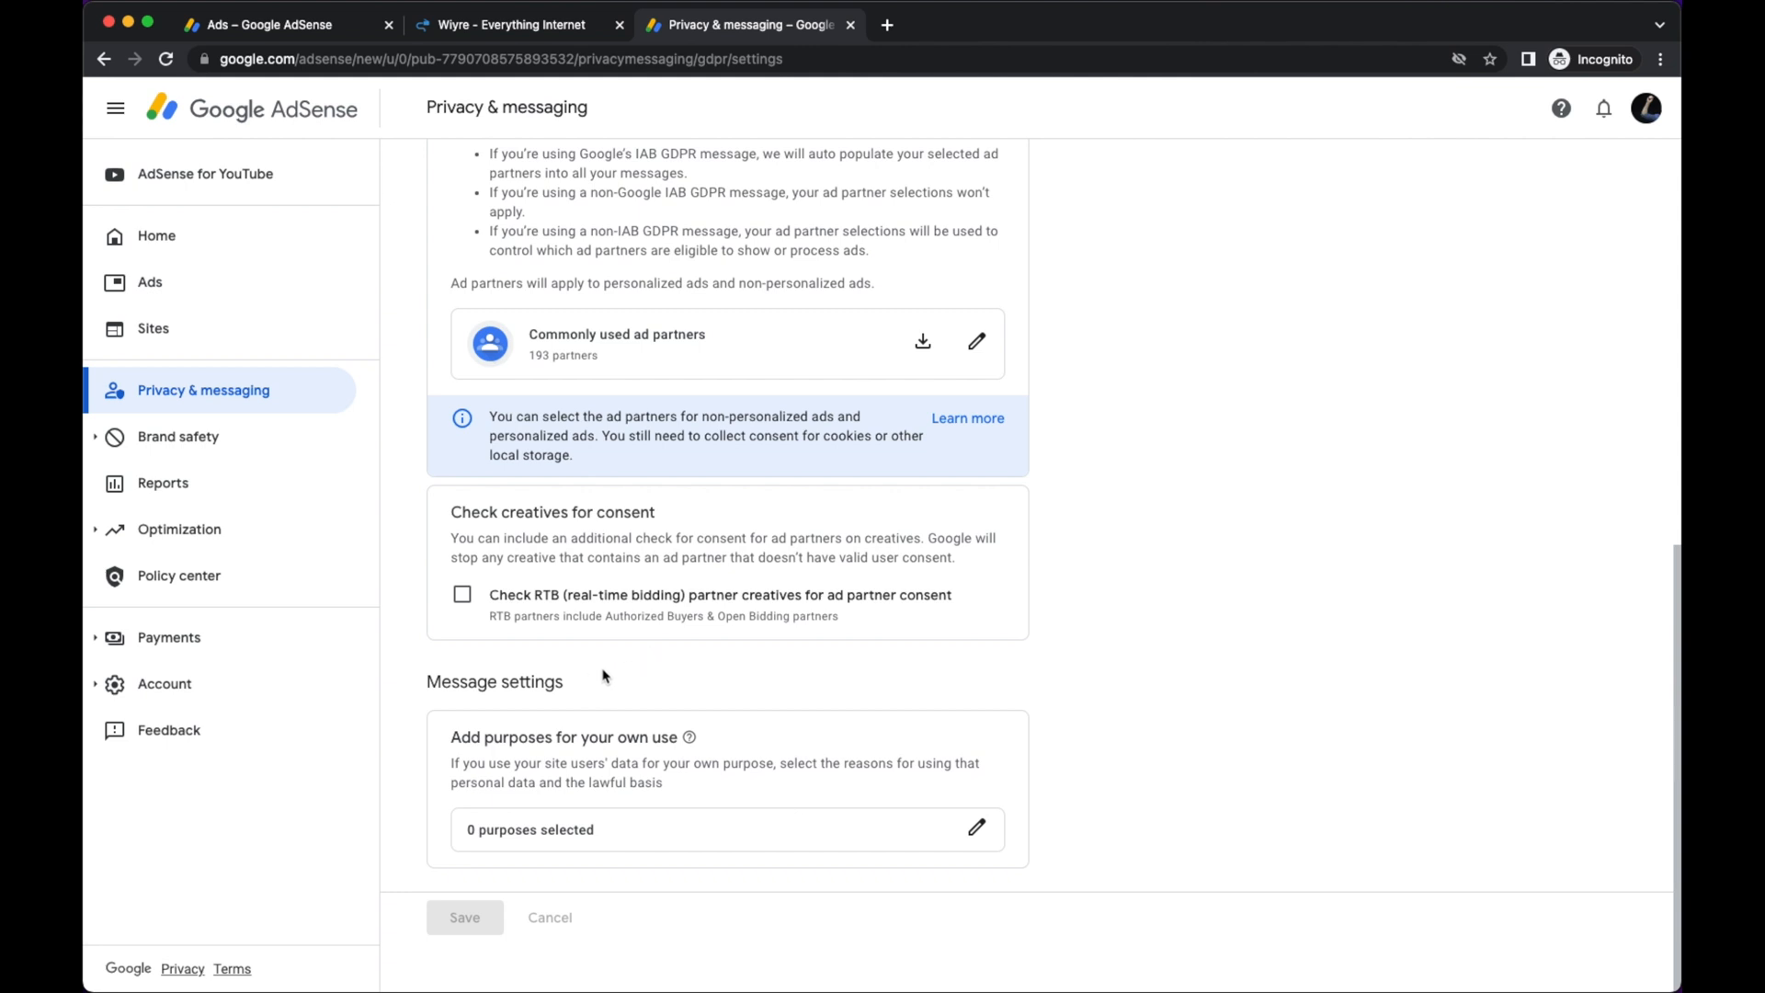
mouse_move(595, 677)
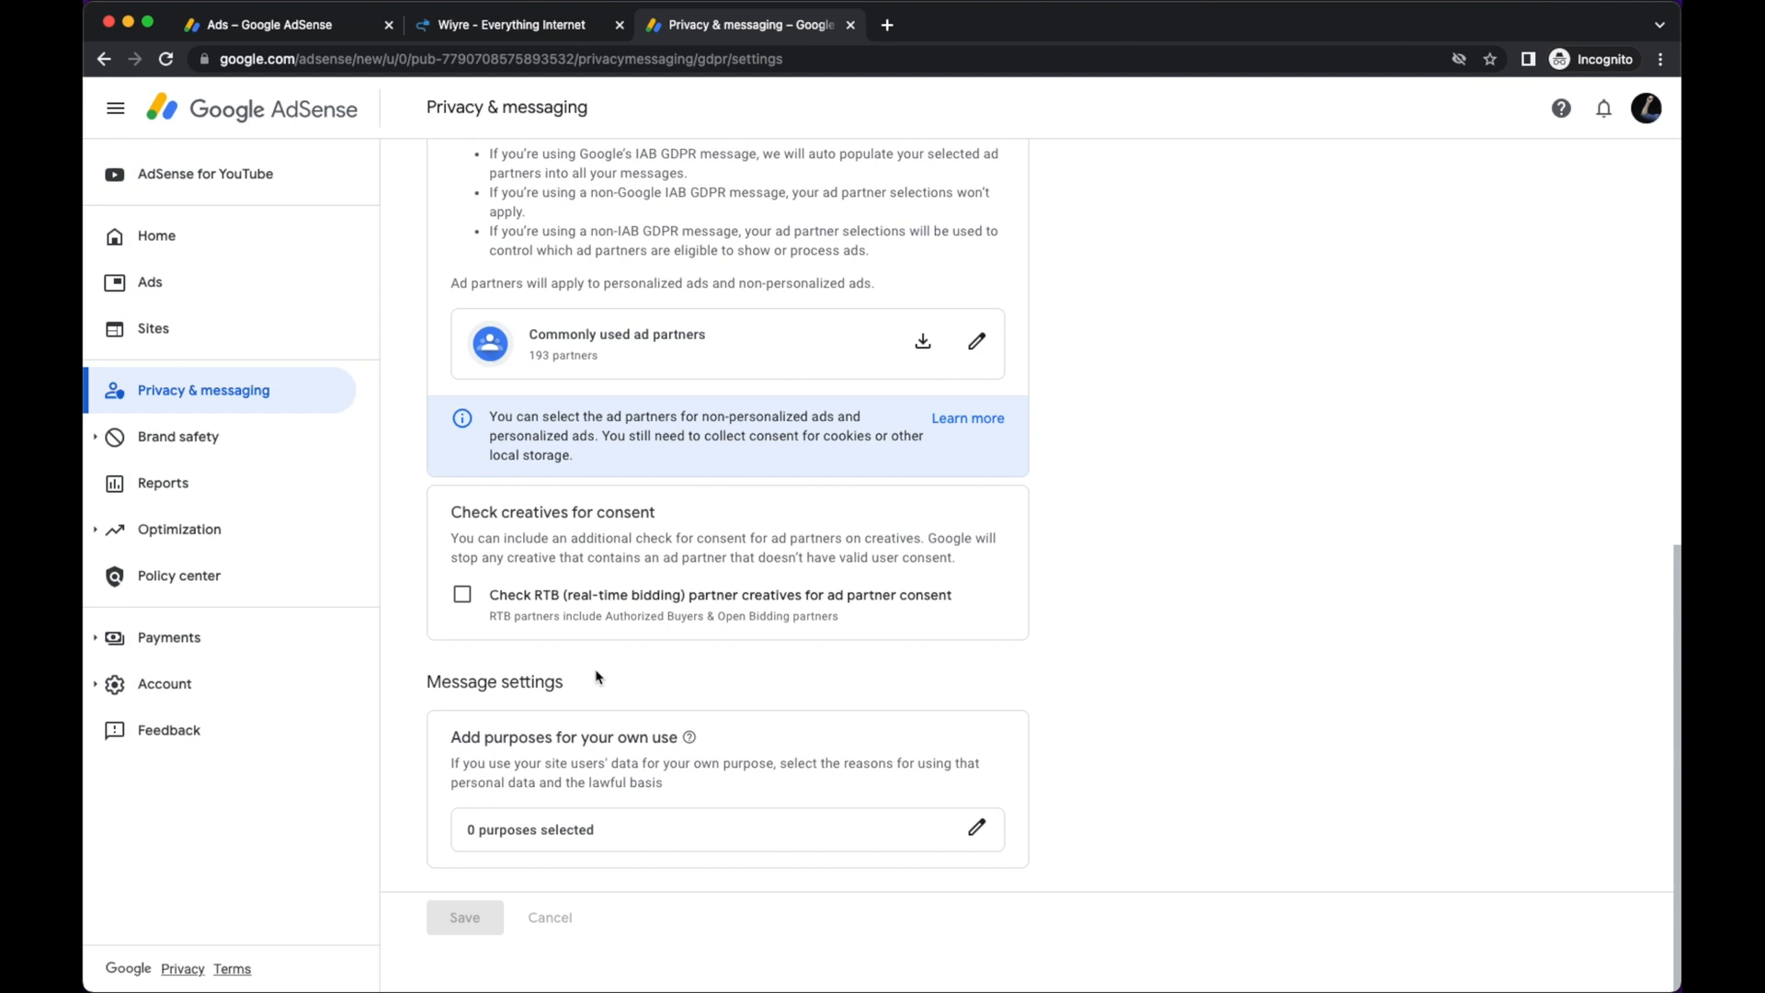
mouse_move(976, 829)
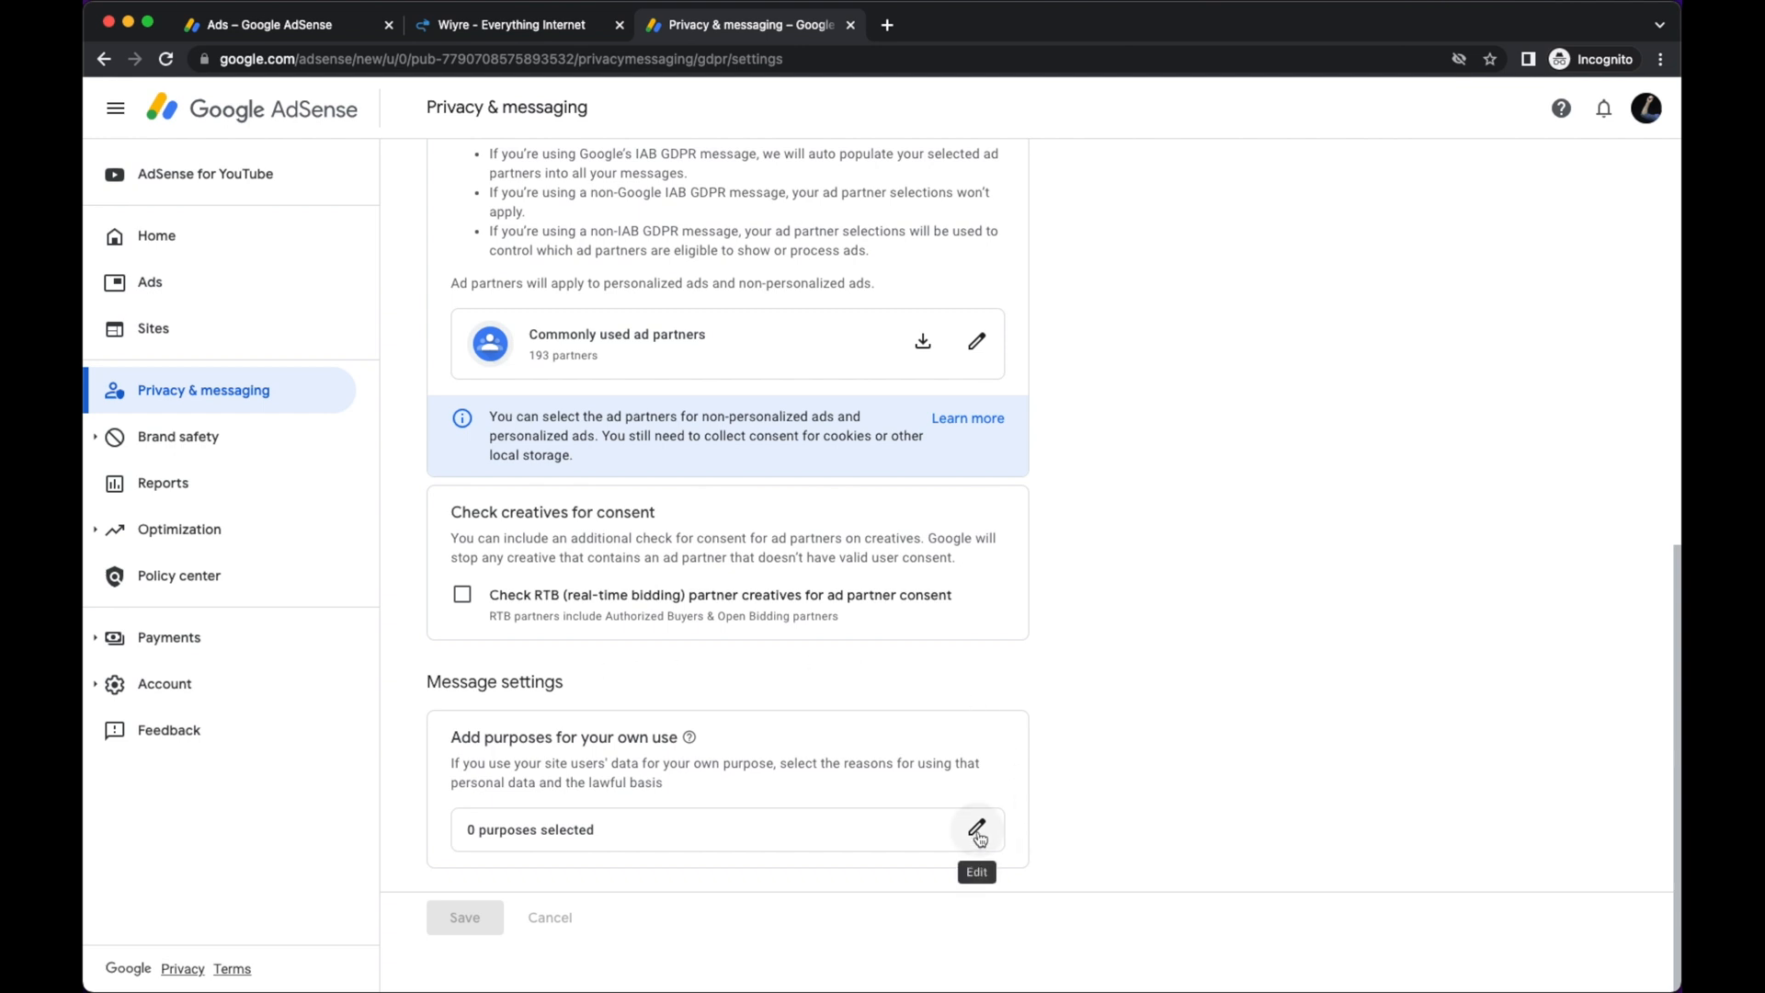
Edit own-use data purposes and set 'Develop and improve products' to Consent.
left_click(975, 829)
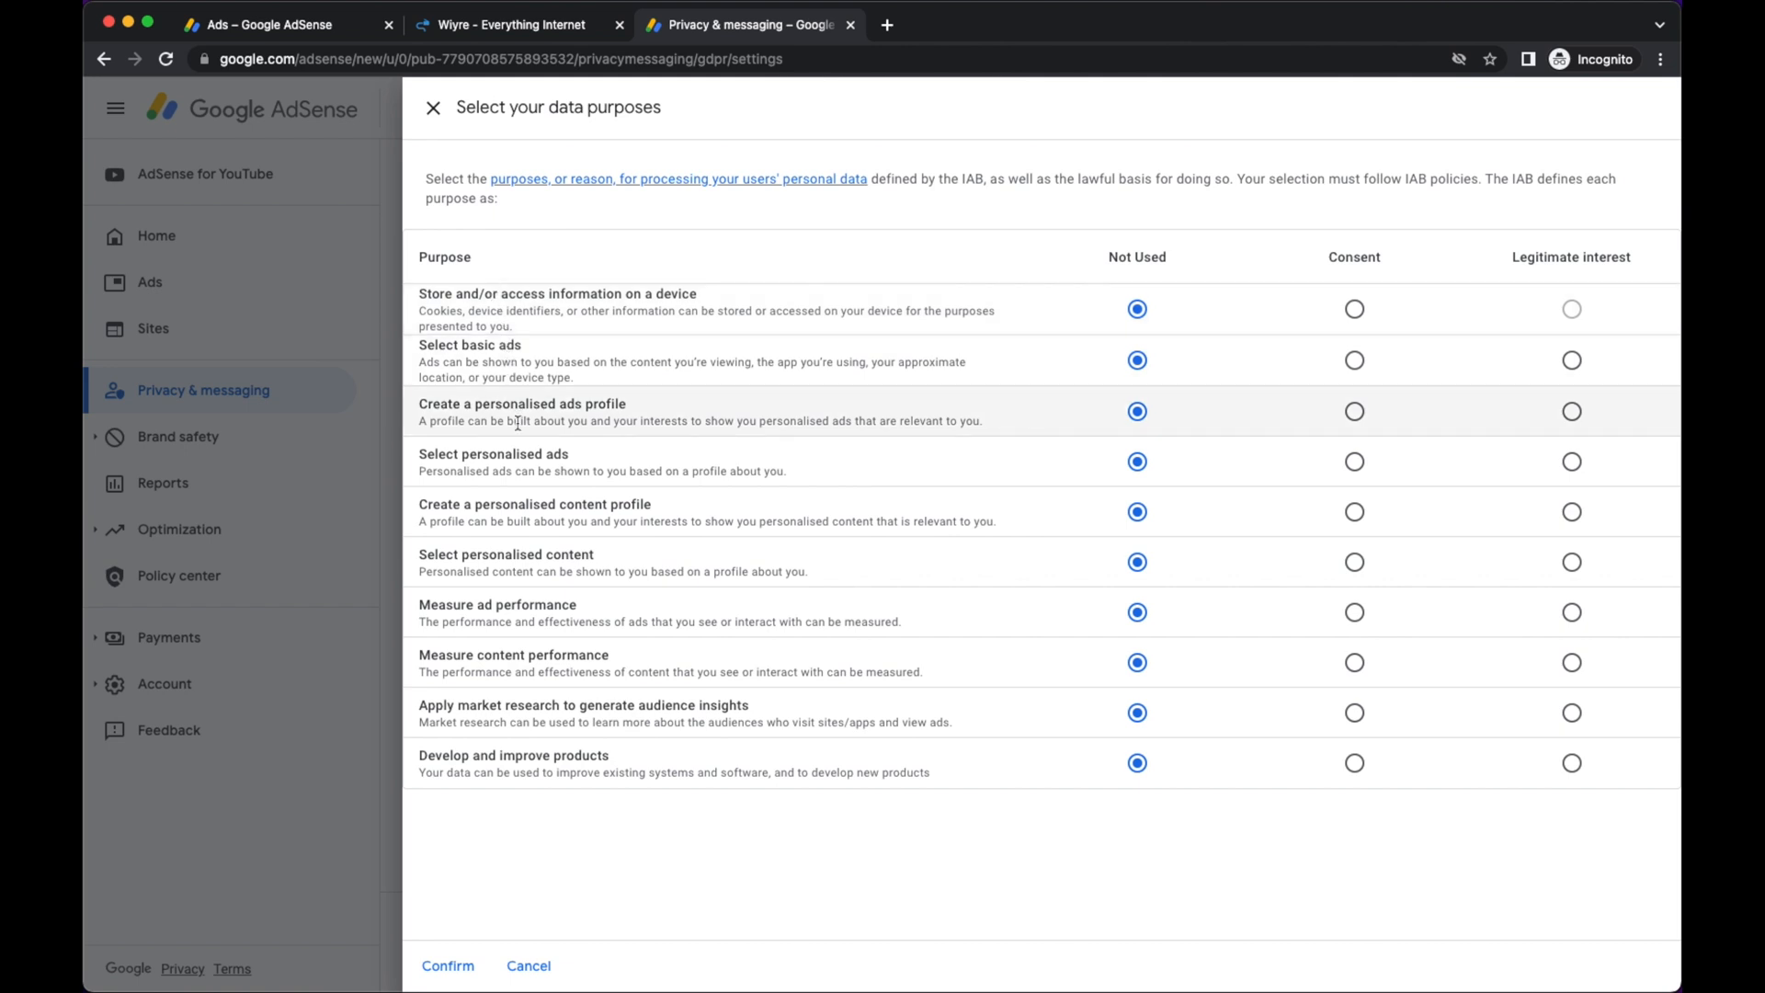
mouse_move(678, 512)
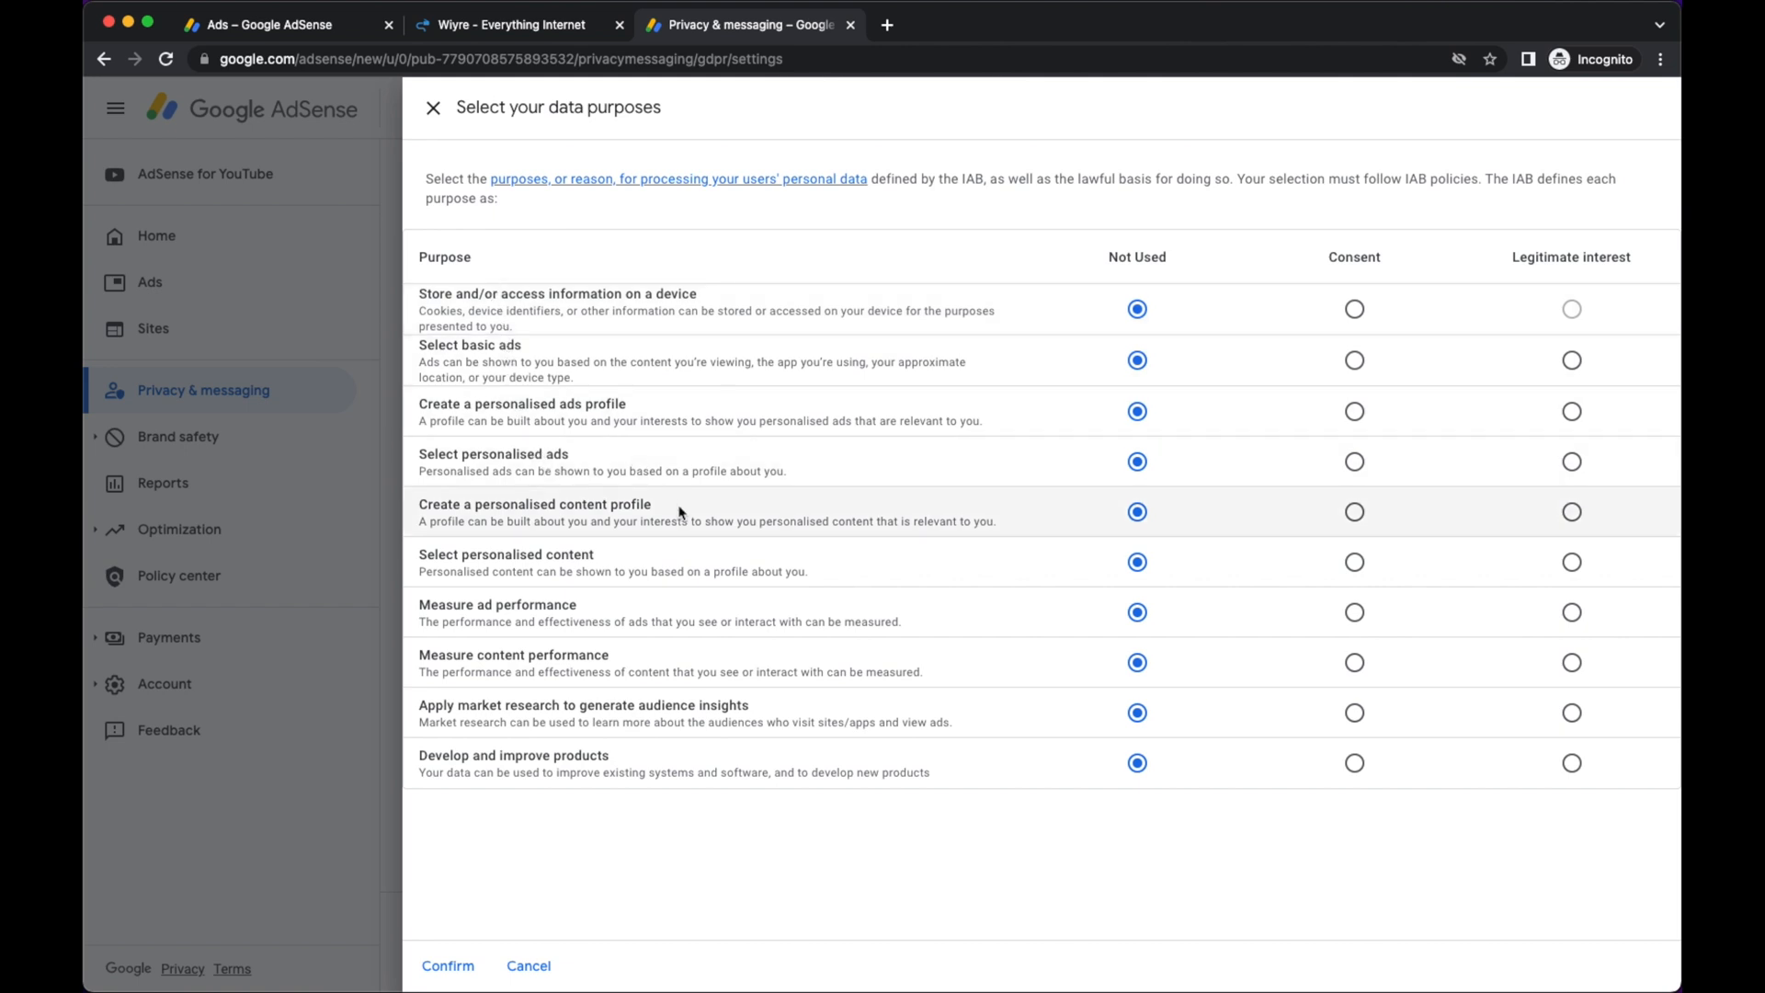
mouse_move(675, 603)
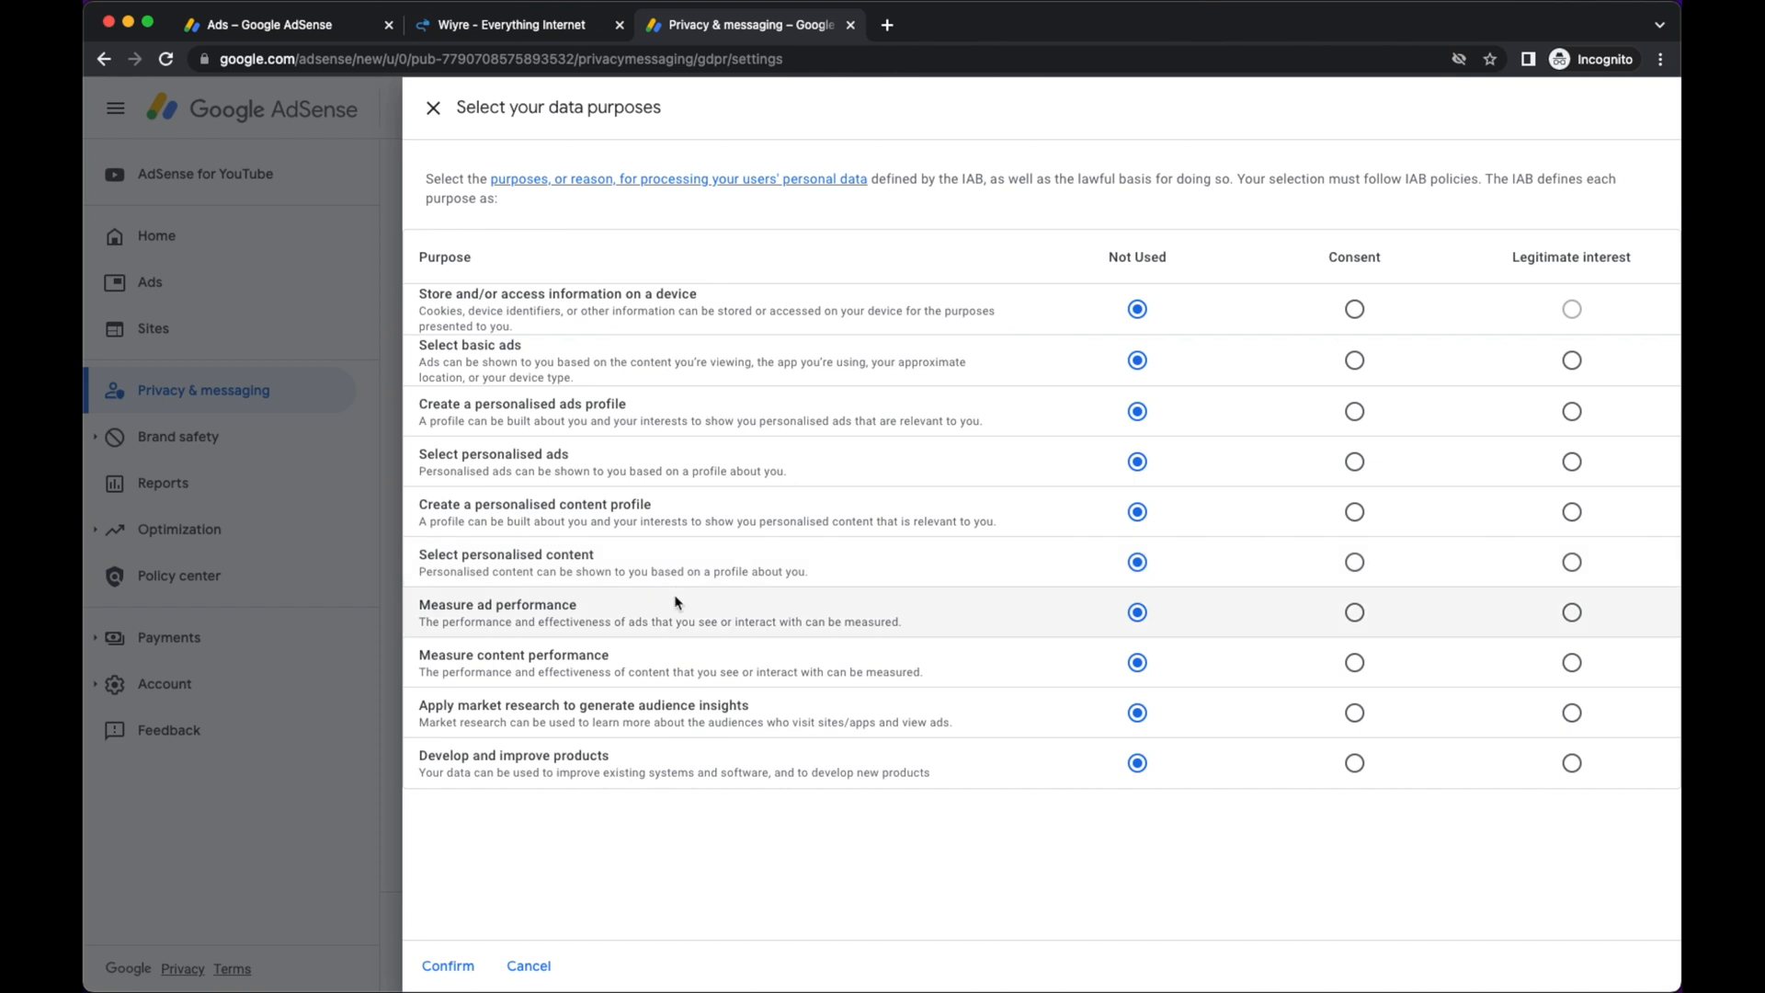
mouse_move(976, 618)
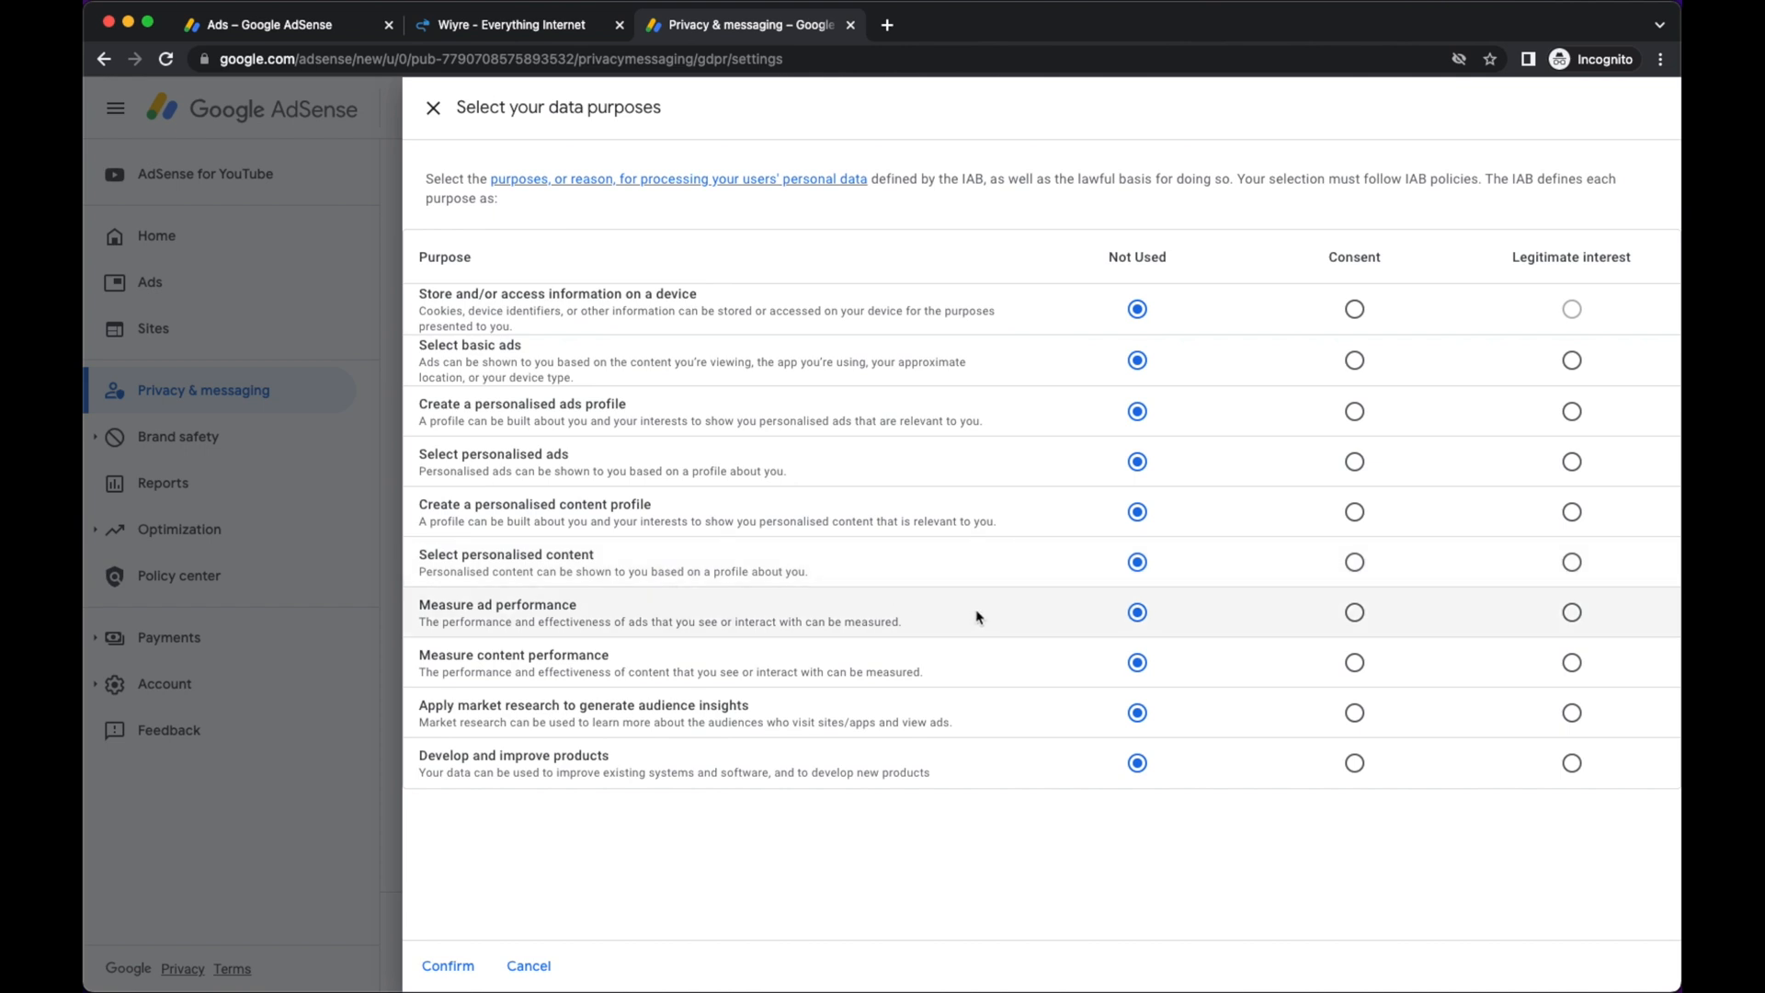
mouse_move(882, 839)
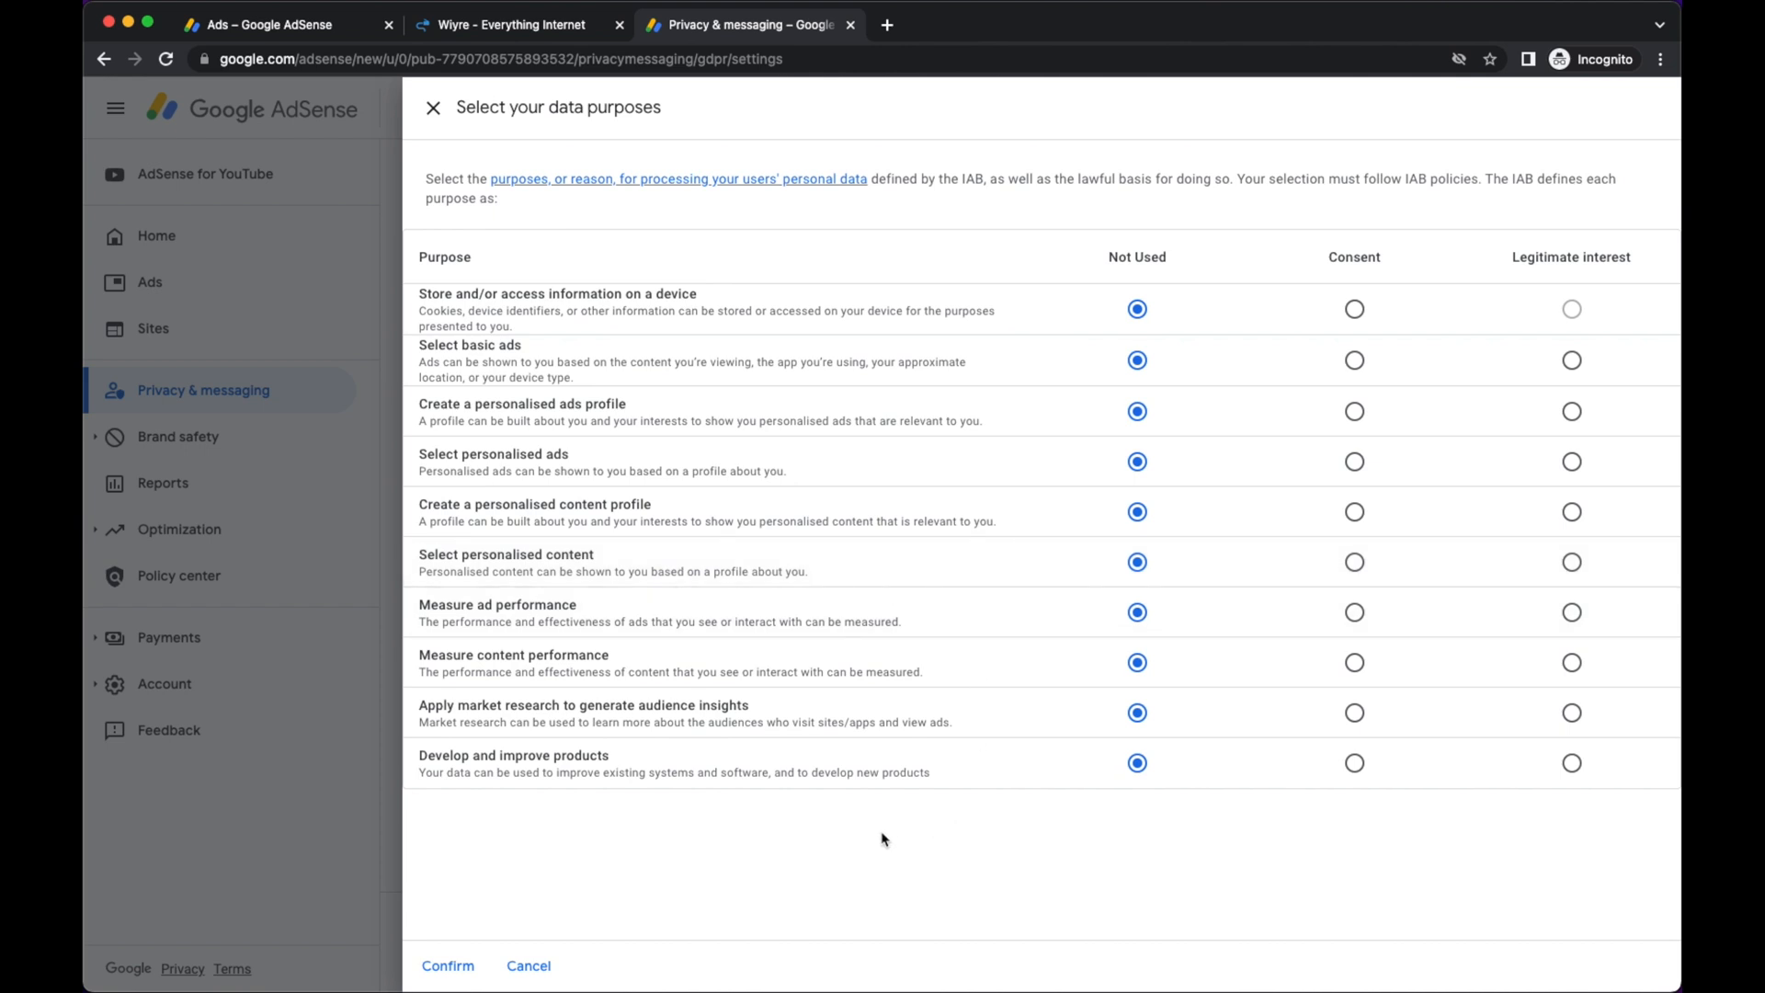
mouse_move(869, 840)
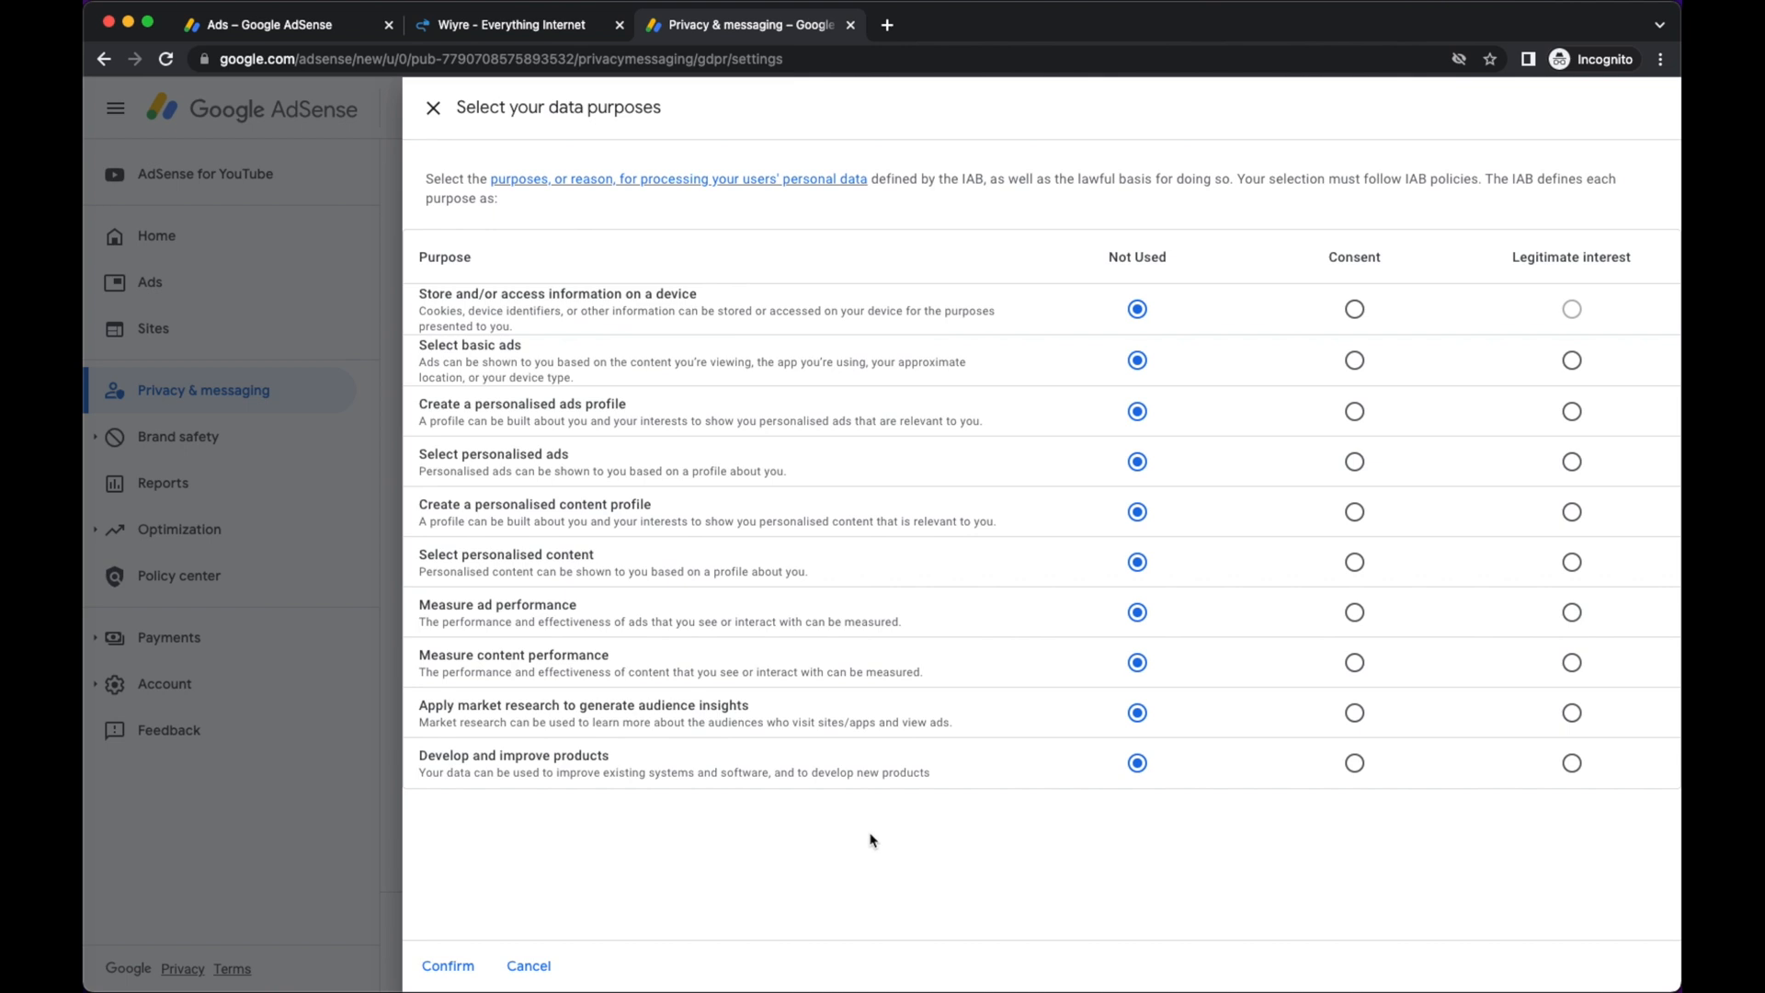
mouse_move(853, 837)
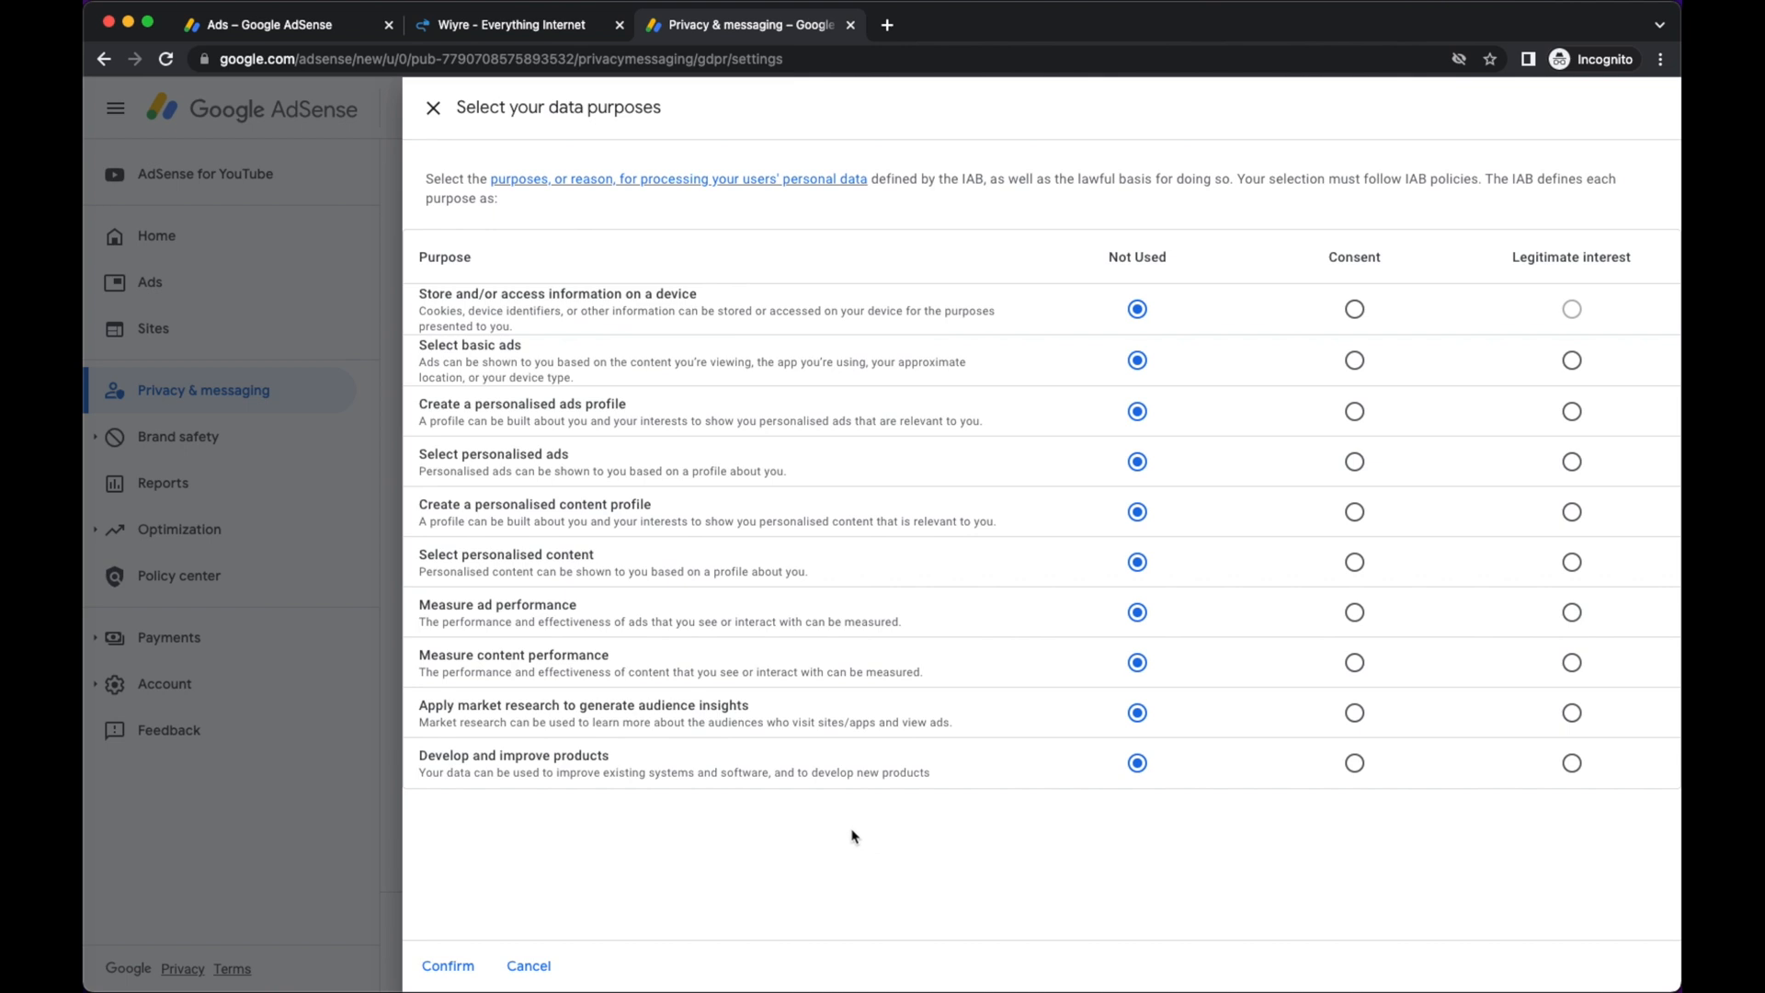
mouse_move(524, 754)
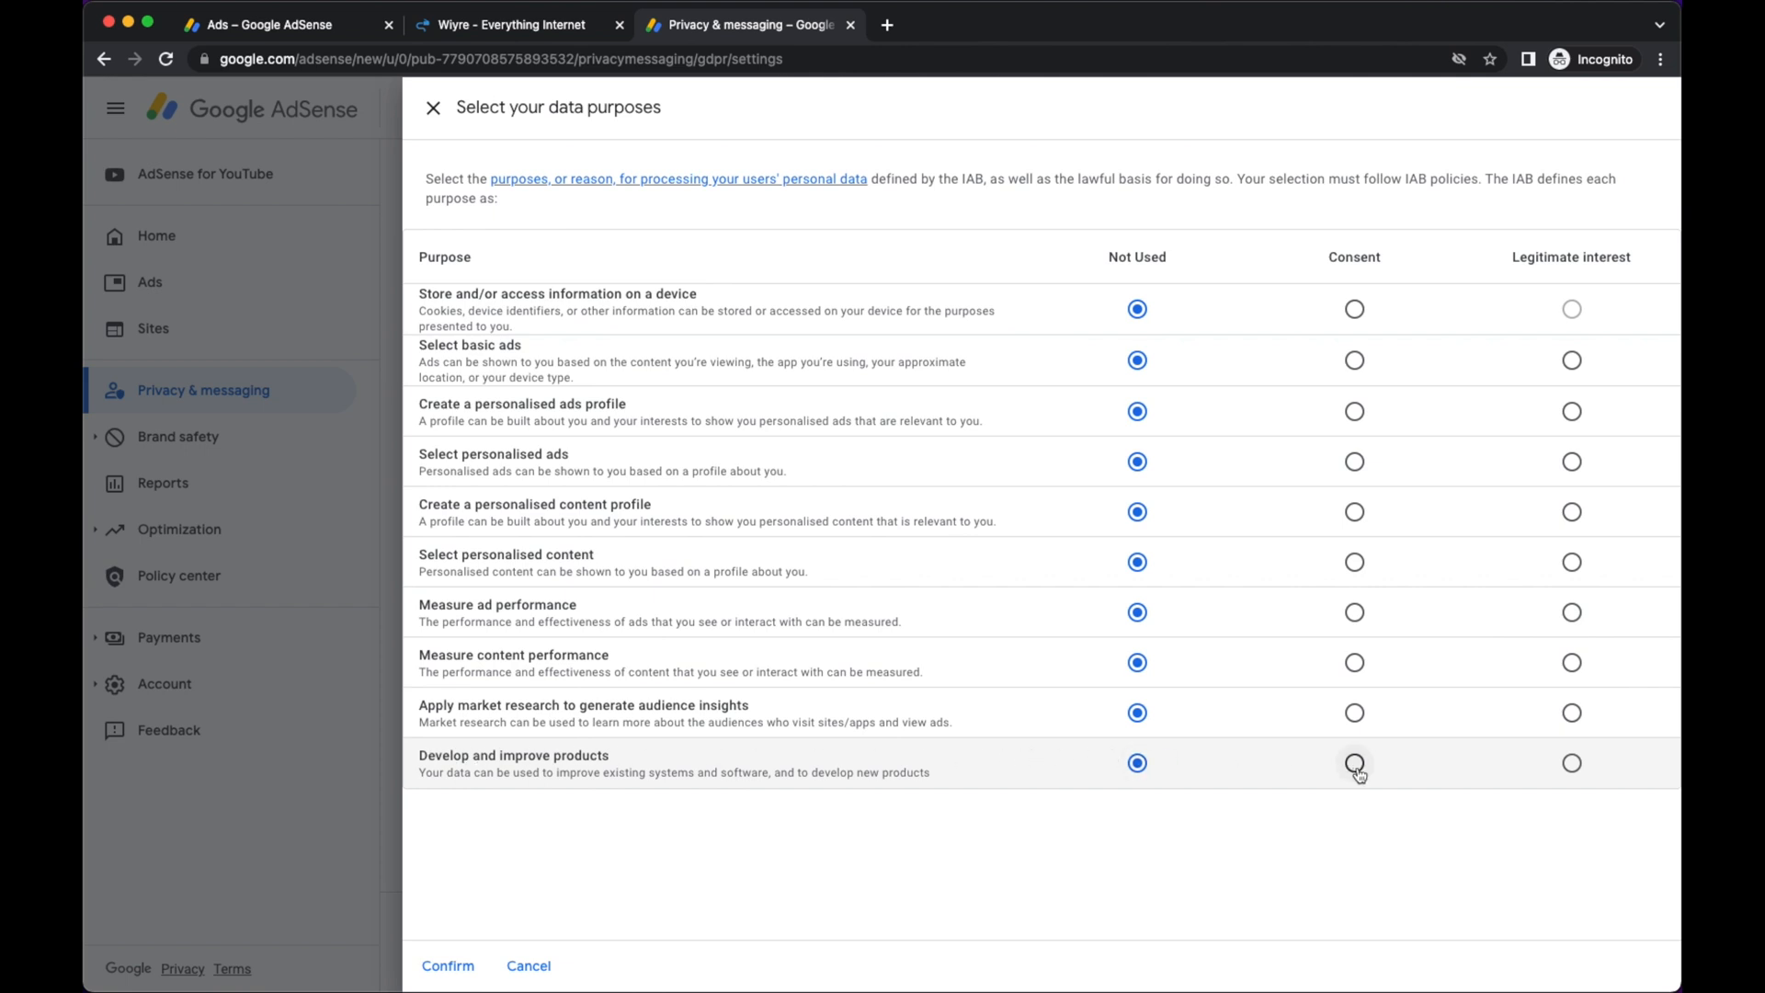
left_click(1355, 761)
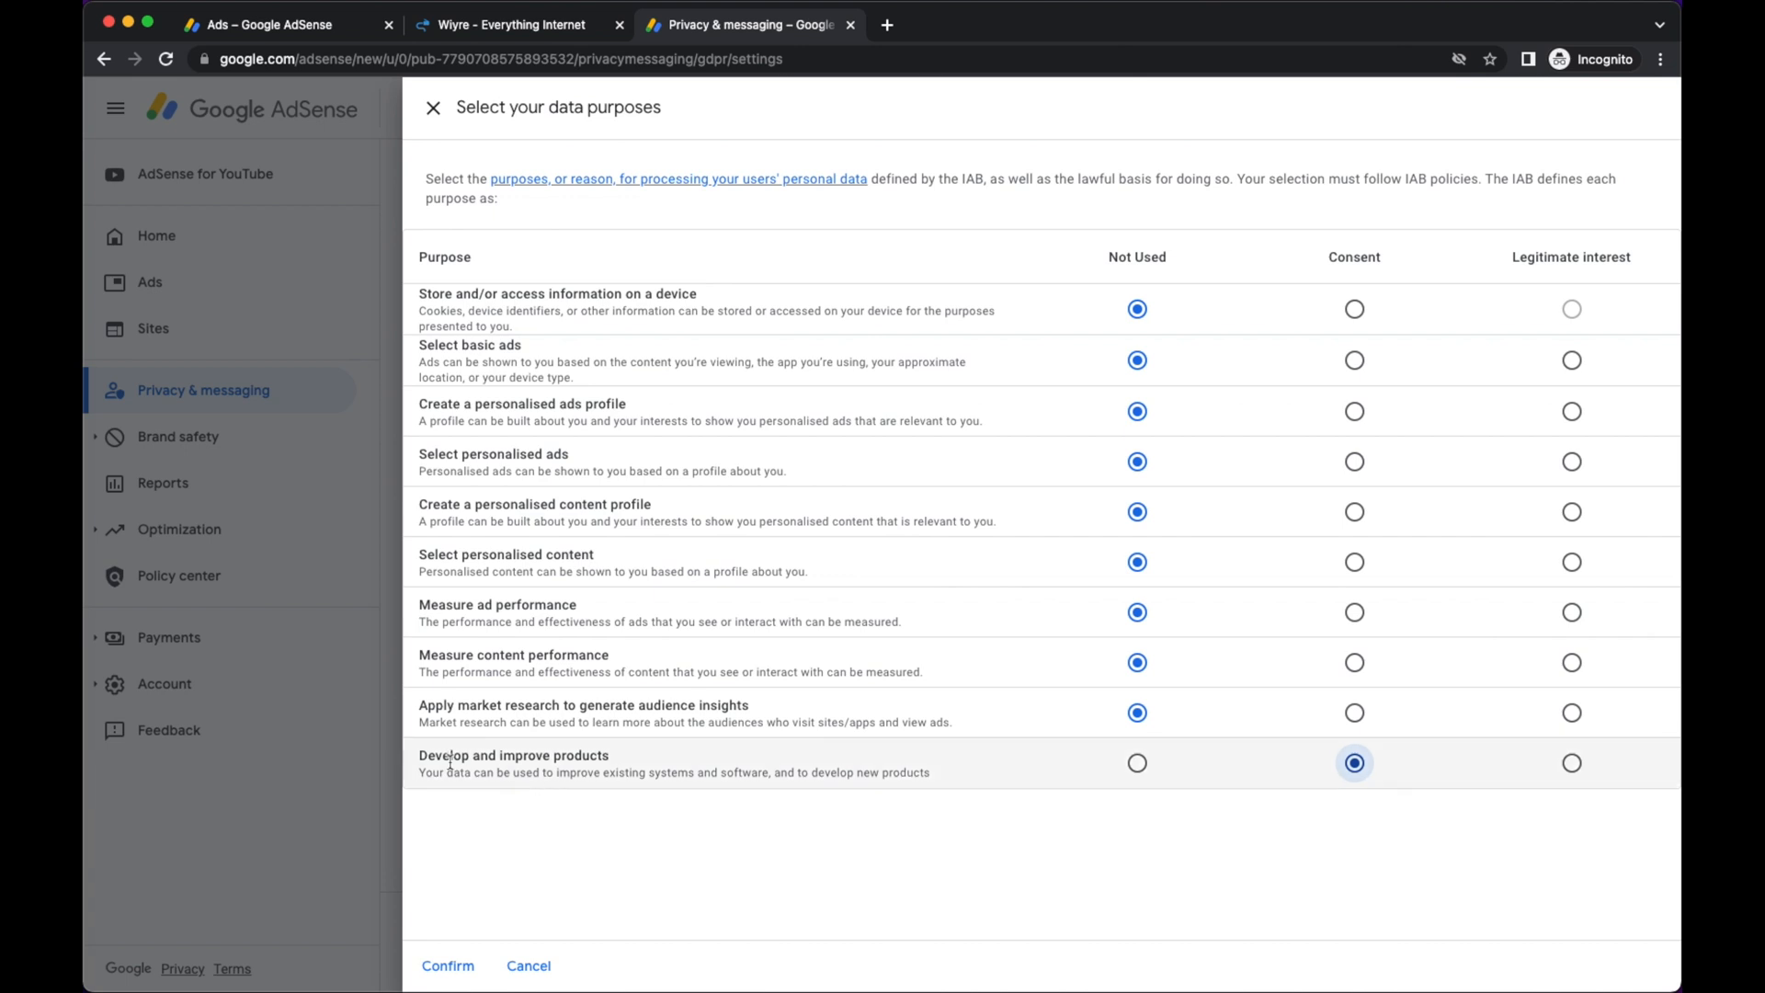
mouse_move(1120, 563)
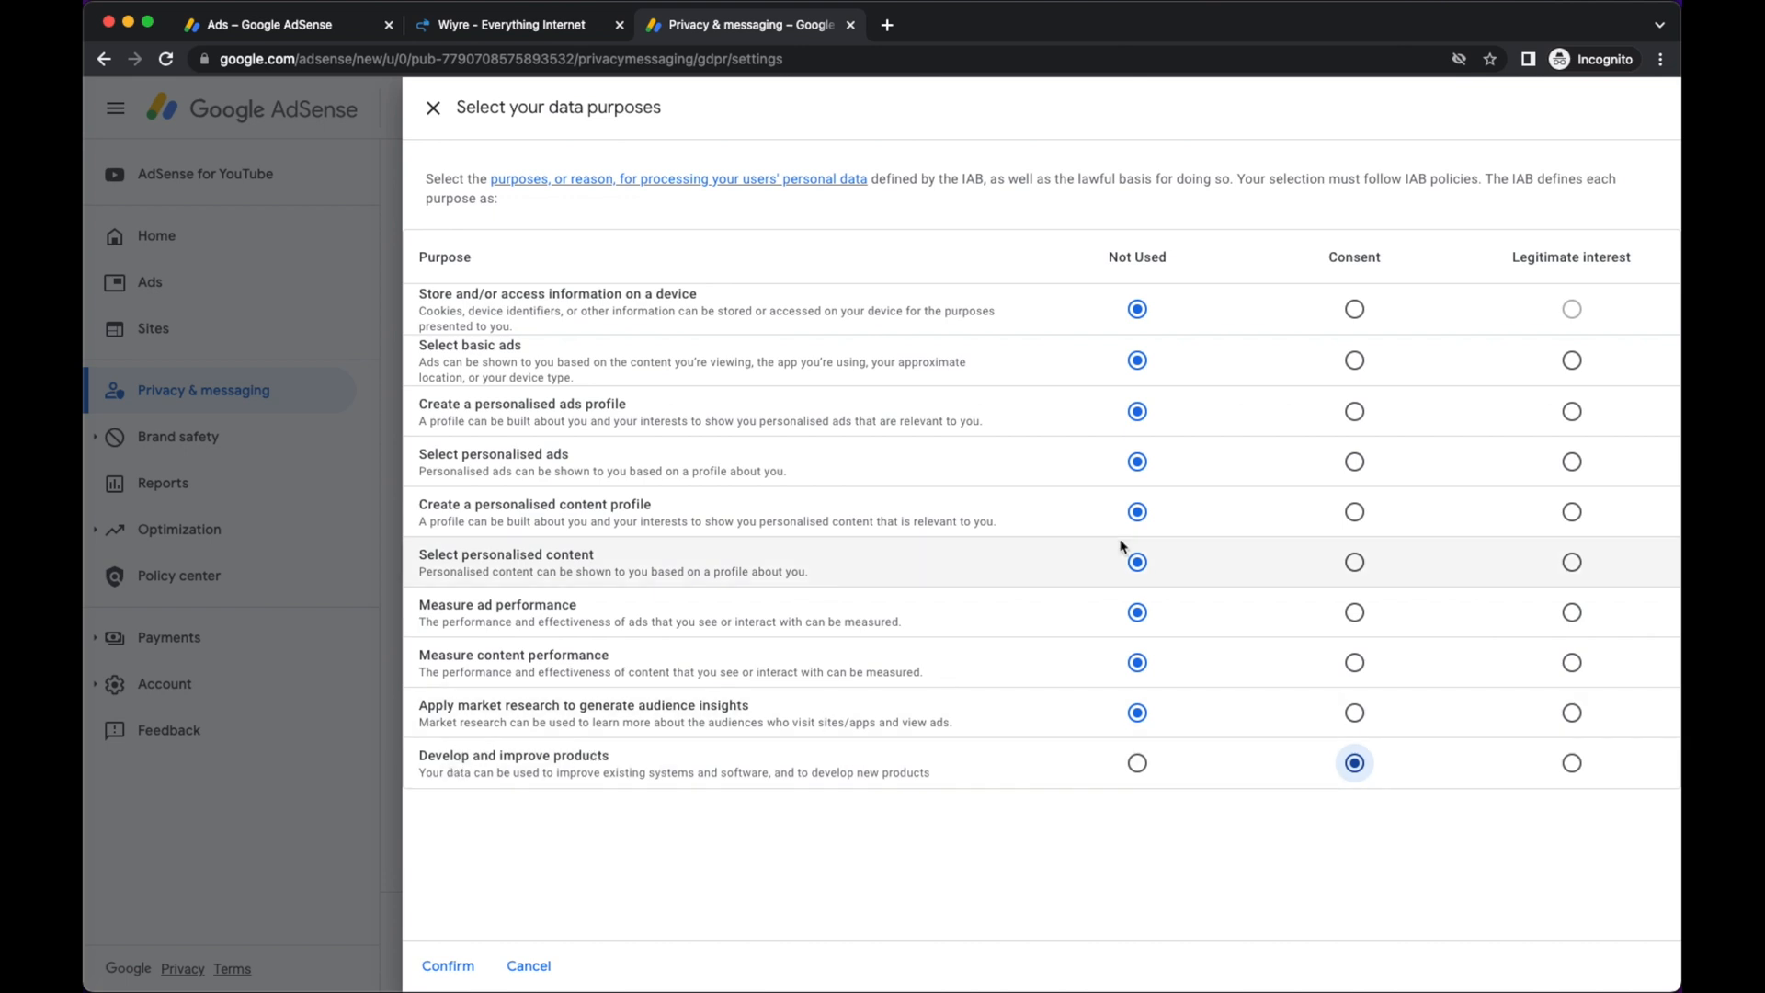
mouse_move(360, 48)
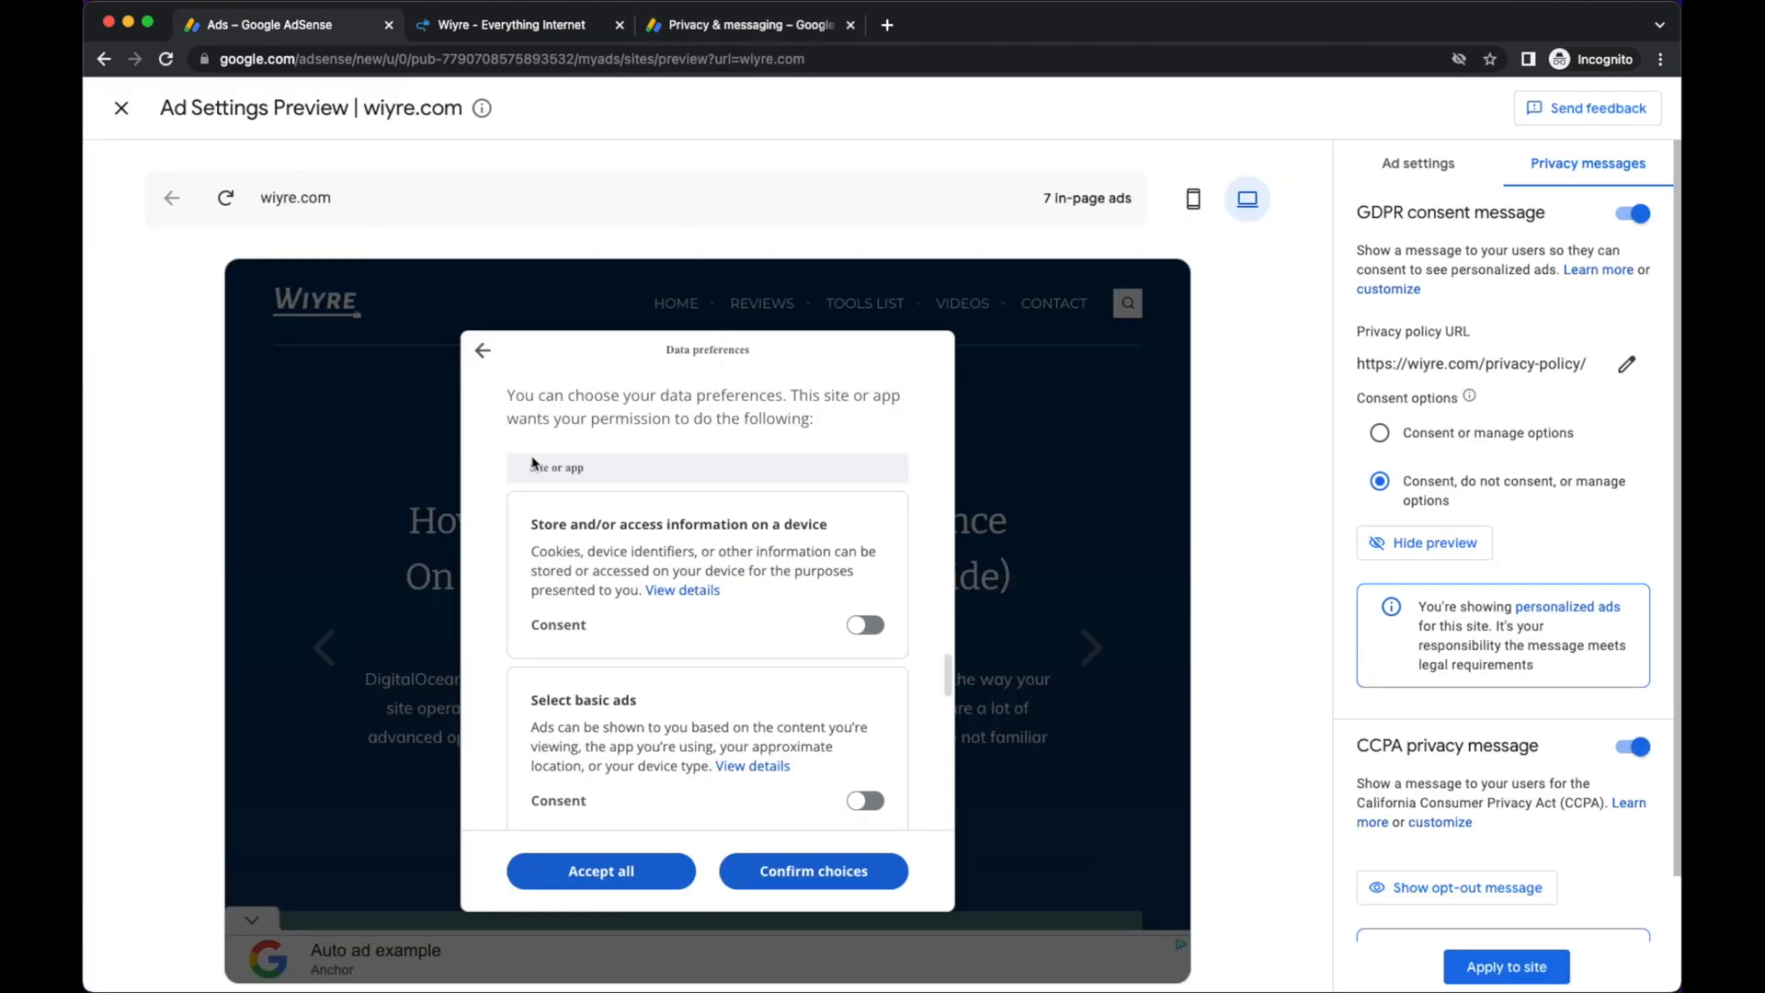
mouse_move(839, 527)
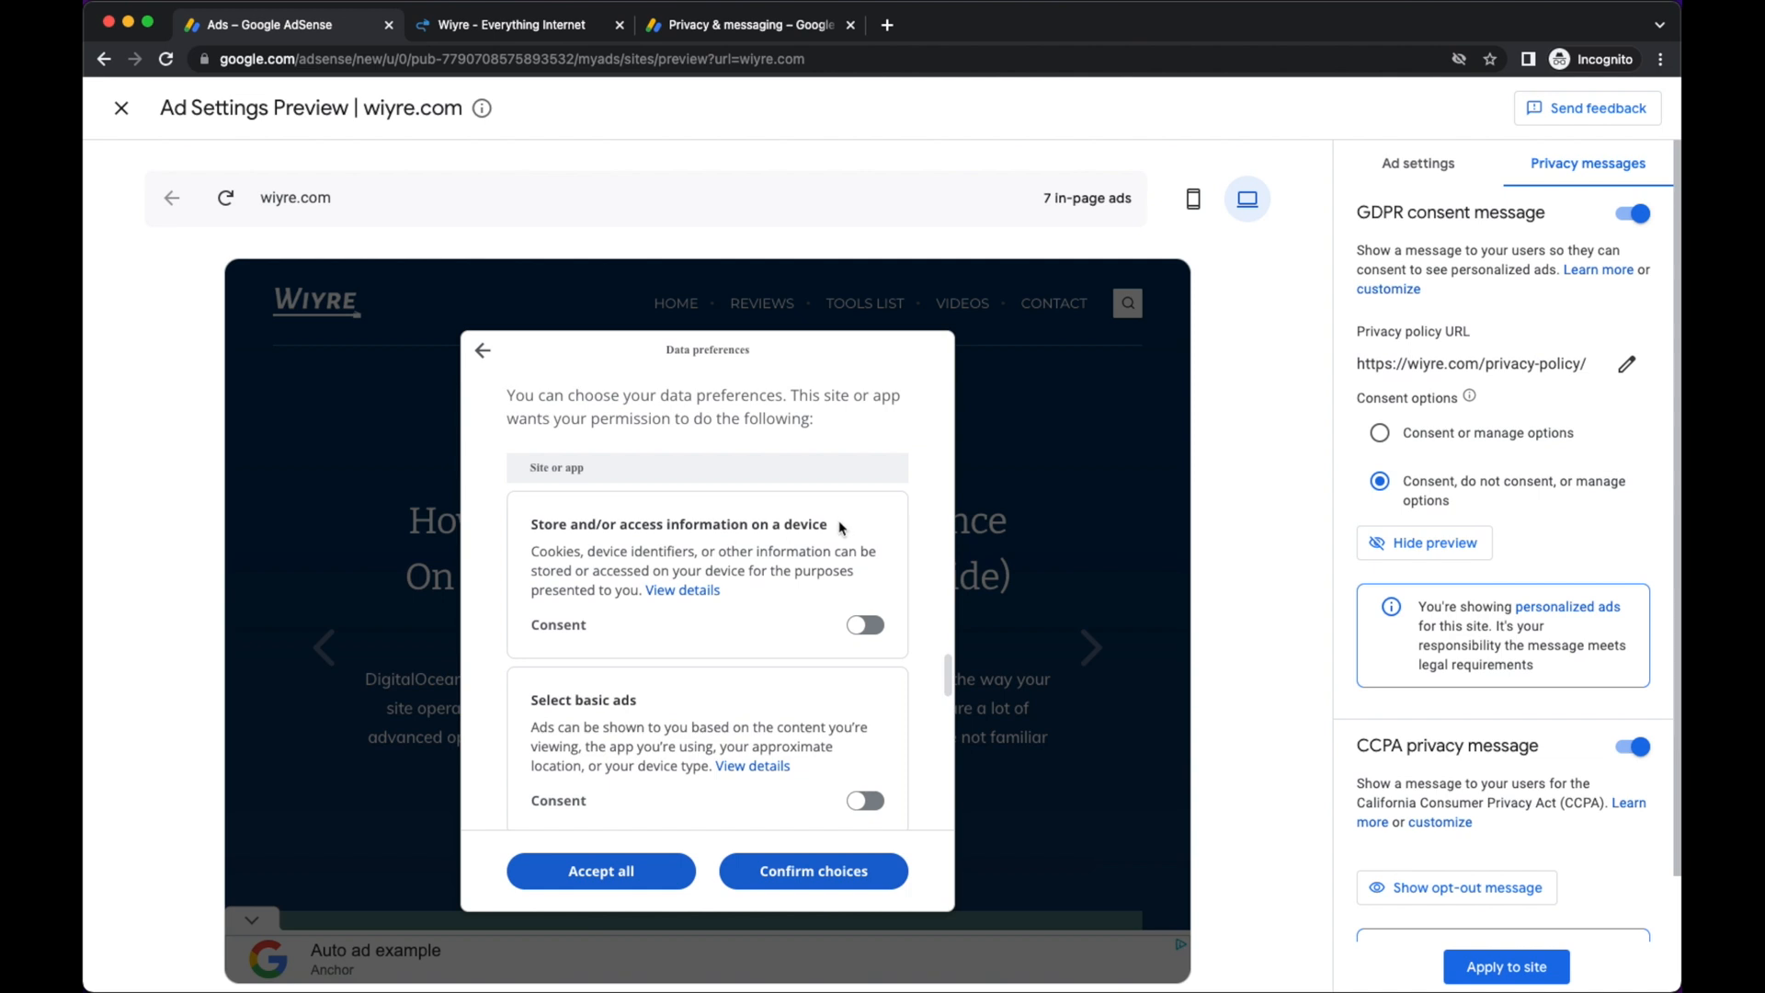
mouse_move(725, 690)
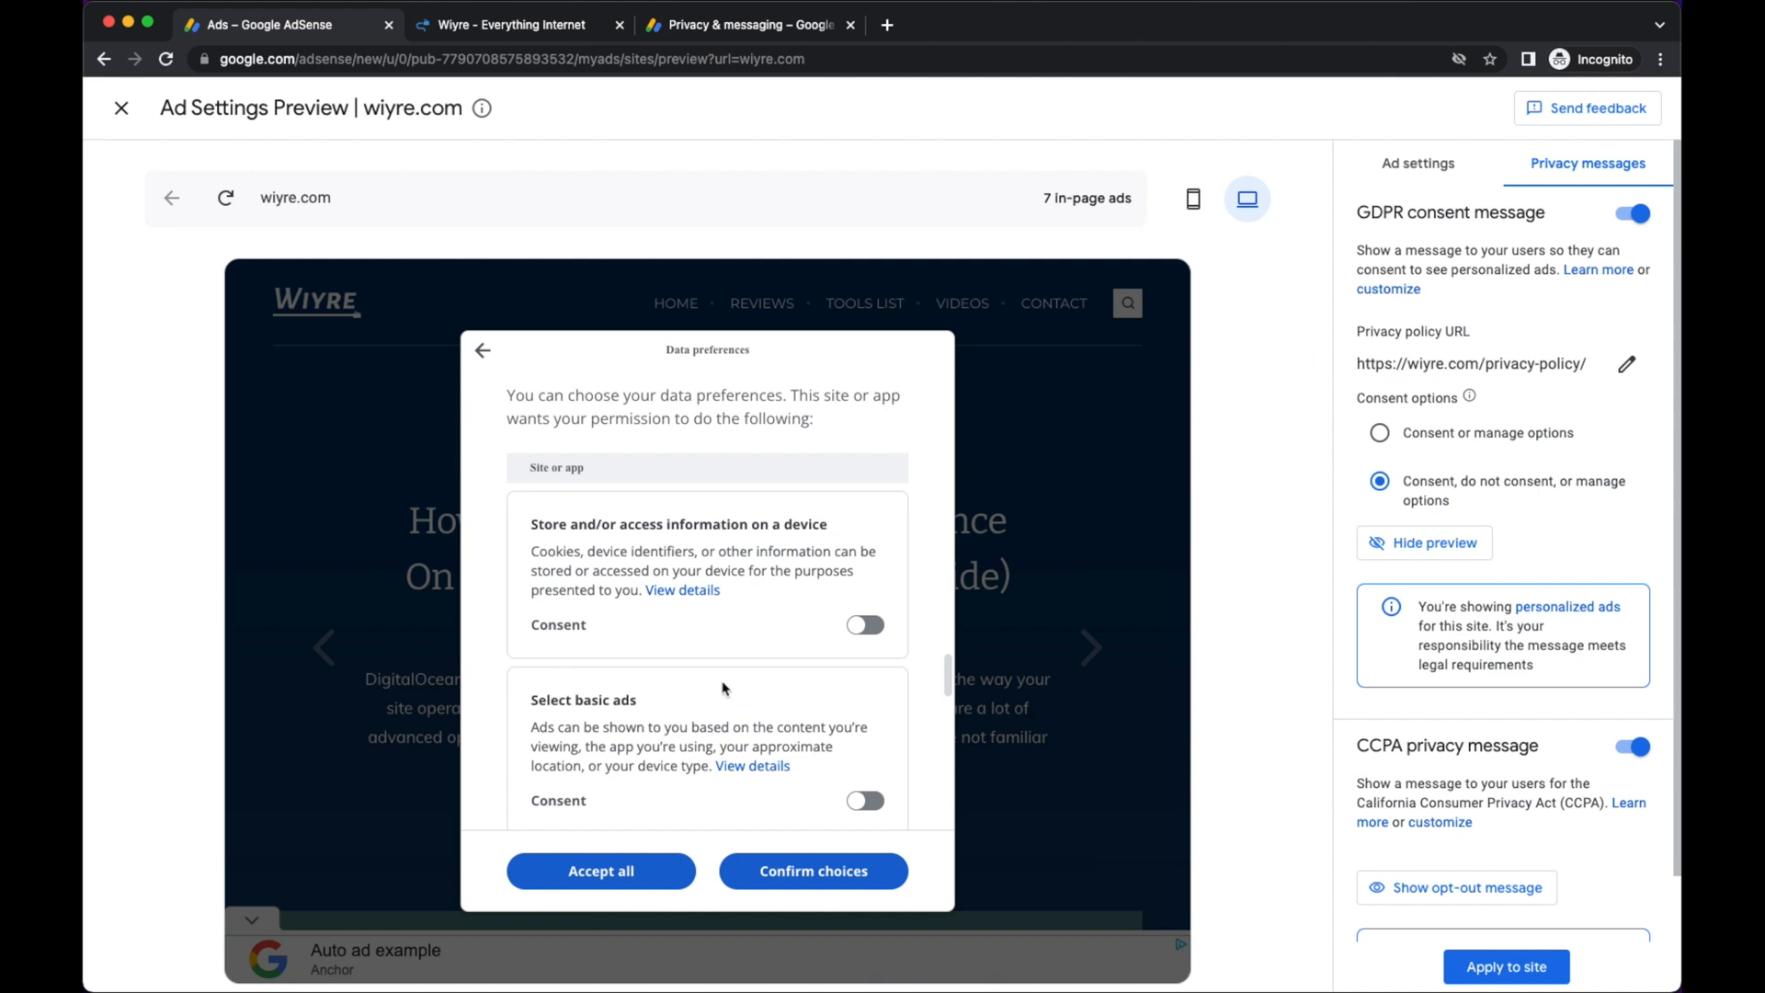
In the preview's Data preferences, try the 'Develop and improve products' consent switch on and off.
scroll("down", 3)
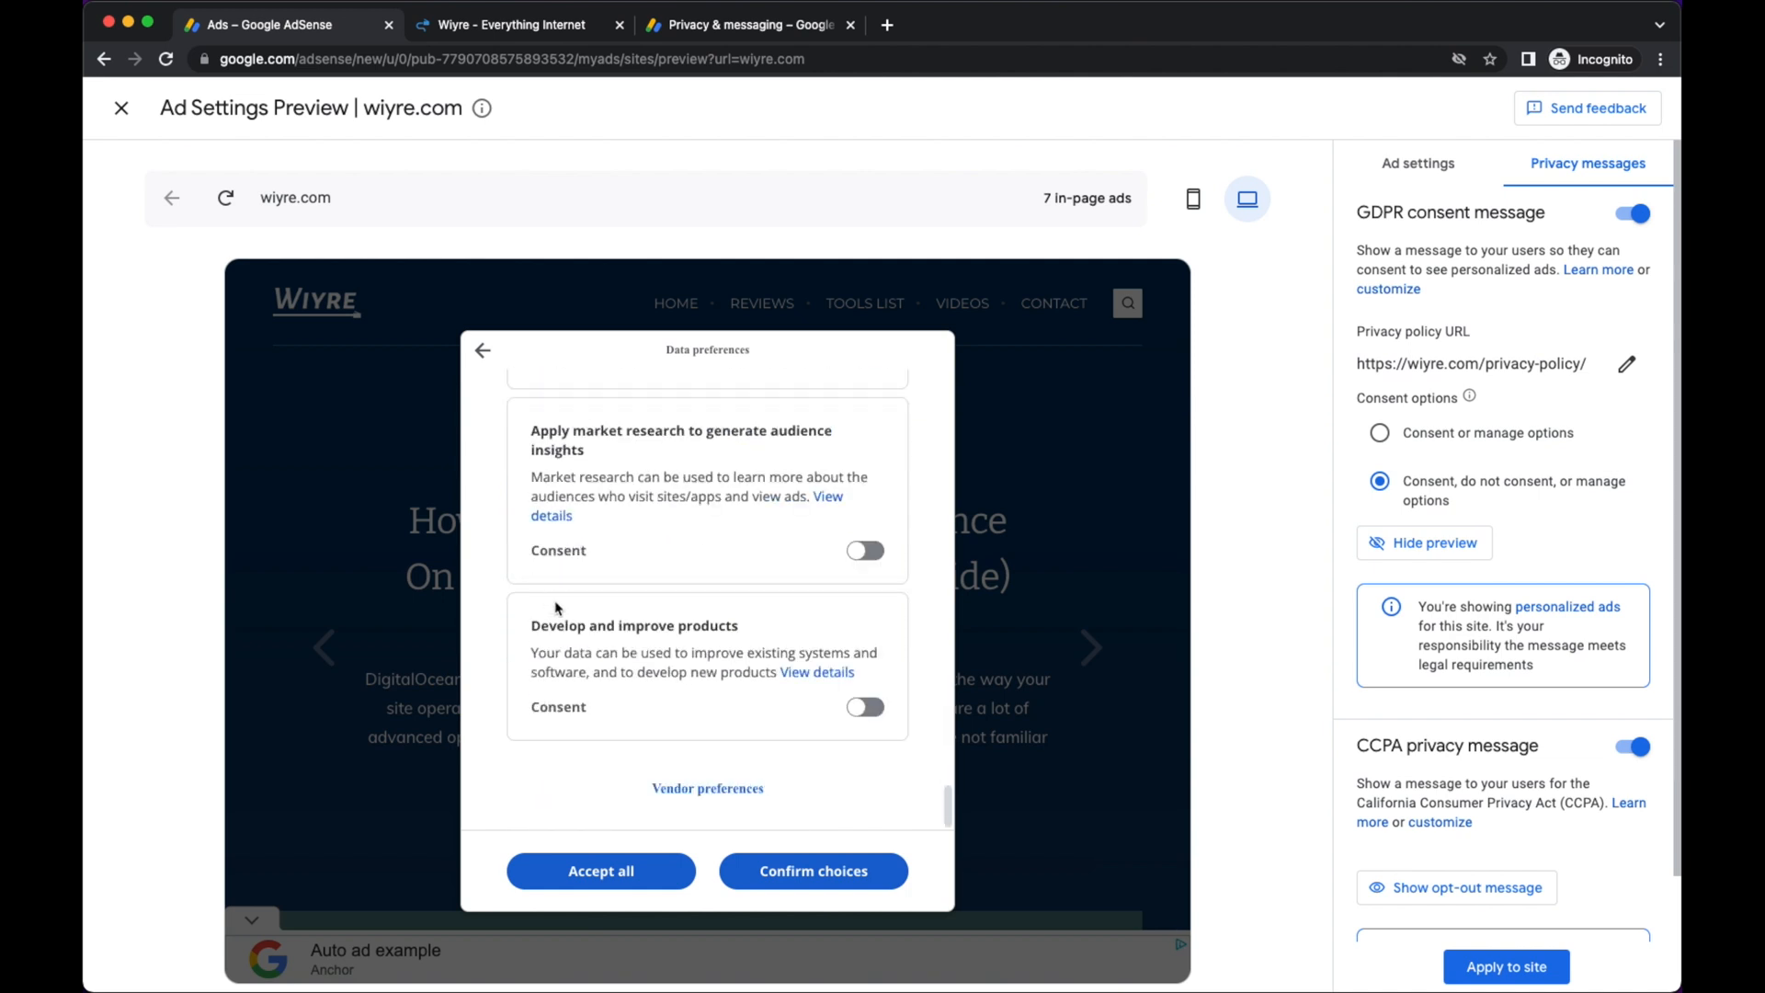
double_click(634, 625)
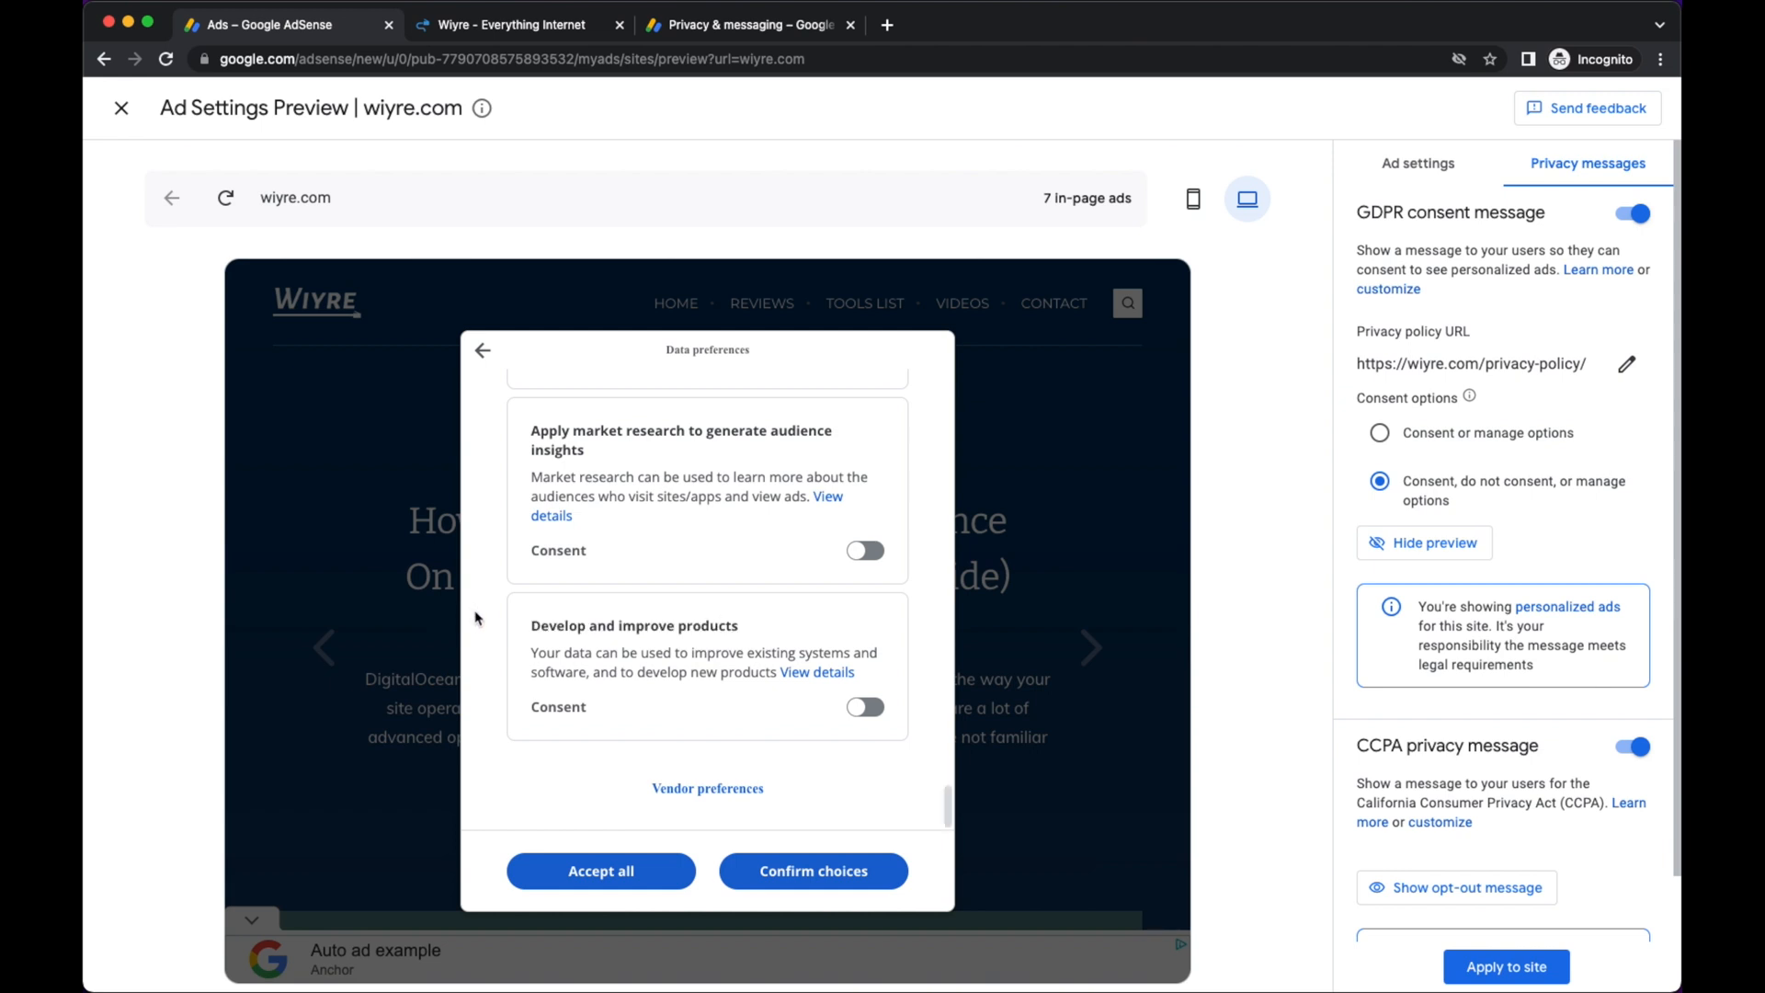
mouse_move(815, 610)
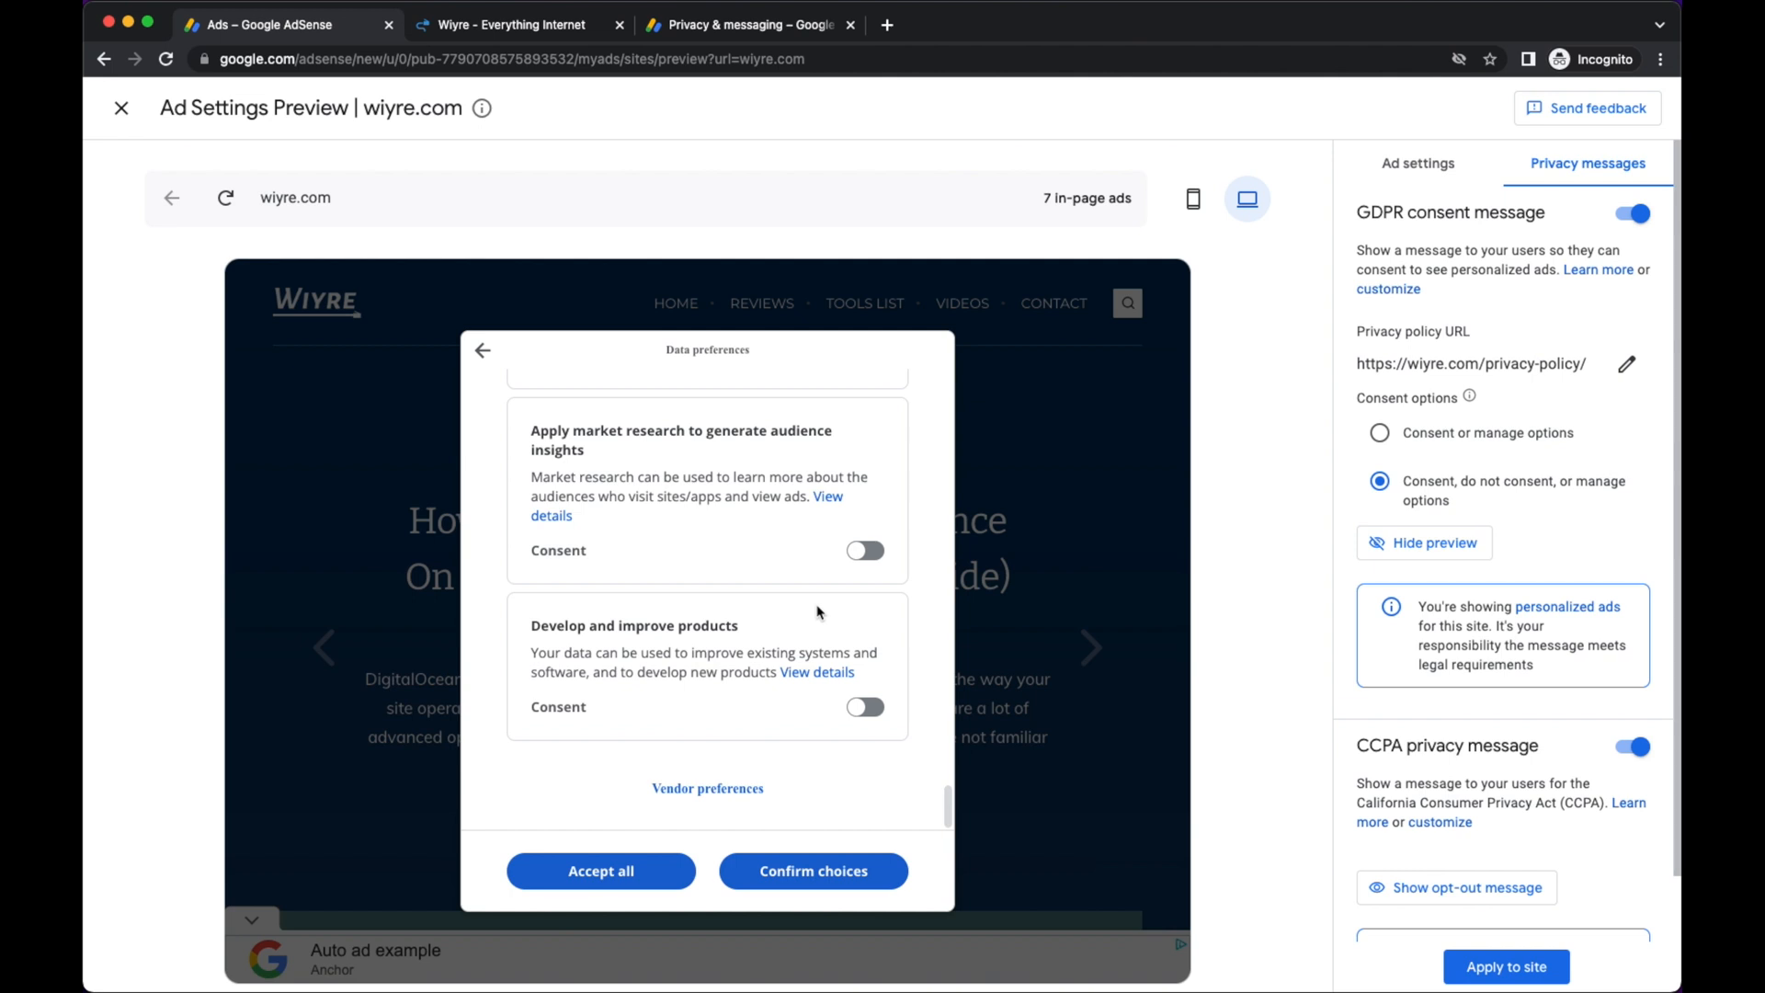
left_click(865, 706)
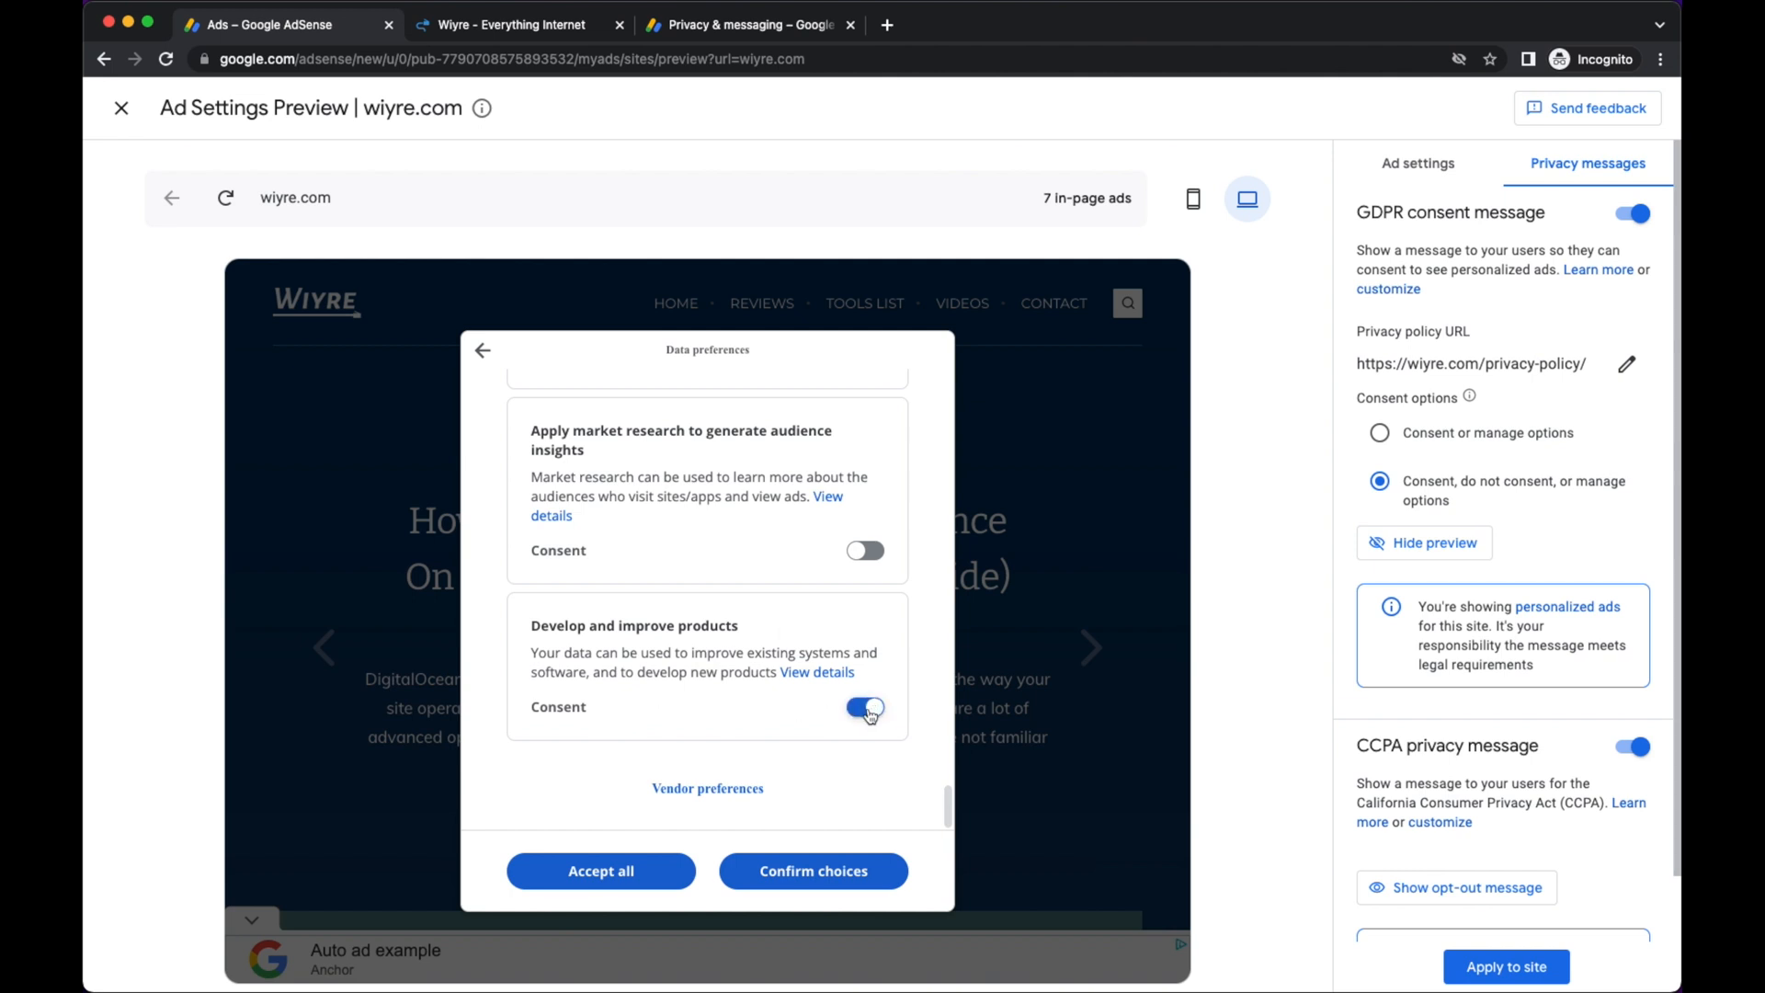
left_click(864, 706)
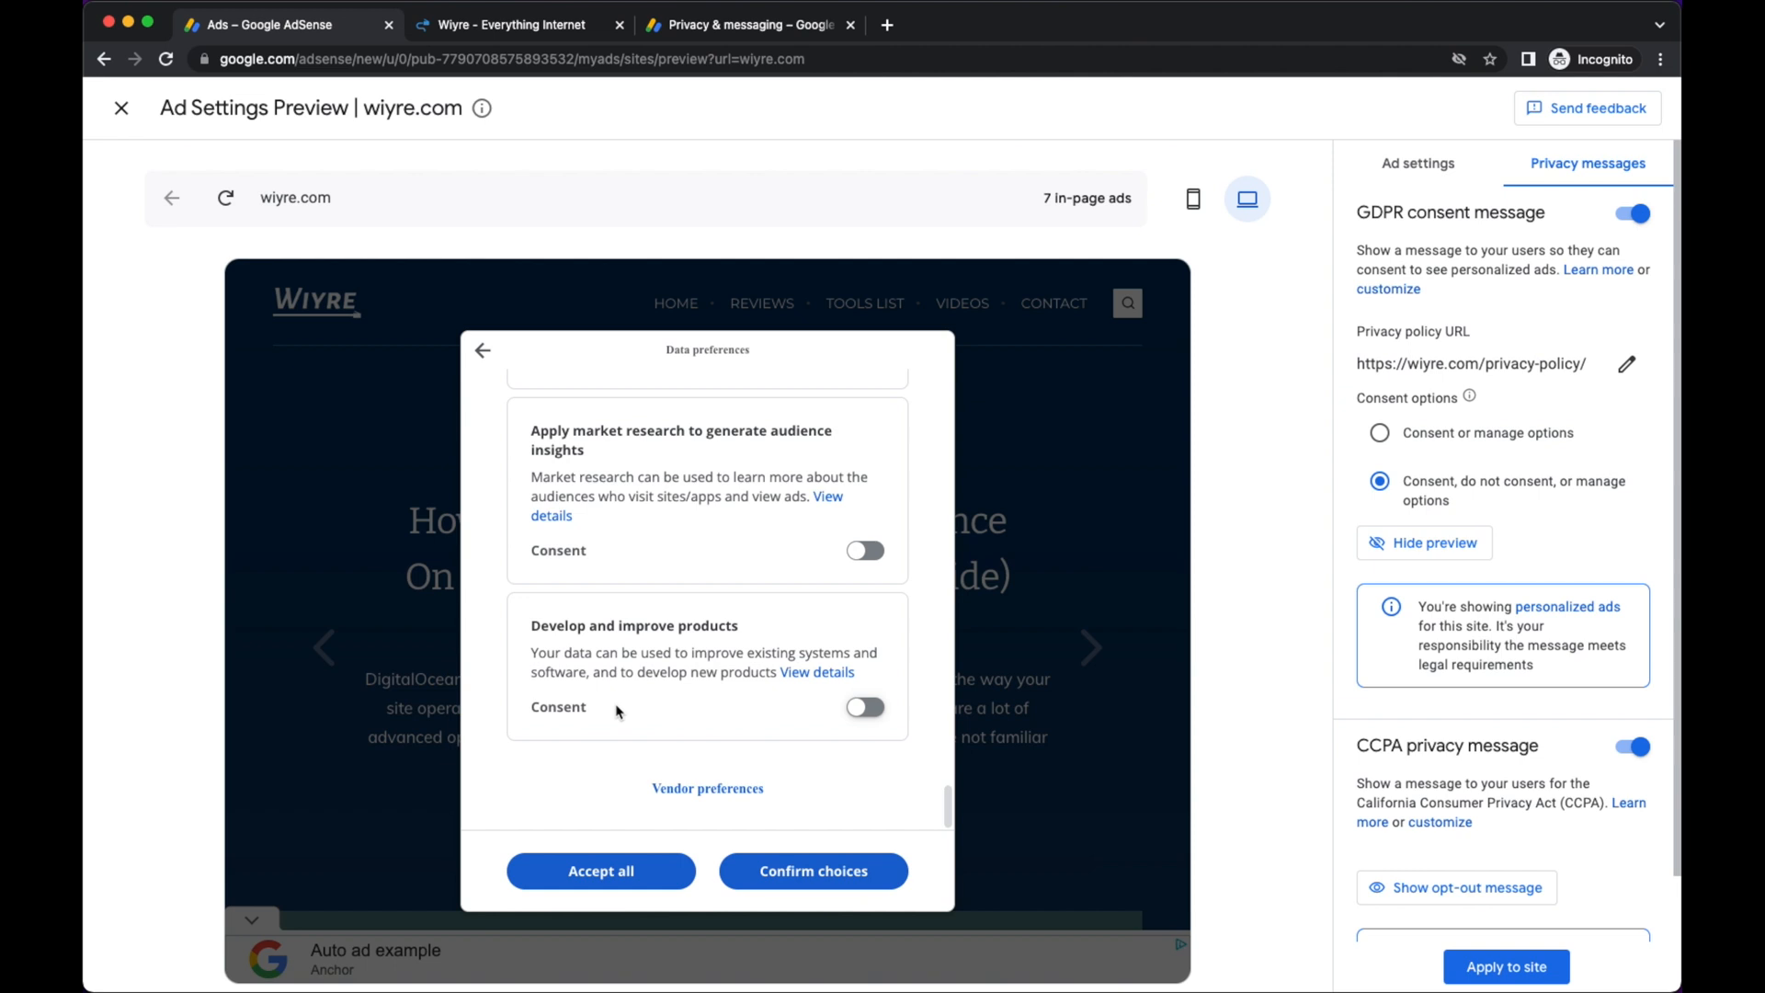
mouse_move(493, 559)
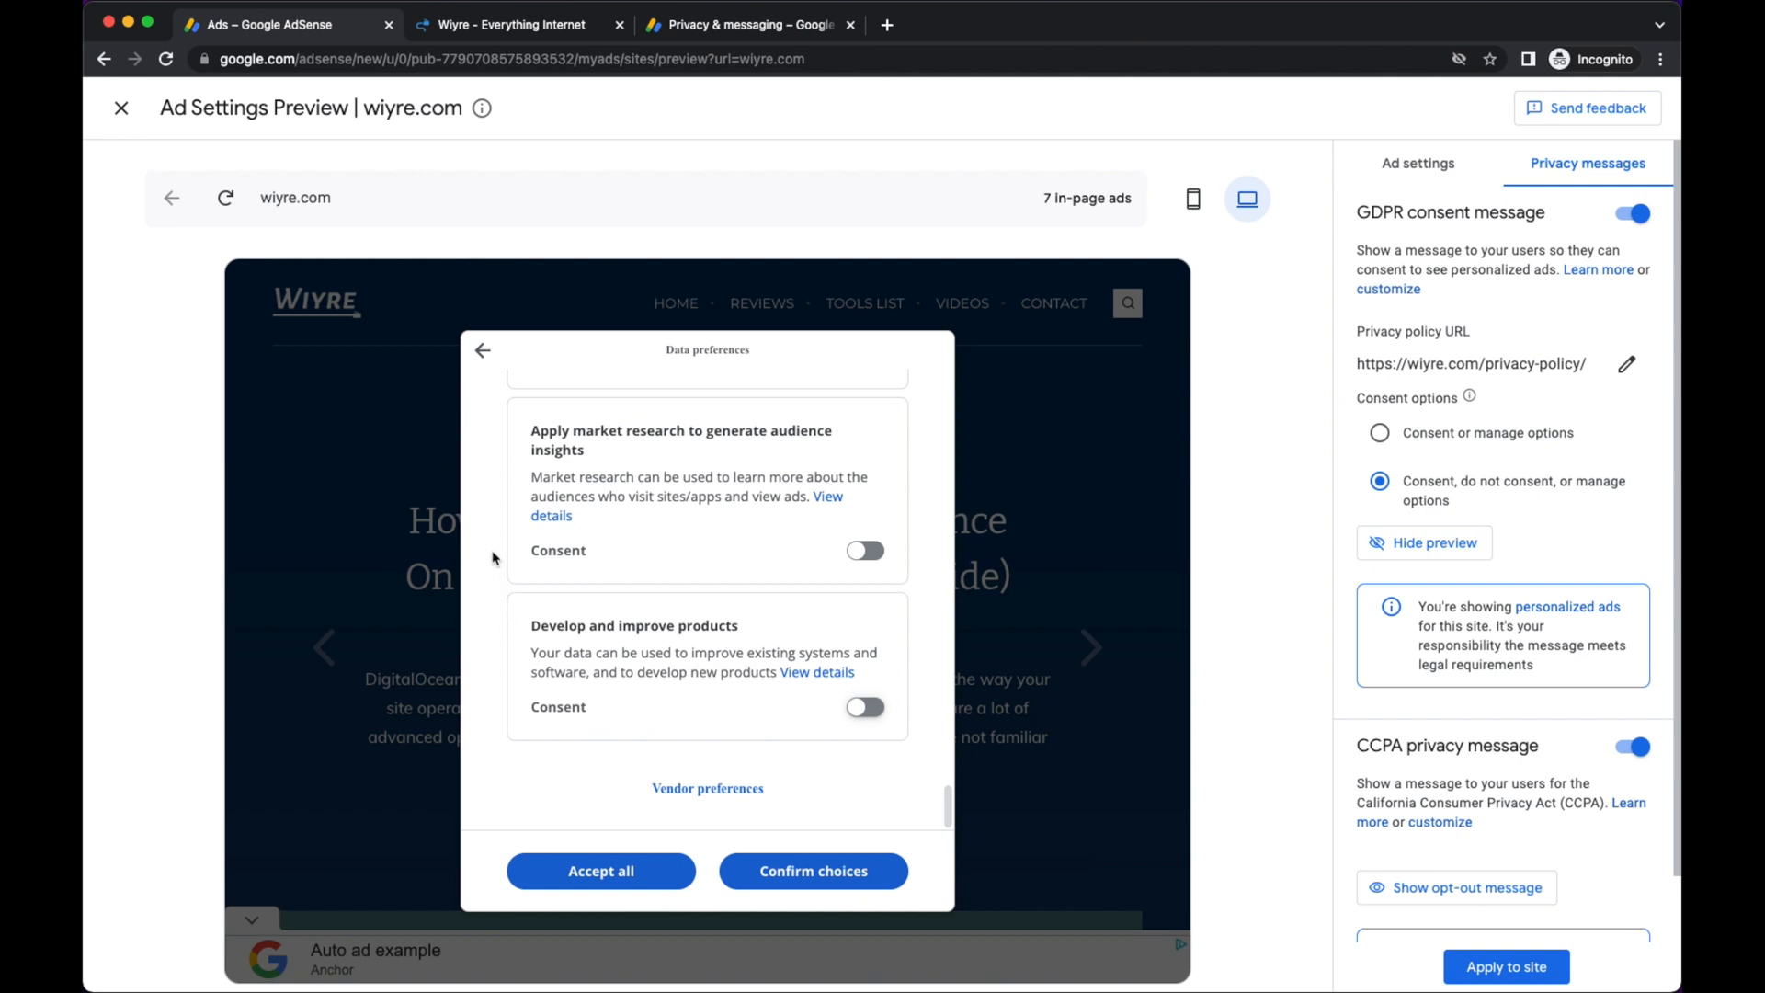
Set basic ads, personalised ads and ad performance measurement to Consent and confirm the purposes.
left_click(748, 24)
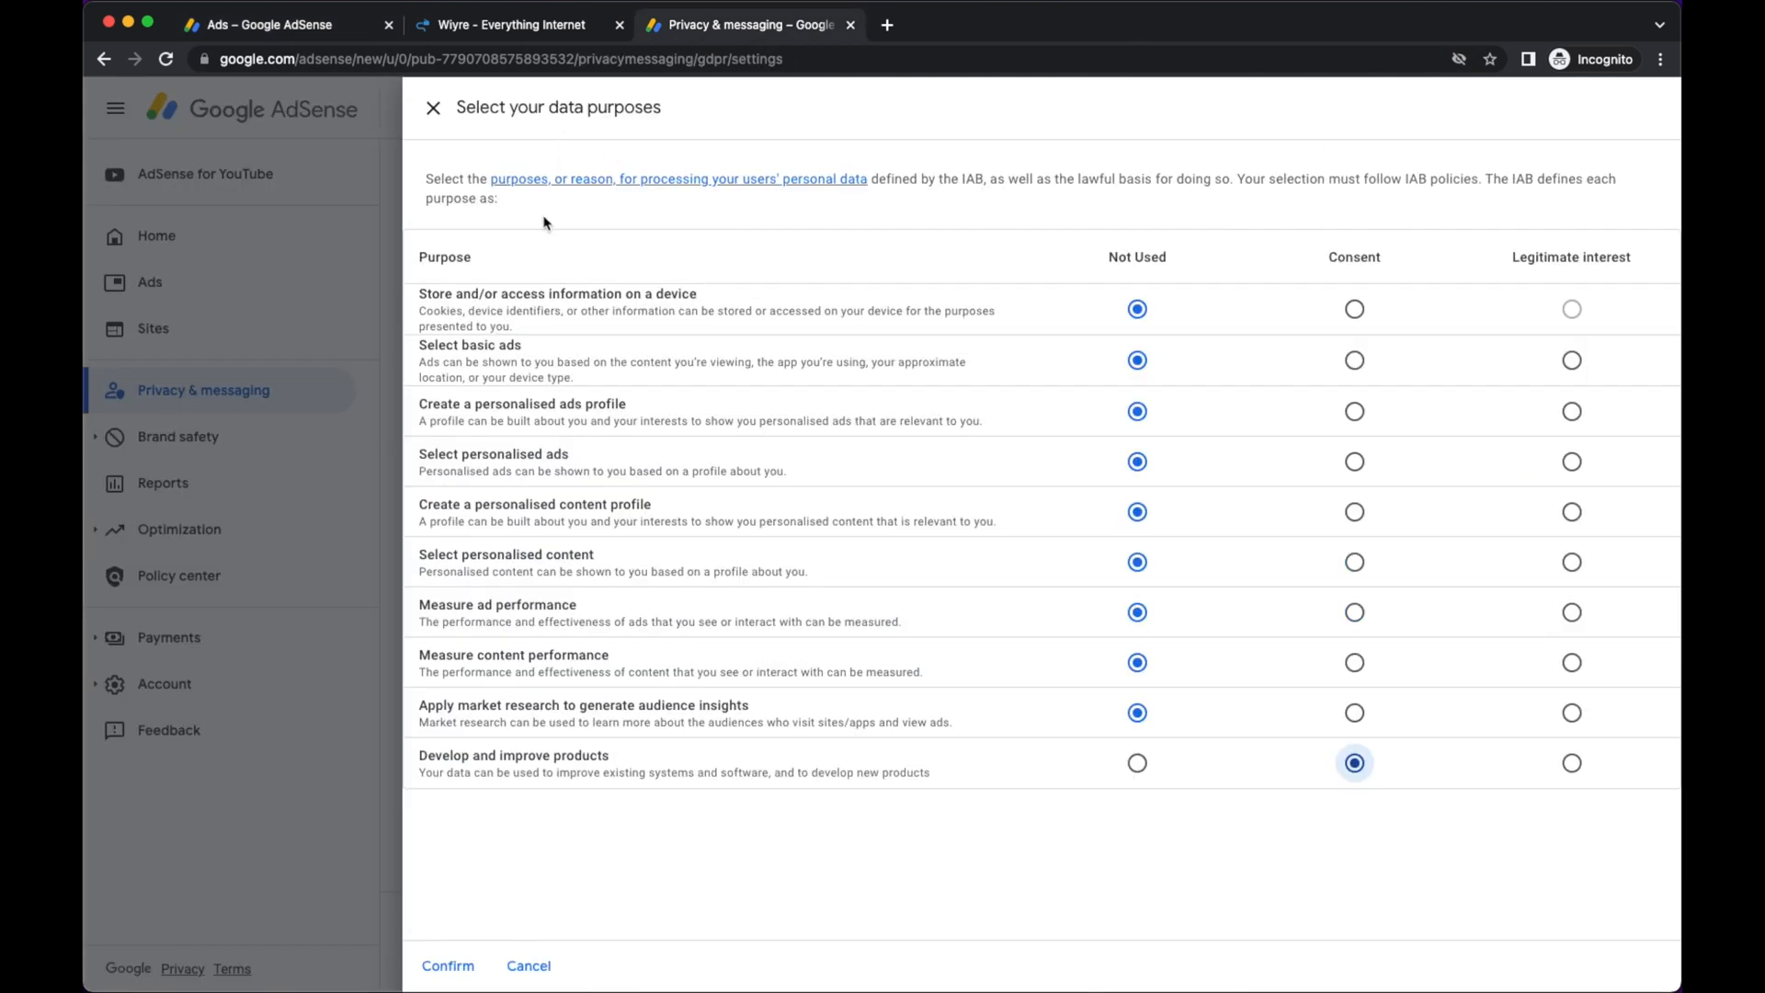
mouse_move(491, 252)
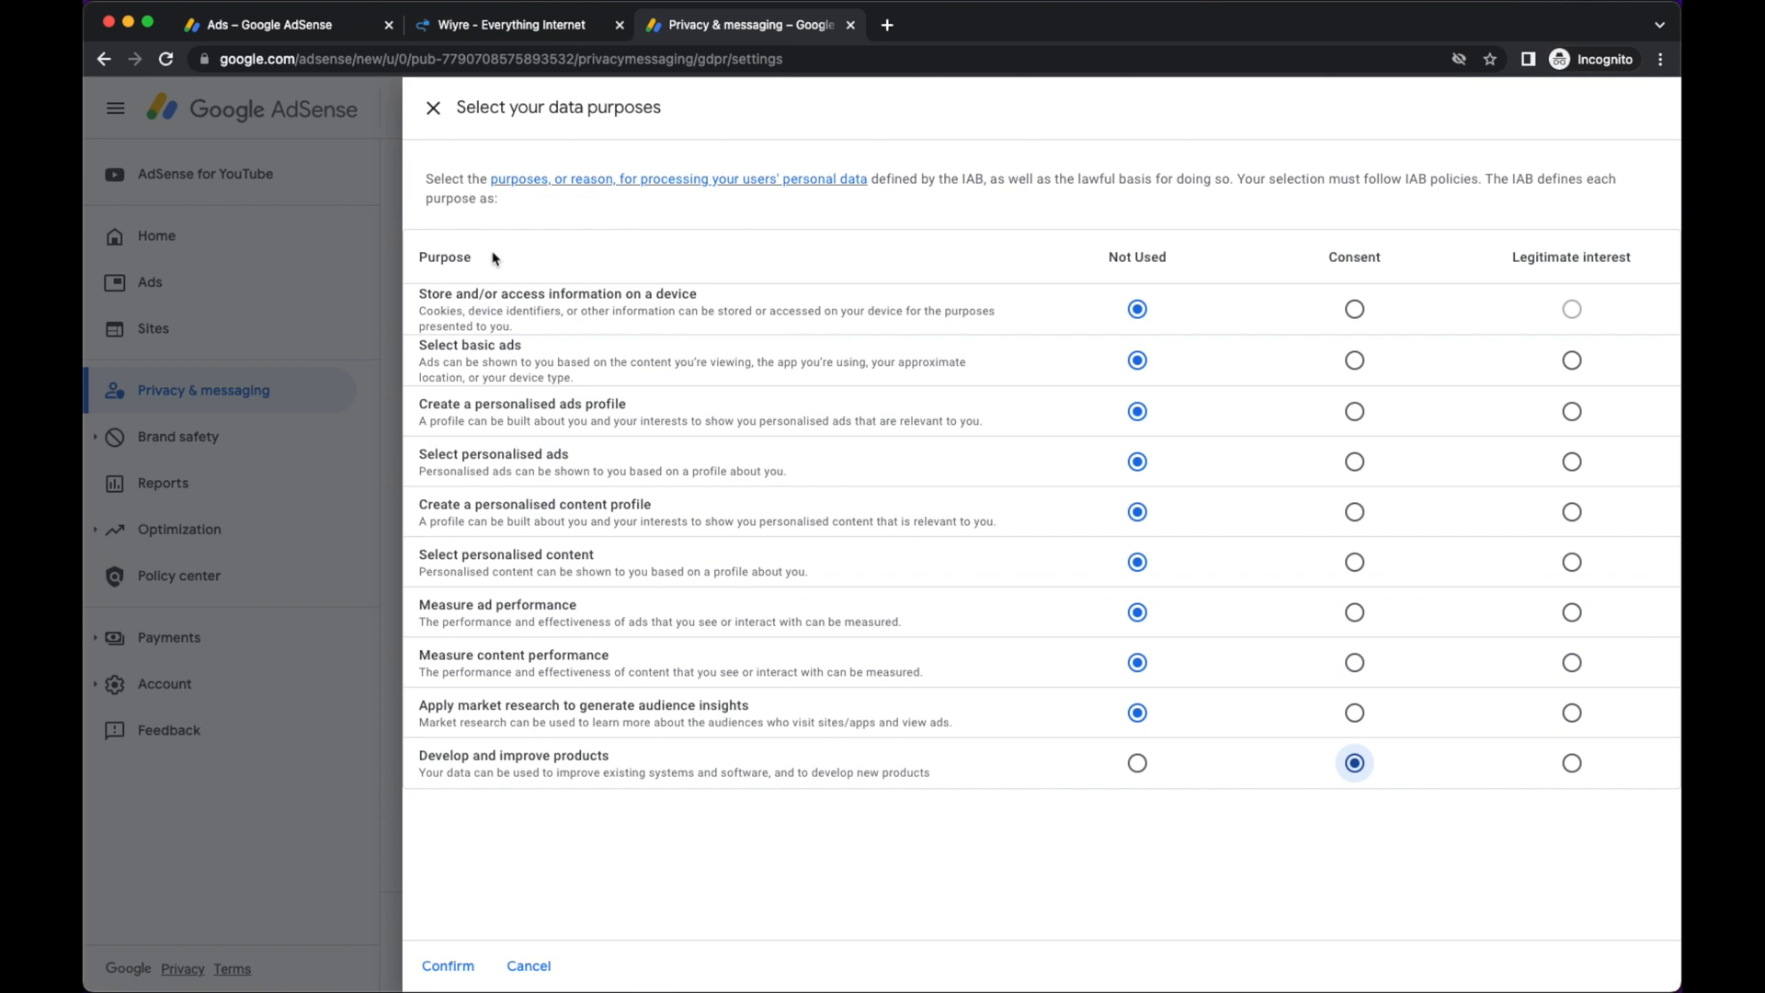
mouse_move(658, 265)
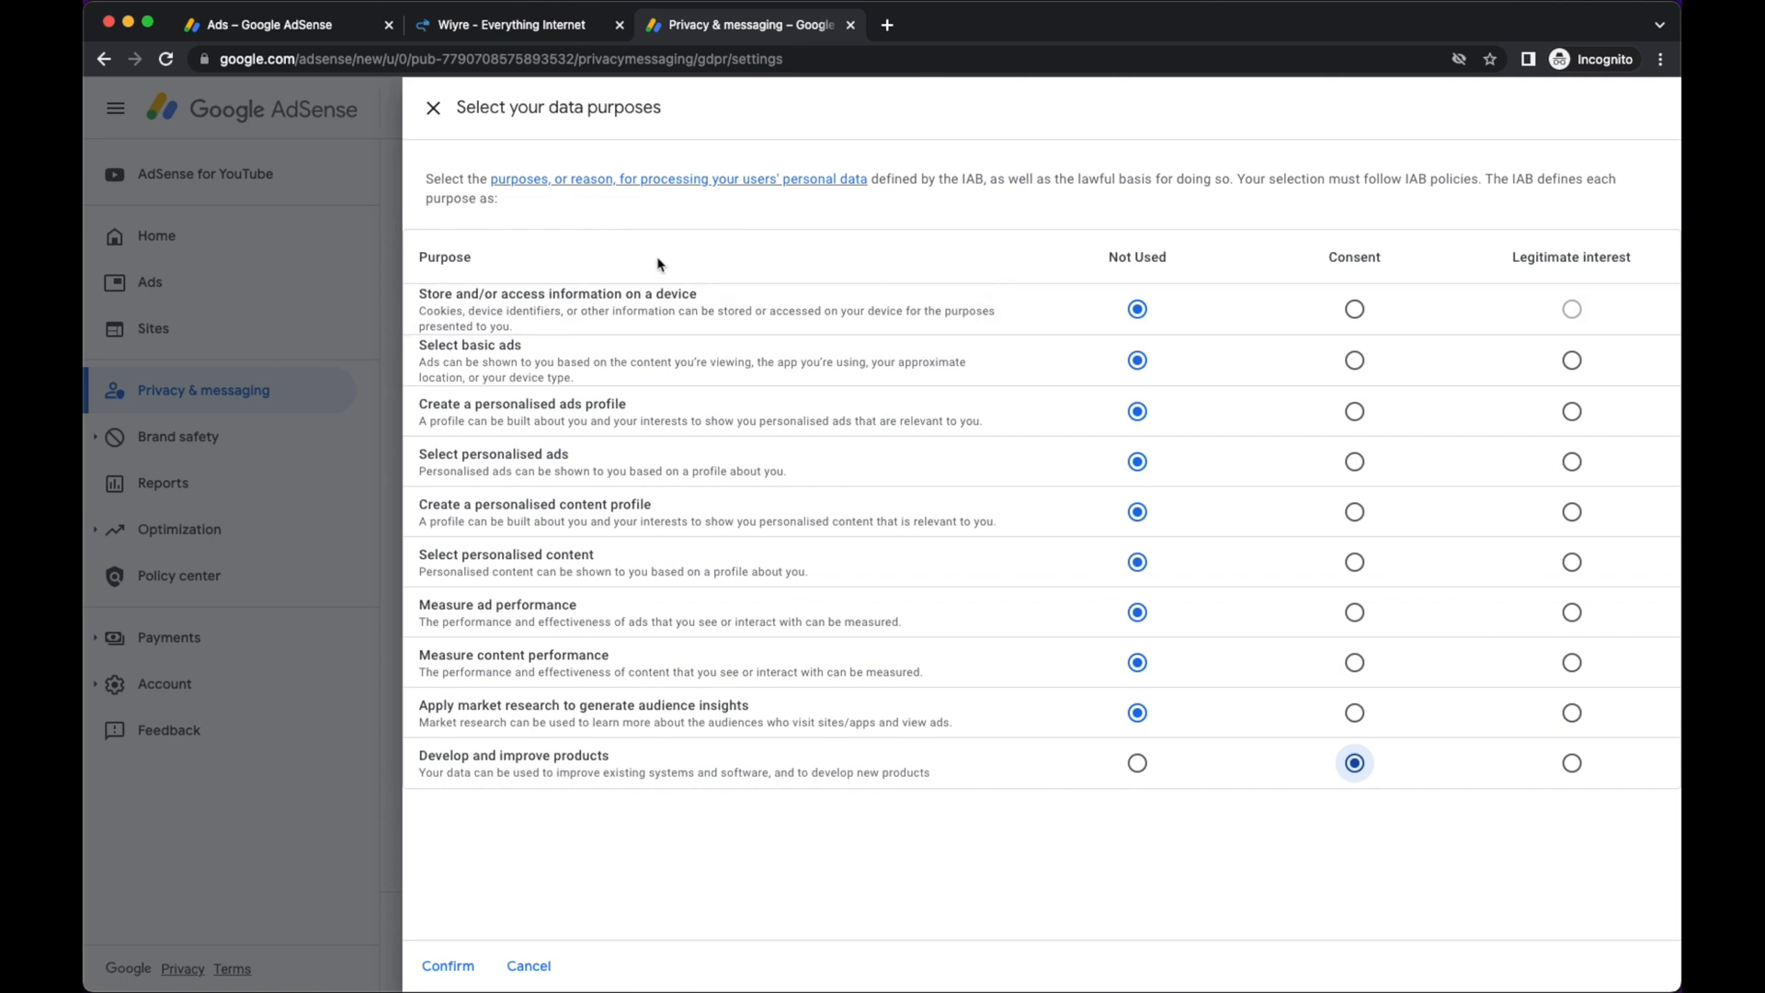
mouse_move(526, 327)
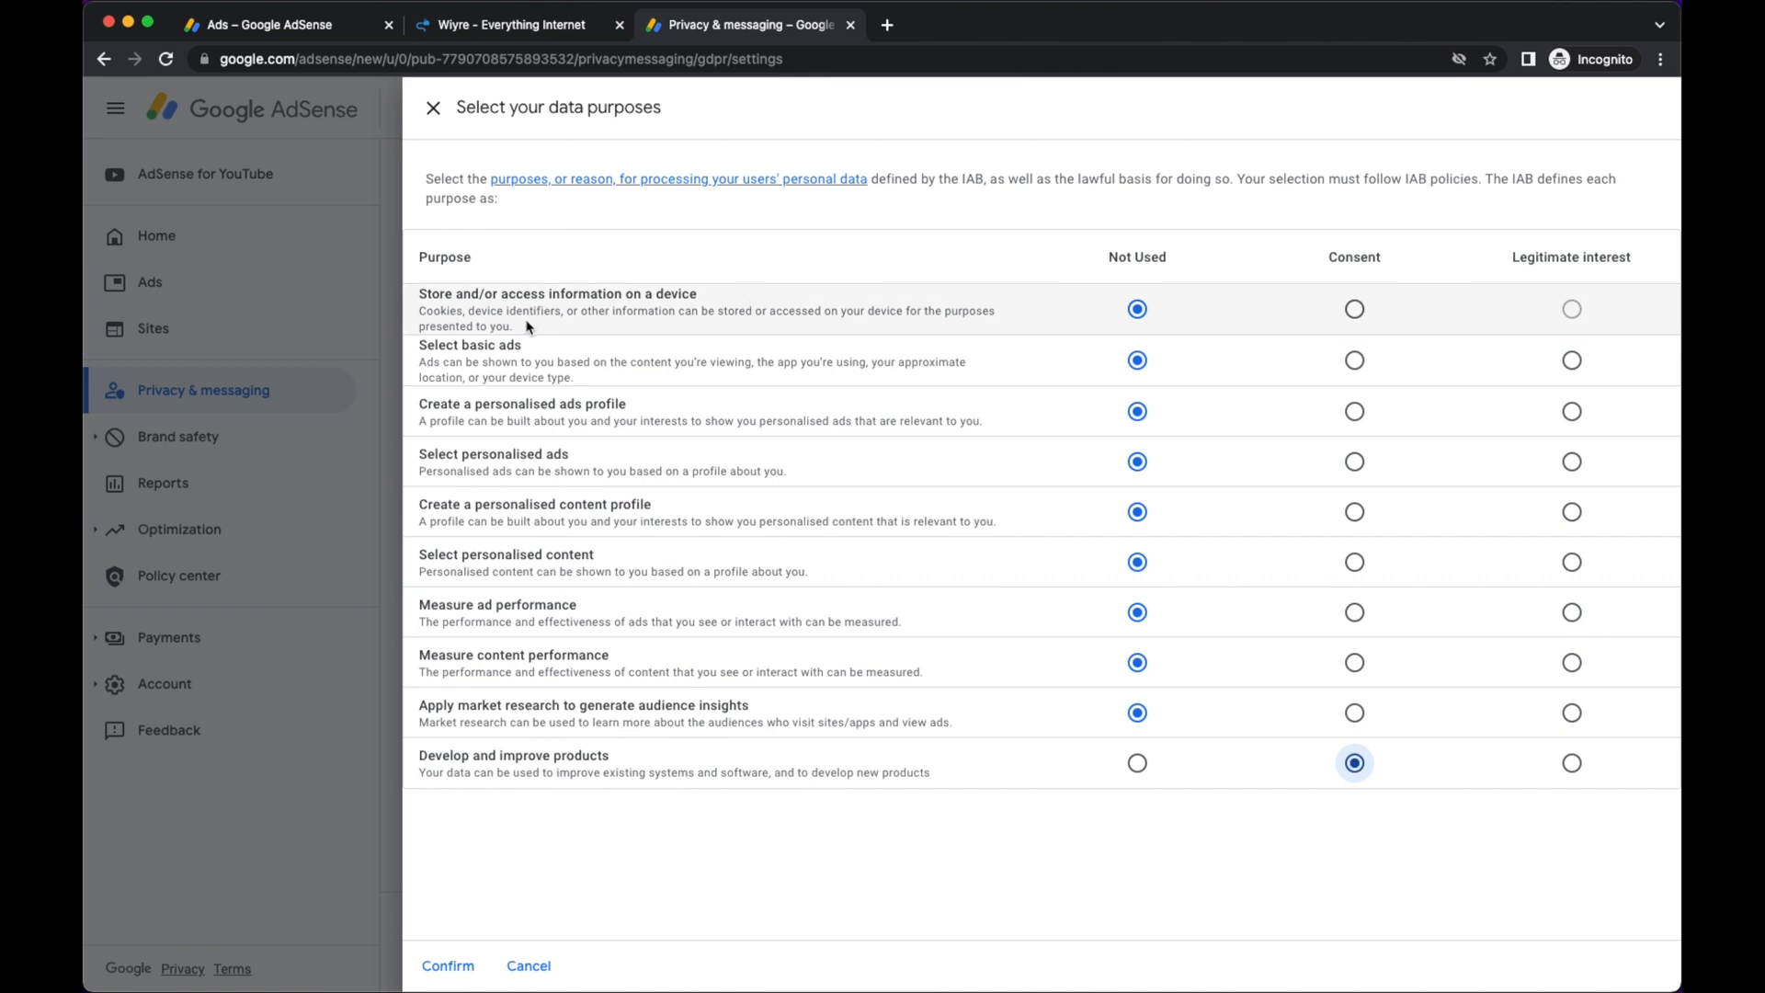
mouse_move(1225, 209)
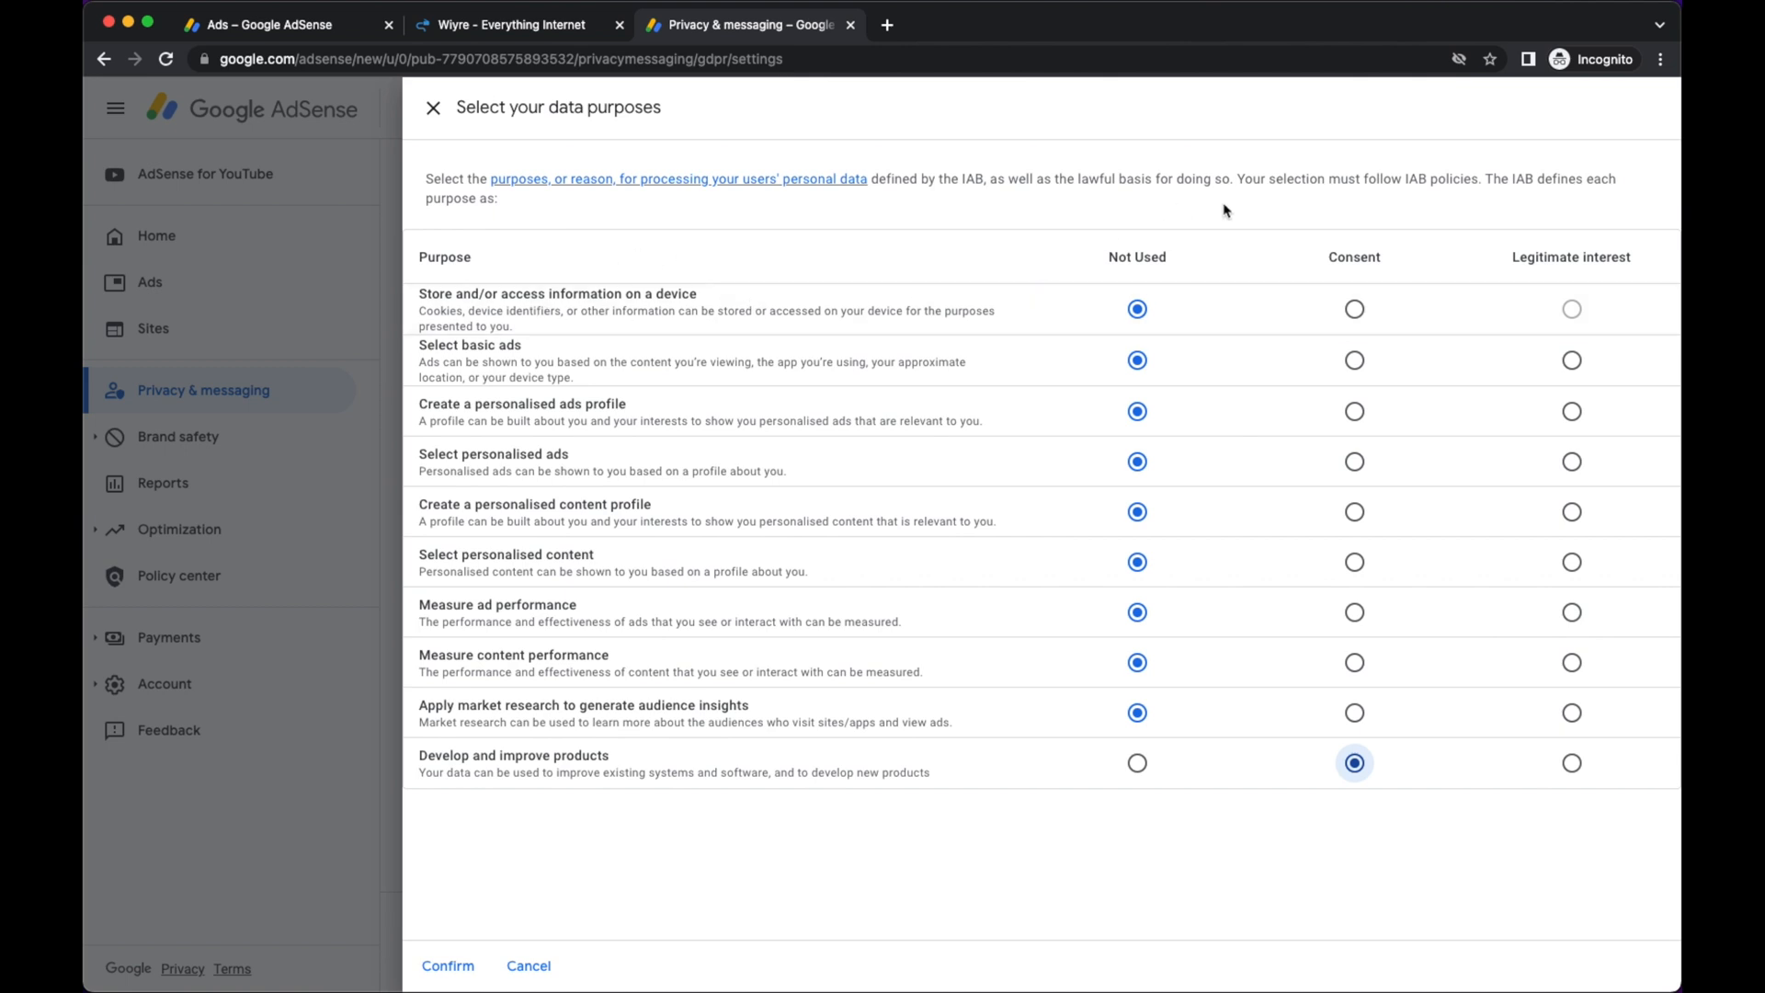
mouse_move(1355, 217)
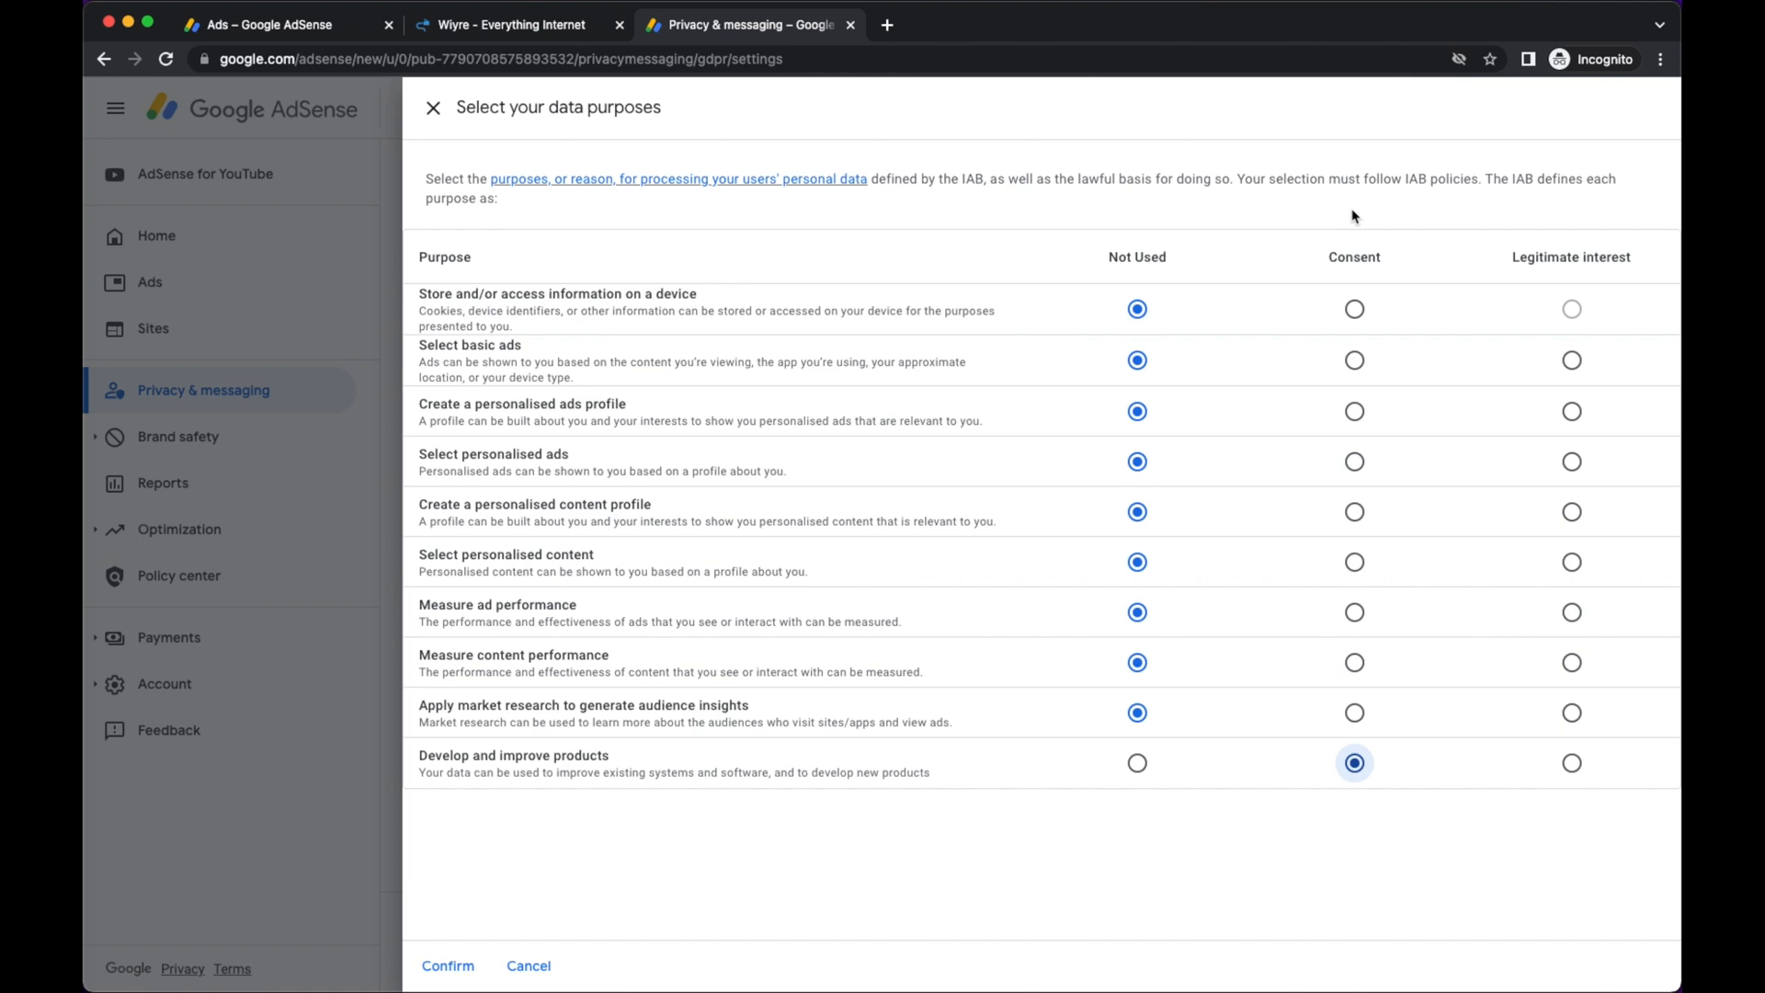
mouse_move(1576, 242)
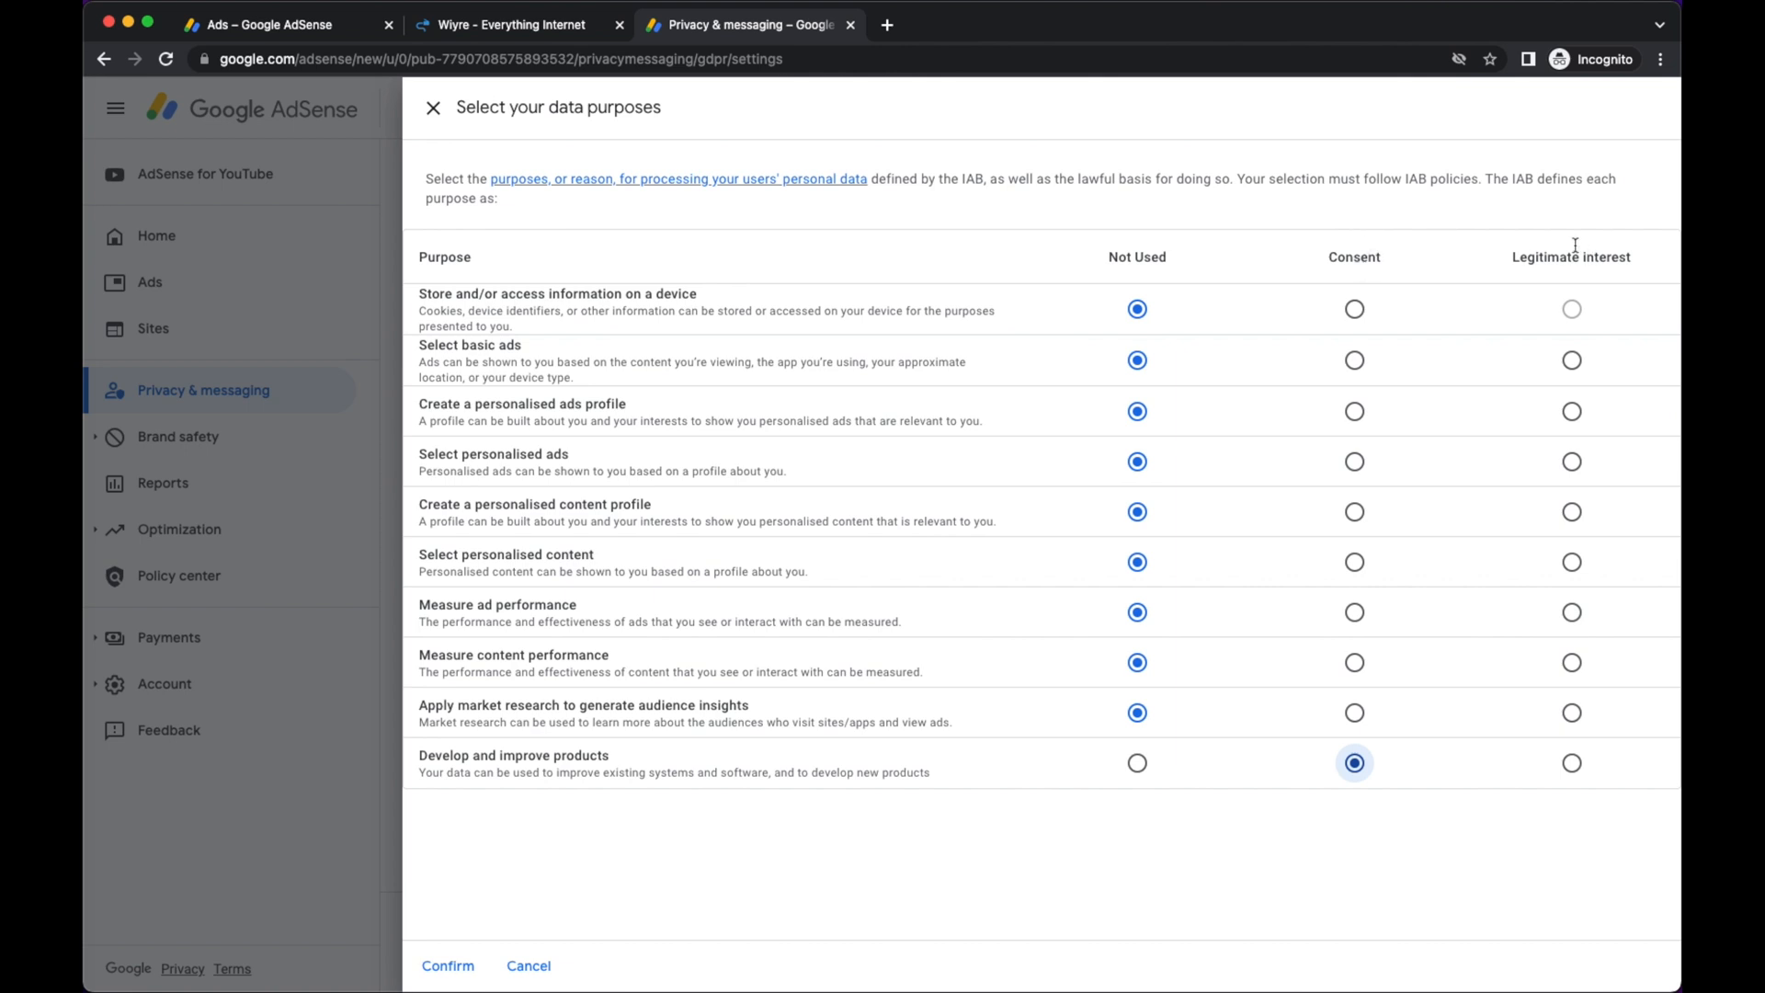
mouse_move(1027, 208)
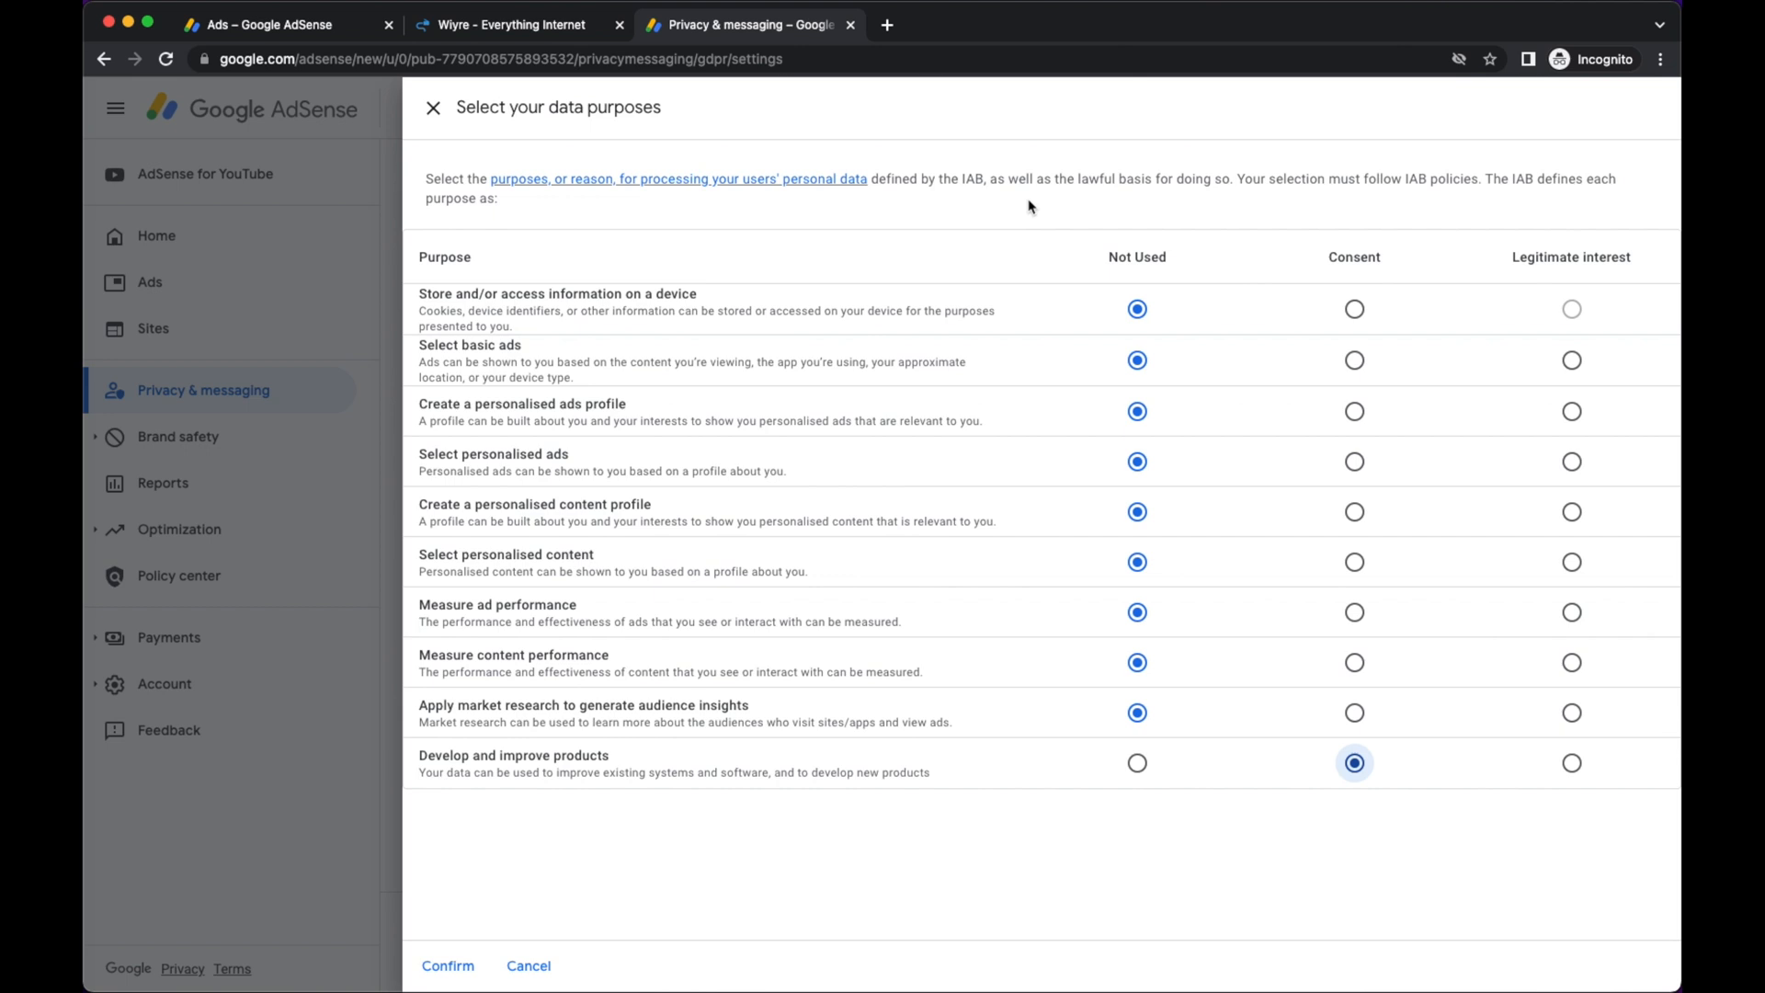
mouse_move(759, 188)
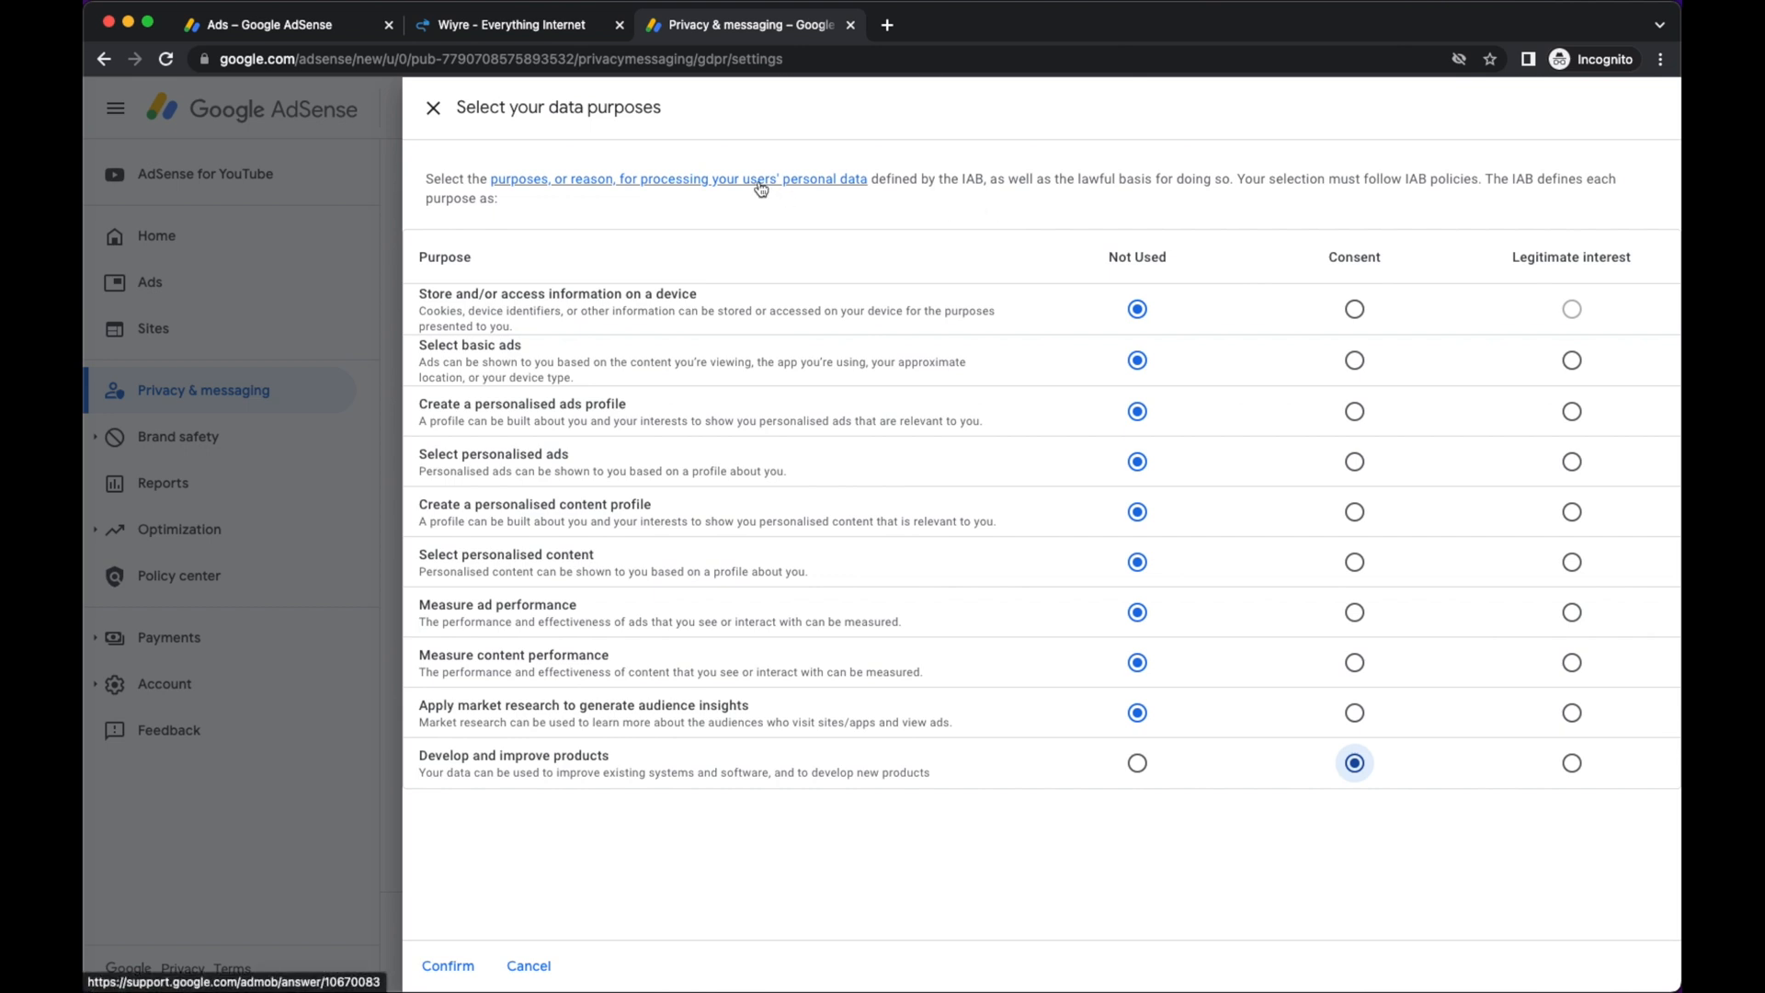
mouse_move(1392, 264)
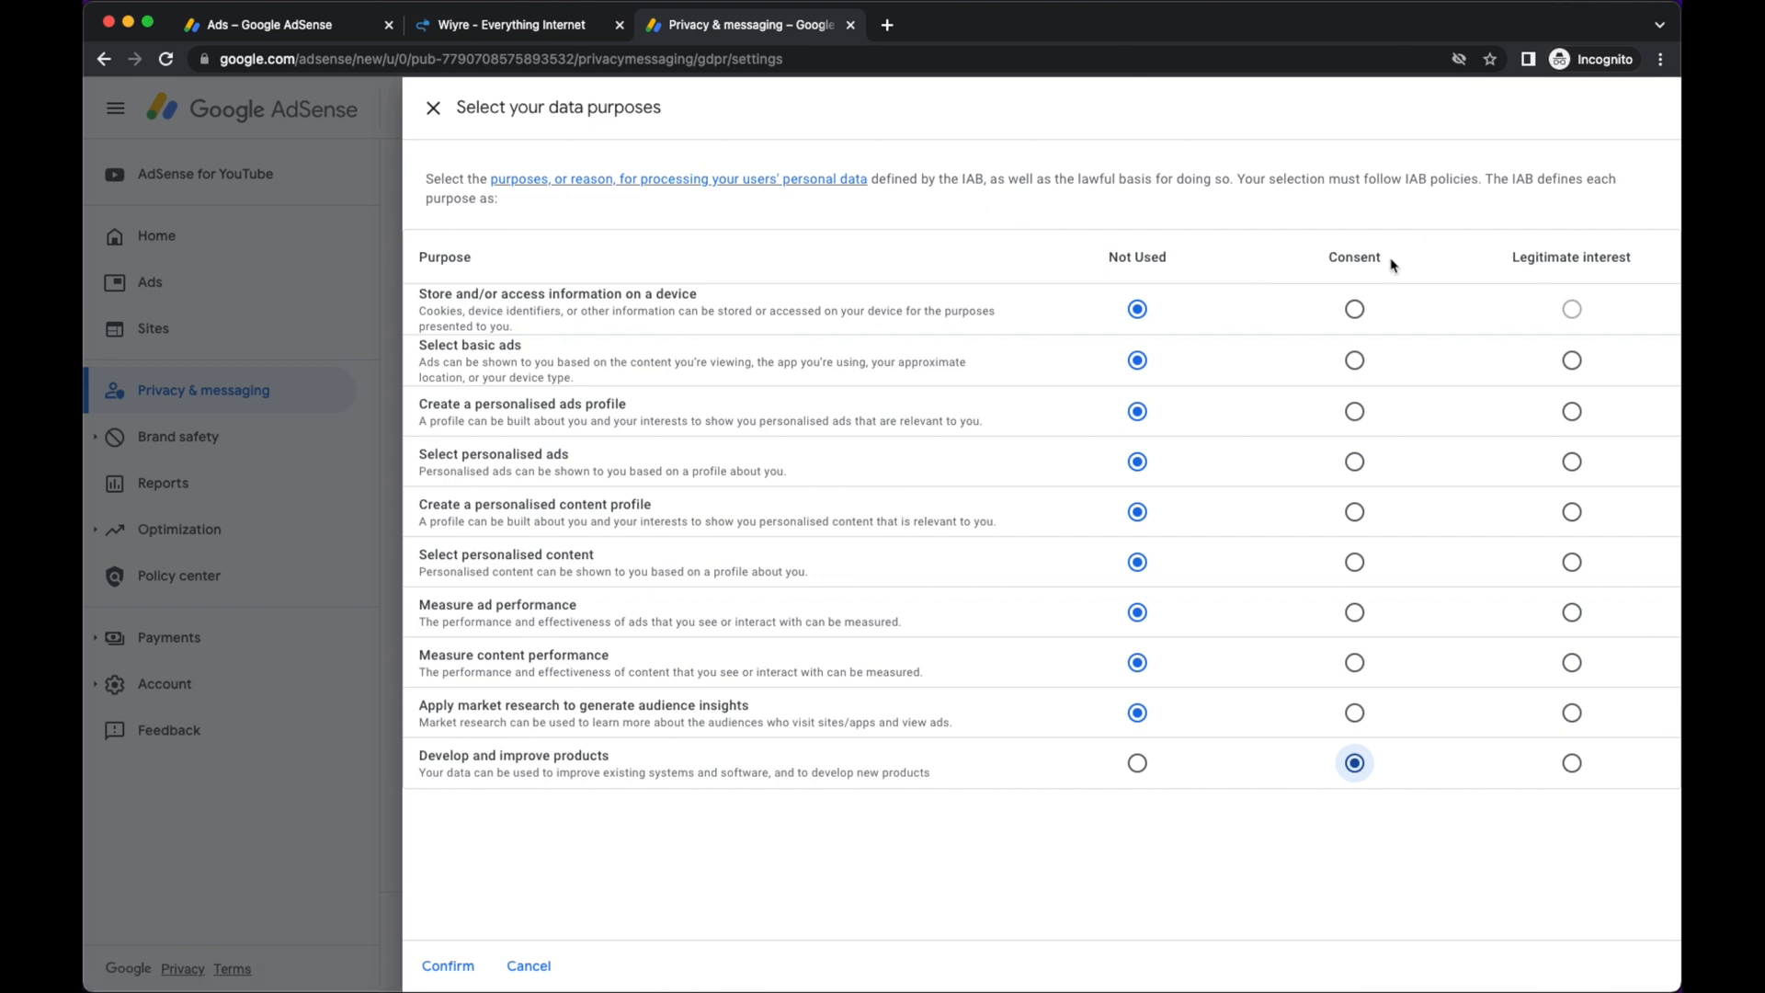
mouse_move(1120, 206)
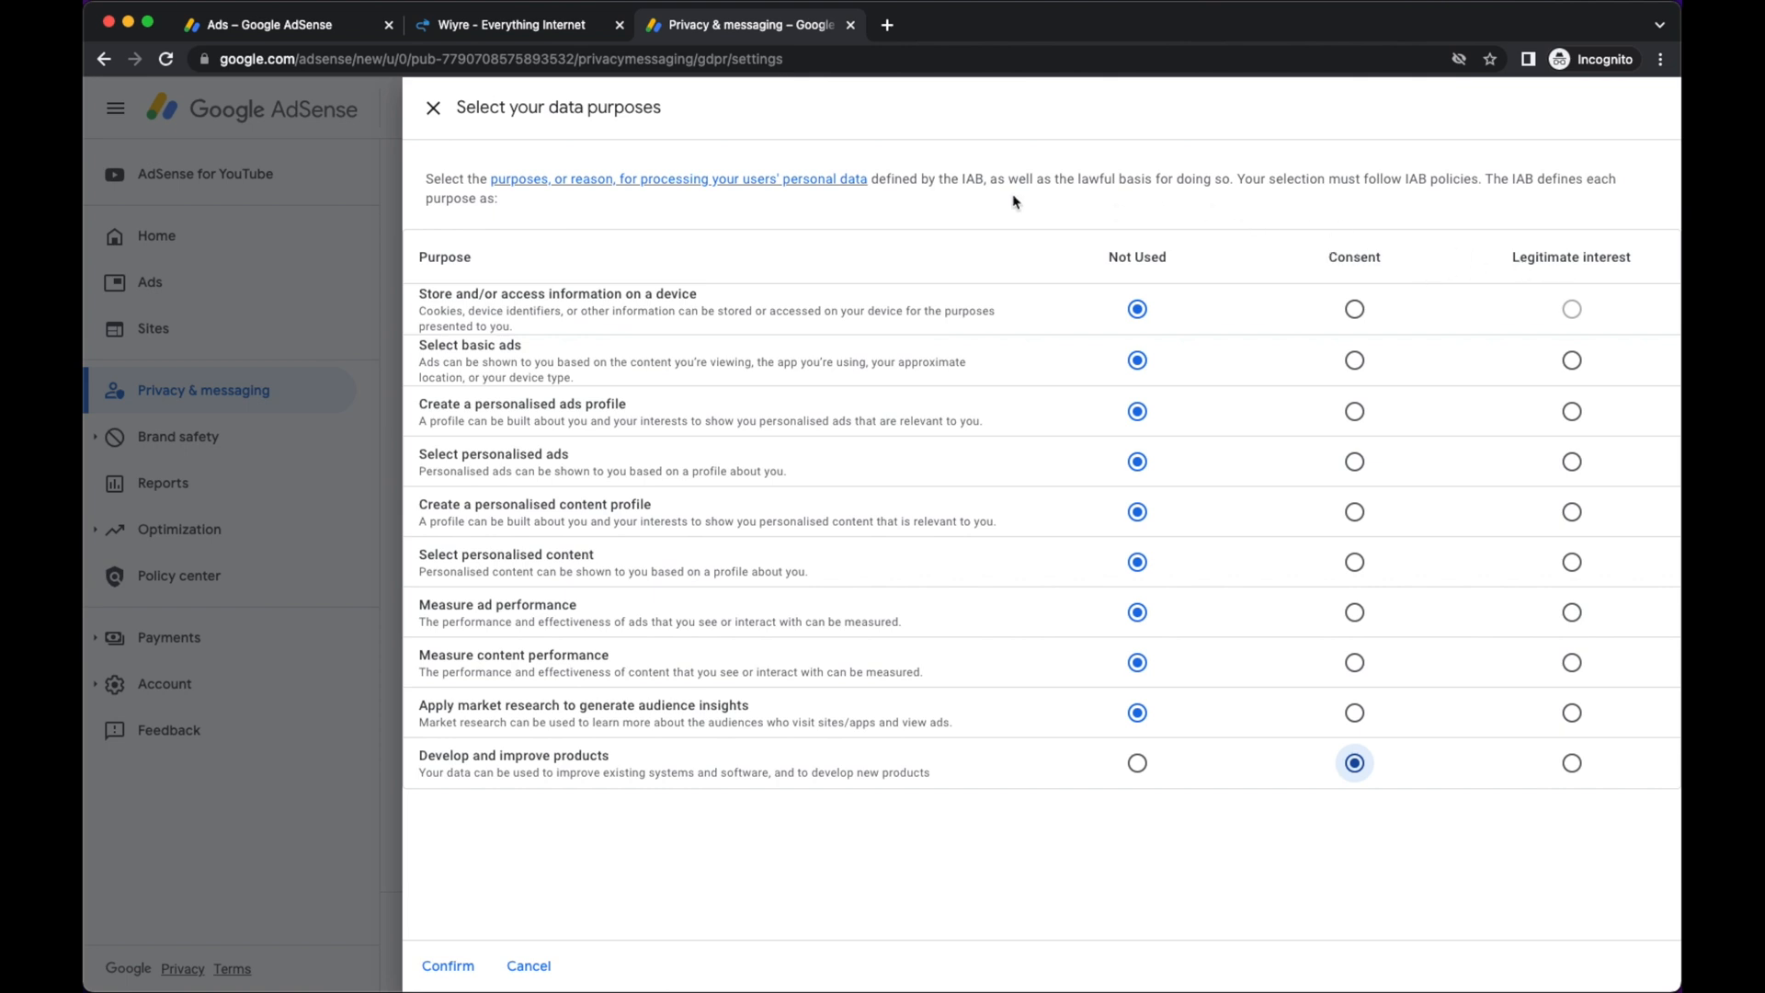
mouse_move(965, 207)
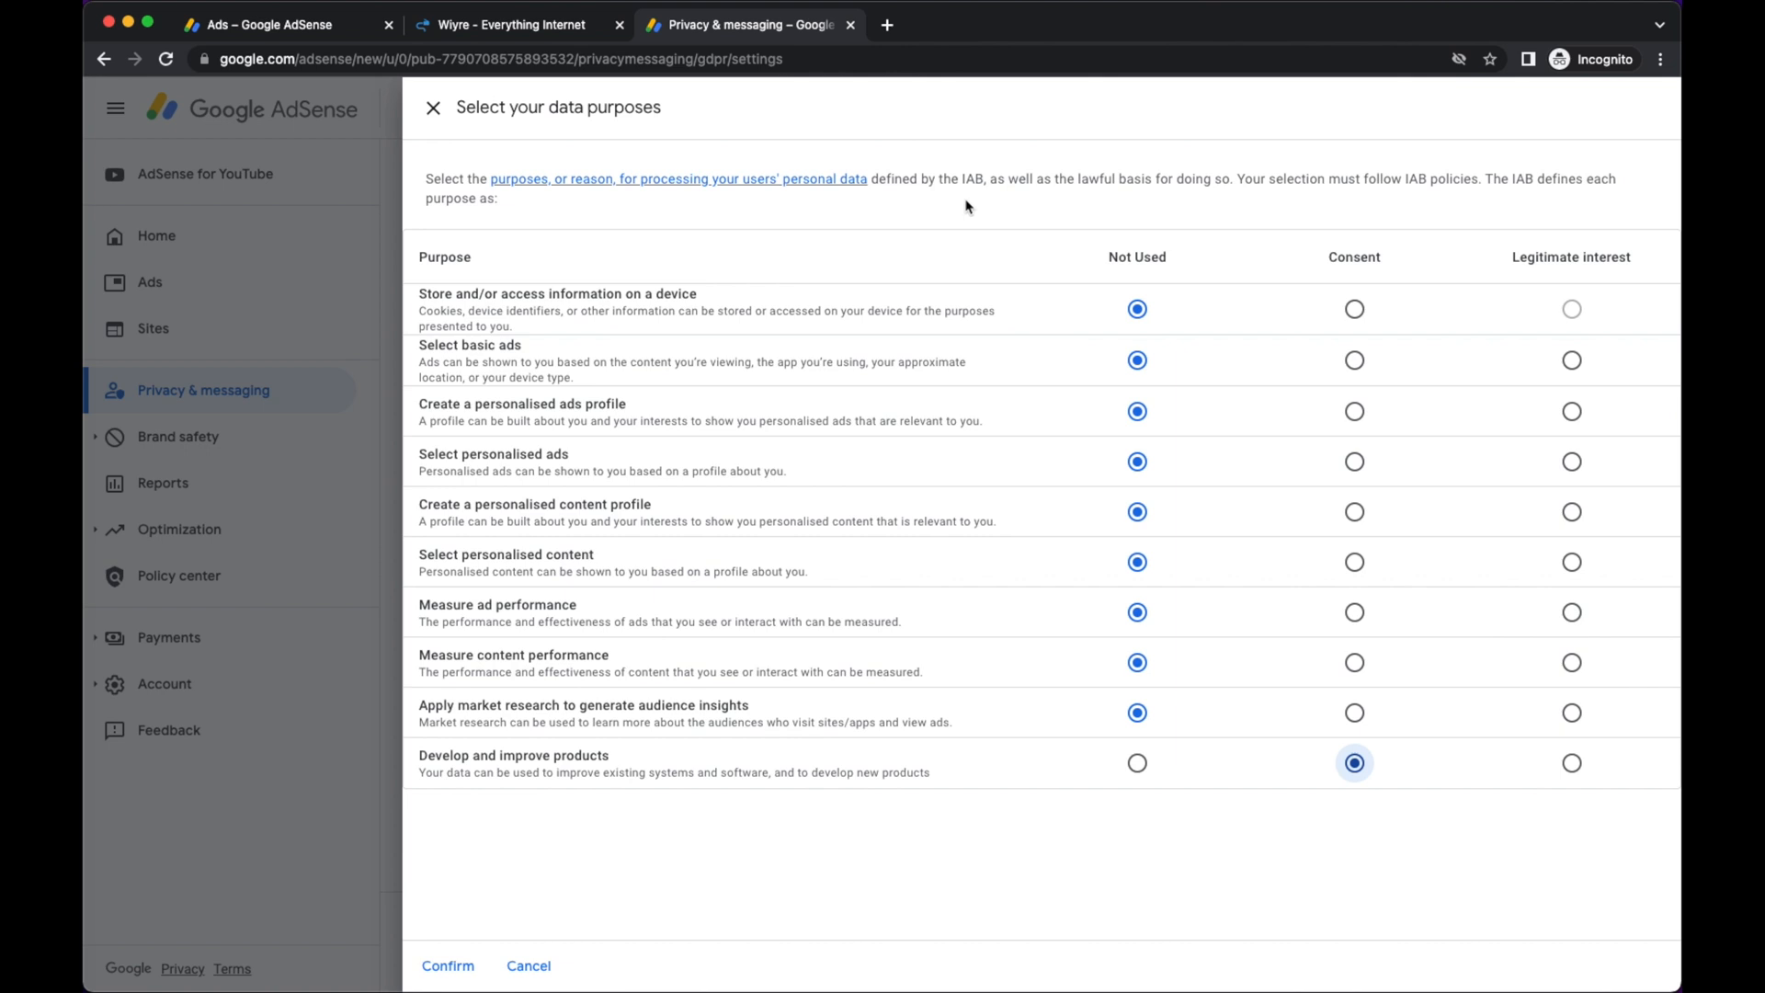
mouse_move(541, 267)
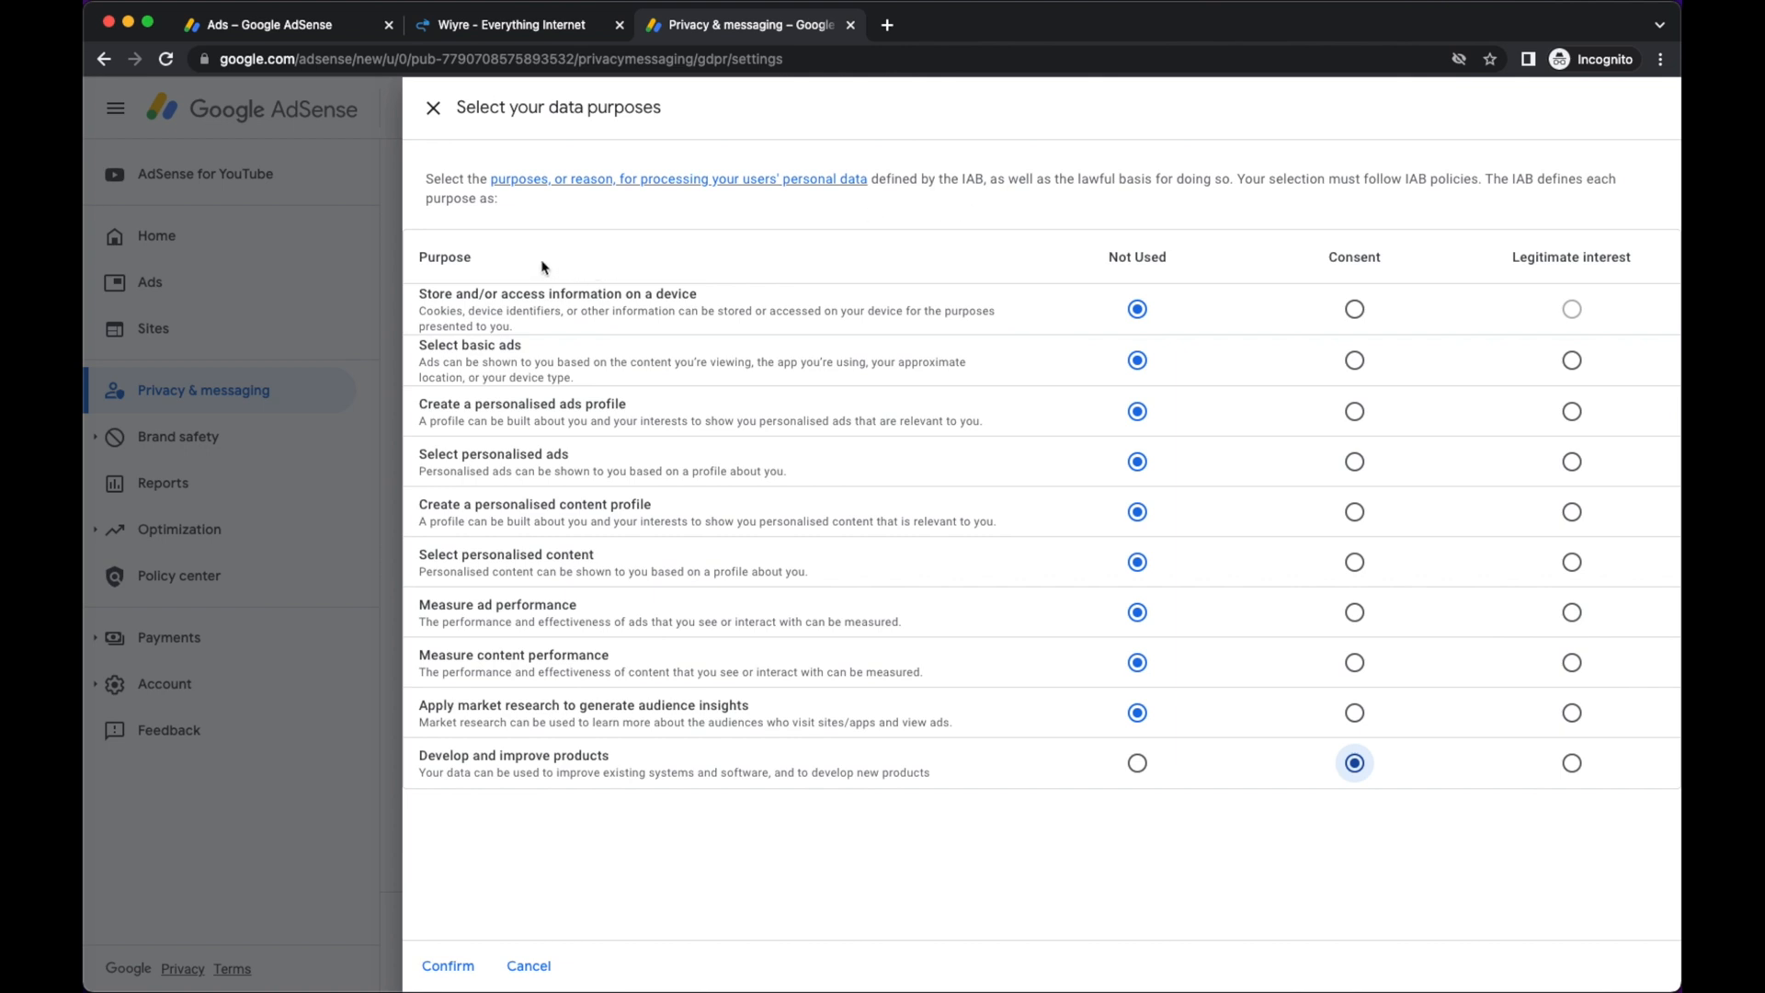
mouse_move(1162, 294)
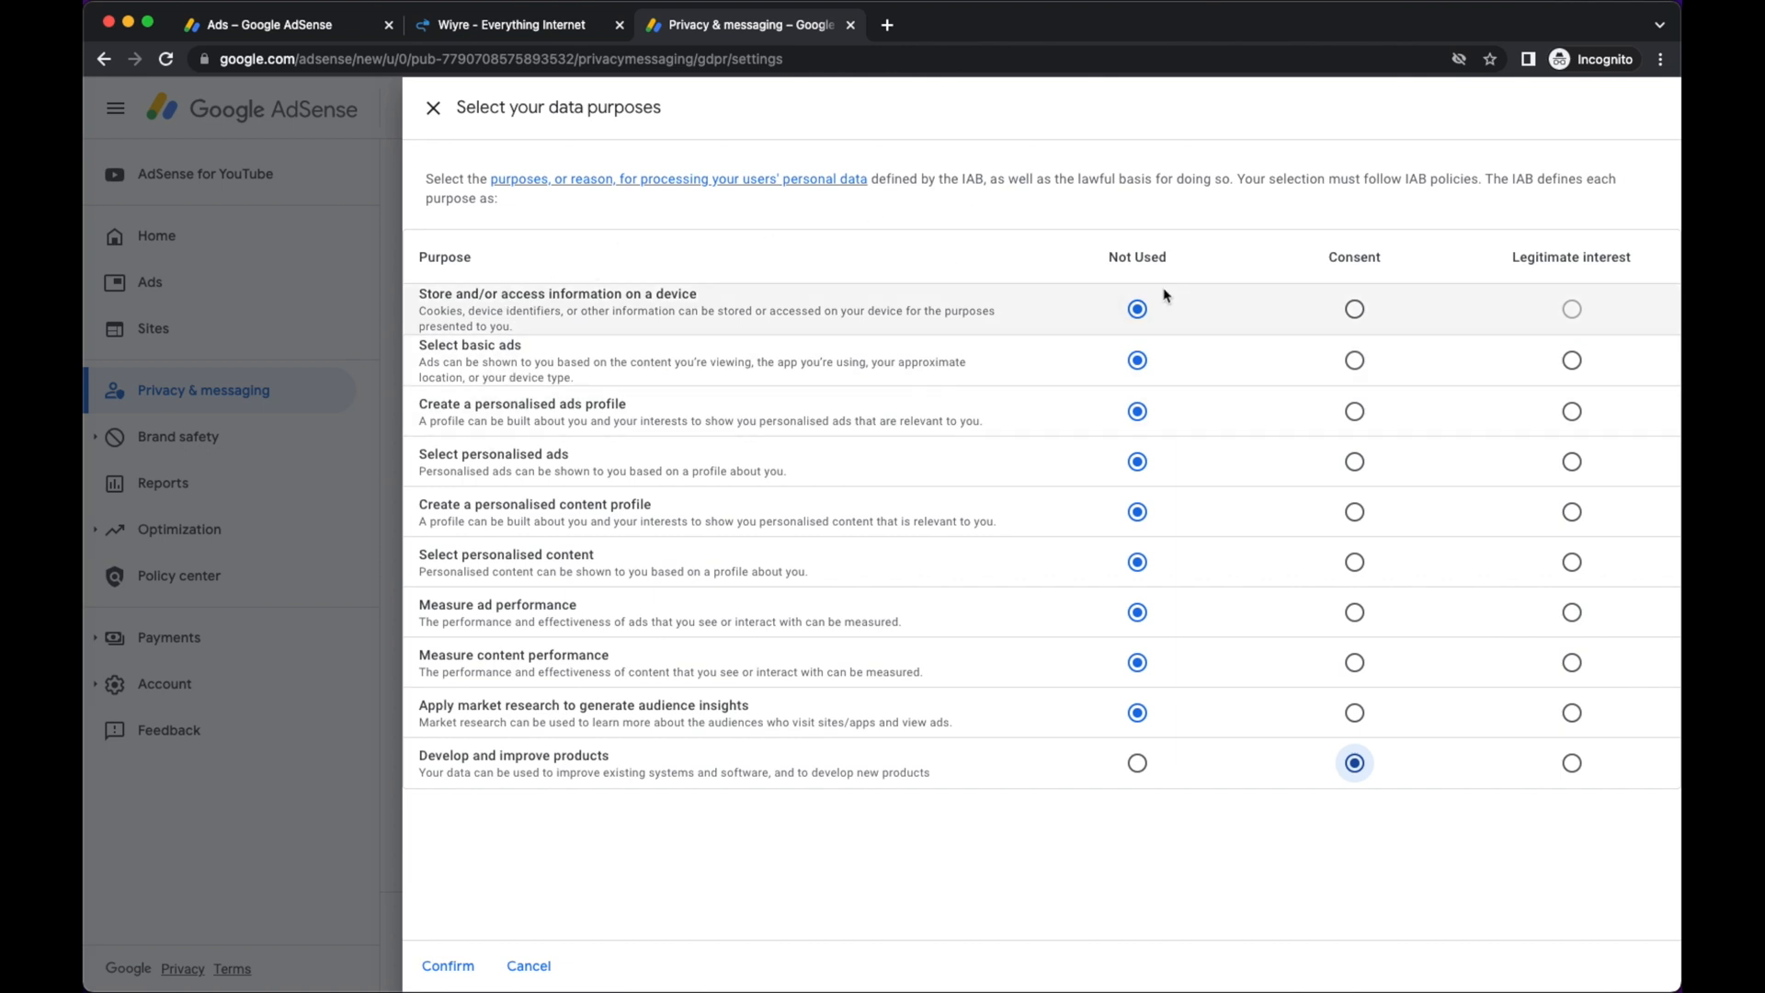
mouse_move(755, 243)
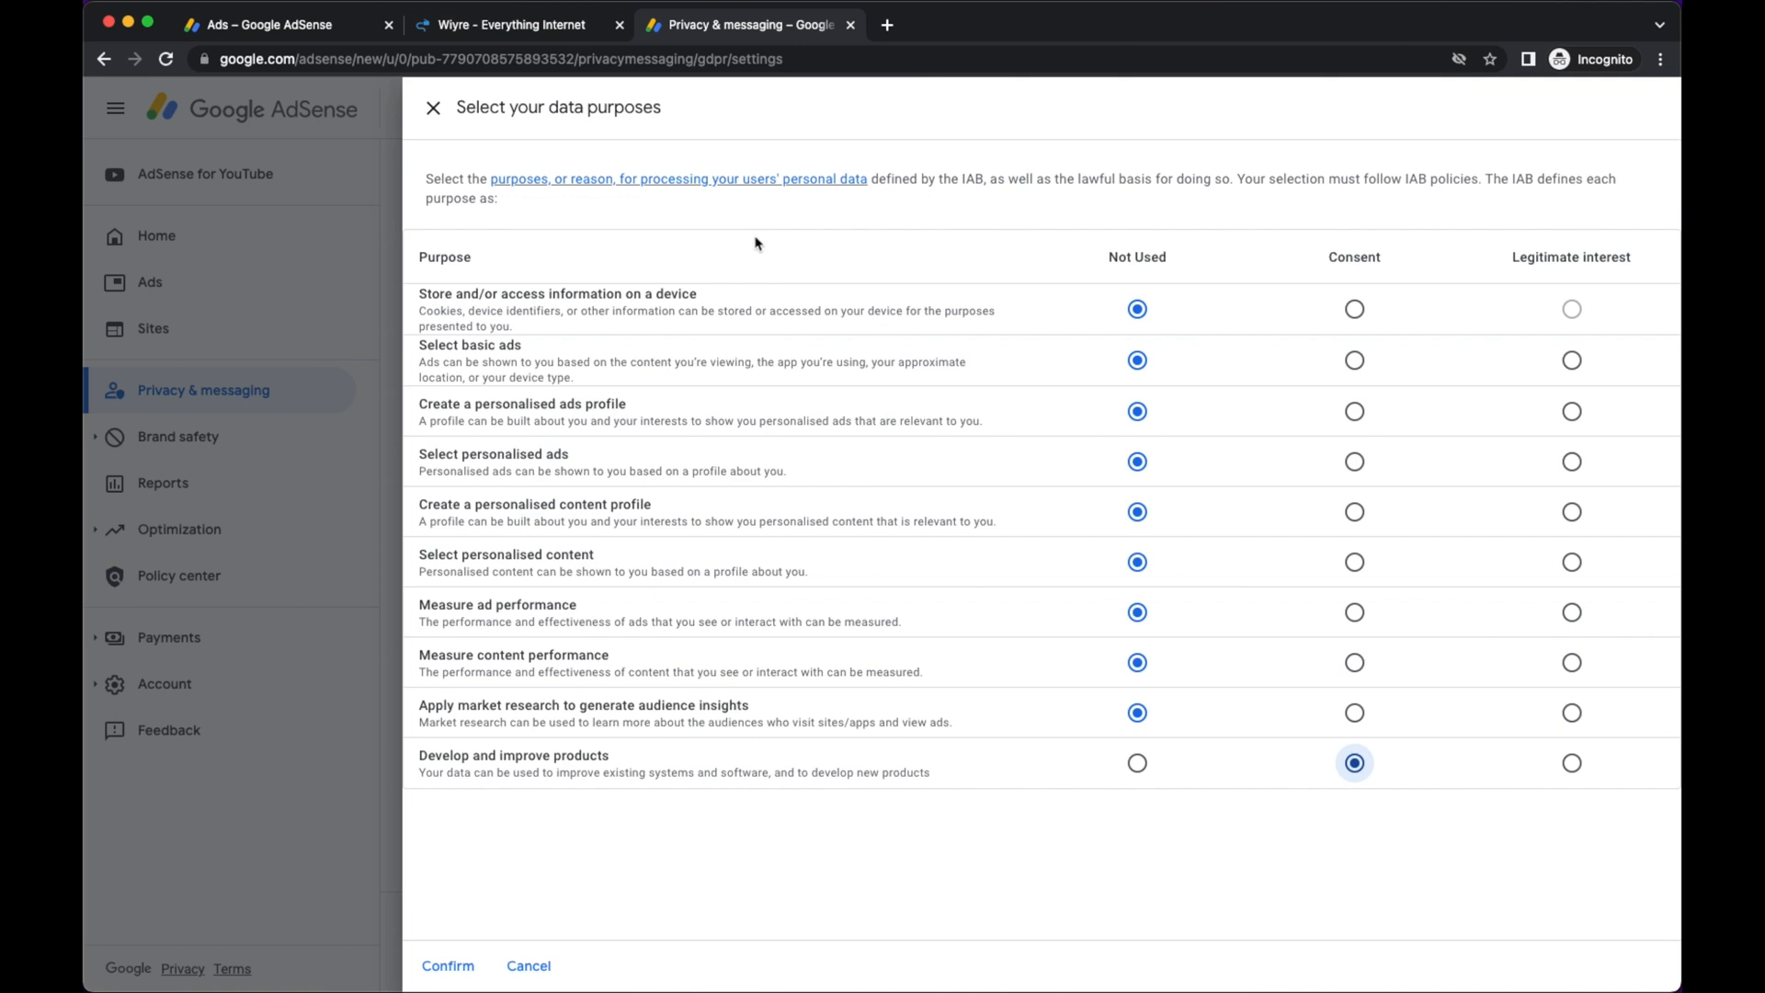
mouse_move(1261, 367)
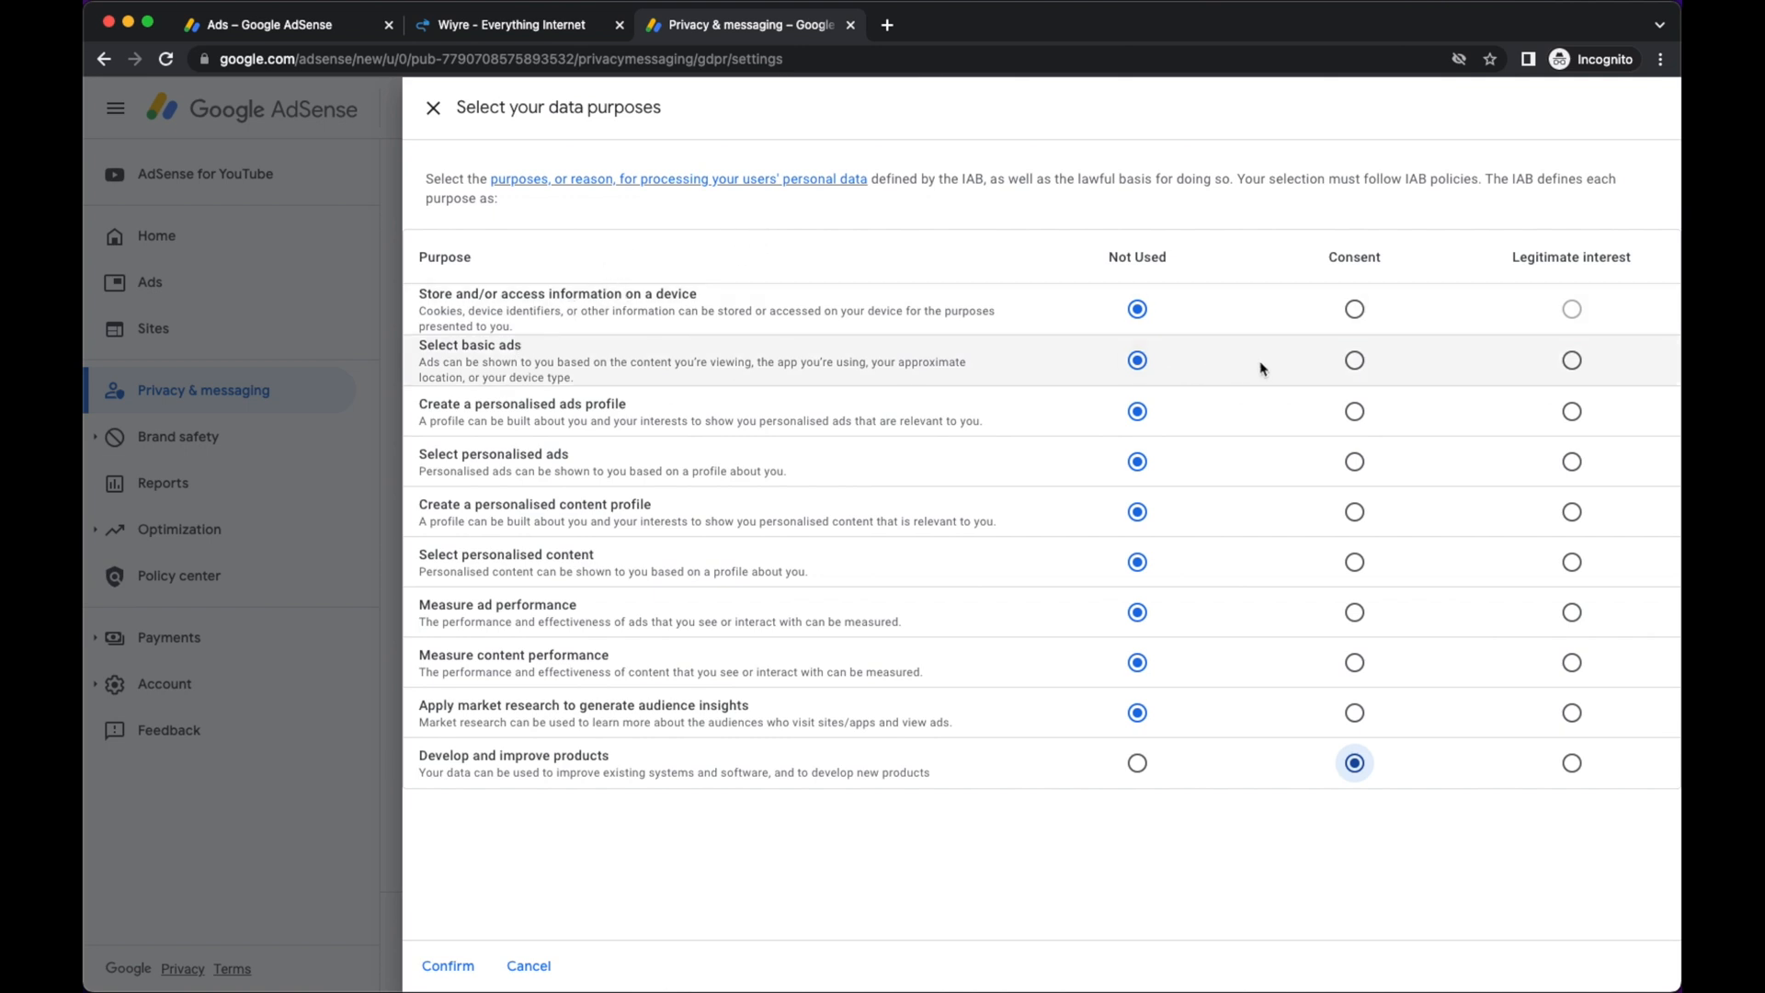
left_click(1355, 359)
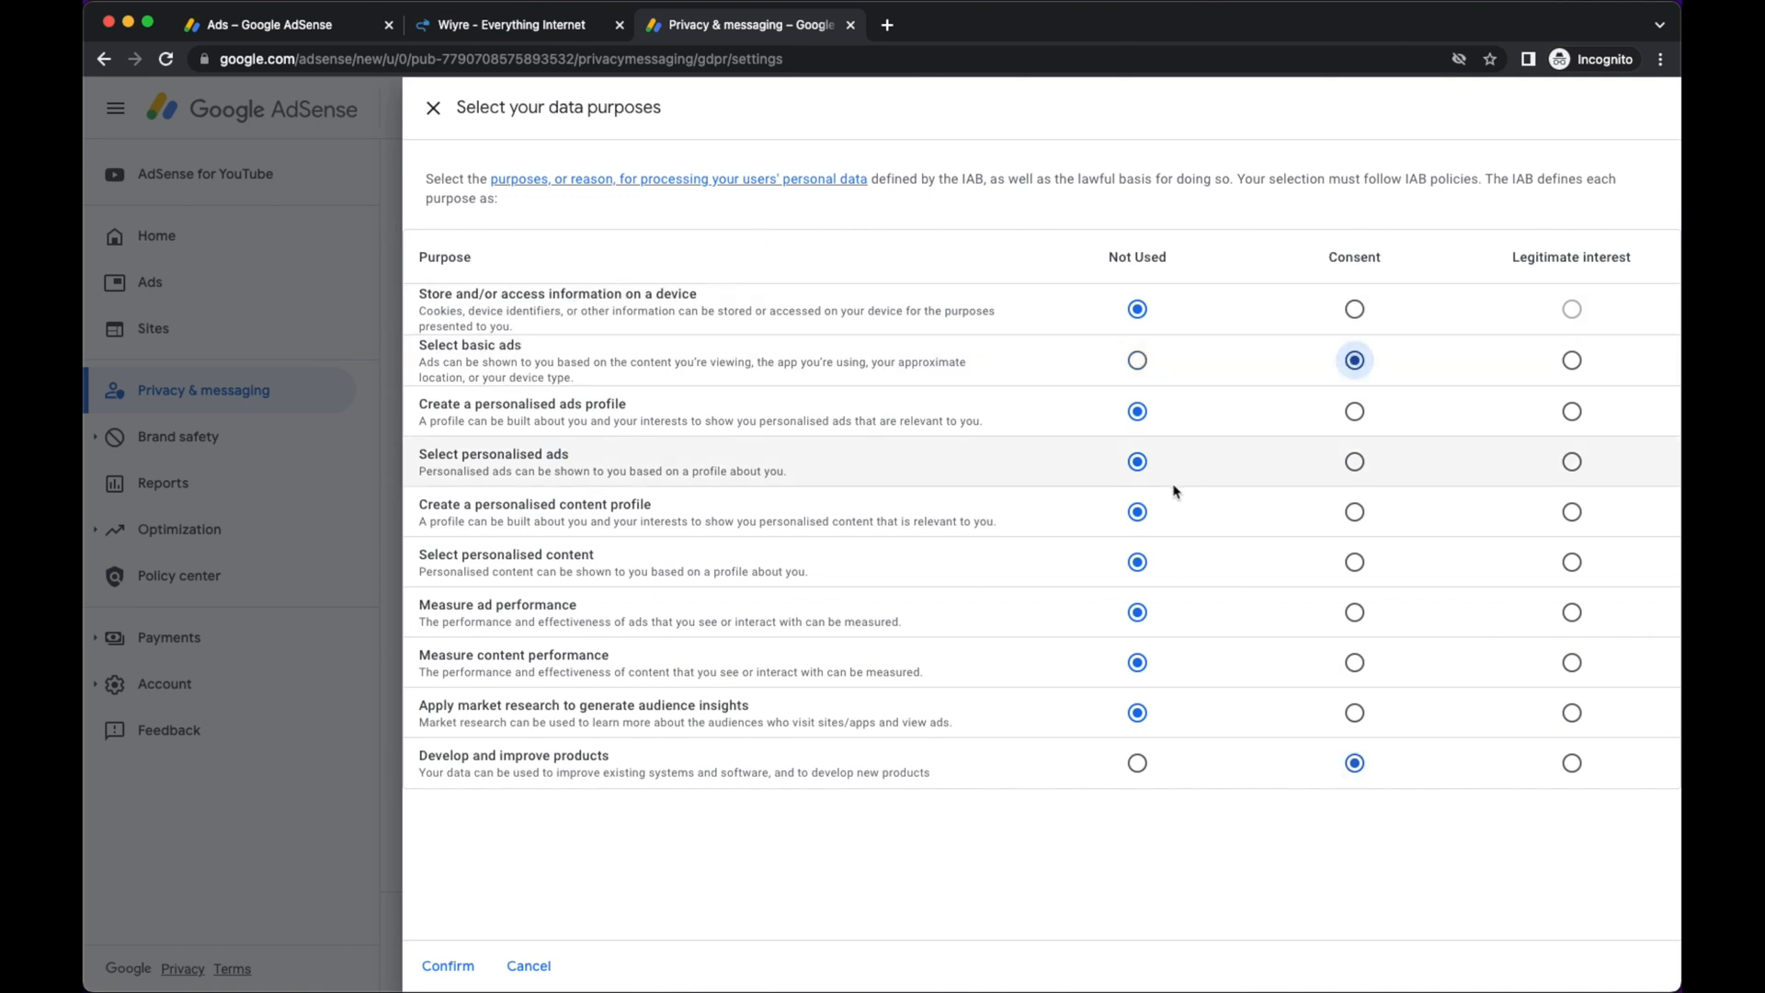
left_click(1356, 461)
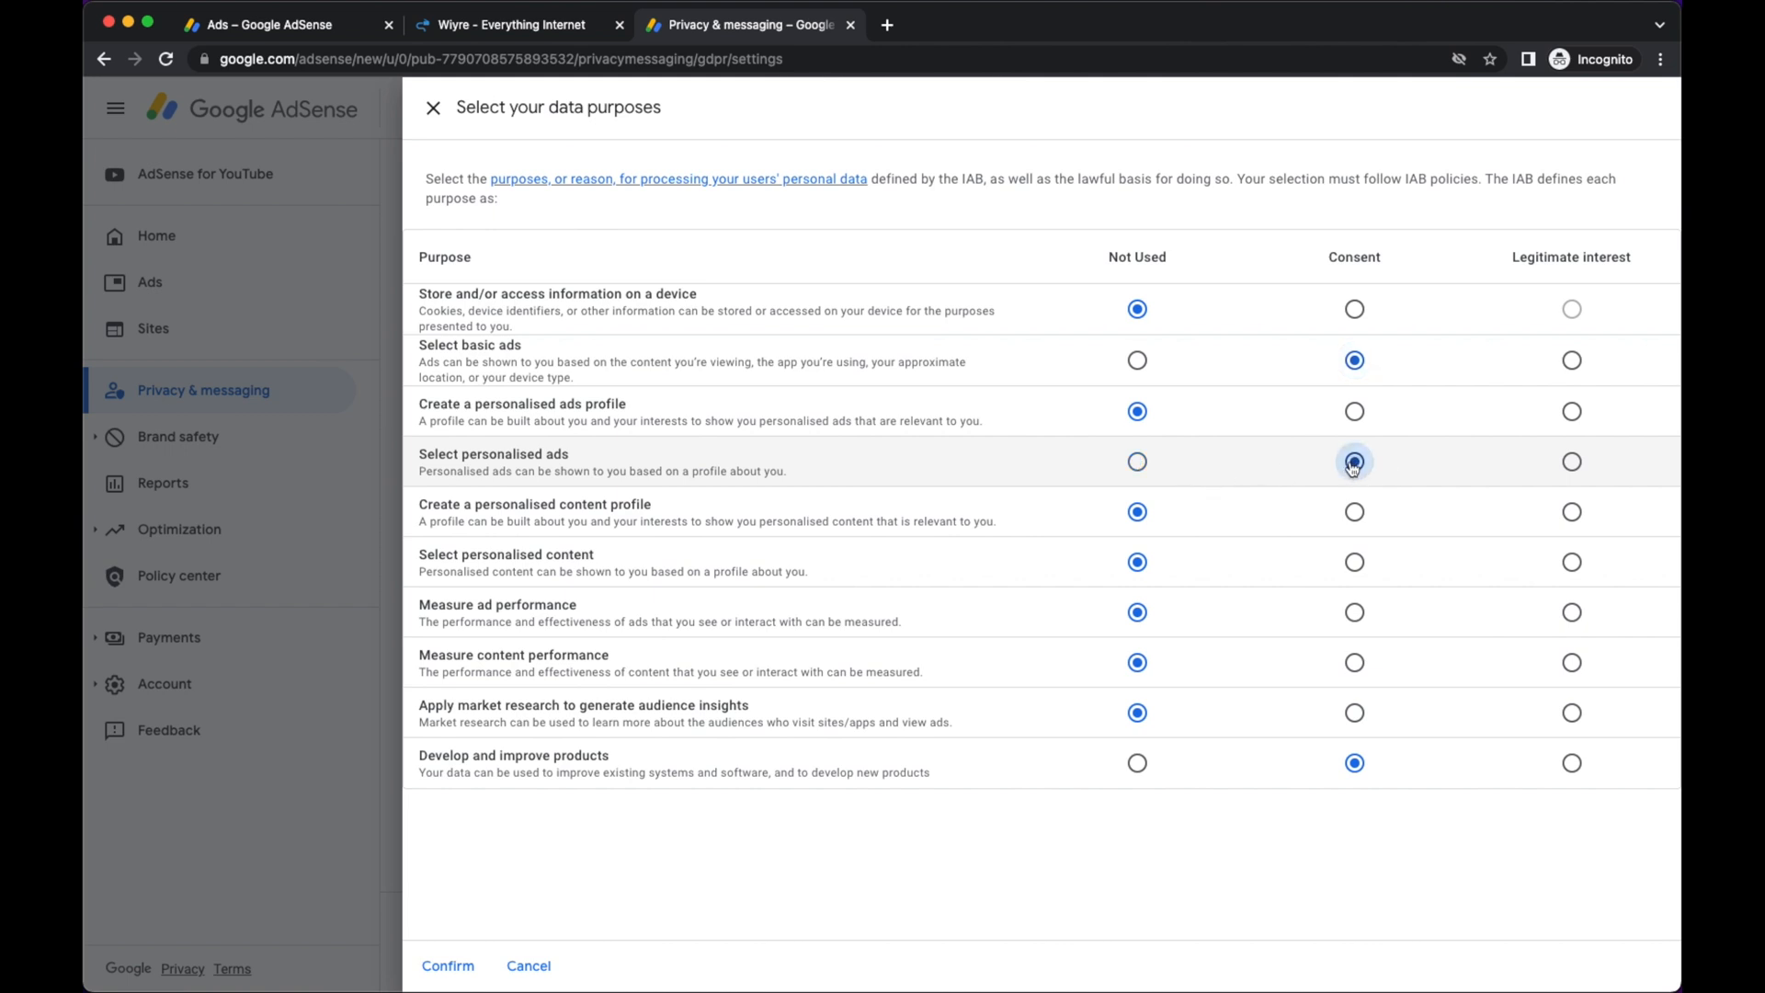
left_click(1356, 462)
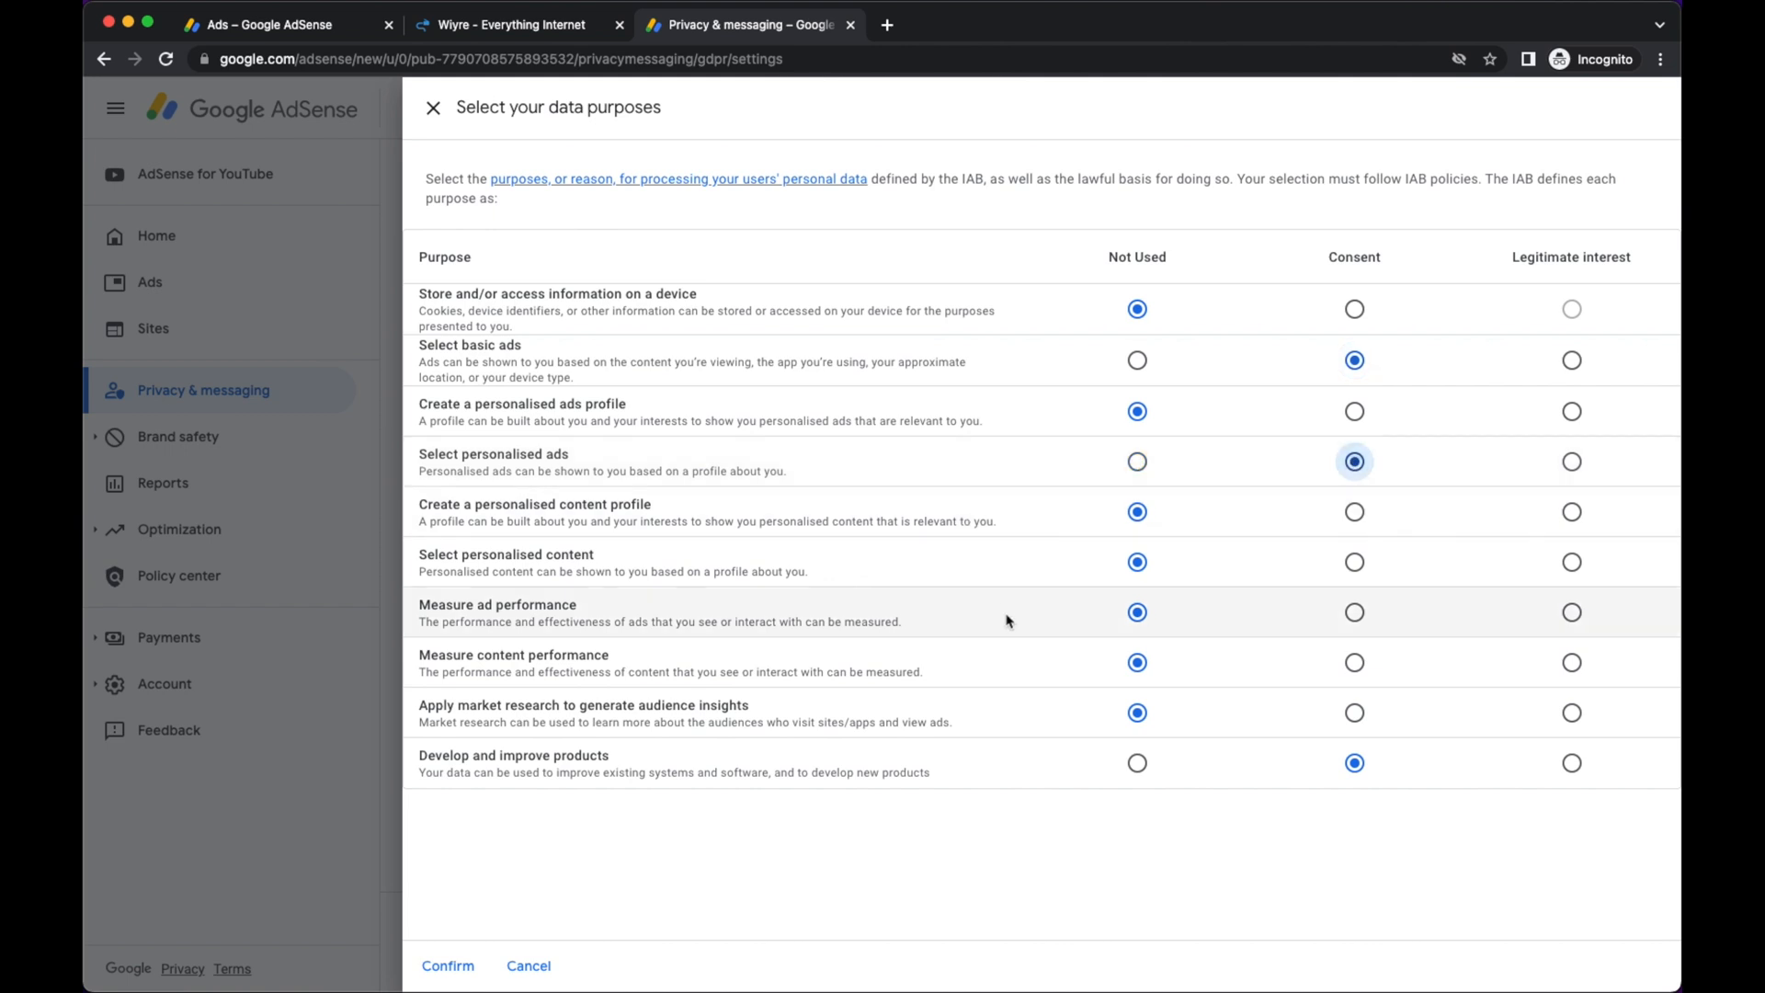
left_click(1355, 610)
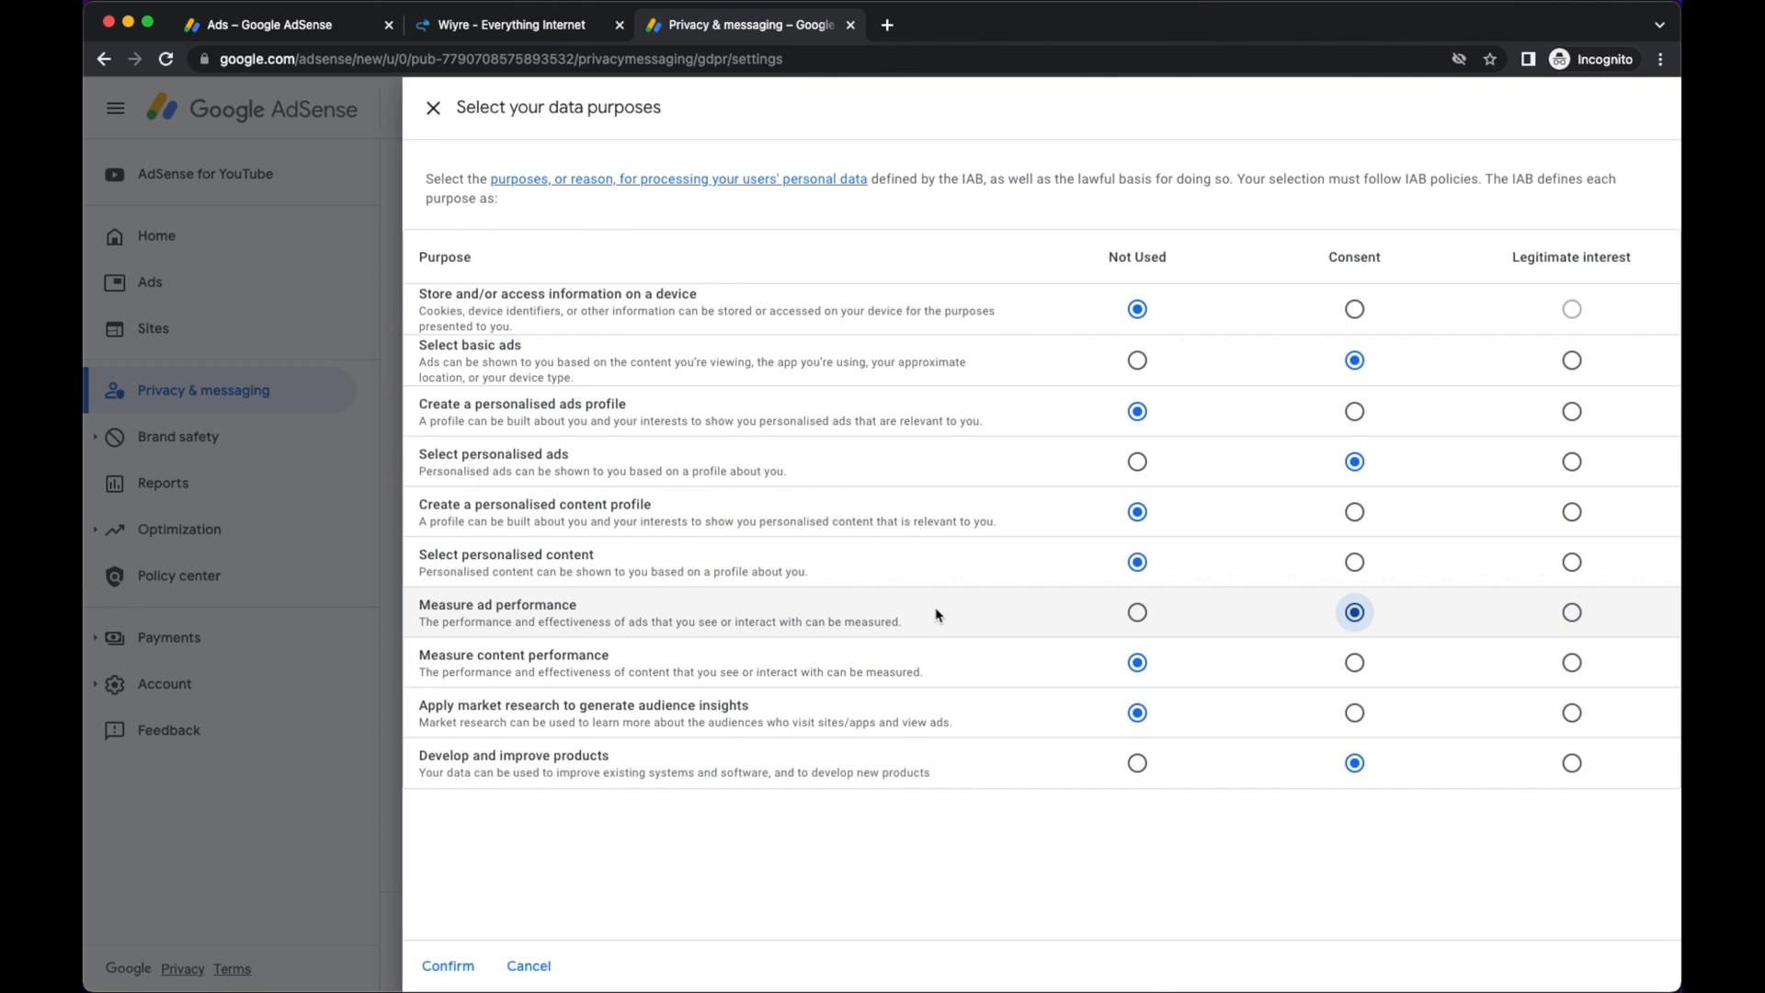
mouse_move(679, 842)
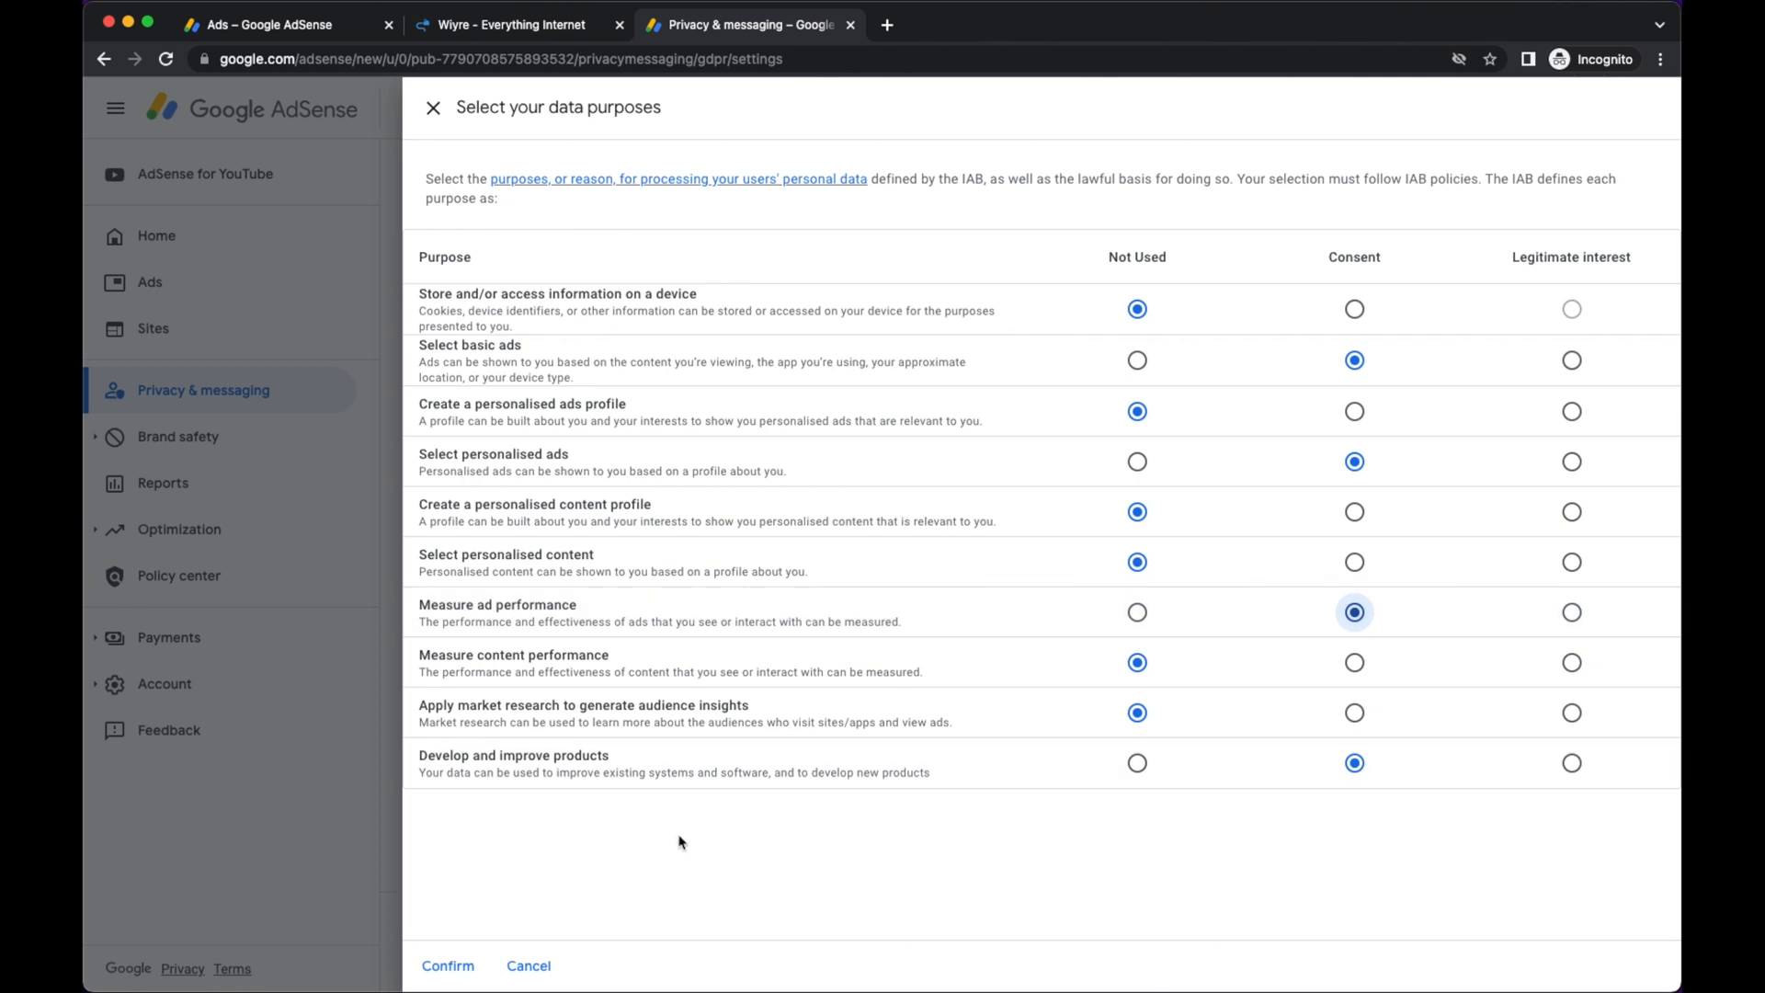
mouse_move(641, 824)
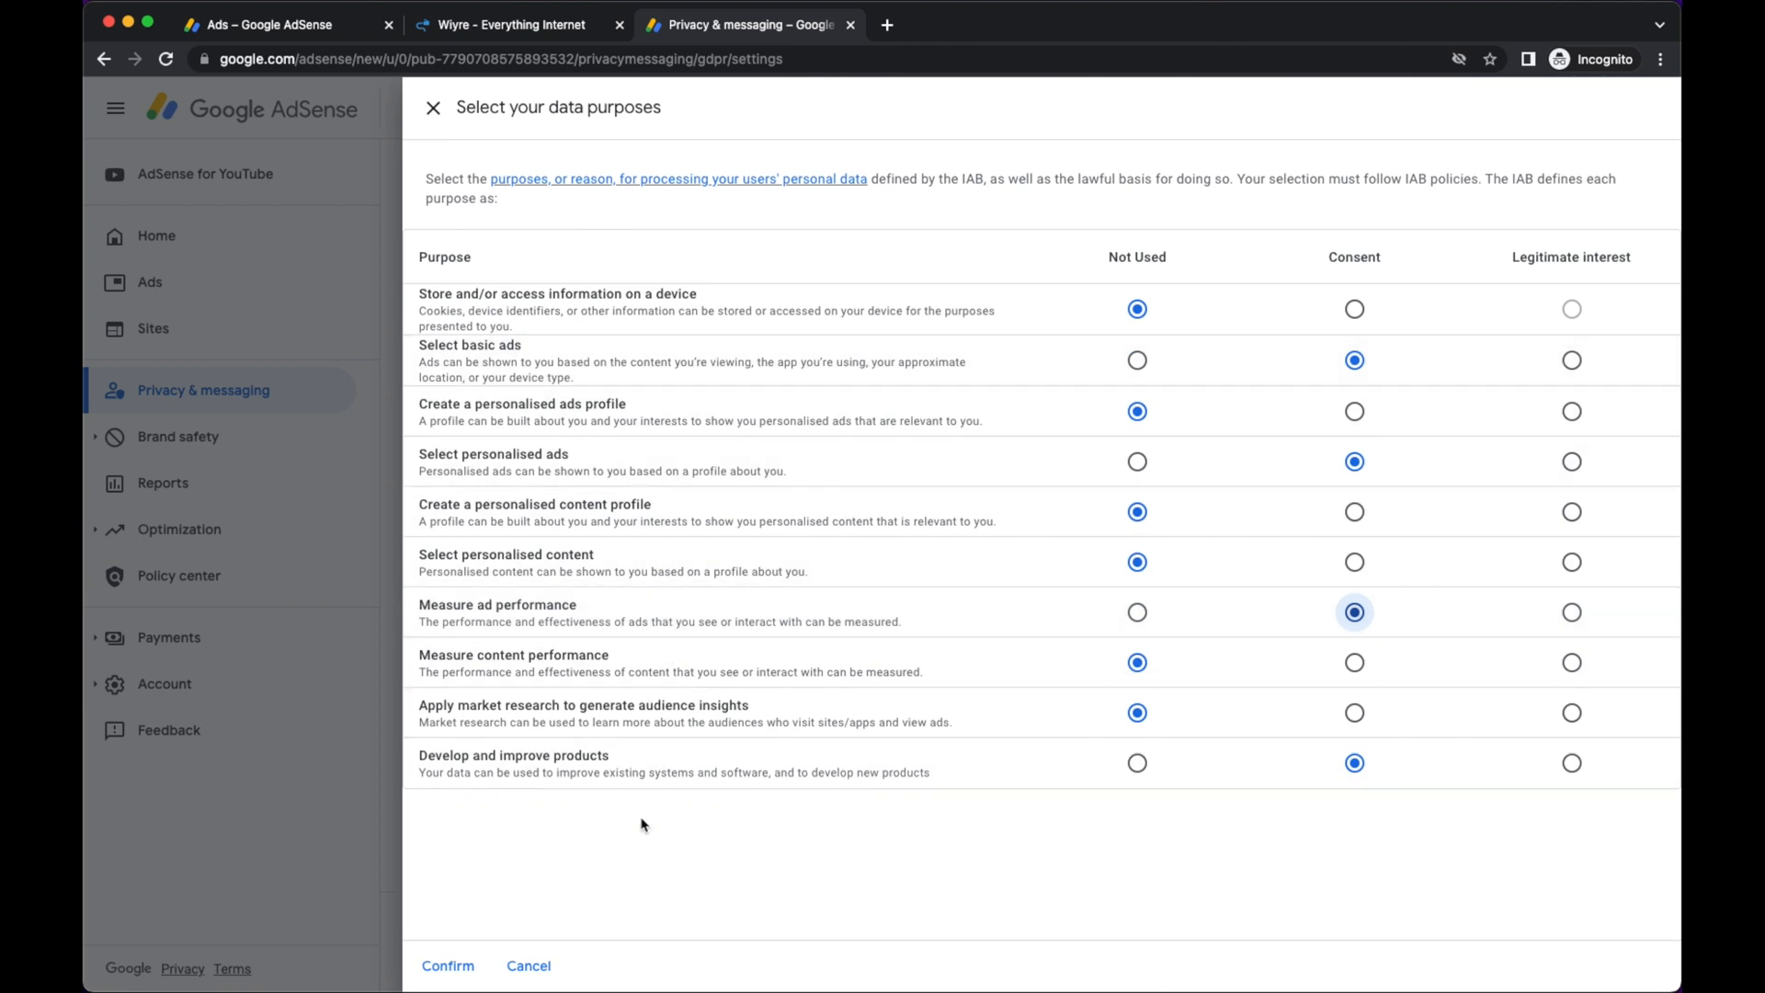
left_click(446, 965)
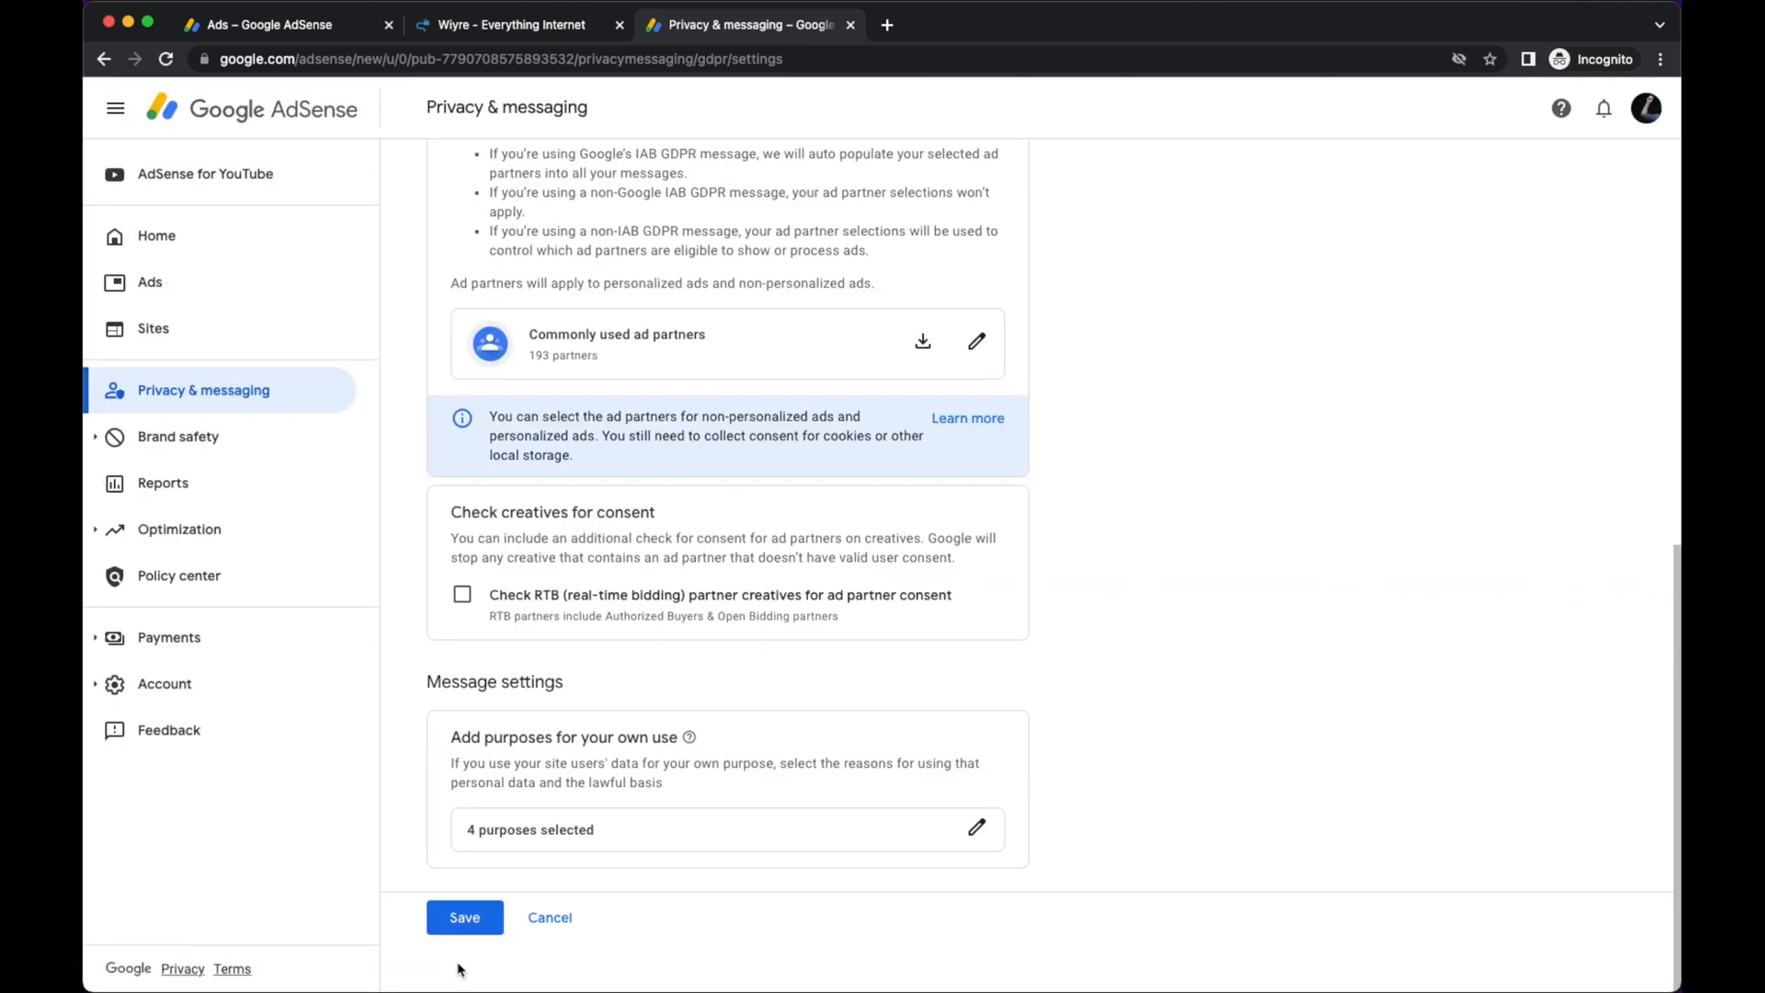
Save the GDPR settings and re-prompt all eligible users for consent.
left_click(464, 915)
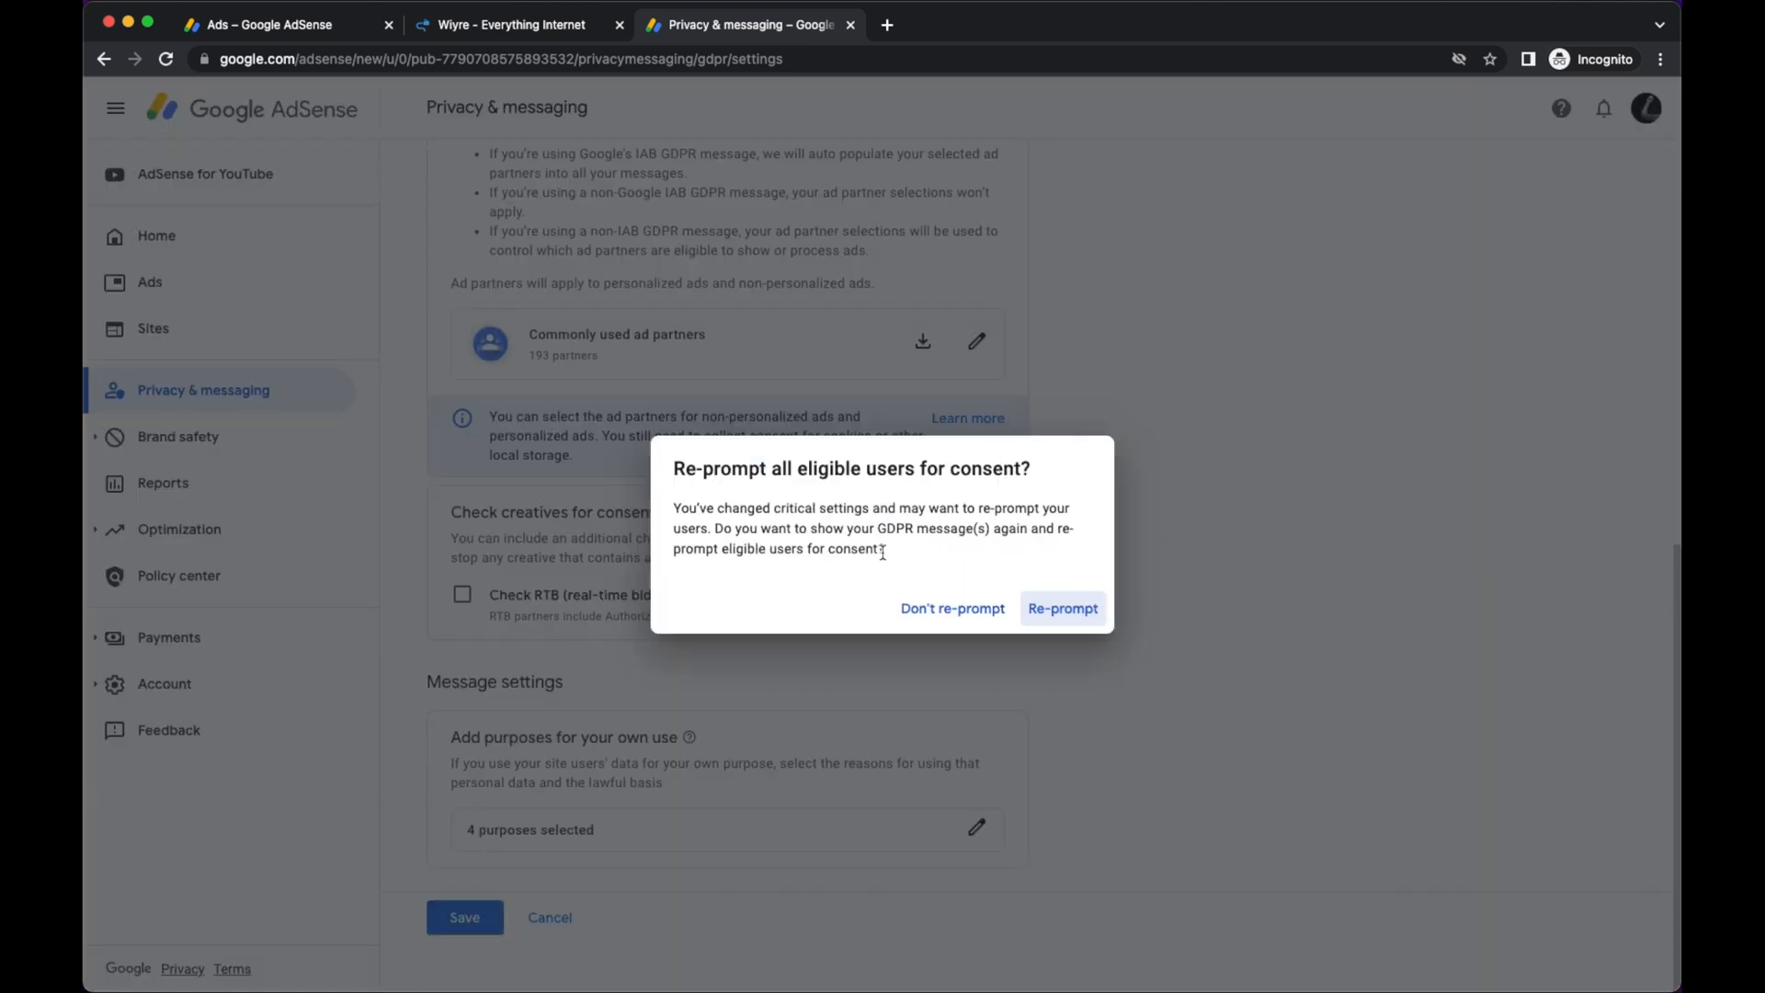
mouse_move(905, 557)
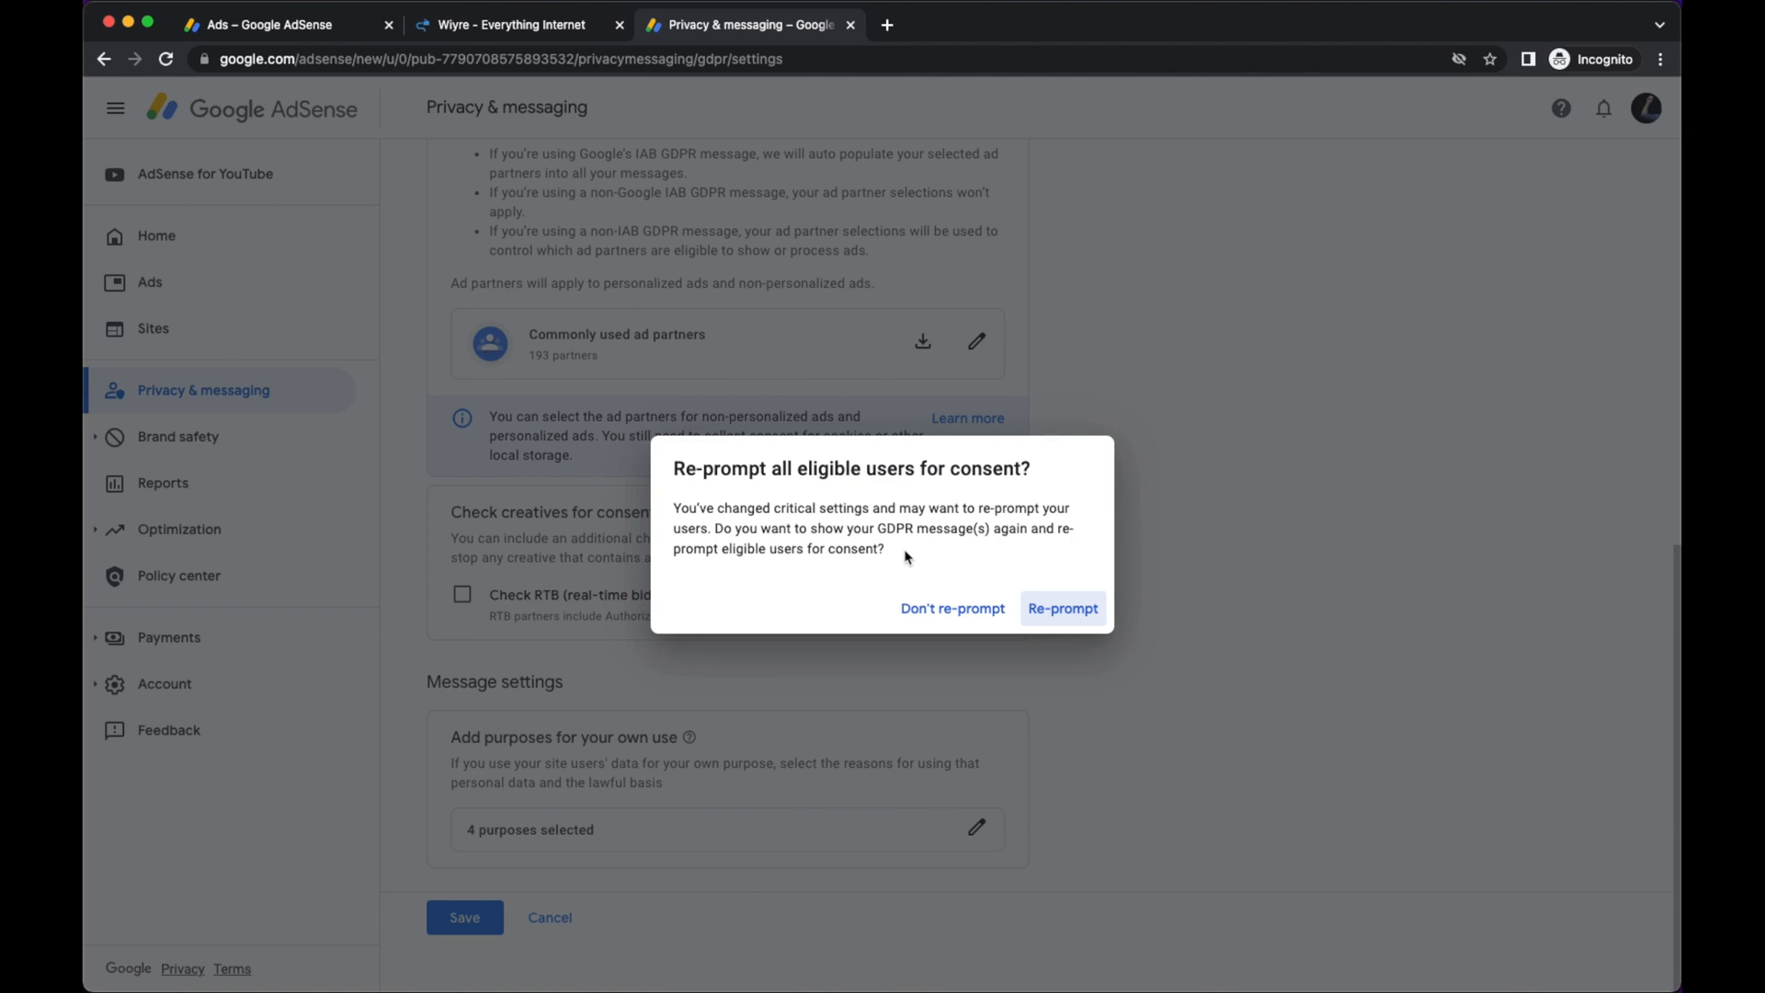
mouse_move(581, 792)
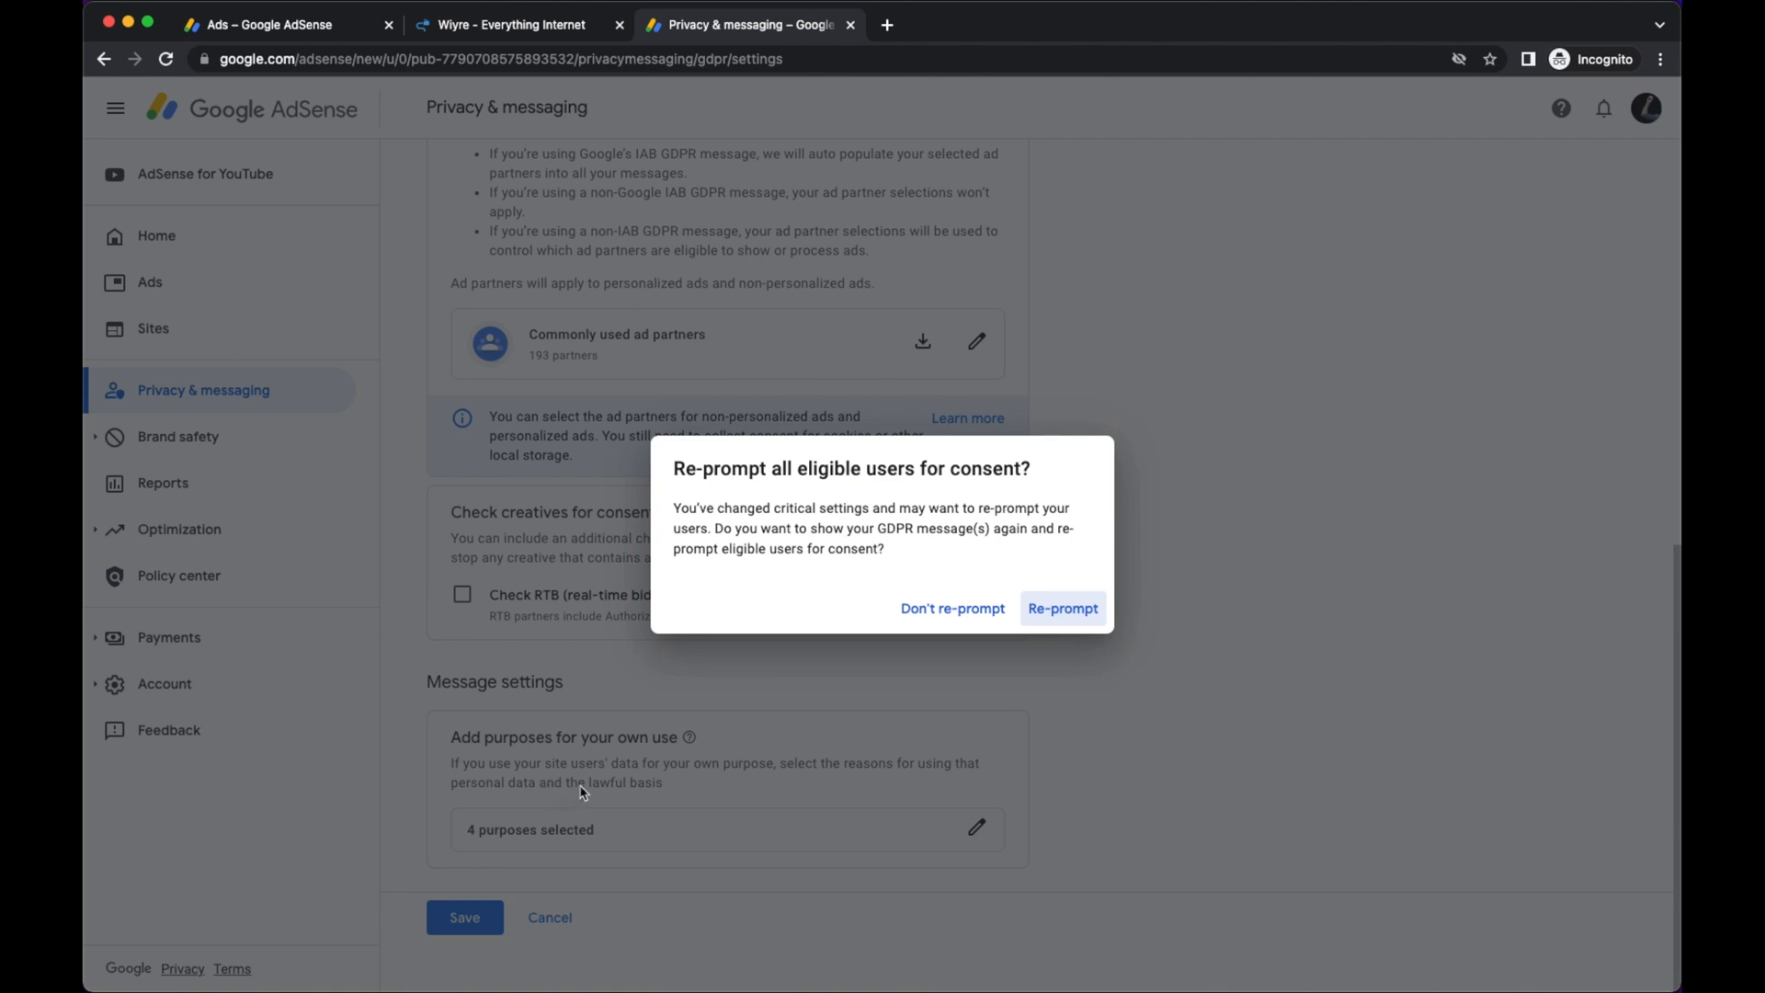
mouse_move(861, 584)
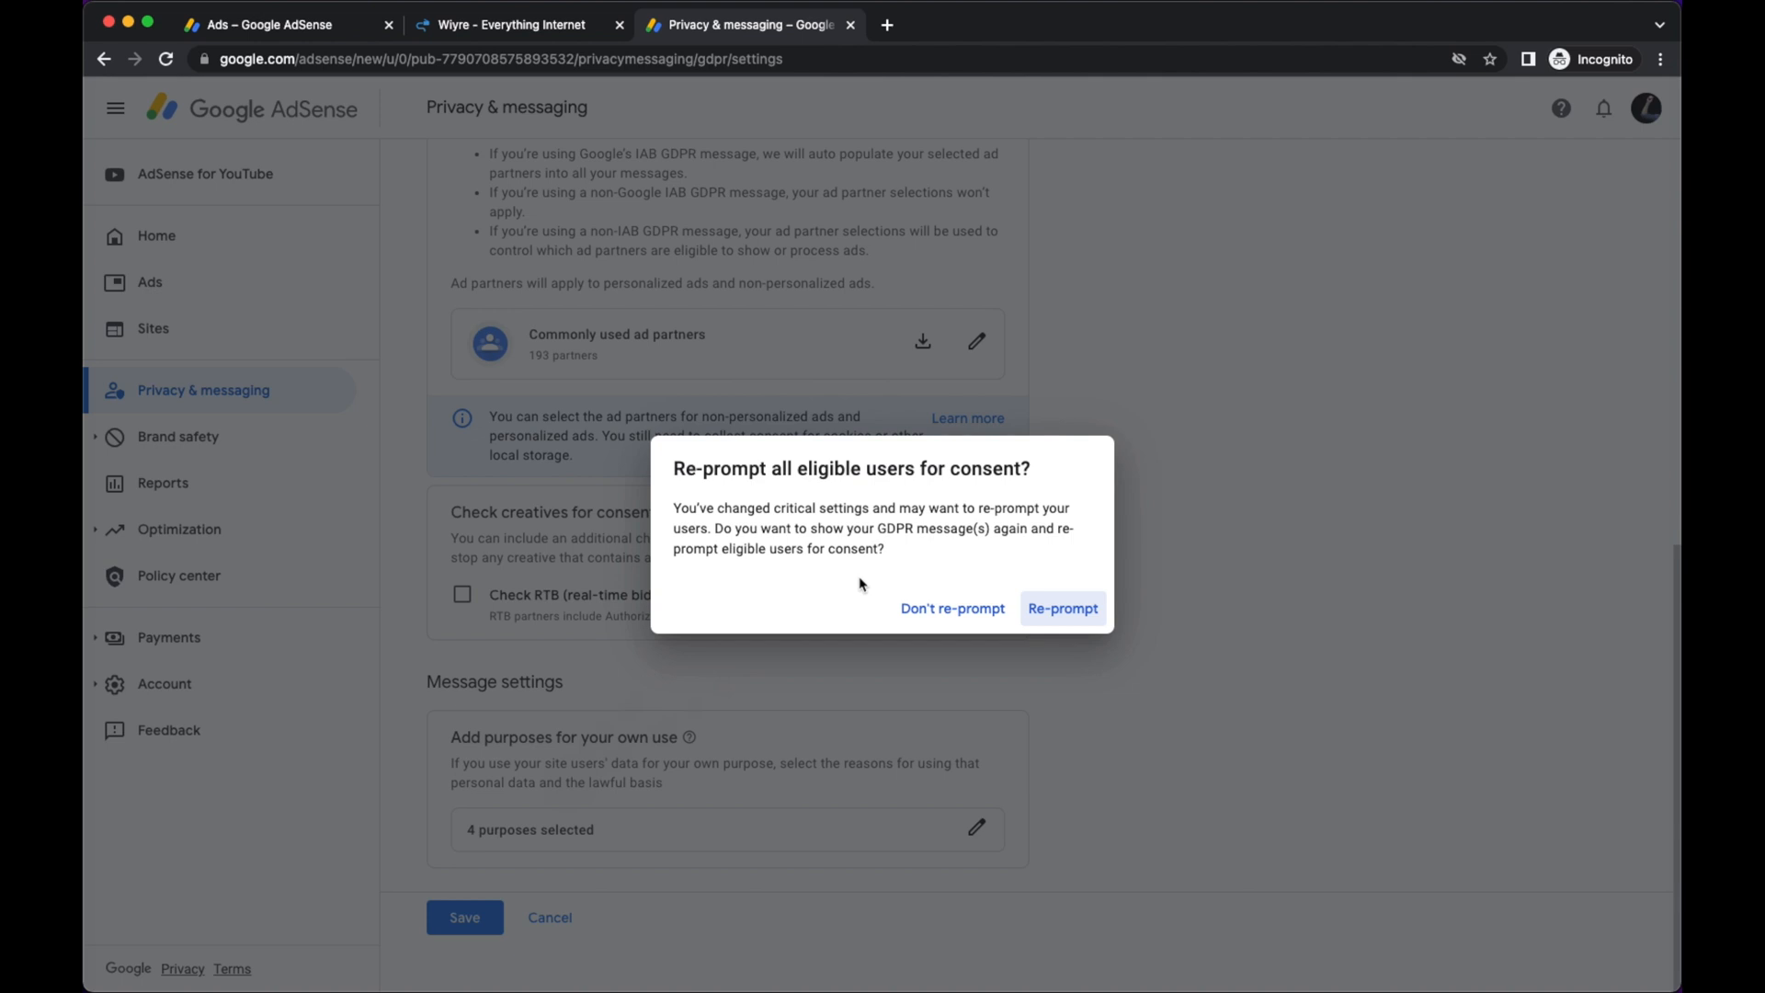
mouse_move(943, 559)
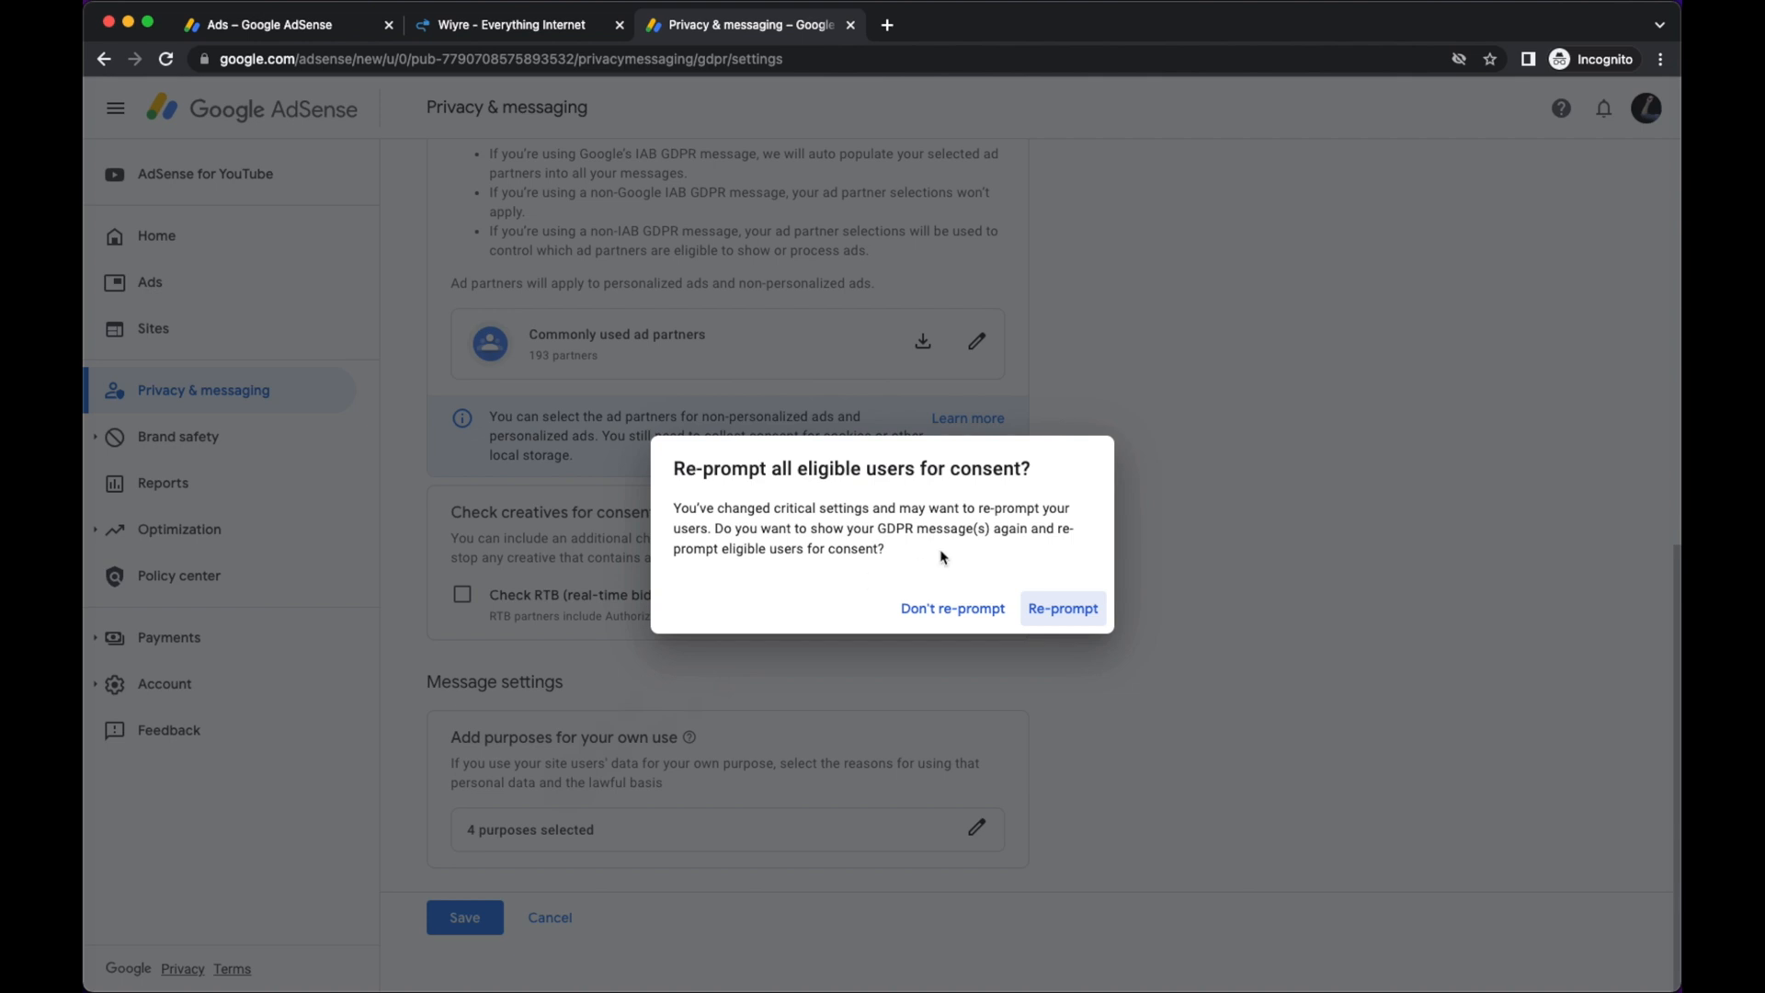
mouse_move(871, 575)
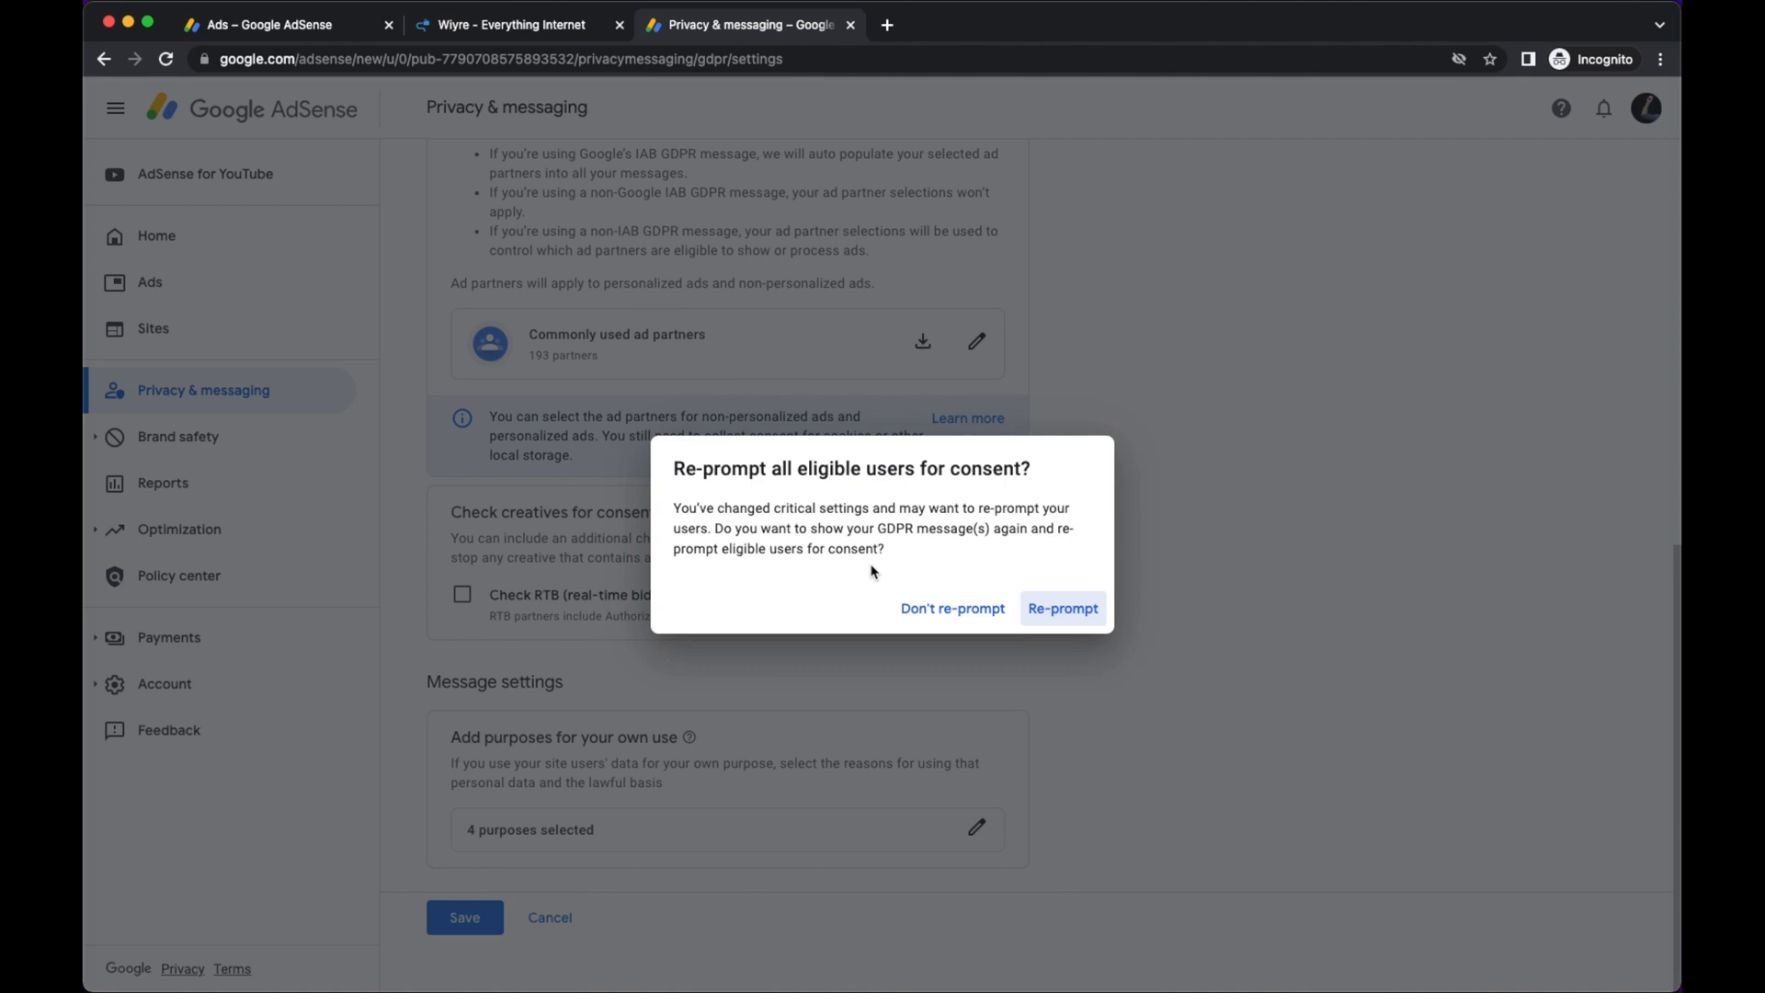
mouse_move(1059, 614)
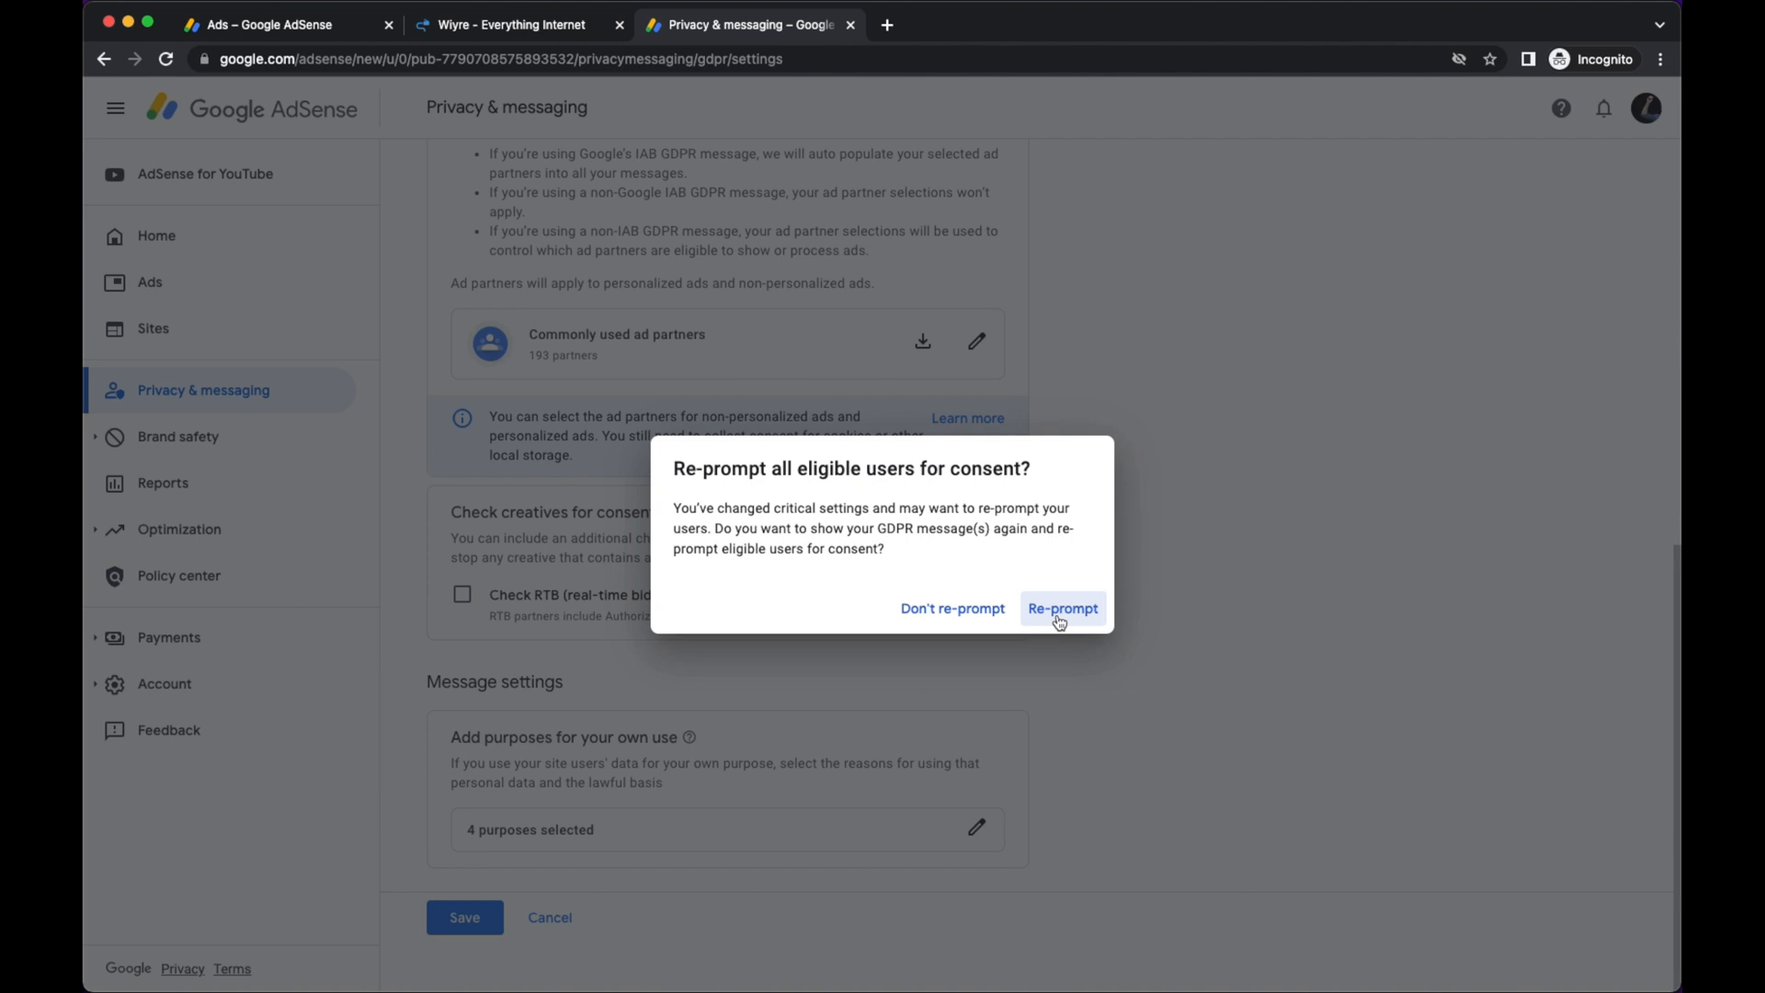
left_click(1061, 609)
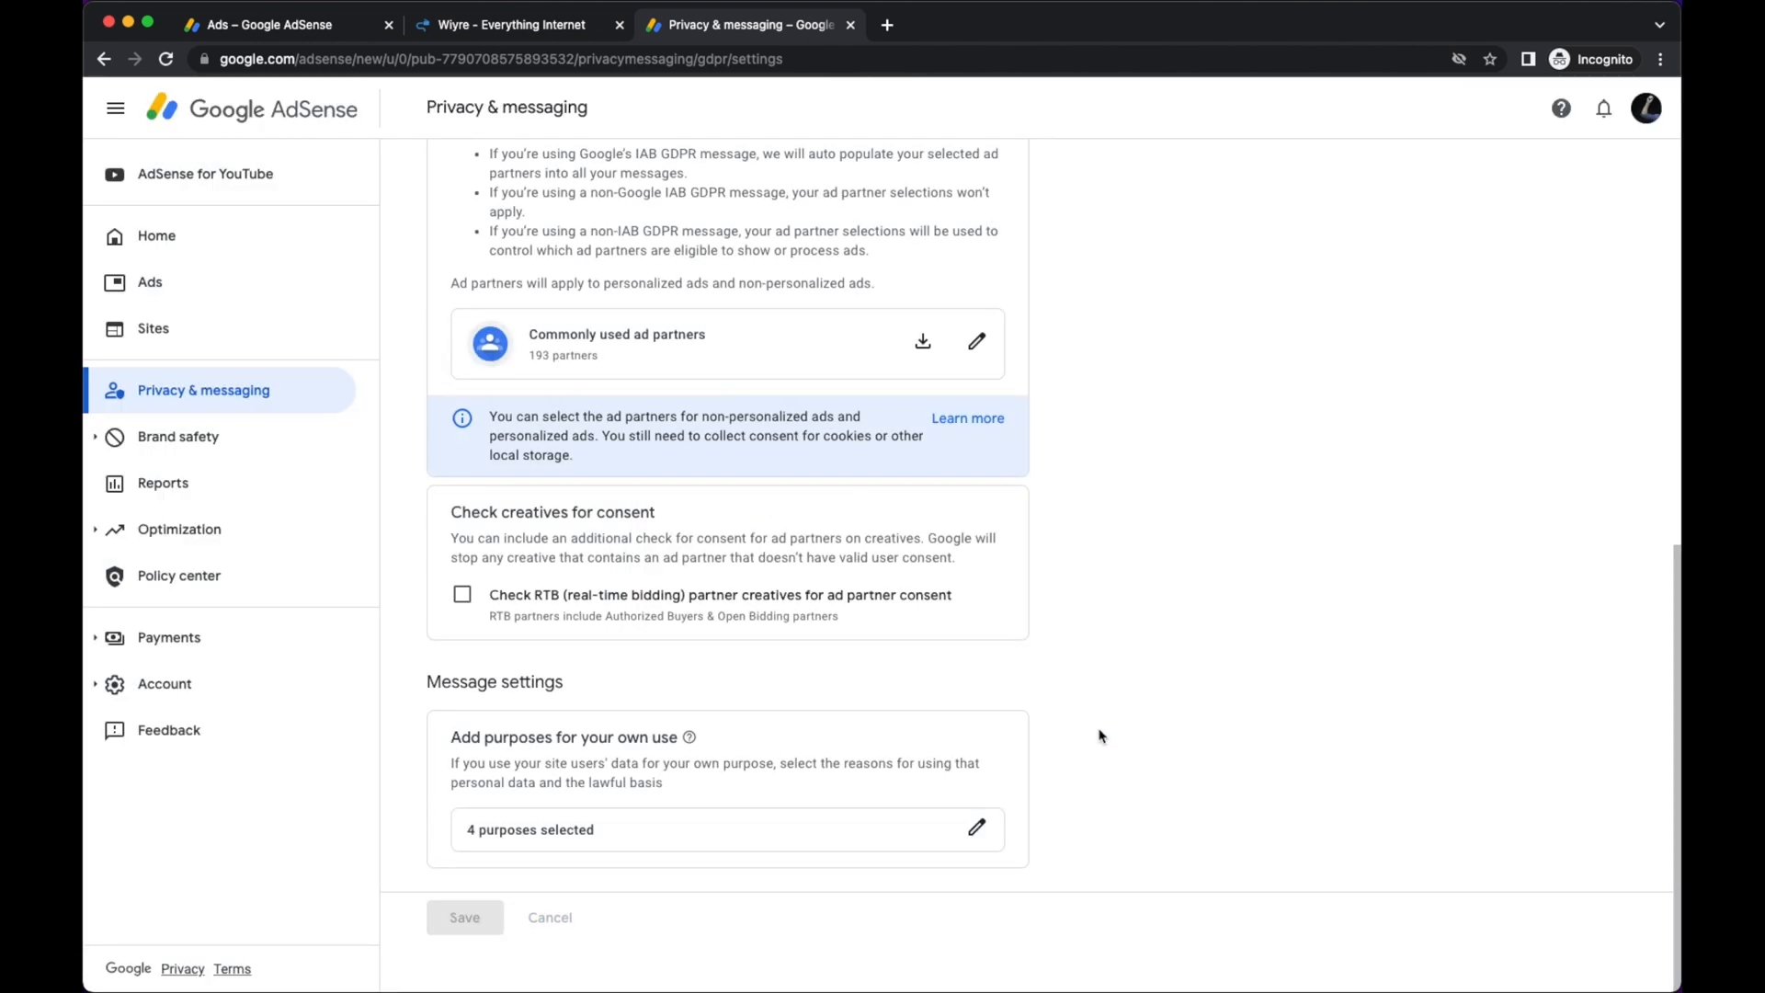
mouse_move(1006, 706)
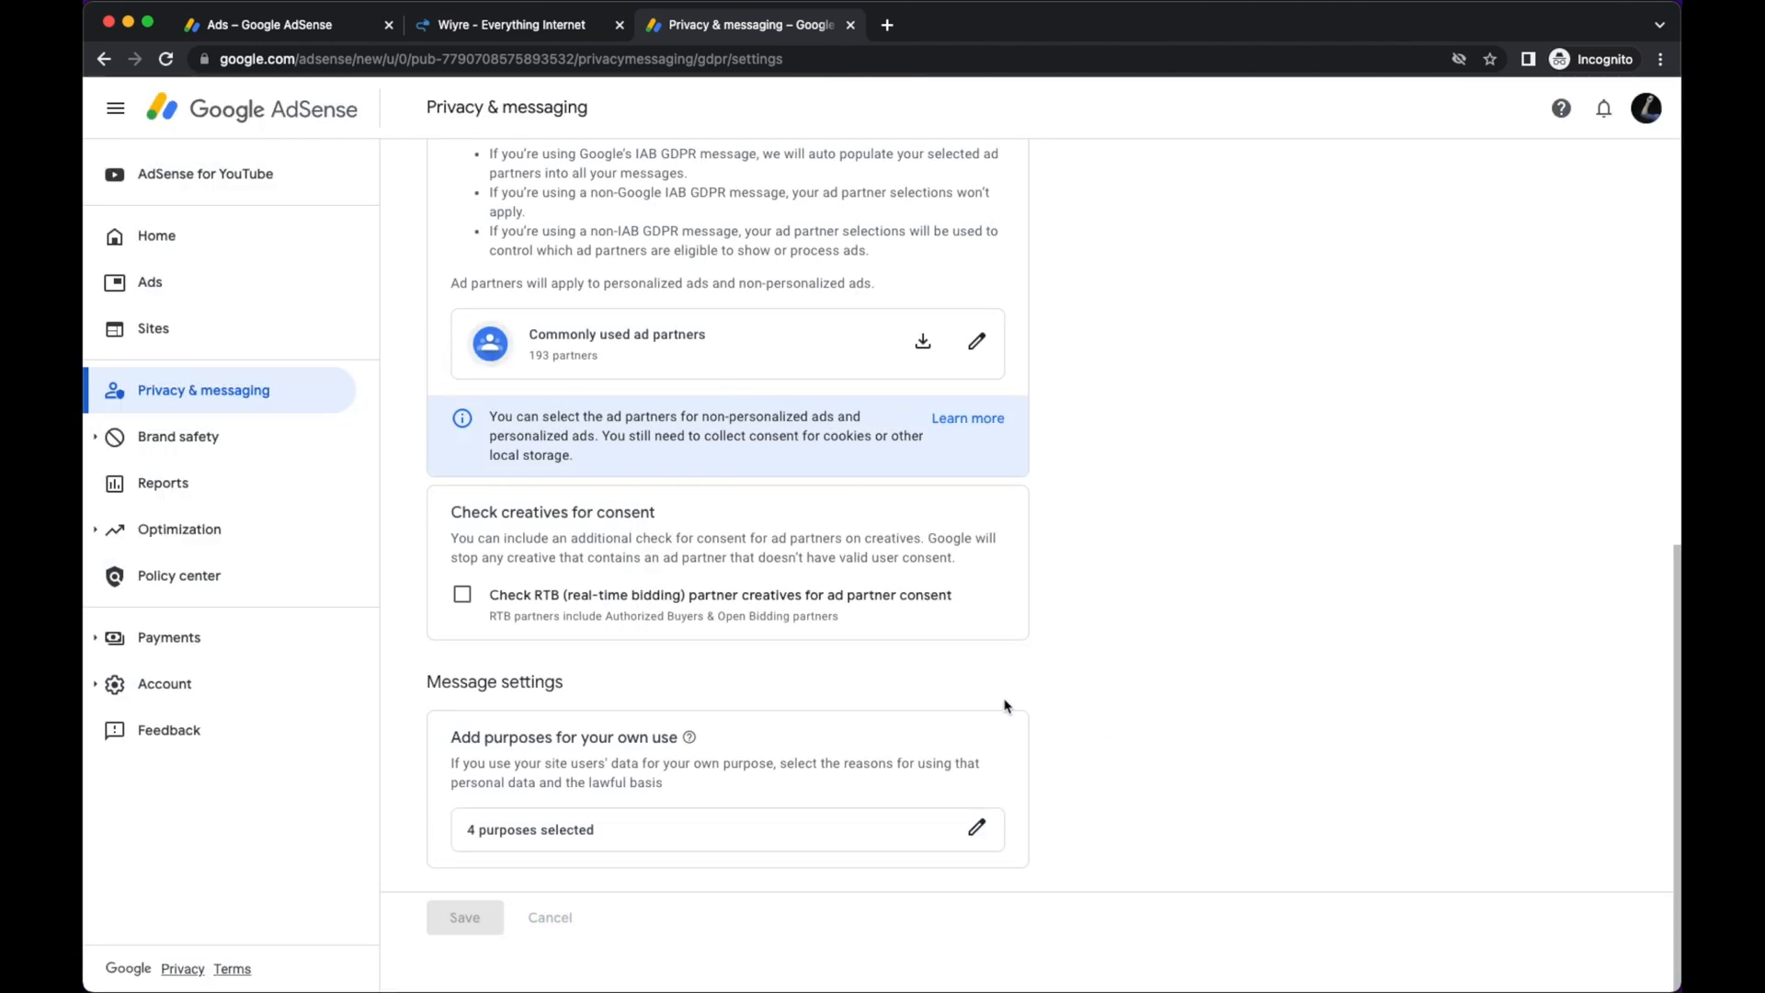
mouse_move(494, 829)
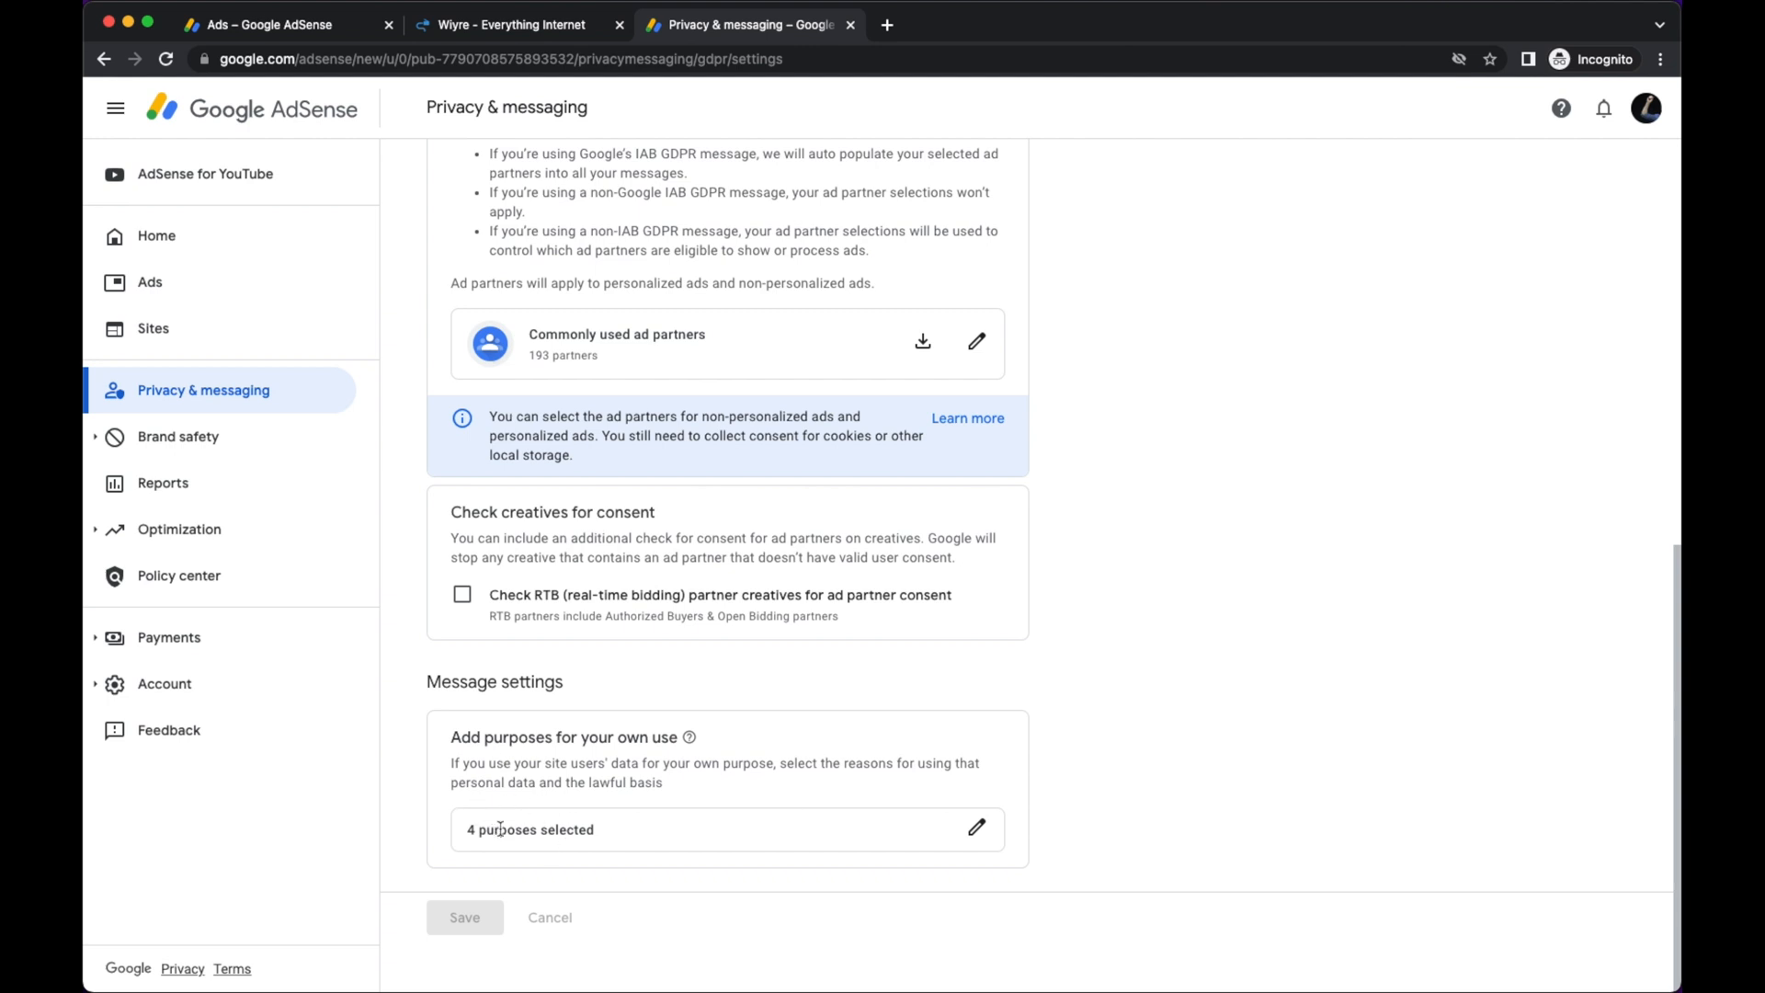
mouse_move(415, 598)
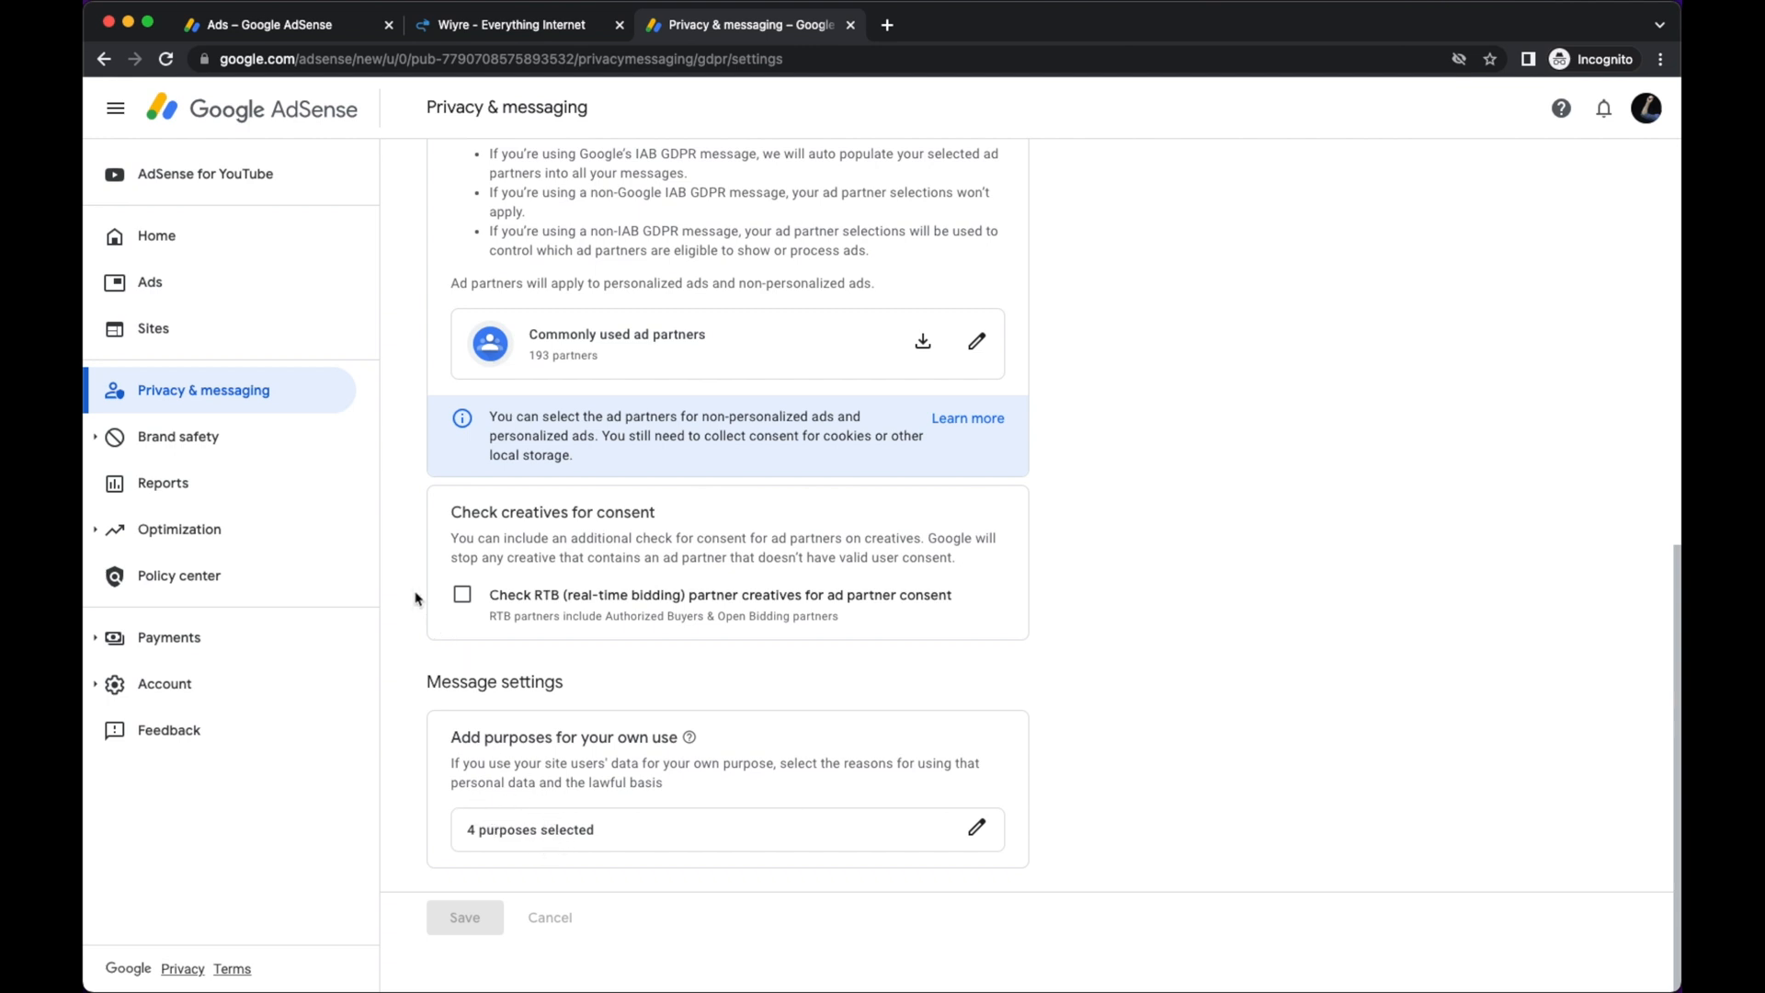
scroll("up", 3)
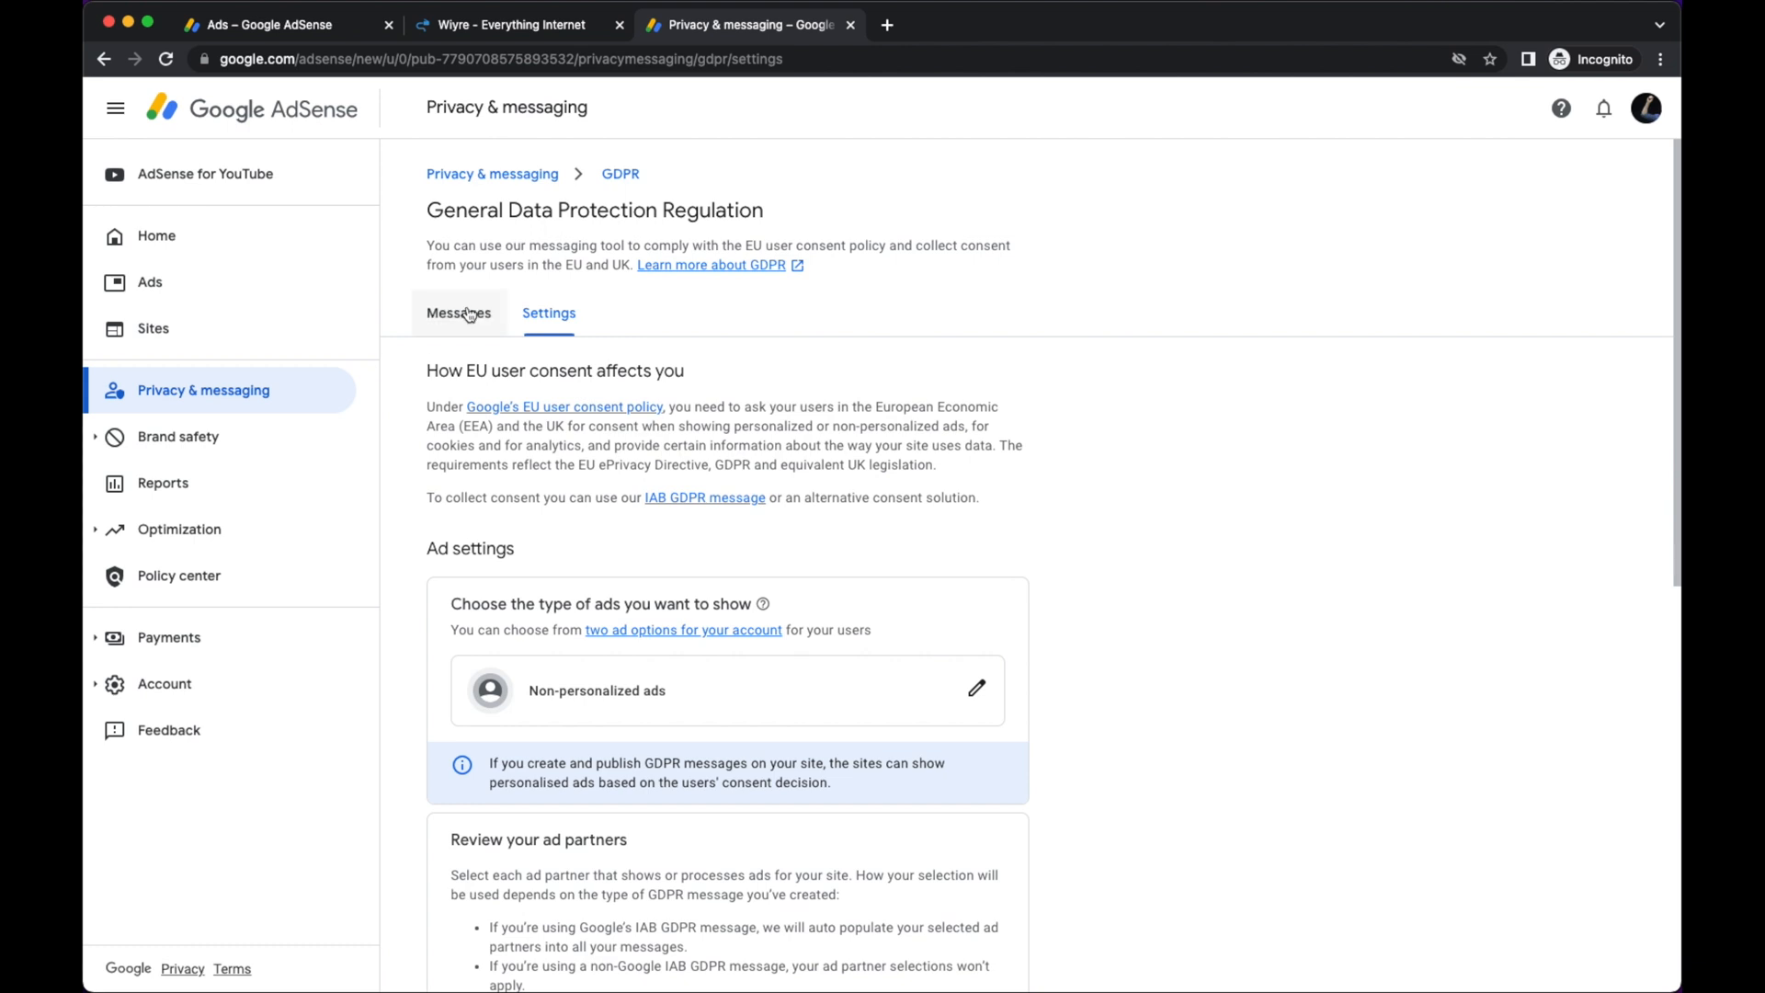
Show the GDPR messages list and start editing the wiyre.com consent message.
left_click(458, 313)
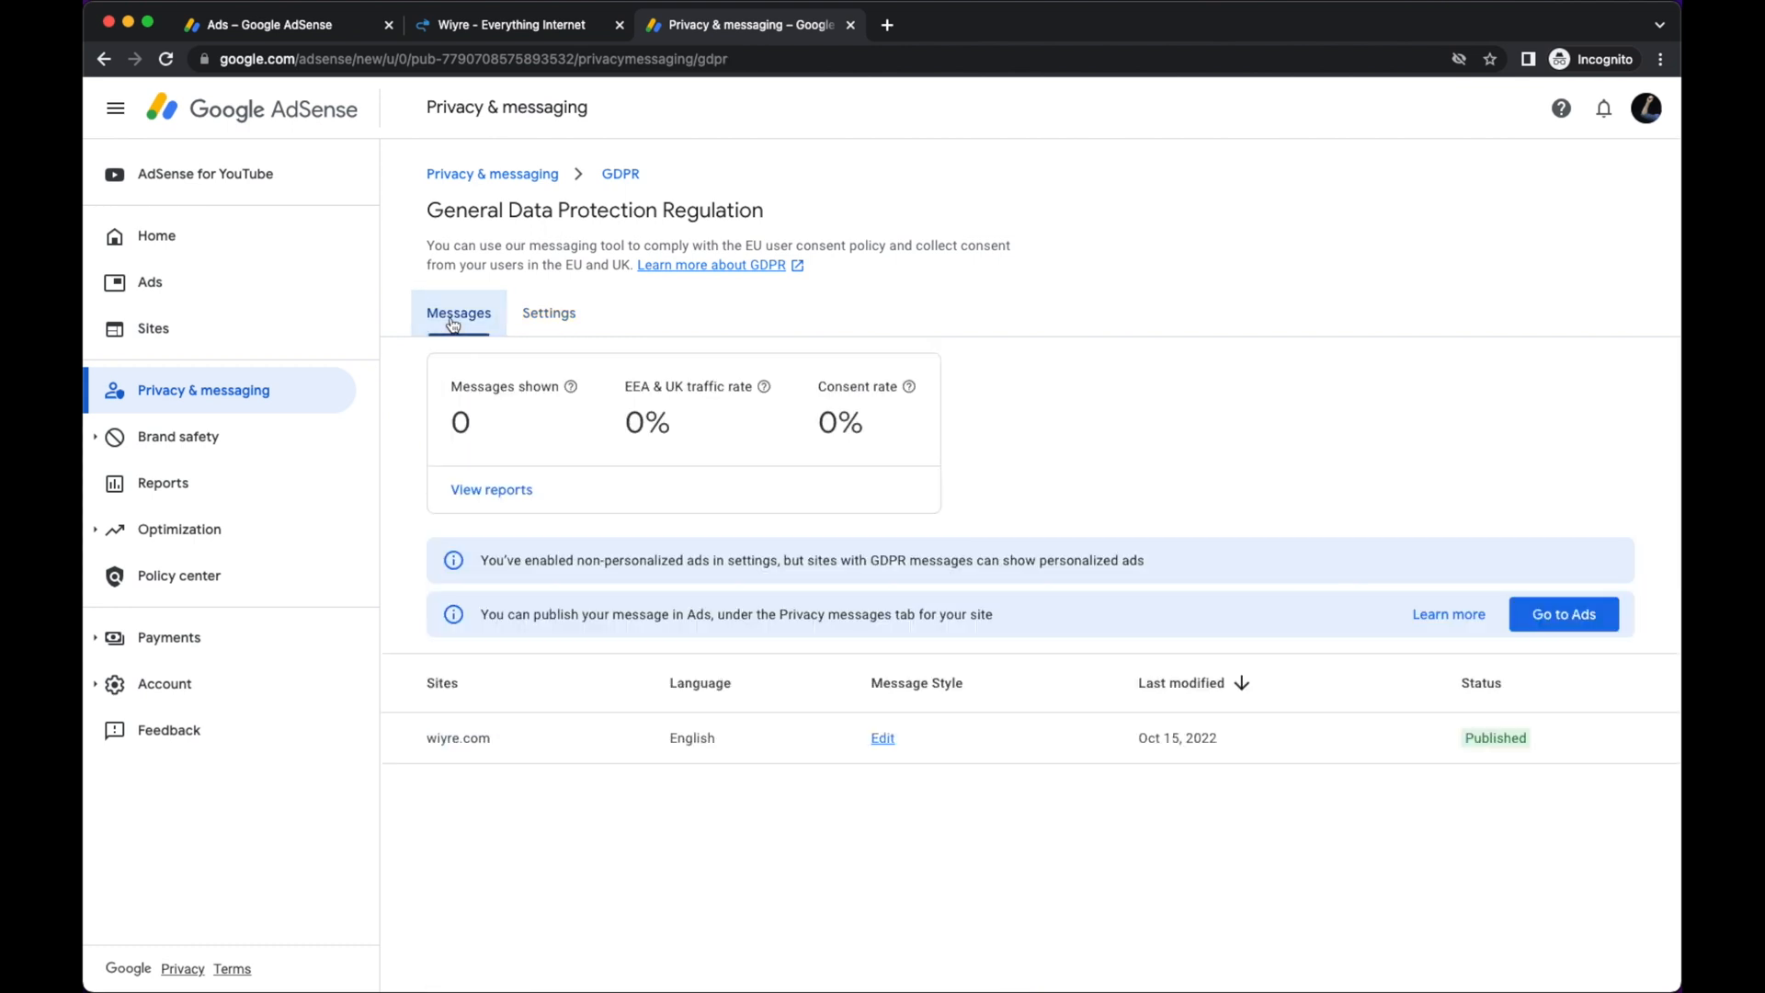
mouse_move(410, 436)
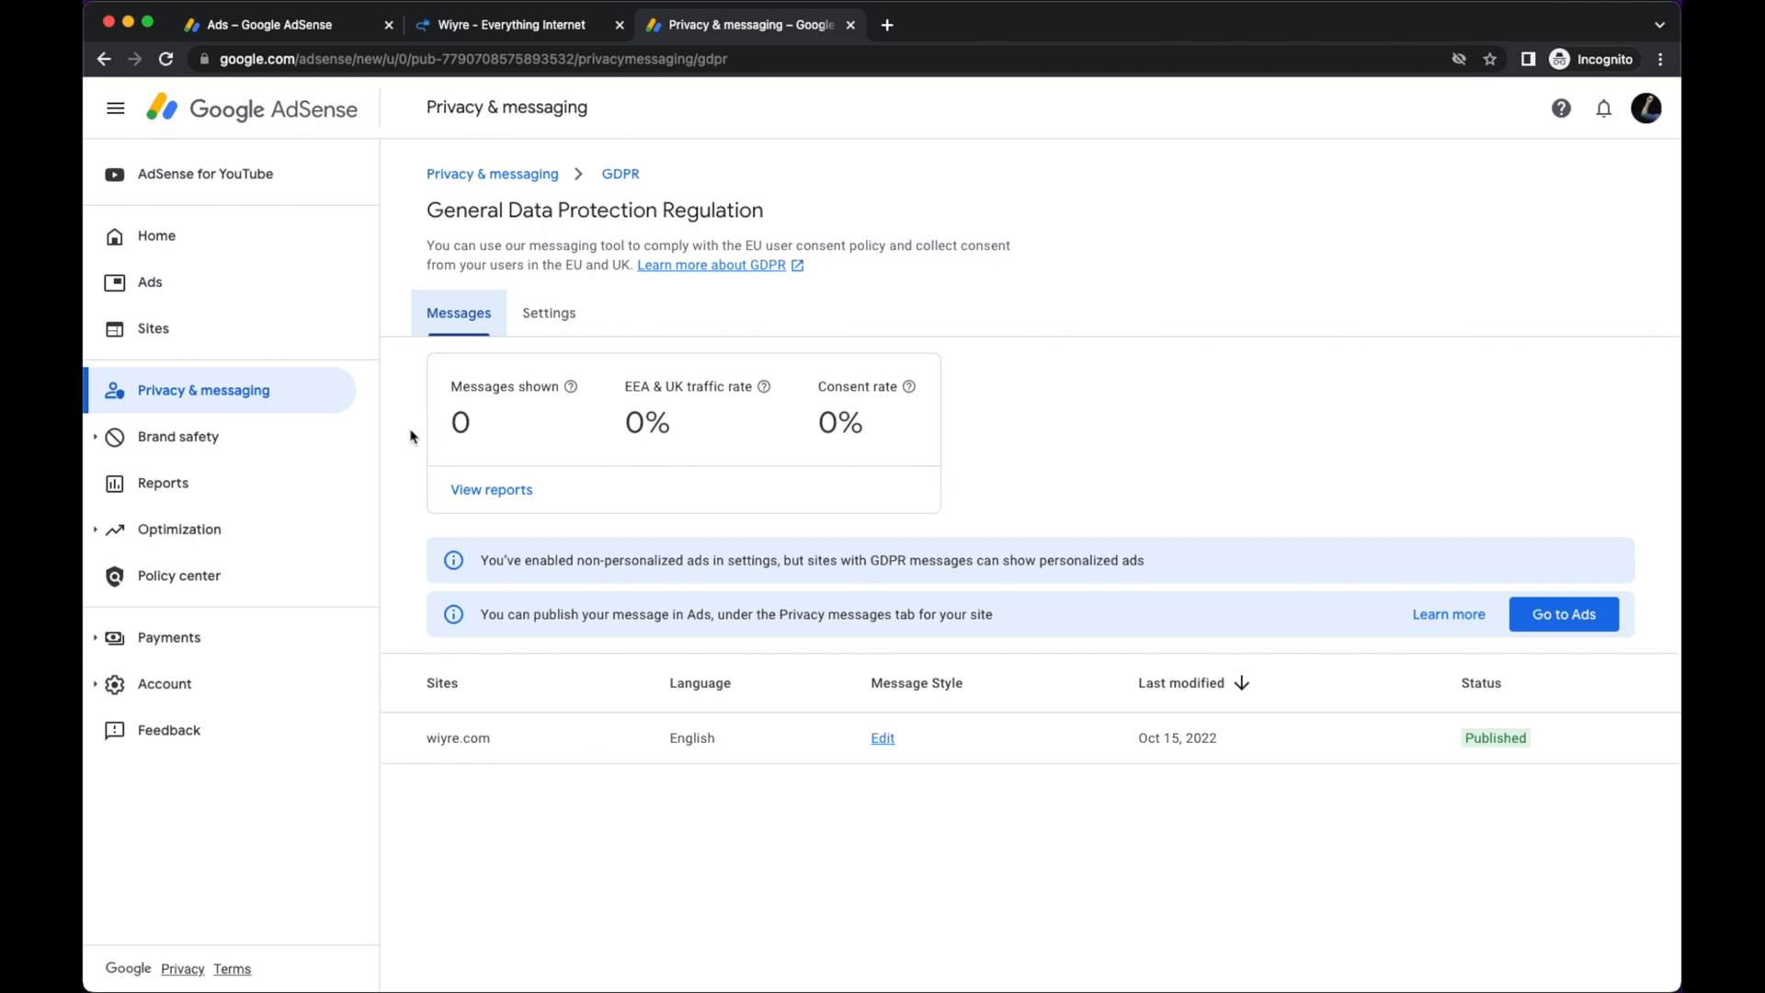
mouse_move(407, 419)
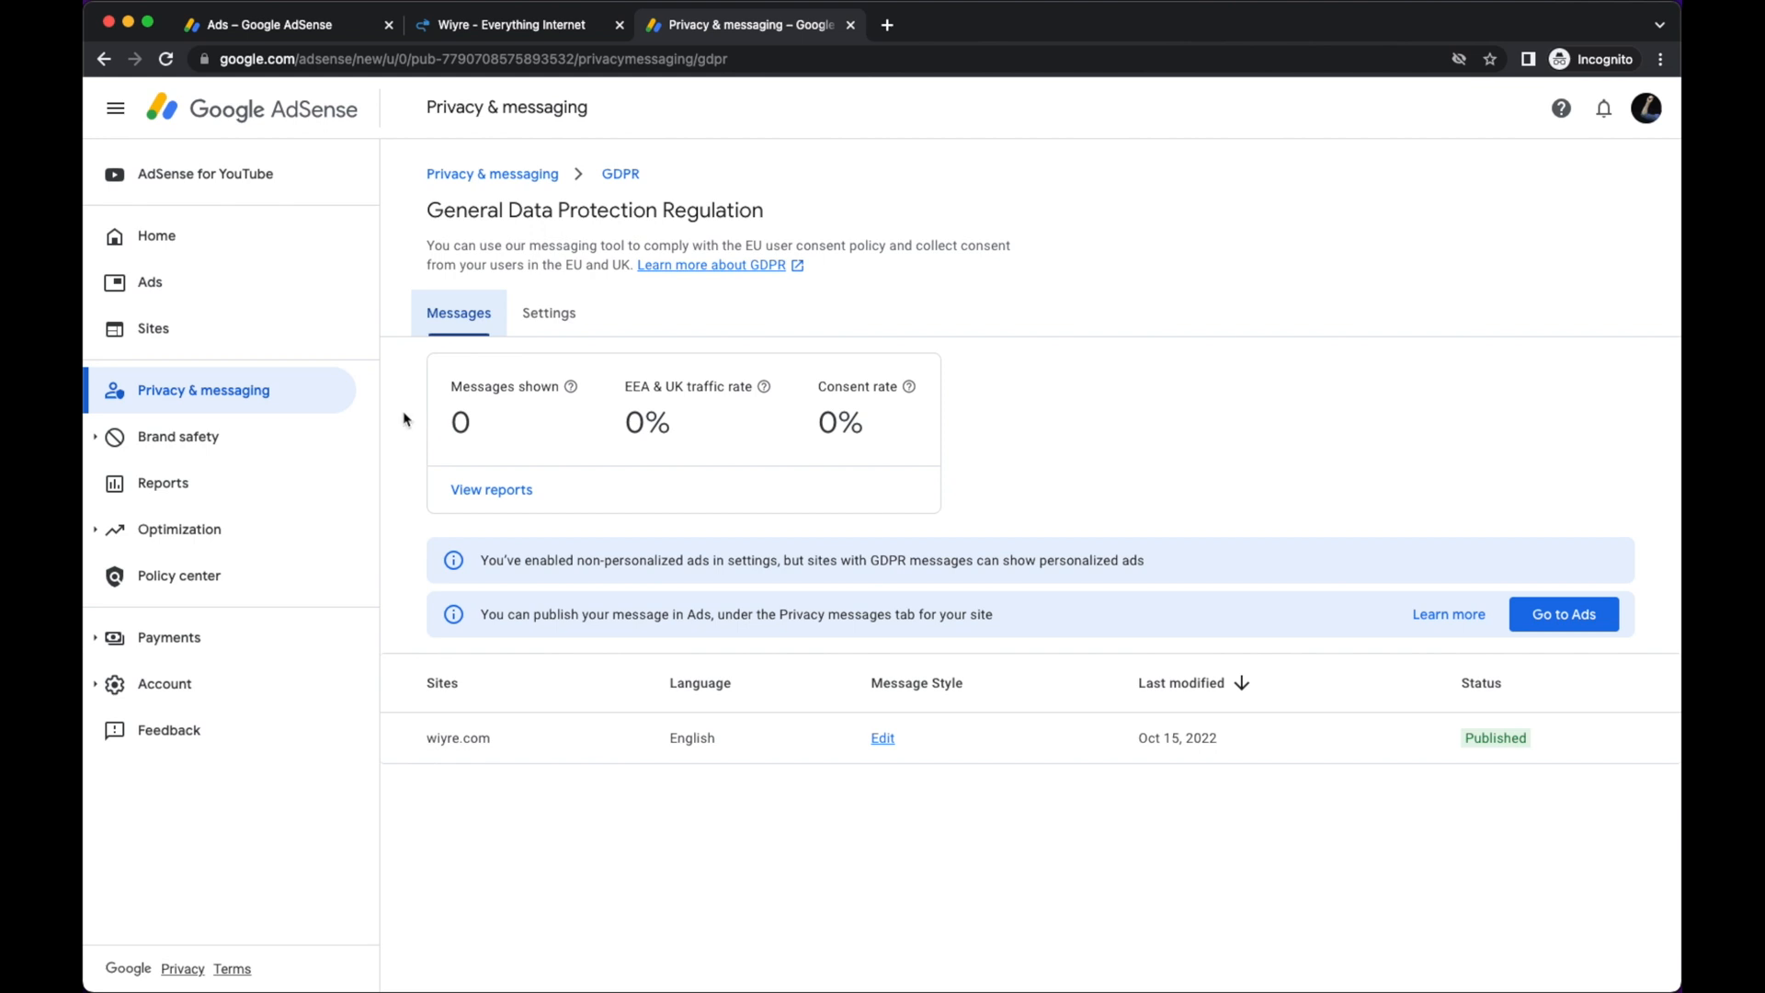
mouse_move(1271, 479)
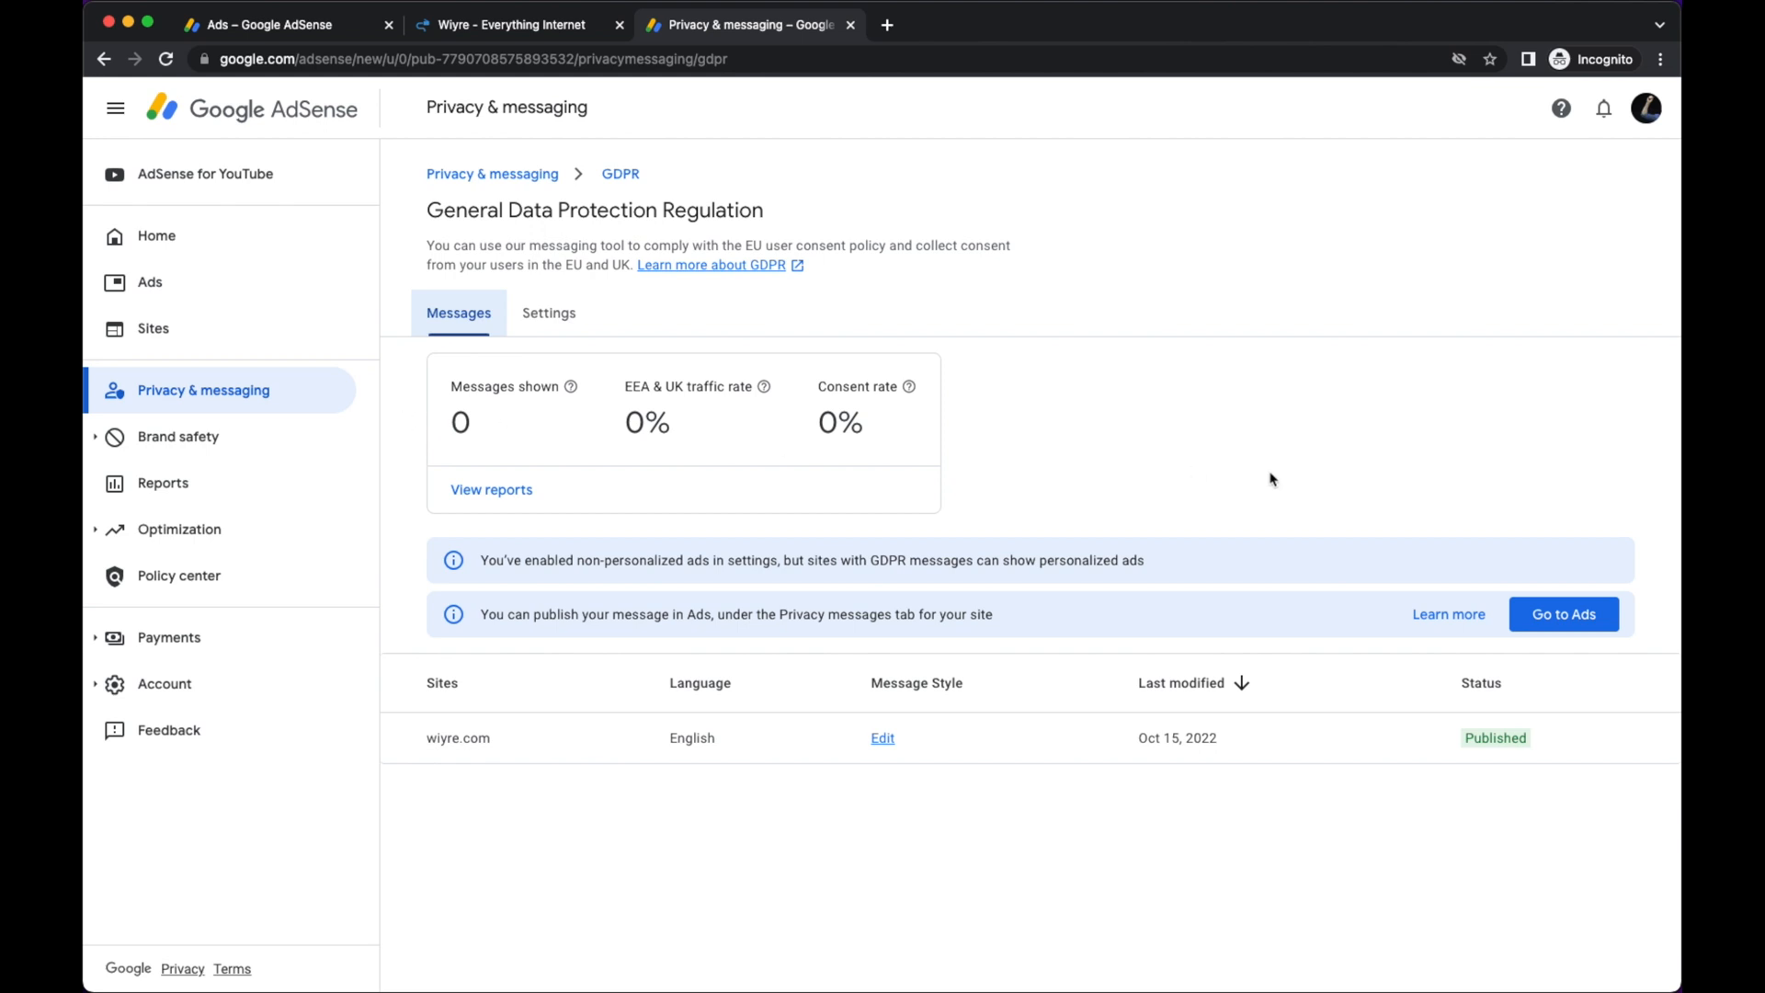
mouse_move(872, 420)
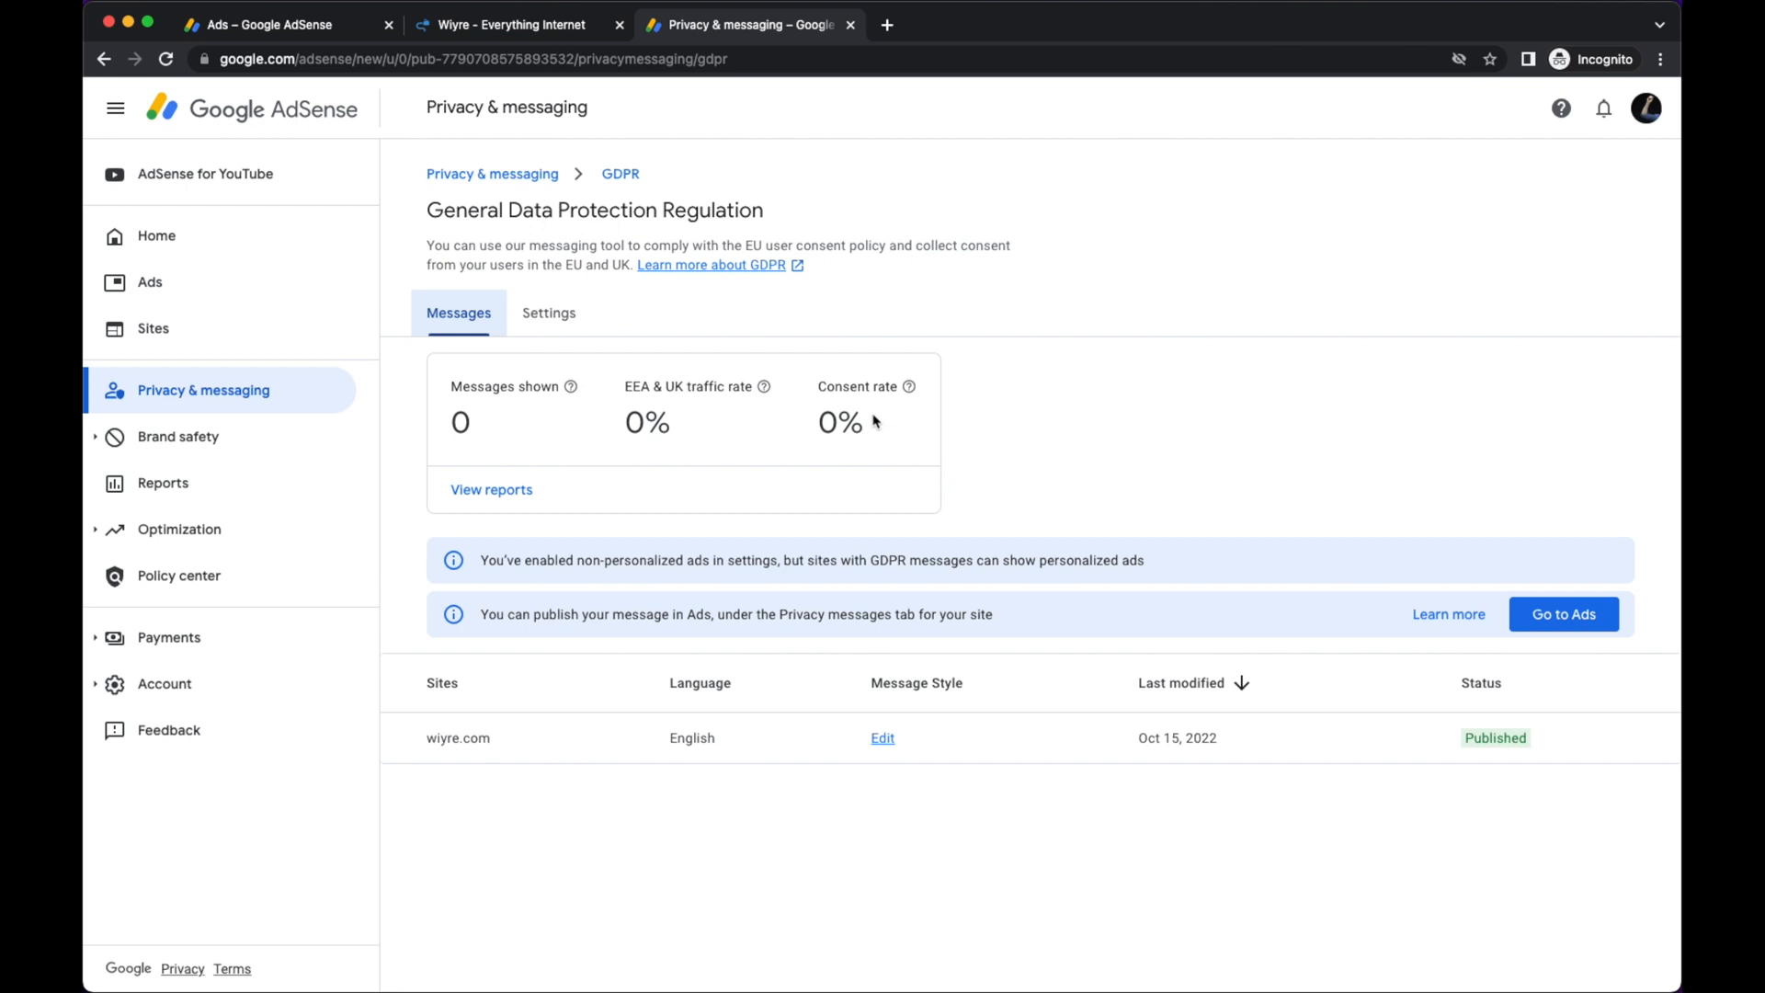
mouse_move(1246, 464)
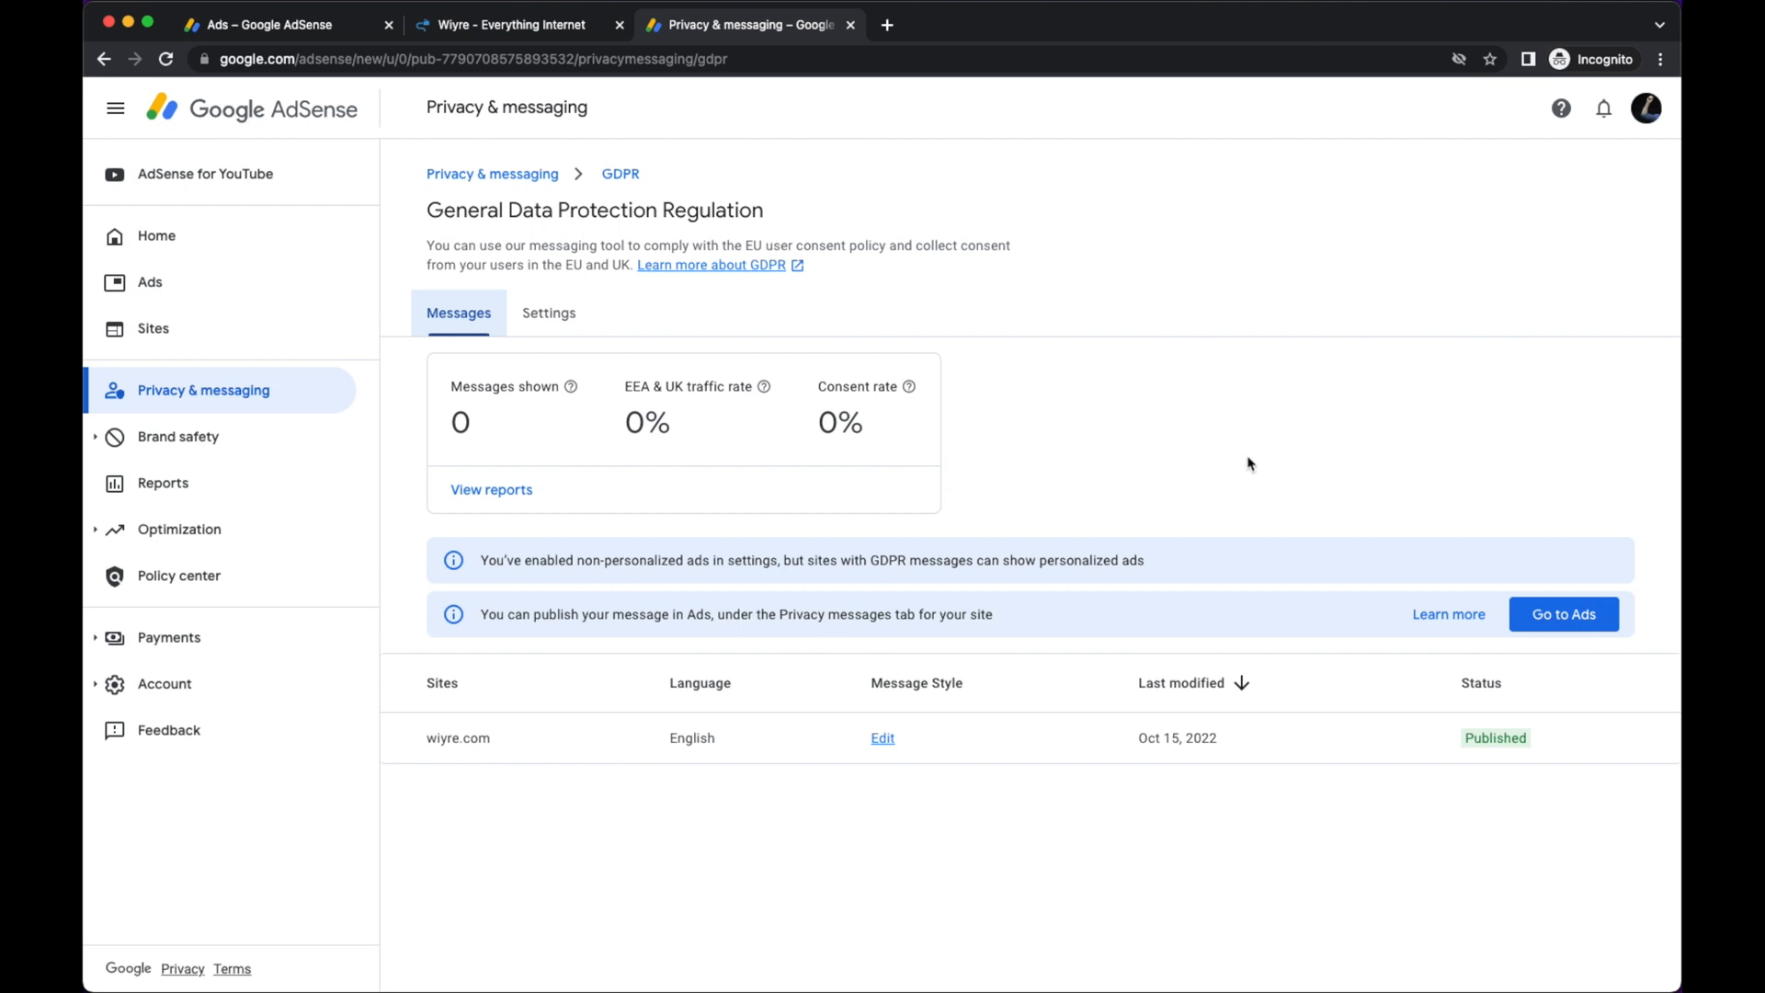
mouse_move(1014, 443)
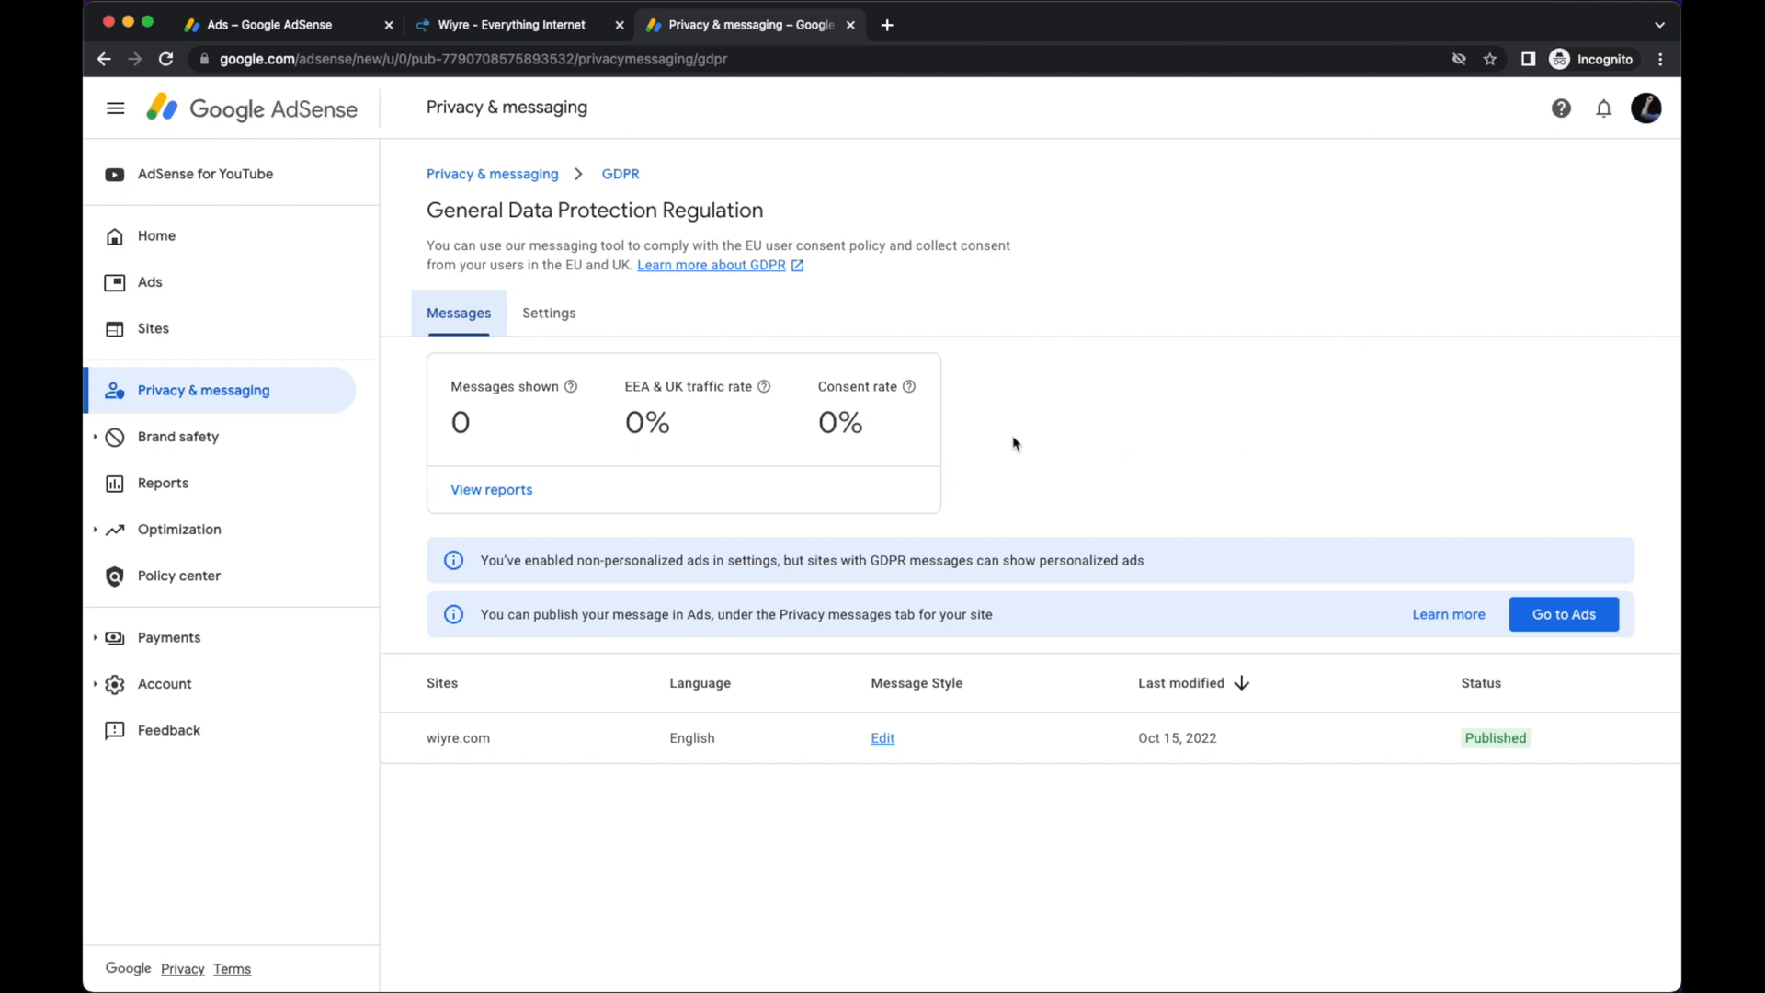
mouse_move(919, 645)
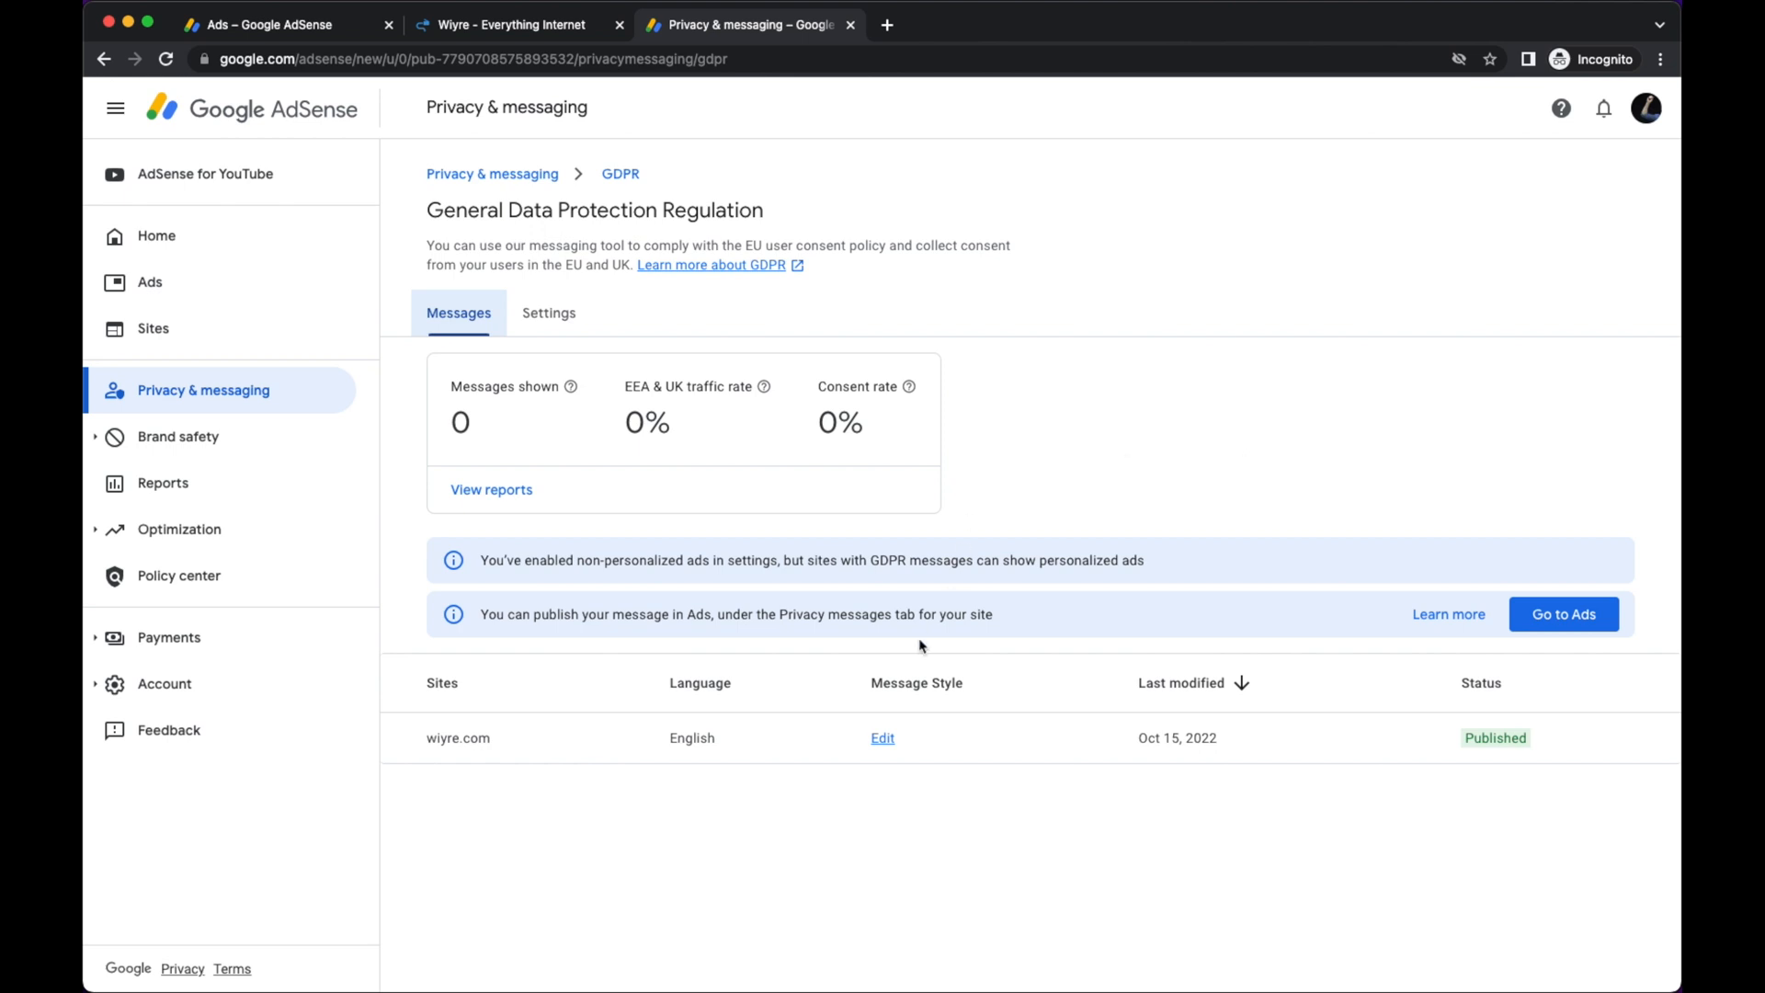
mouse_move(882, 738)
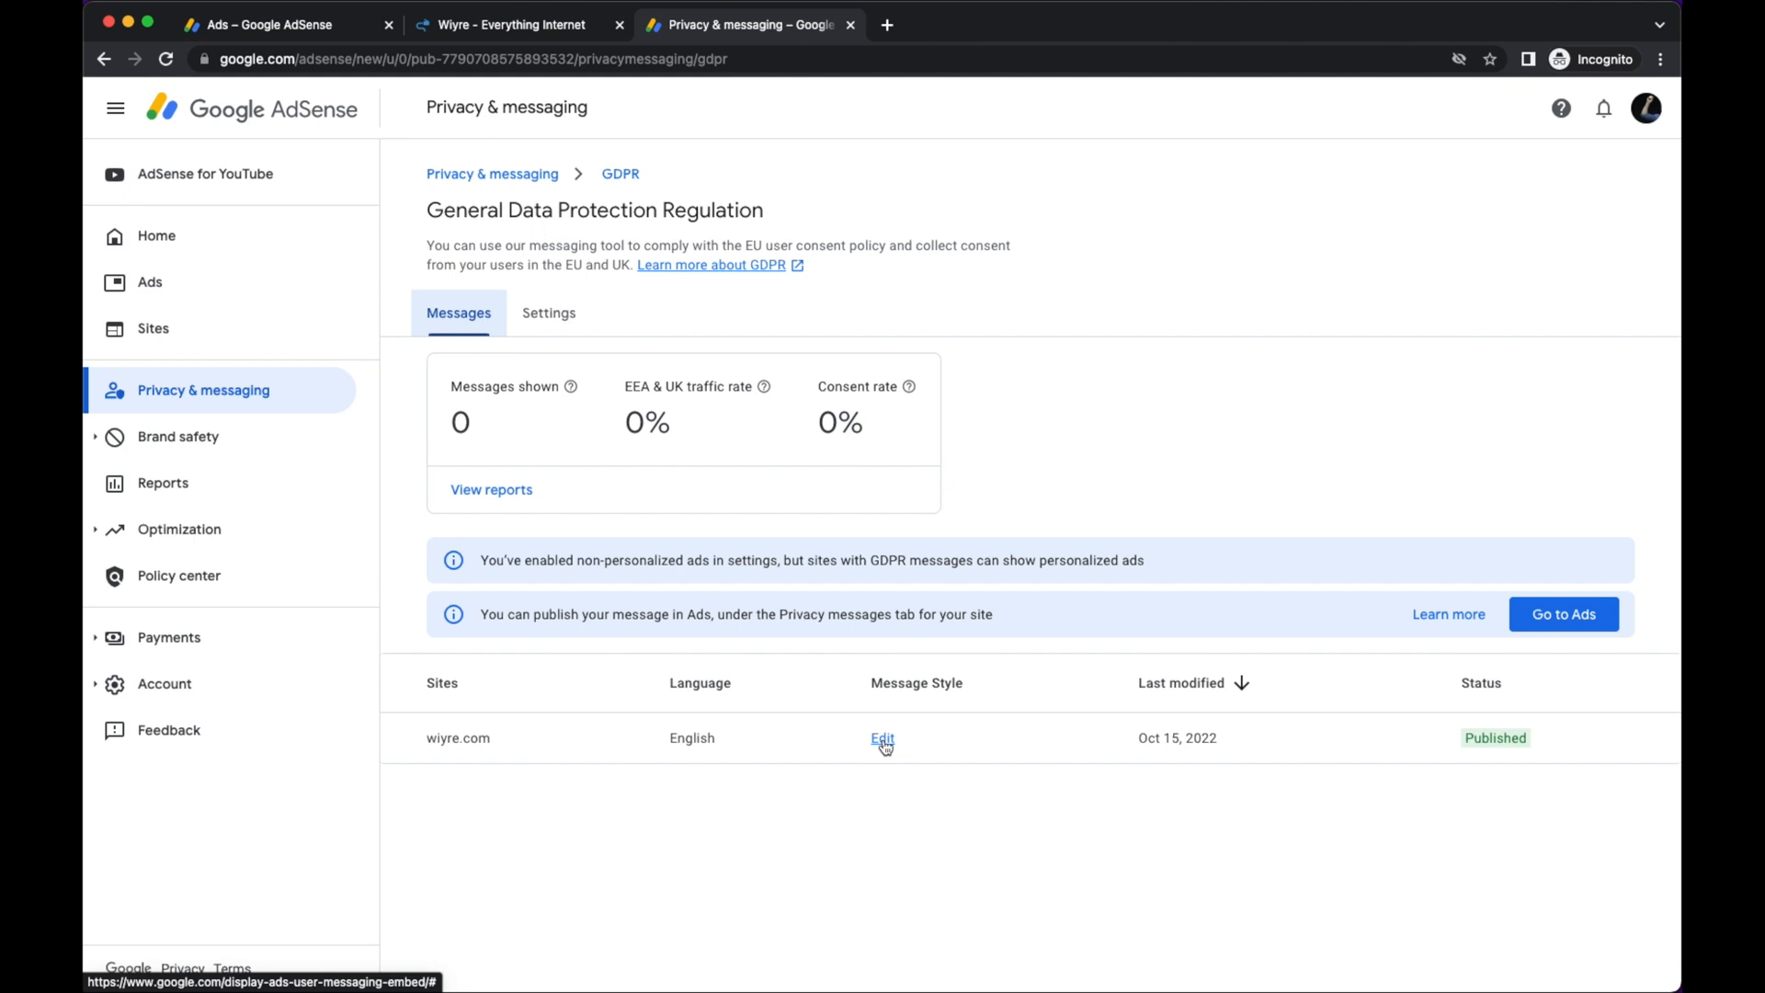
left_click(883, 738)
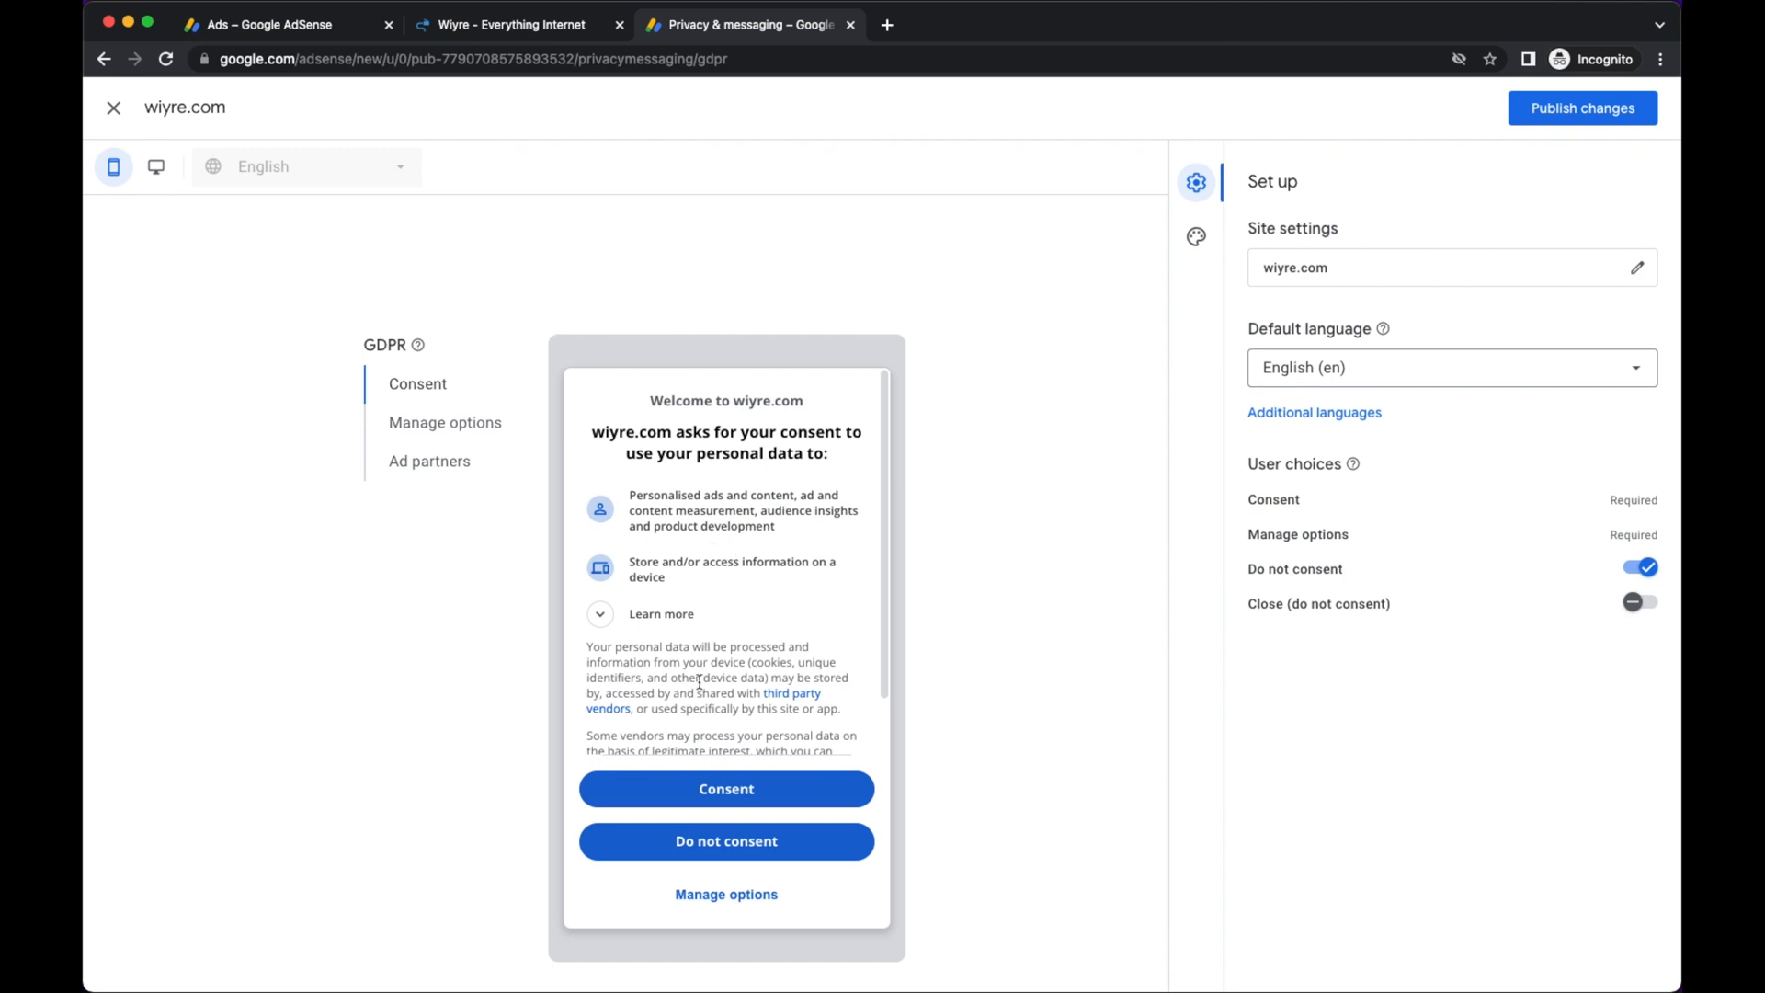
mouse_move(1342, 630)
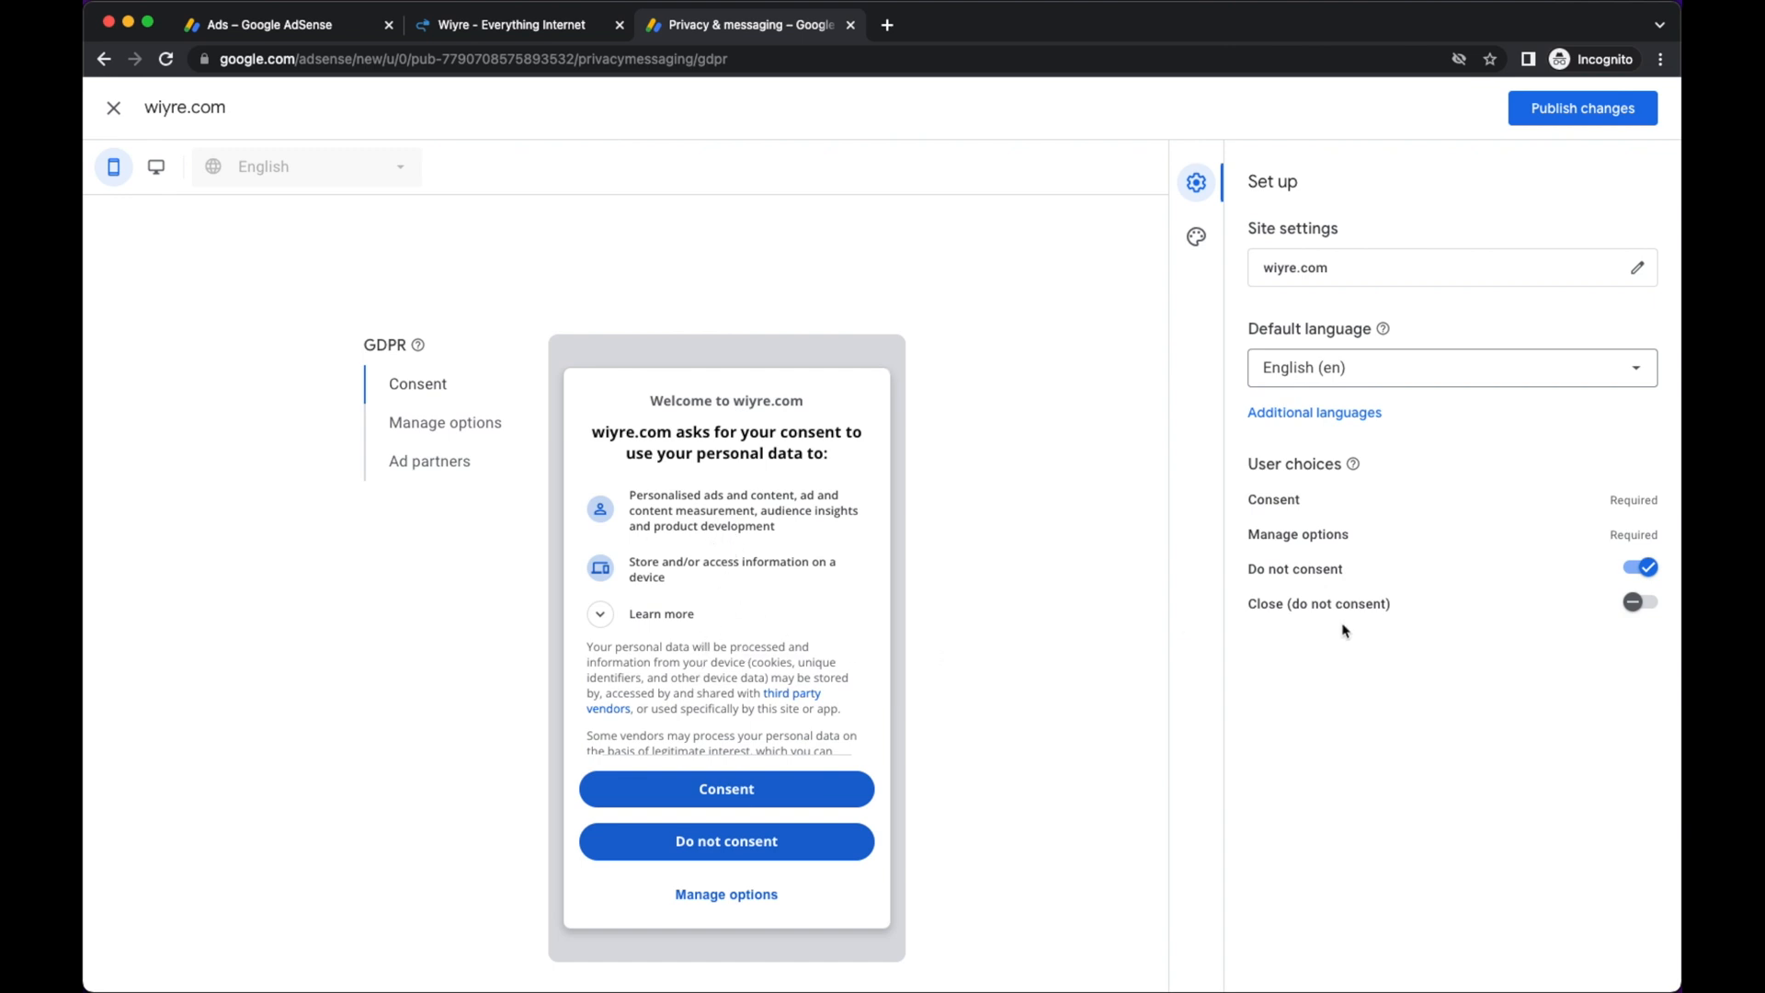
mouse_move(1289, 373)
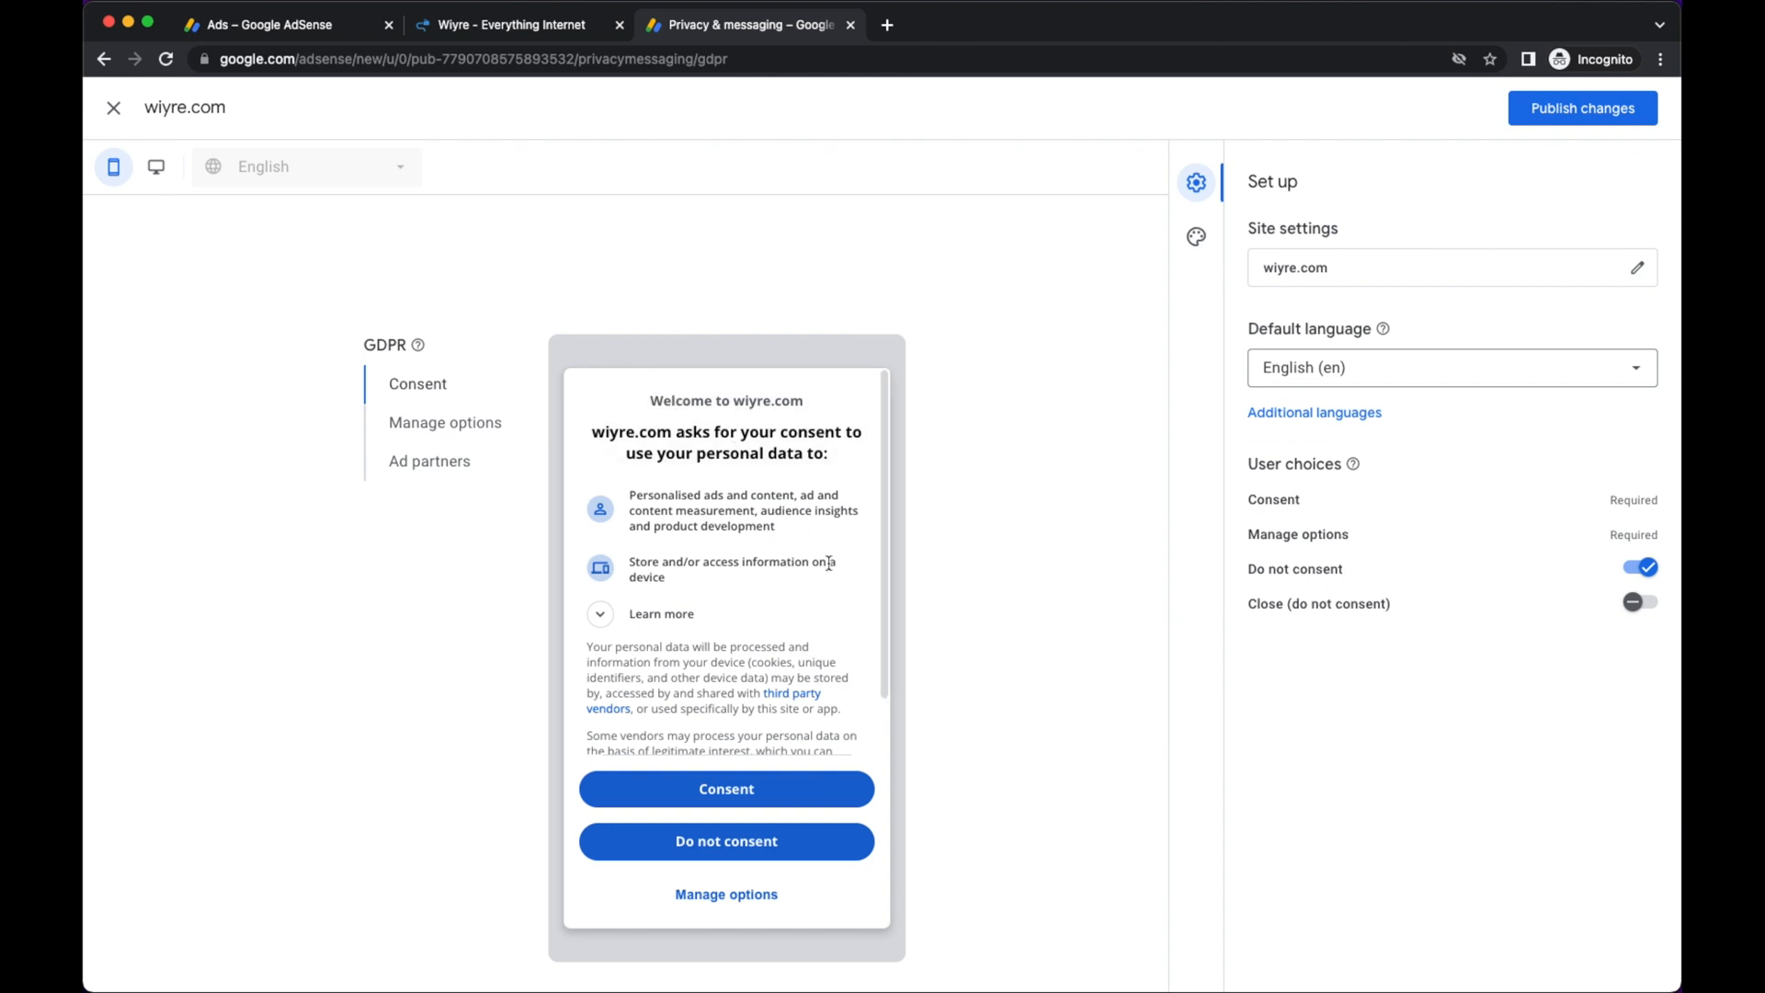
Show the Styles panel for the wiyre.com consent message.
left_click(1196, 237)
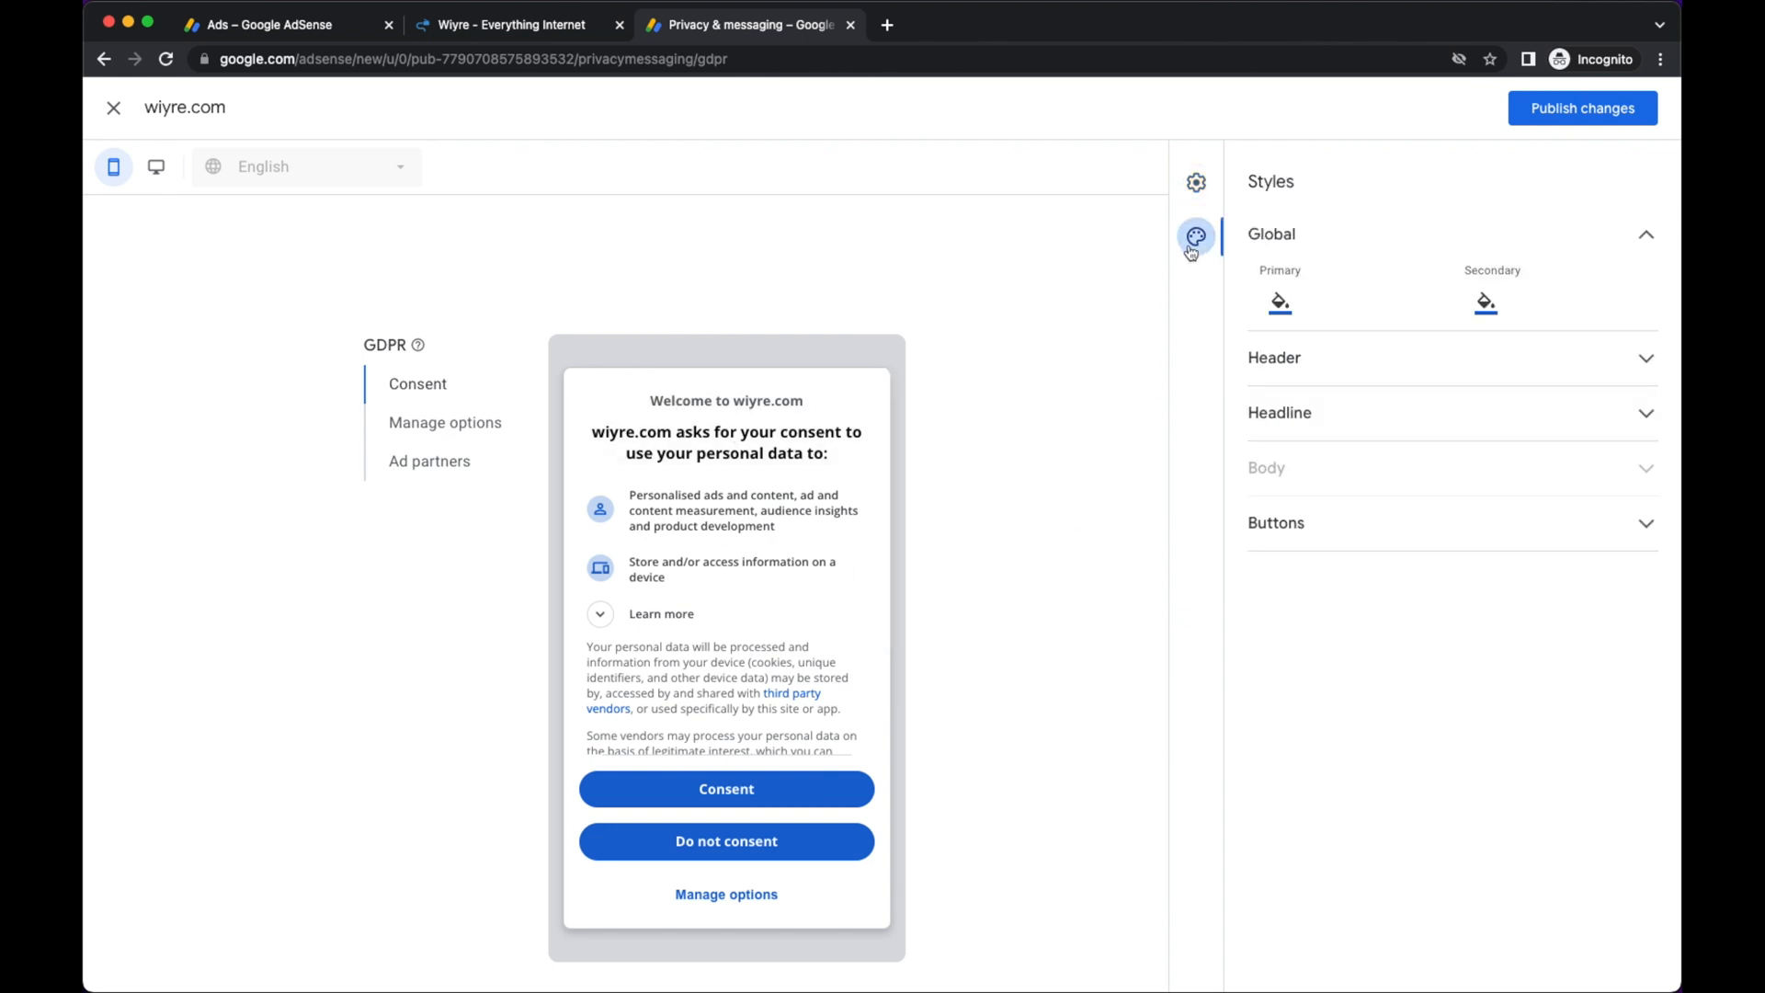
Set the global primary colour to purple #7c19d2 and start publishing the changes.
left_click(1280, 302)
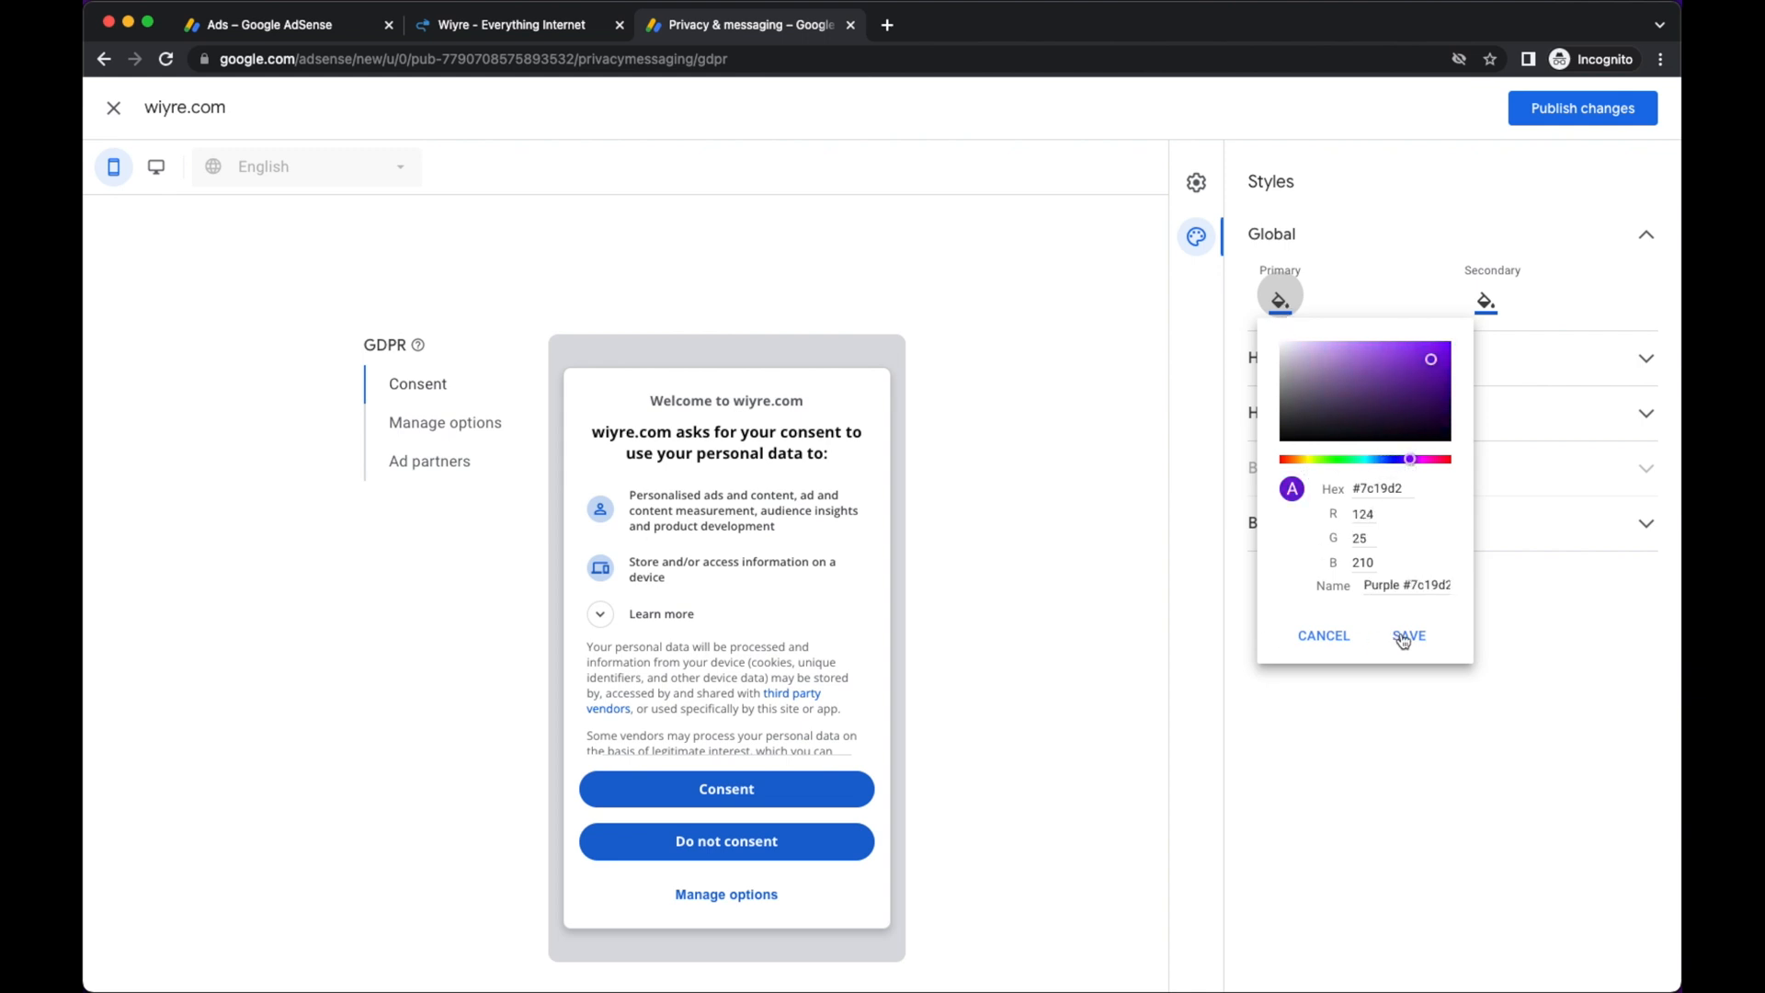
left_click(1409, 636)
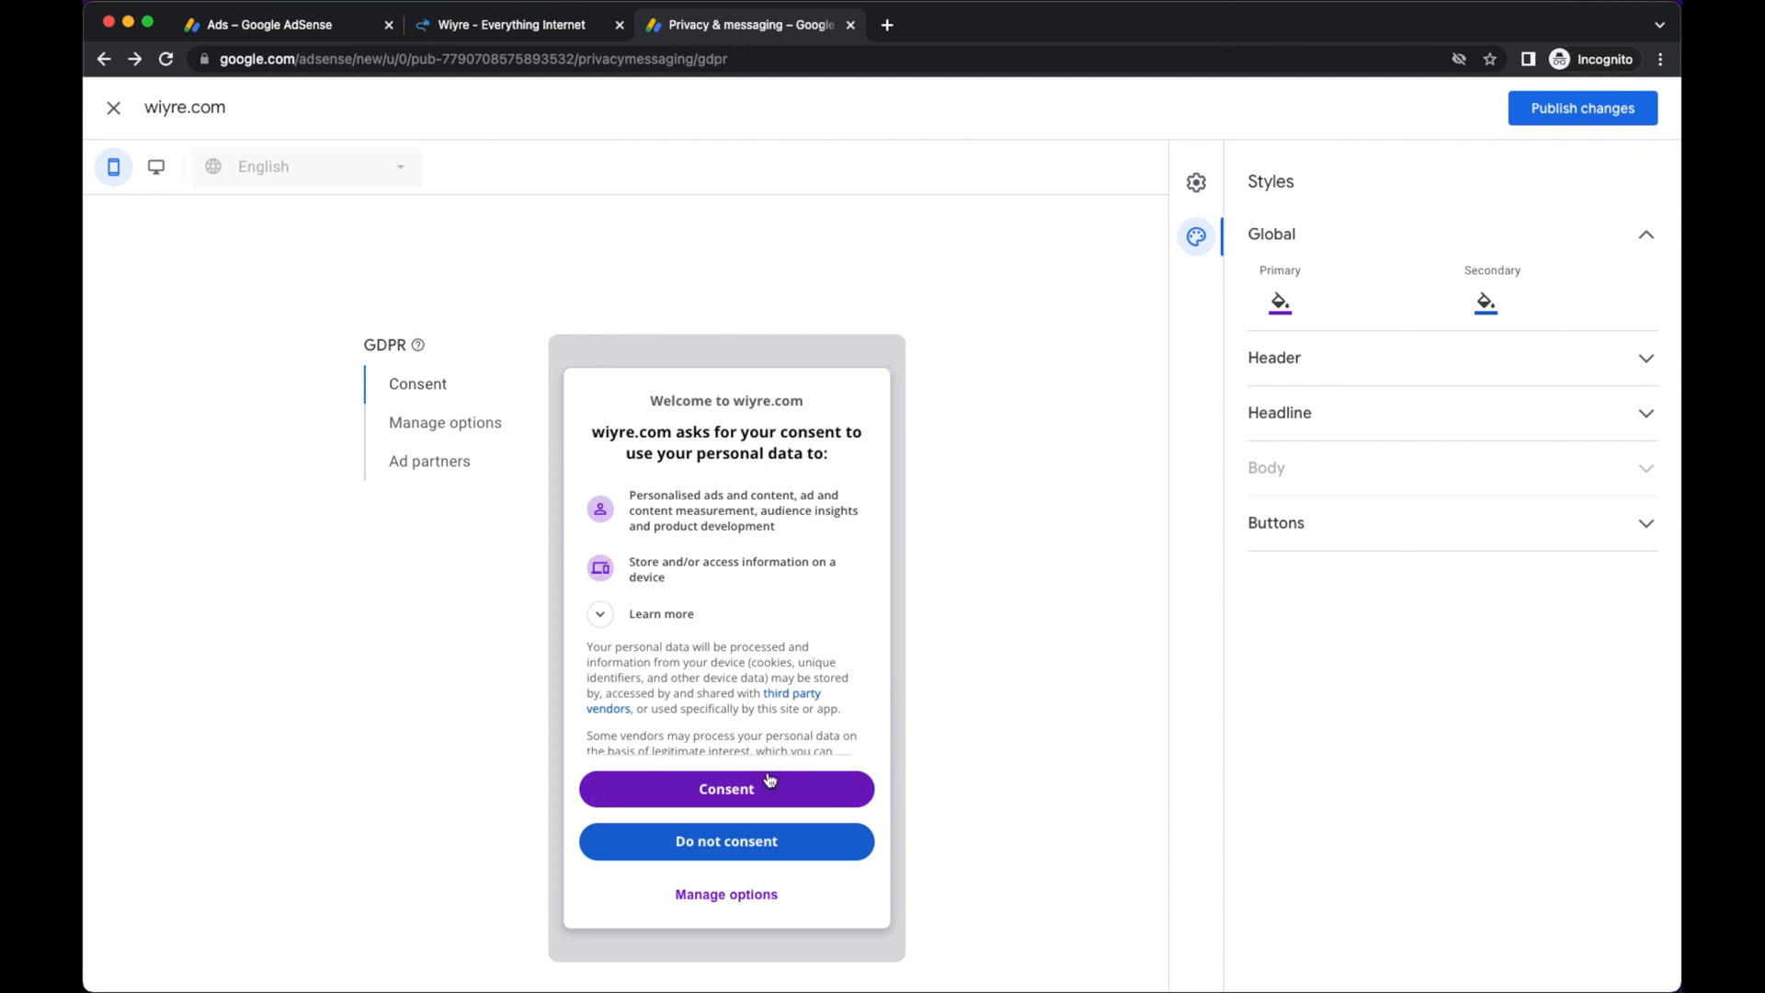
mouse_move(1035, 563)
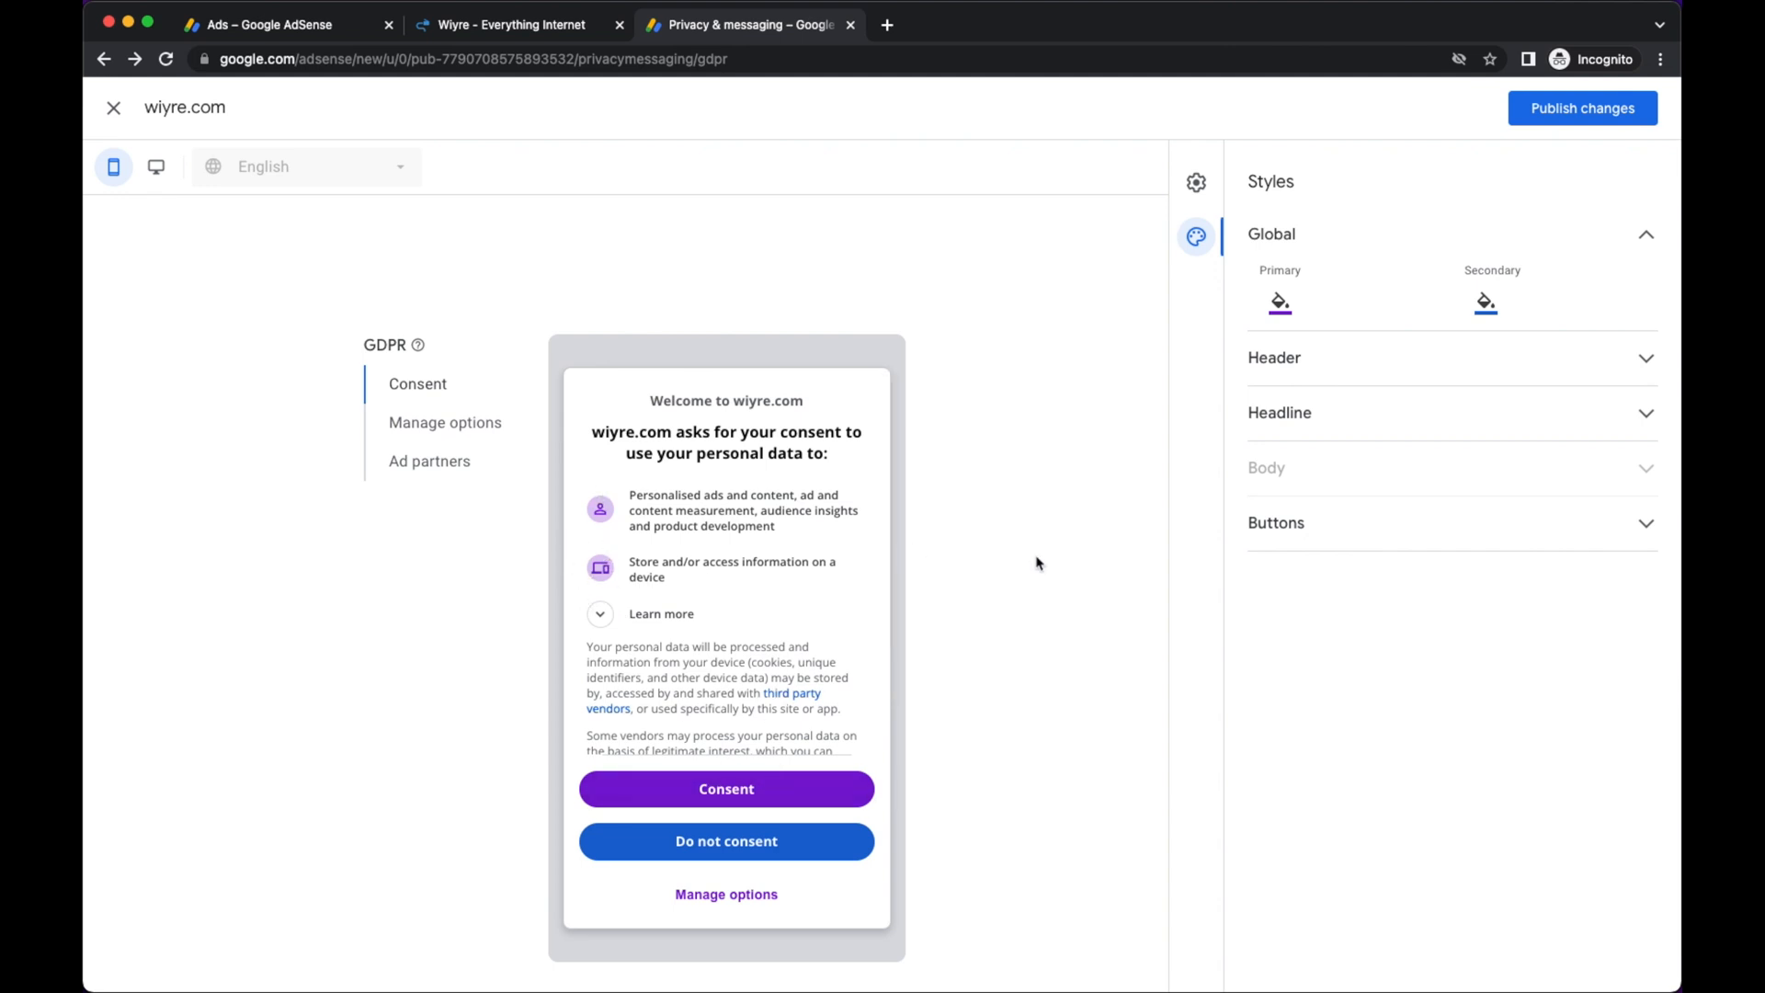
left_click(1581, 109)
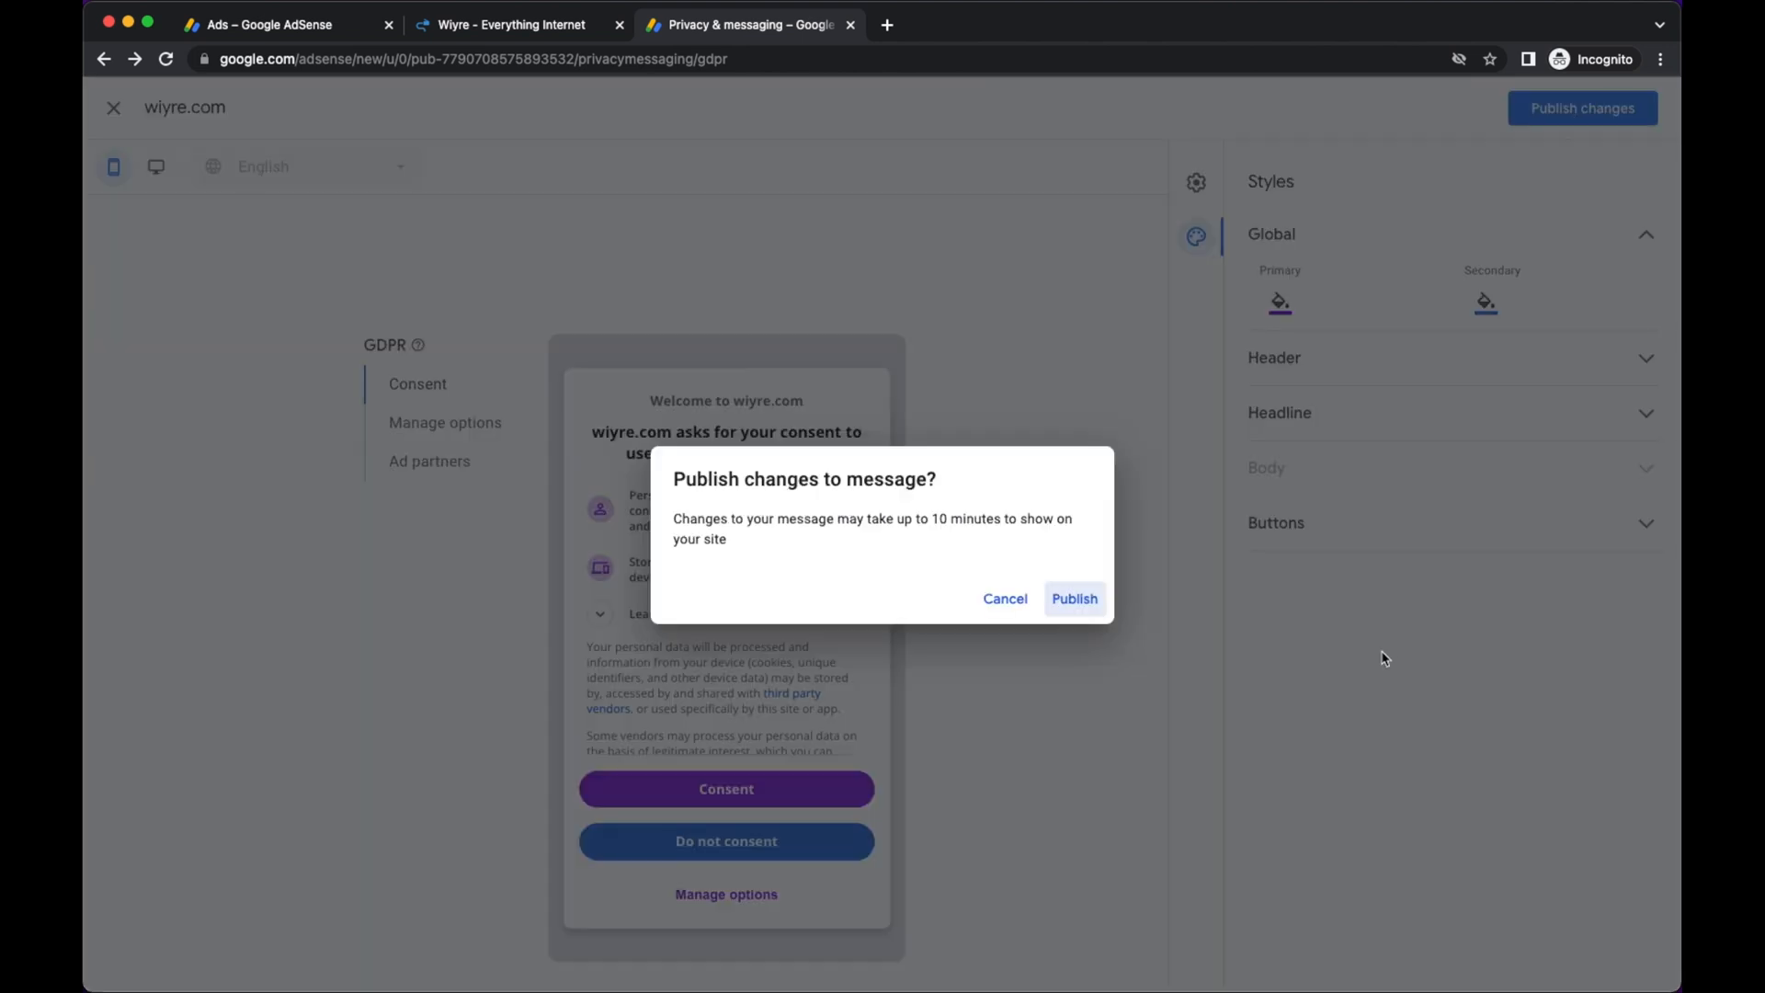
mouse_move(1072, 598)
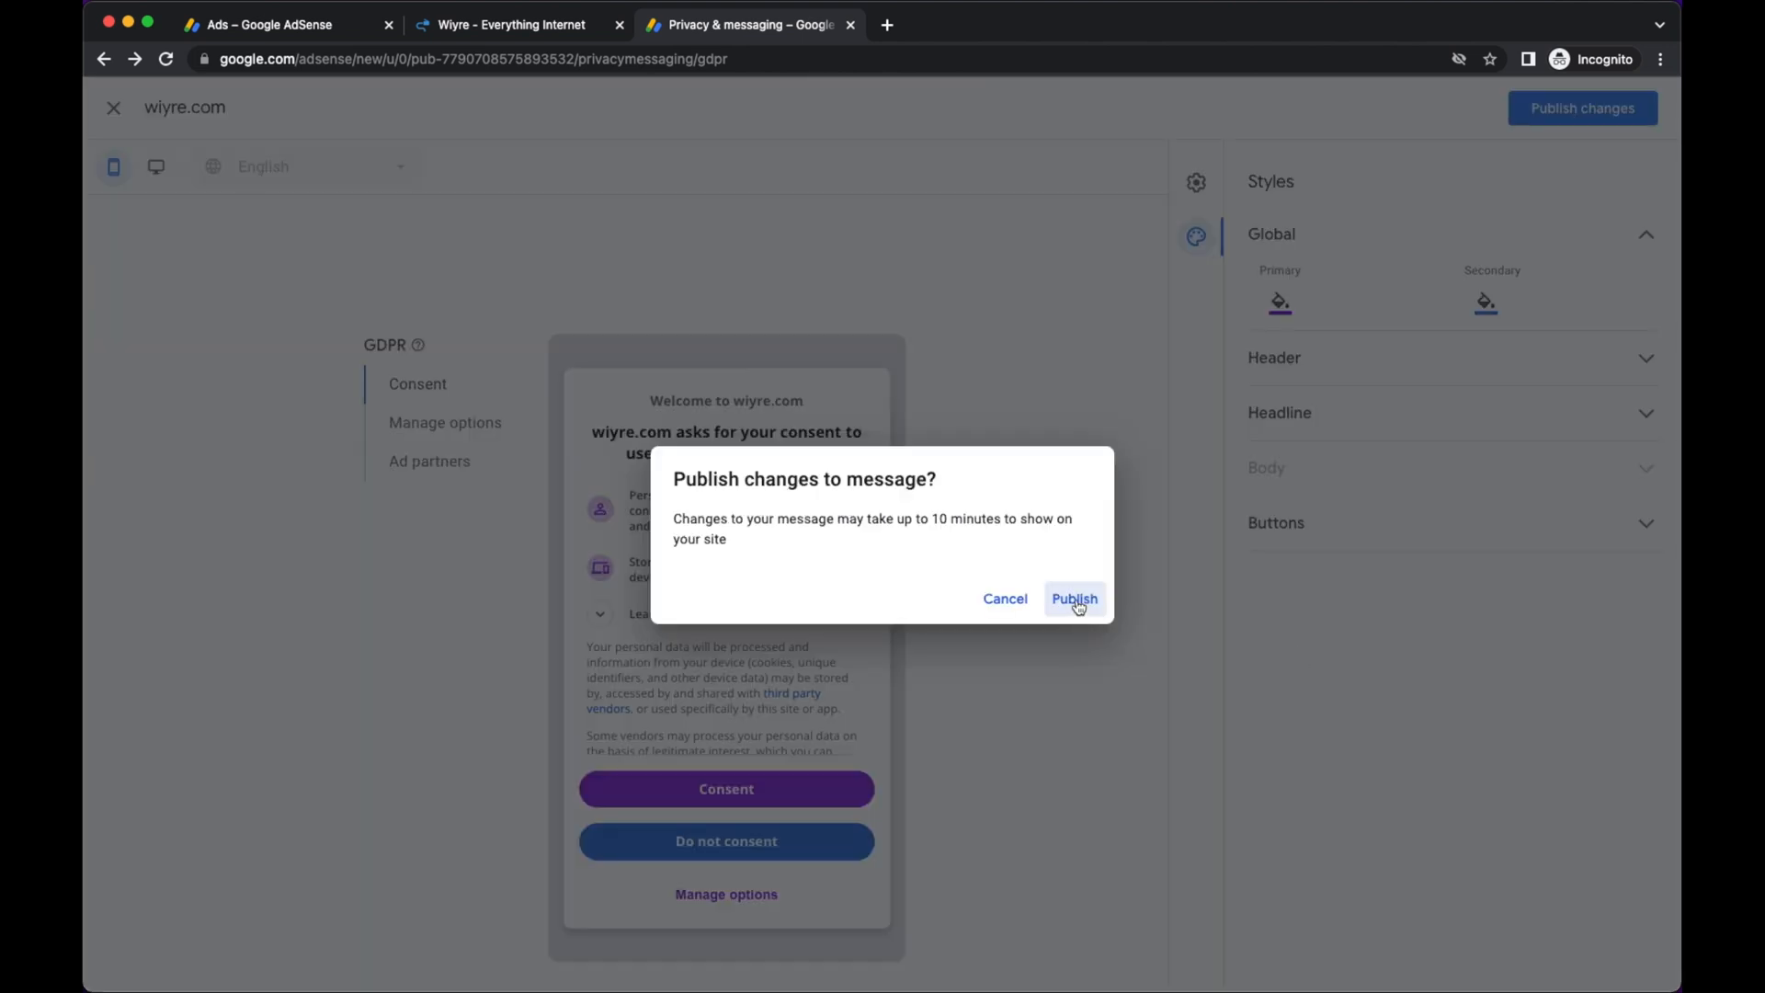
Confirm publishing the purple-styled message and return to the GDPR messages overview.
left_click(1072, 598)
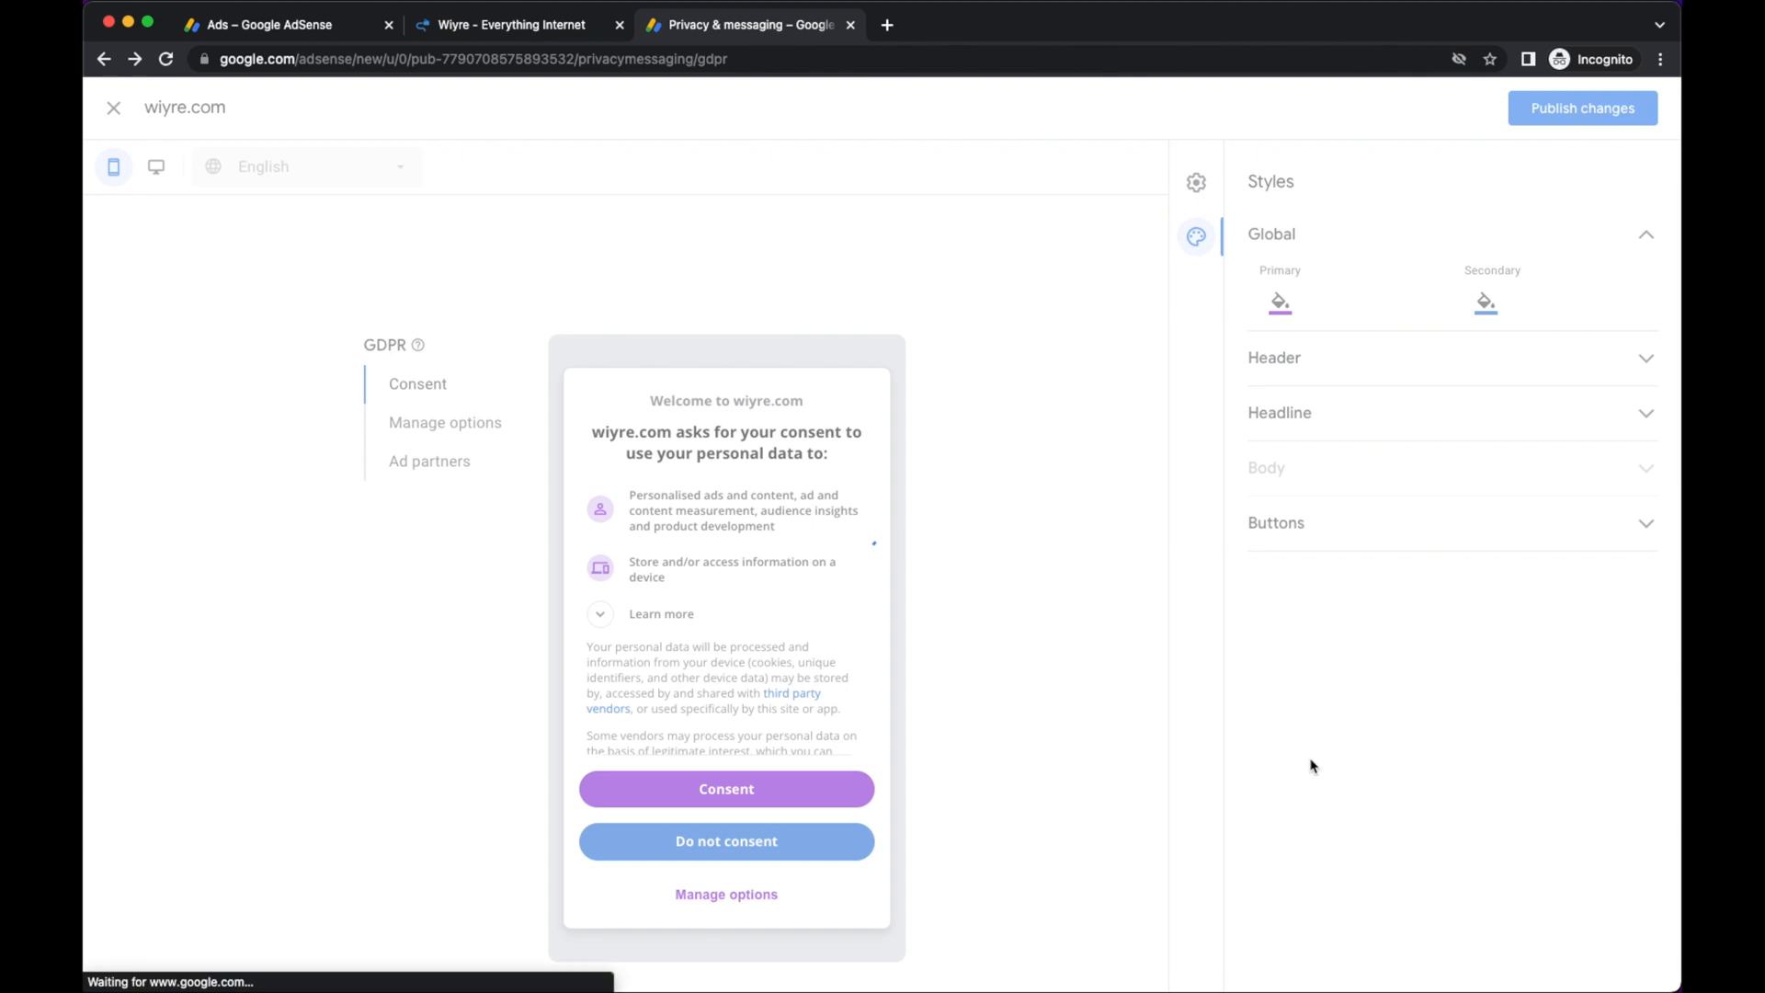
left_click(112, 107)
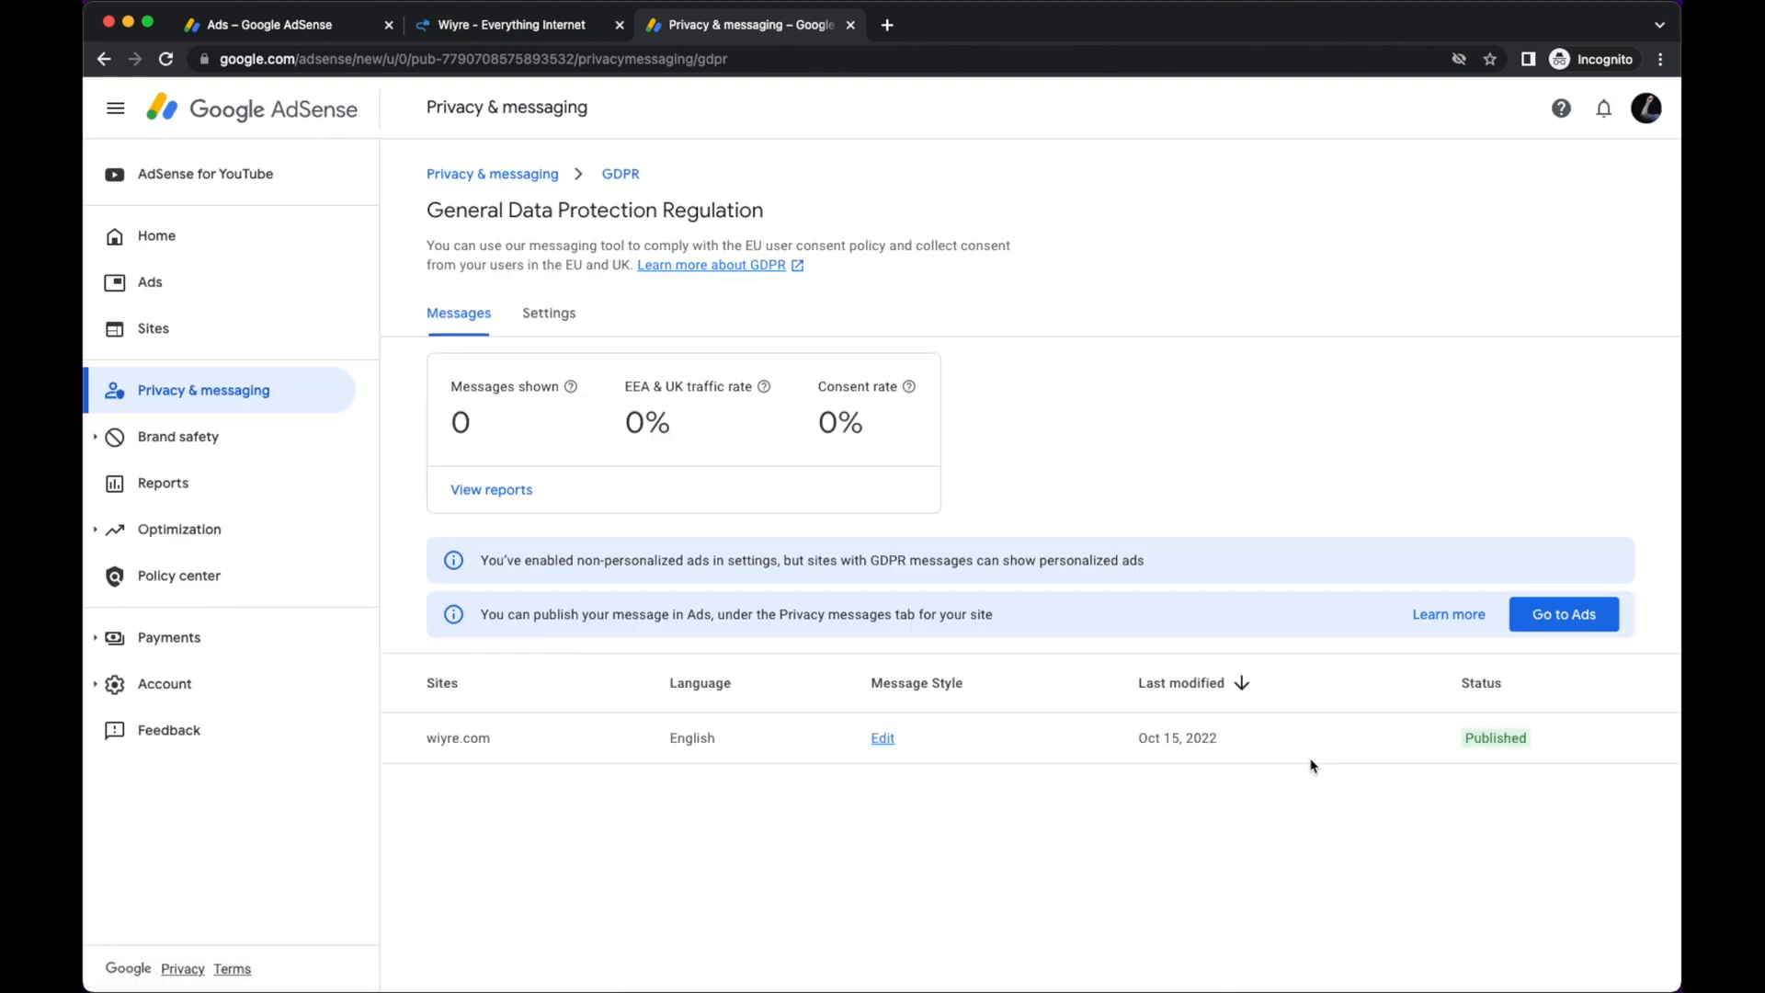
mouse_move(997, 434)
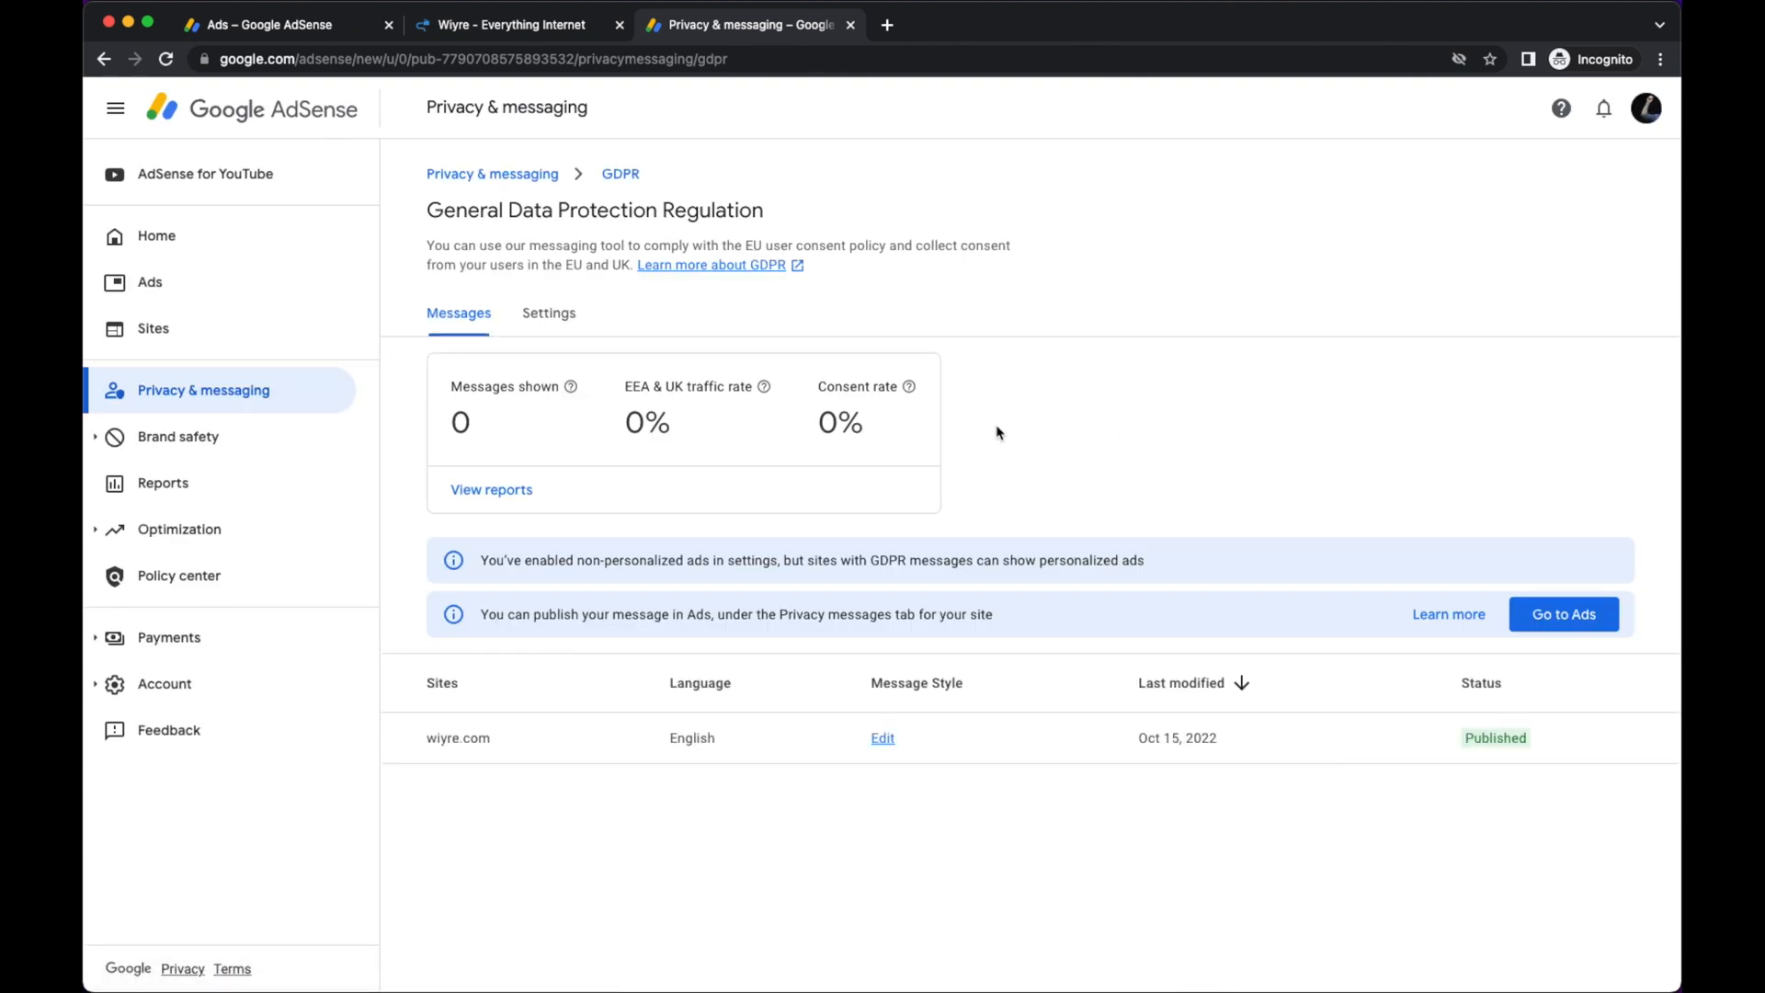